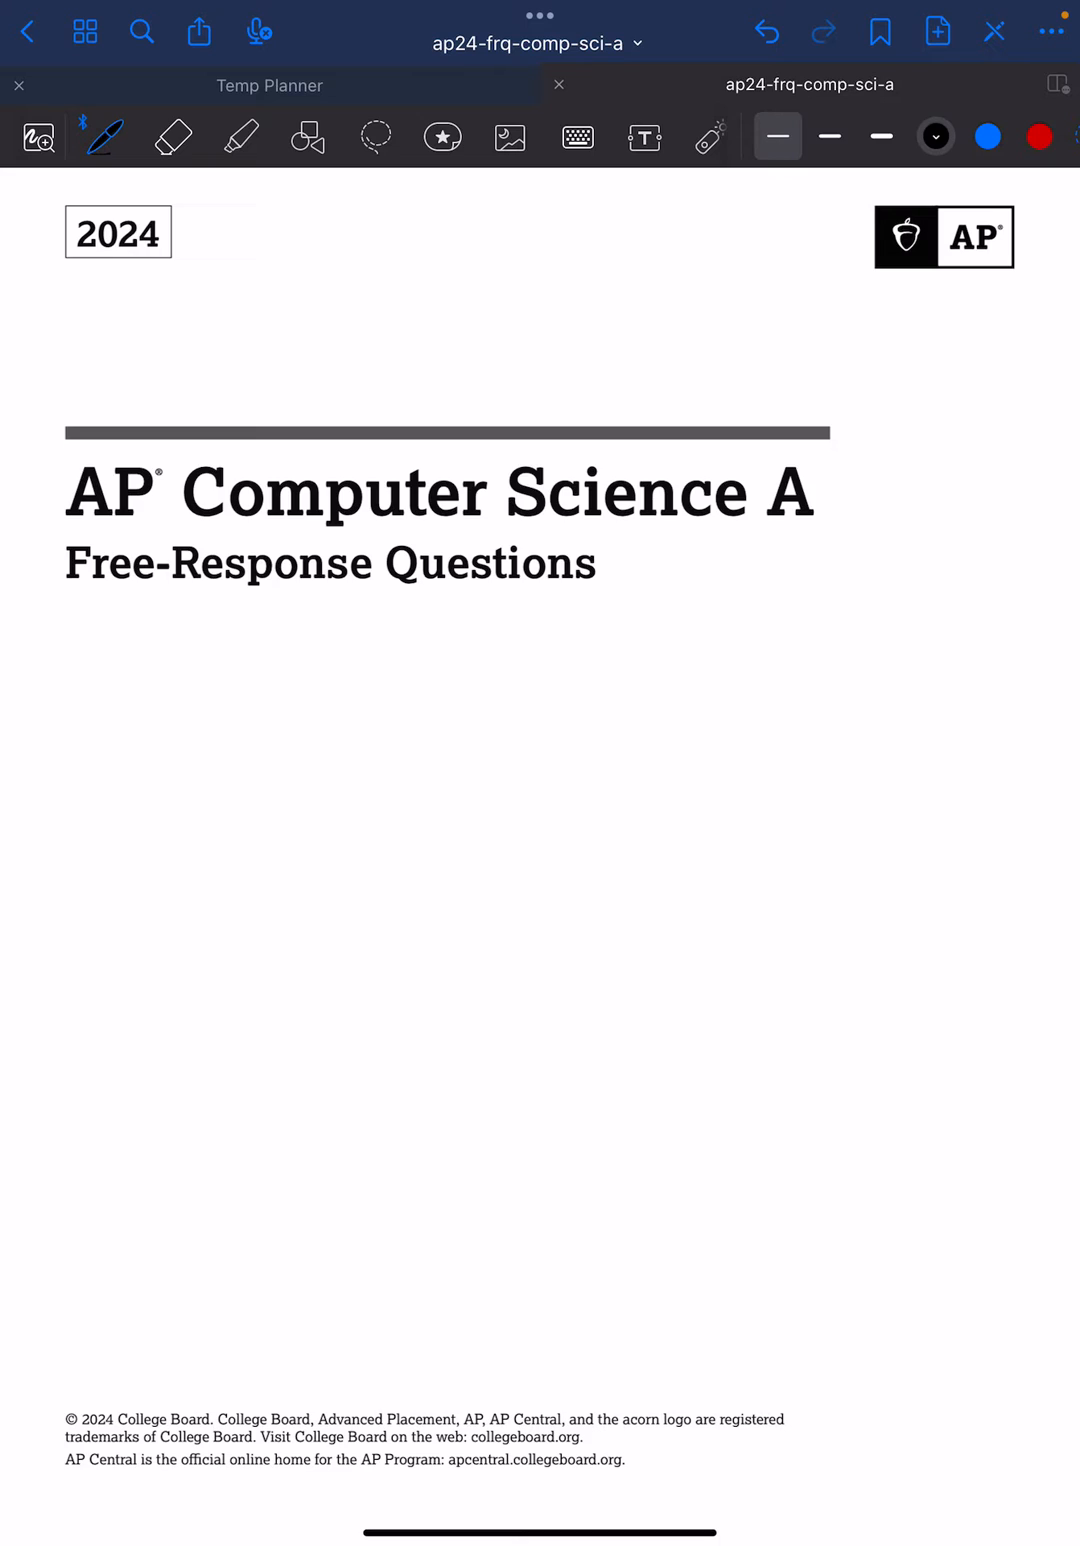
Step: Scroll down past the handwritten Feeder and Scoreboard answers to question 3's WordChecker class
scroll("down", 3)
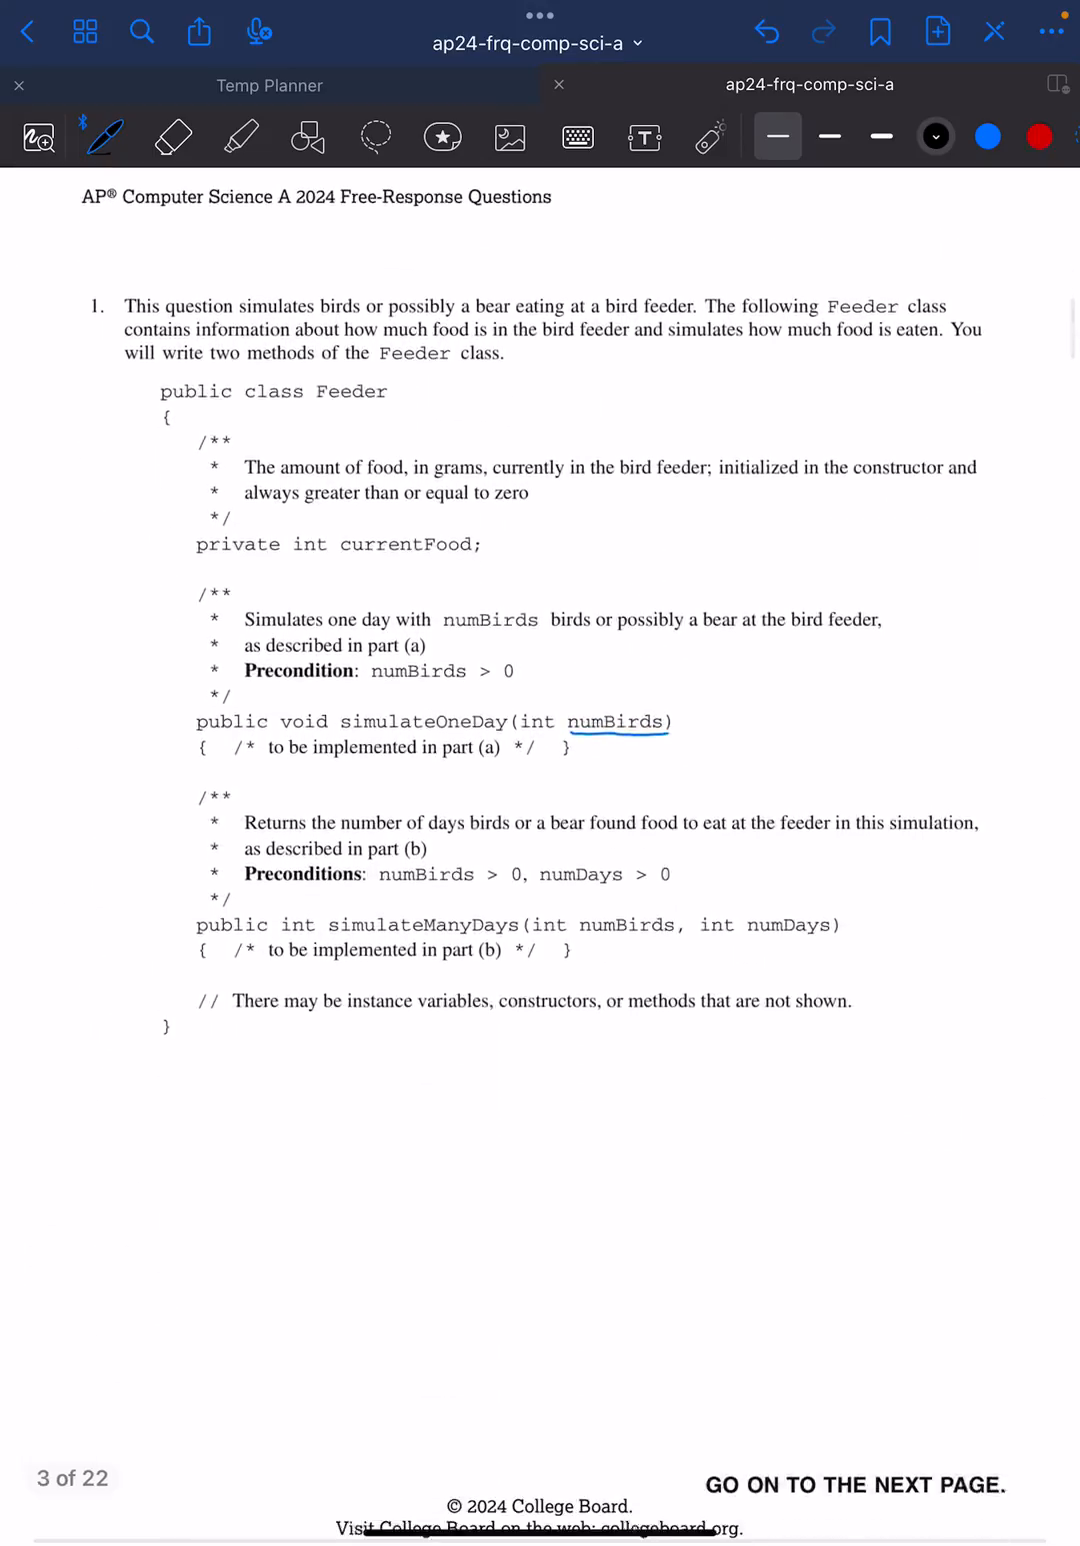
scroll("down", 3)
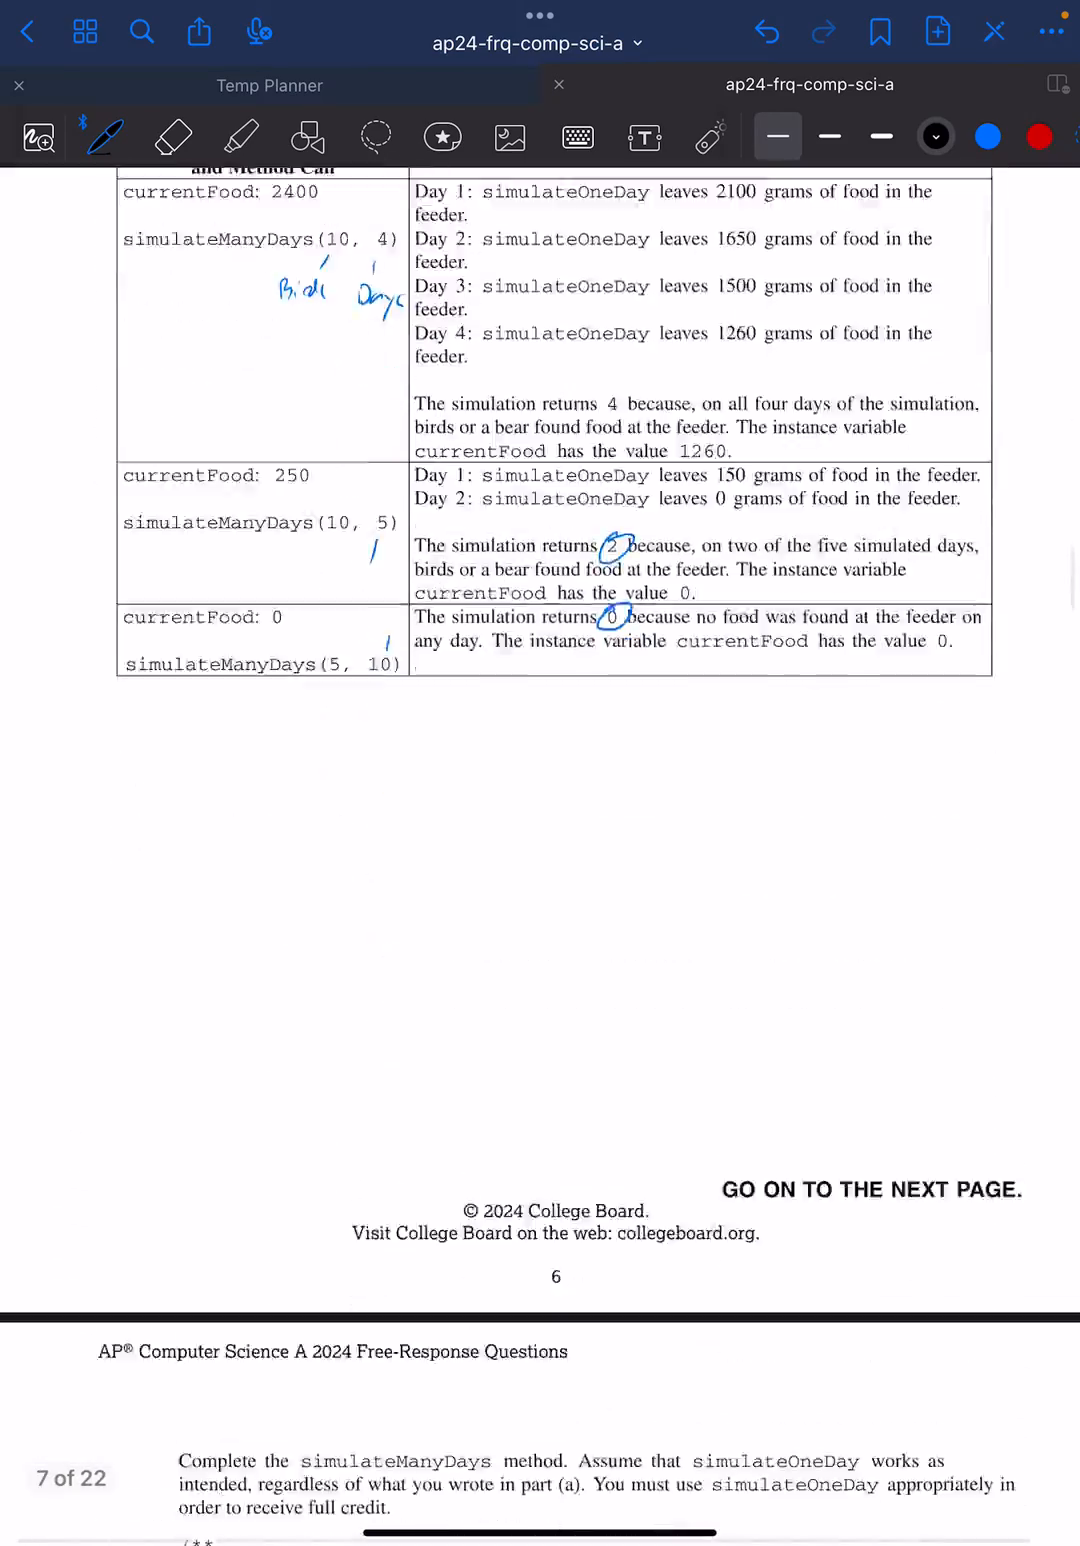
scroll("down", 3)
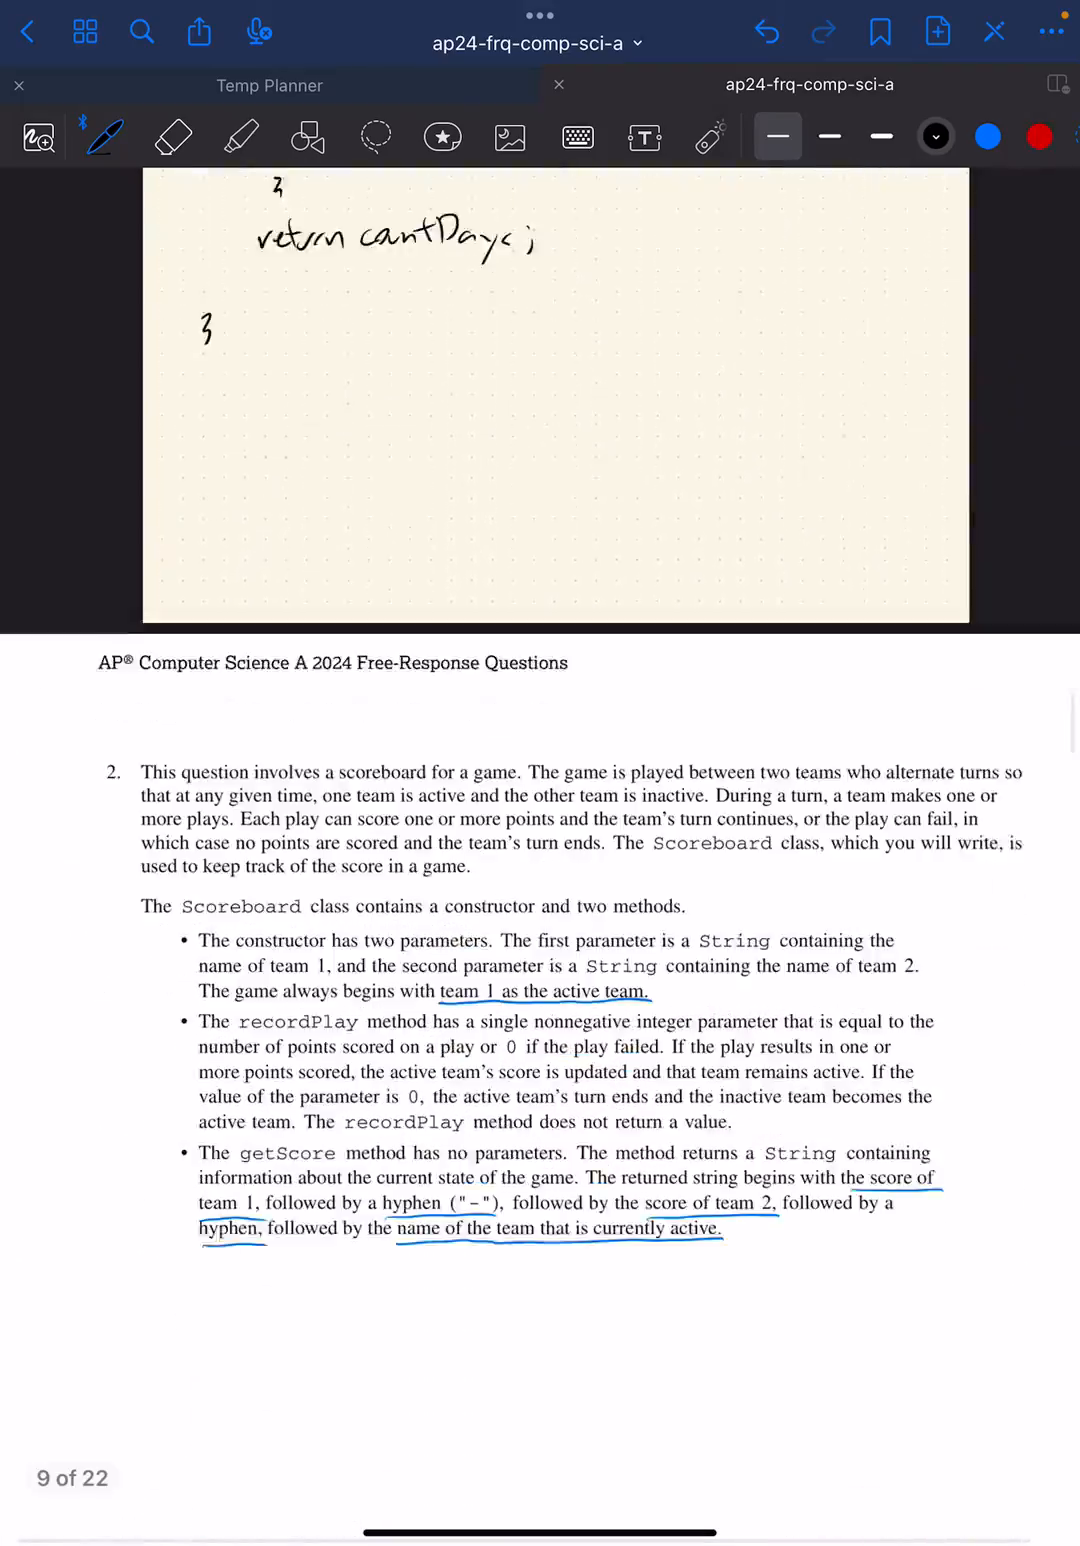
scroll("down", 3)
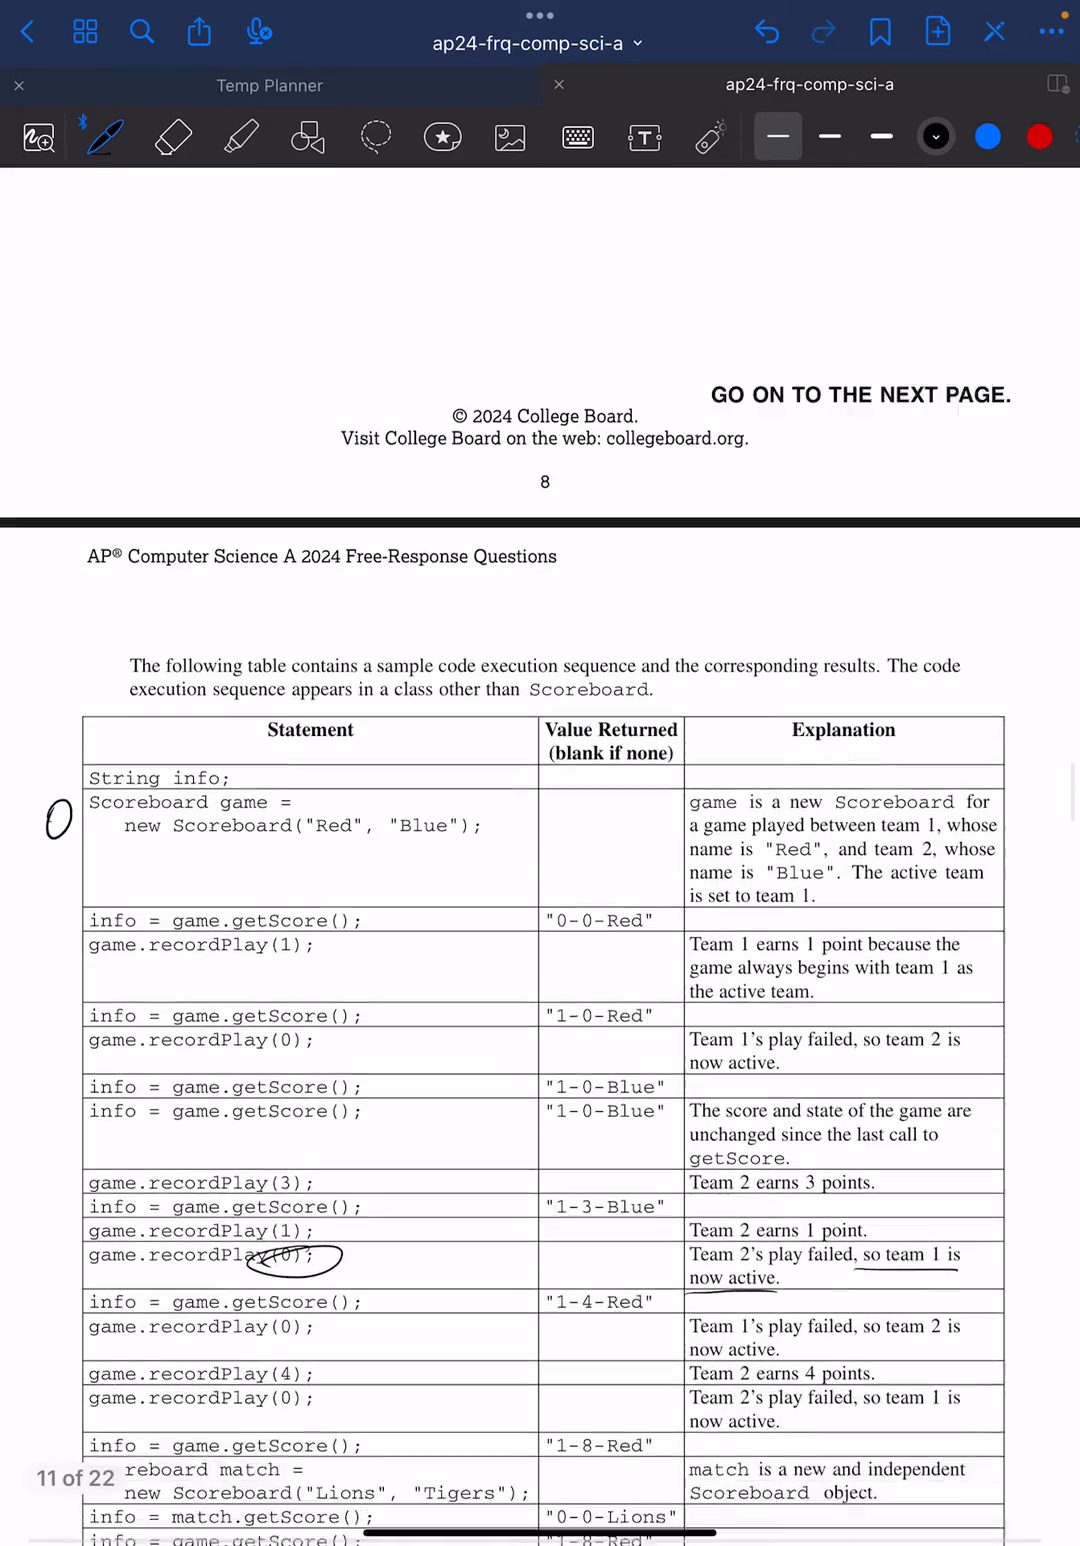
scroll("down", 3)
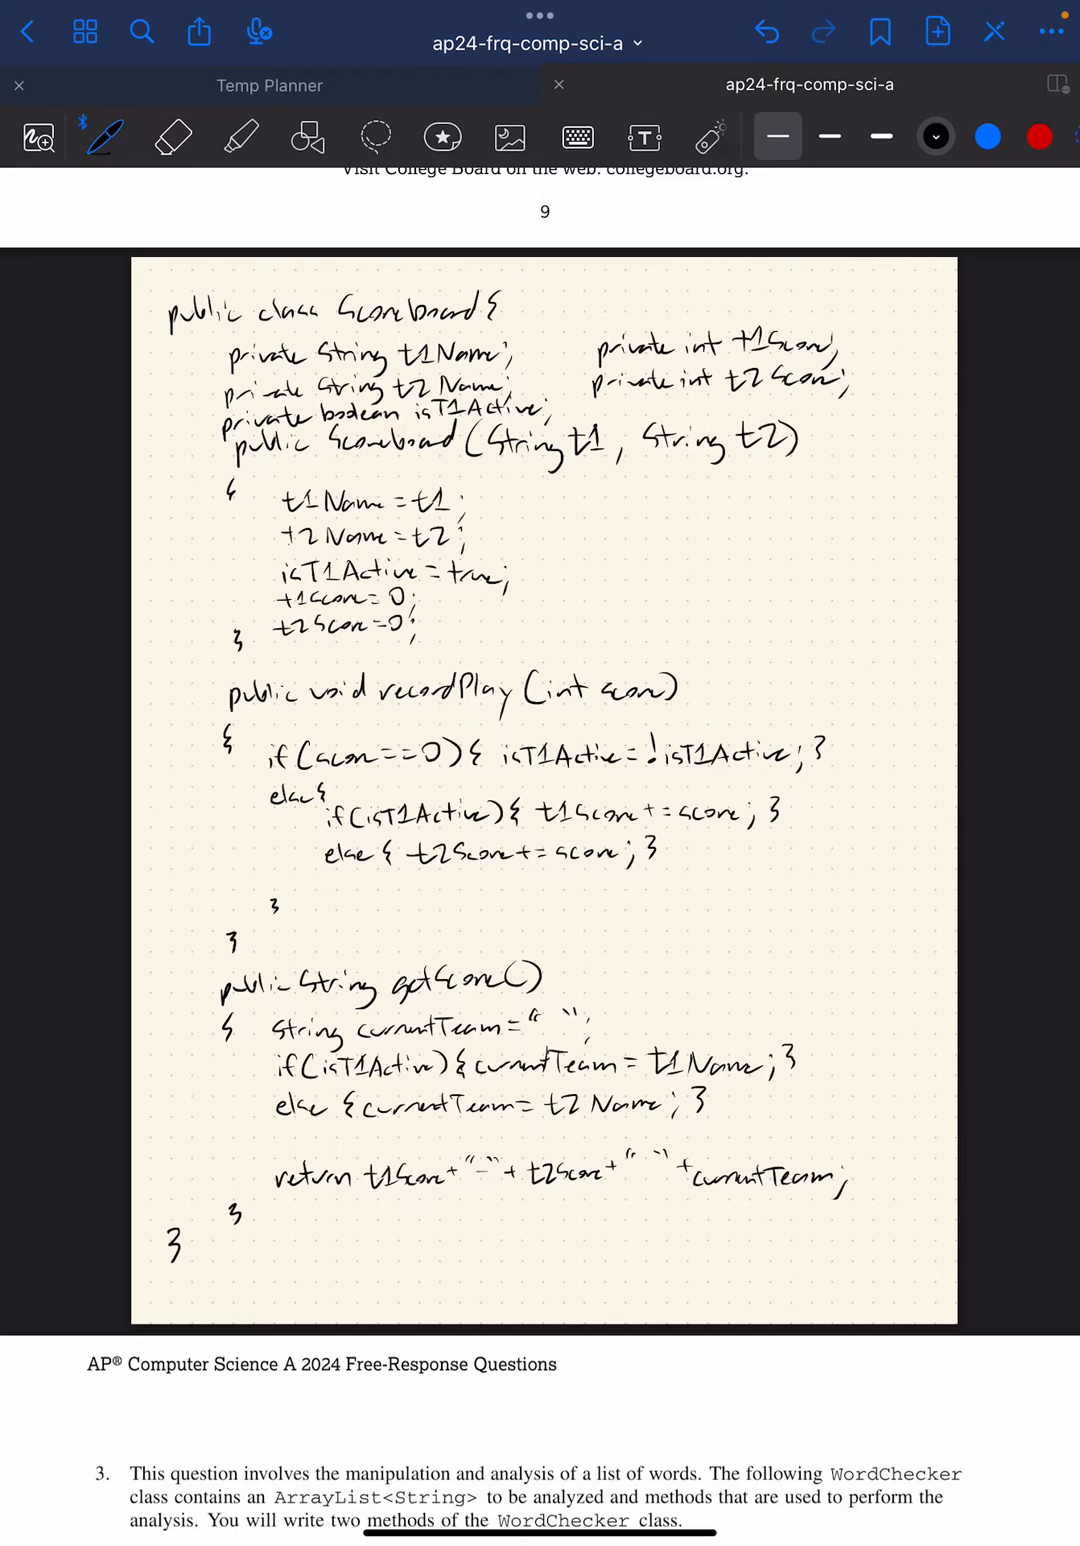
scroll("down", 3)
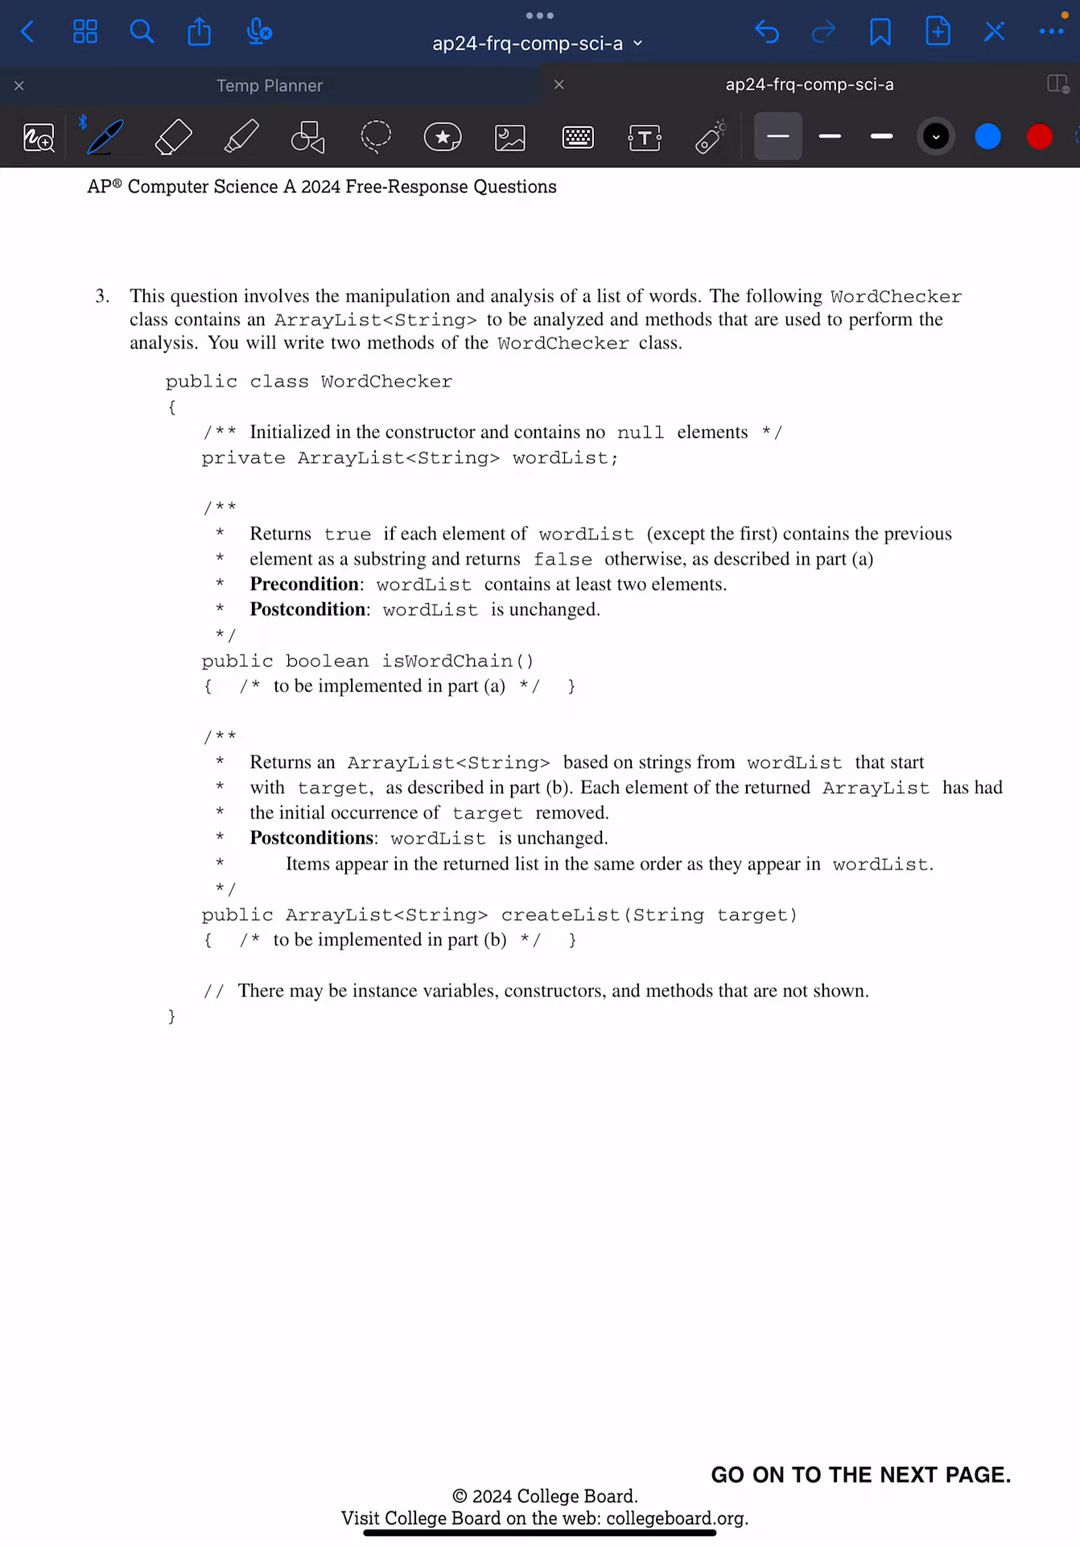
Step: In blue ink, underline WordChecker's two methods and circle "except the first" in part (a)
left_click(988, 136)
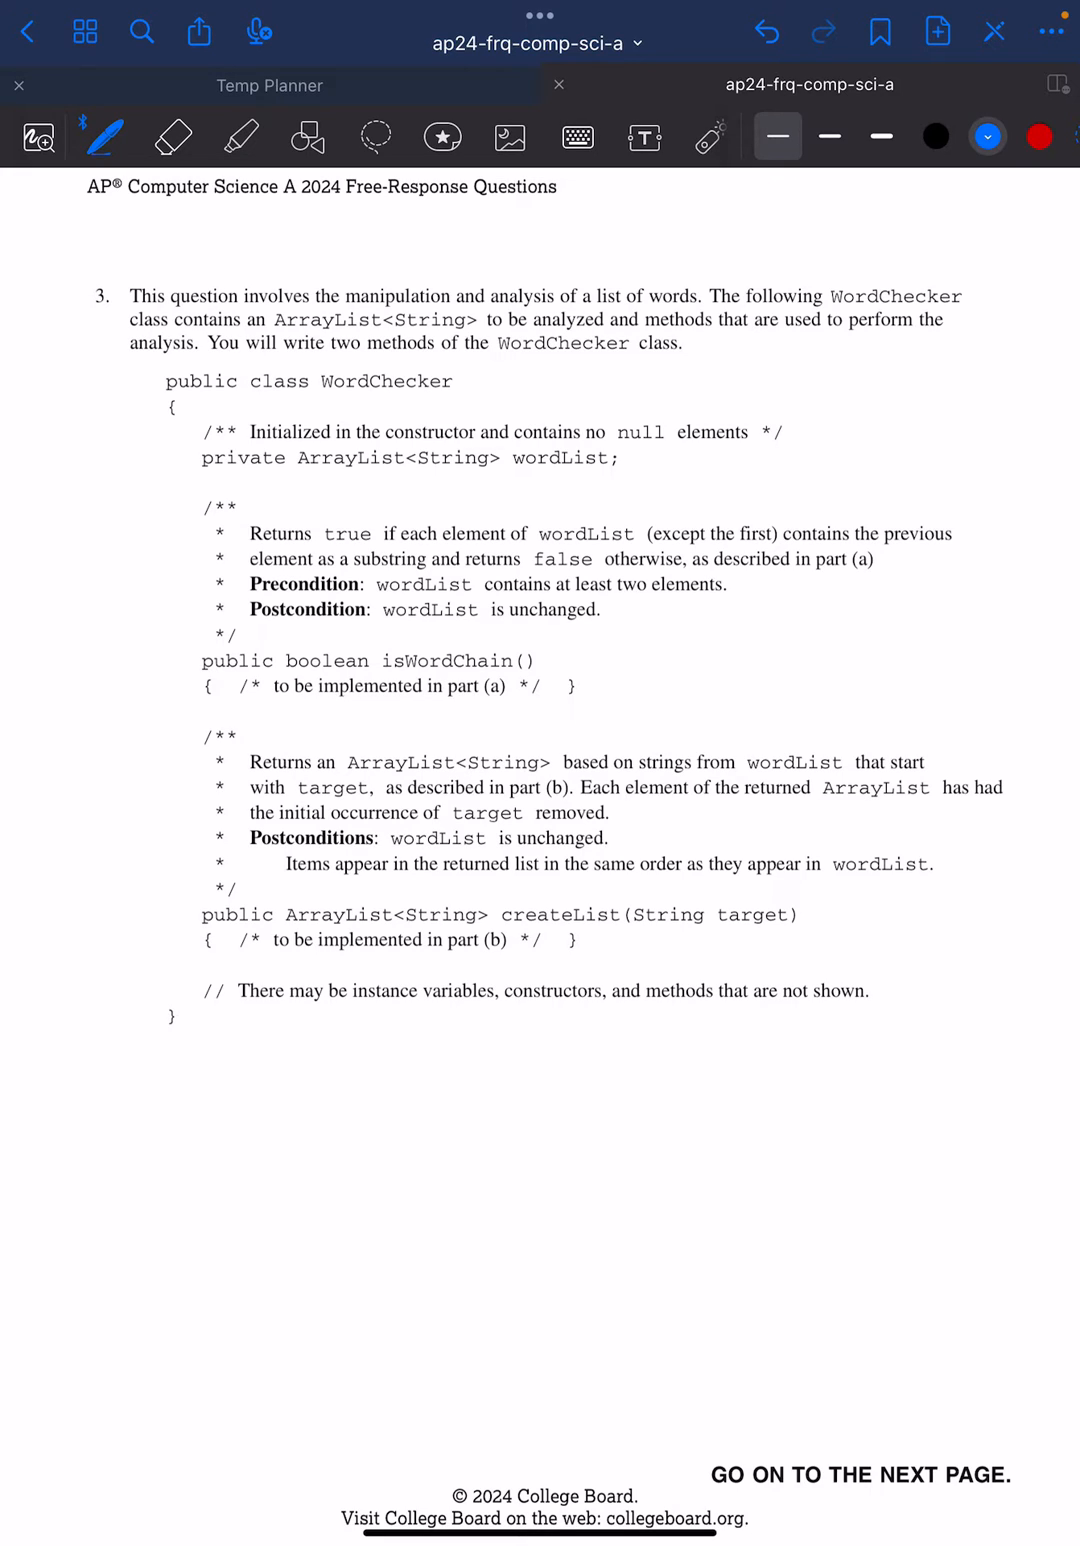
left_click_drag(324, 356, 624, 352)
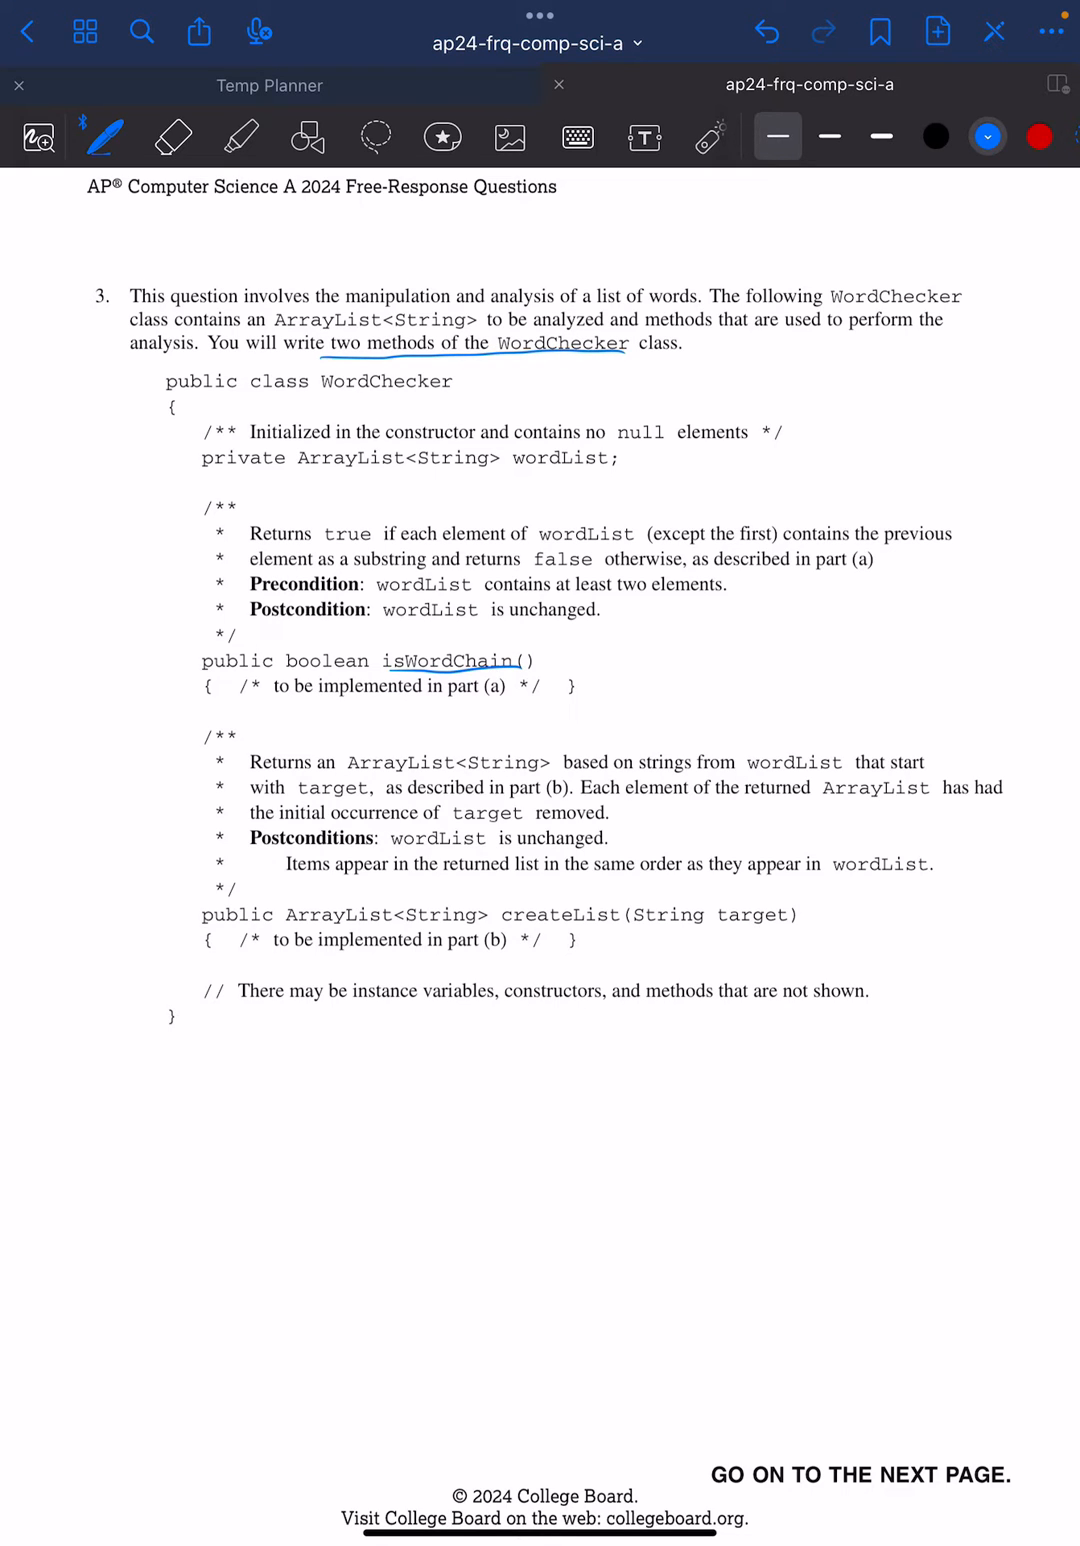
scroll("down", 3)
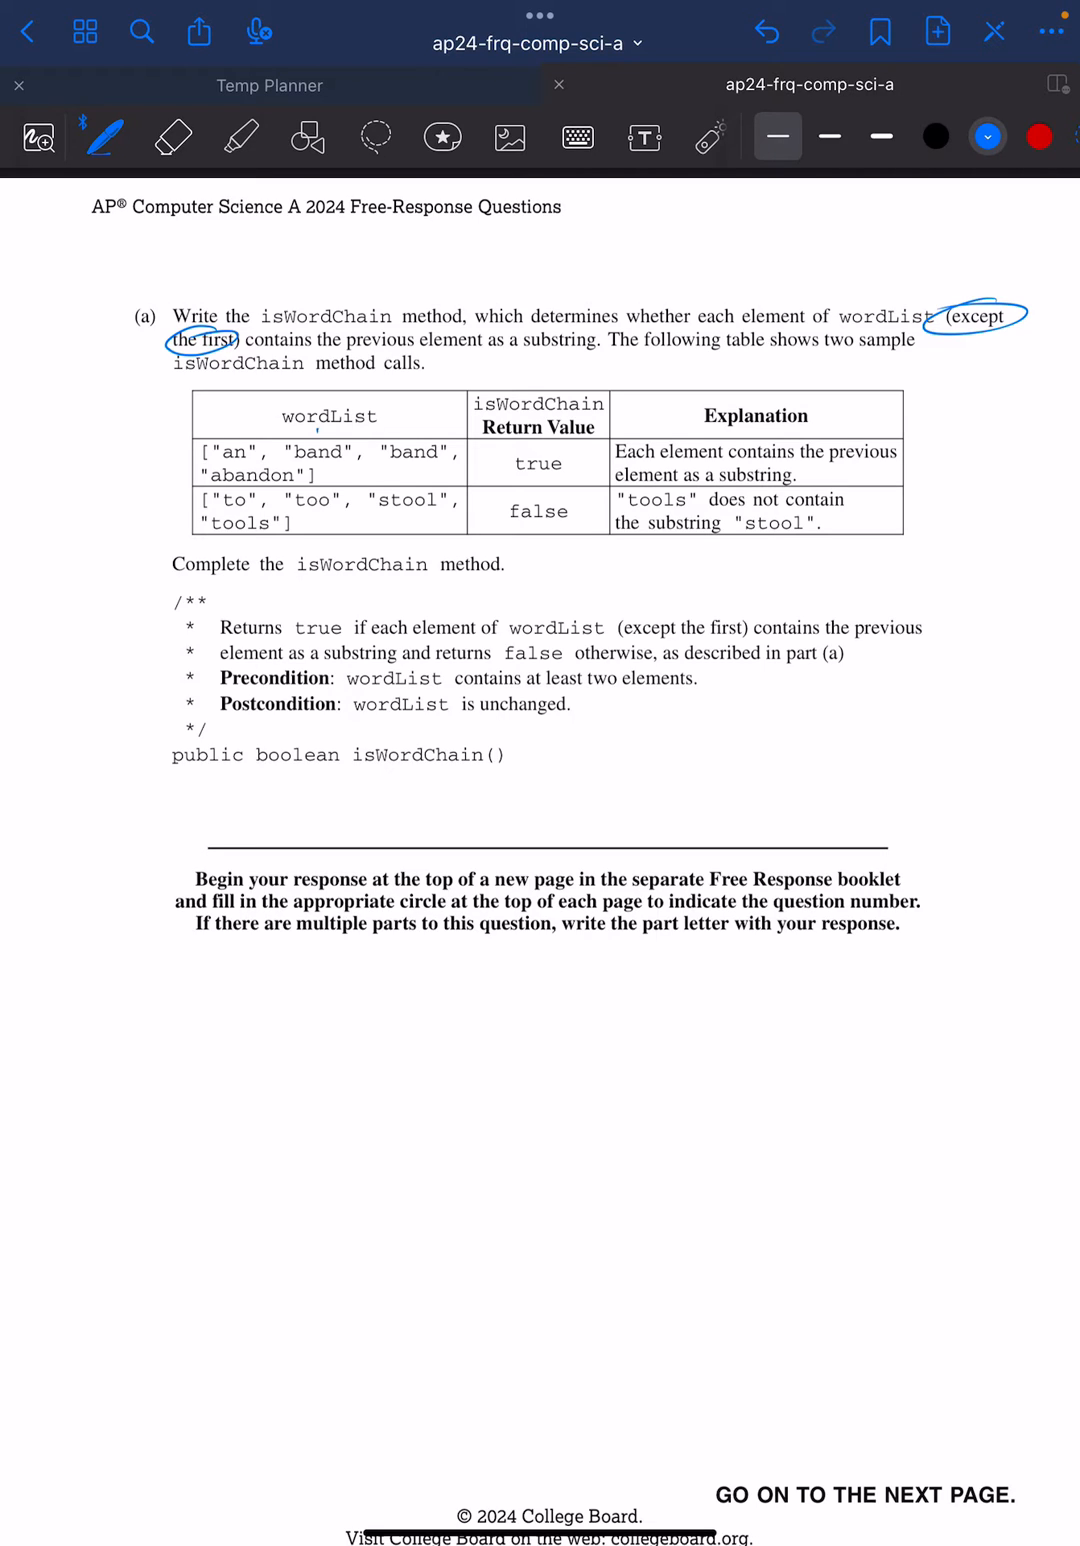
left_click_drag(318, 440, 318, 468)
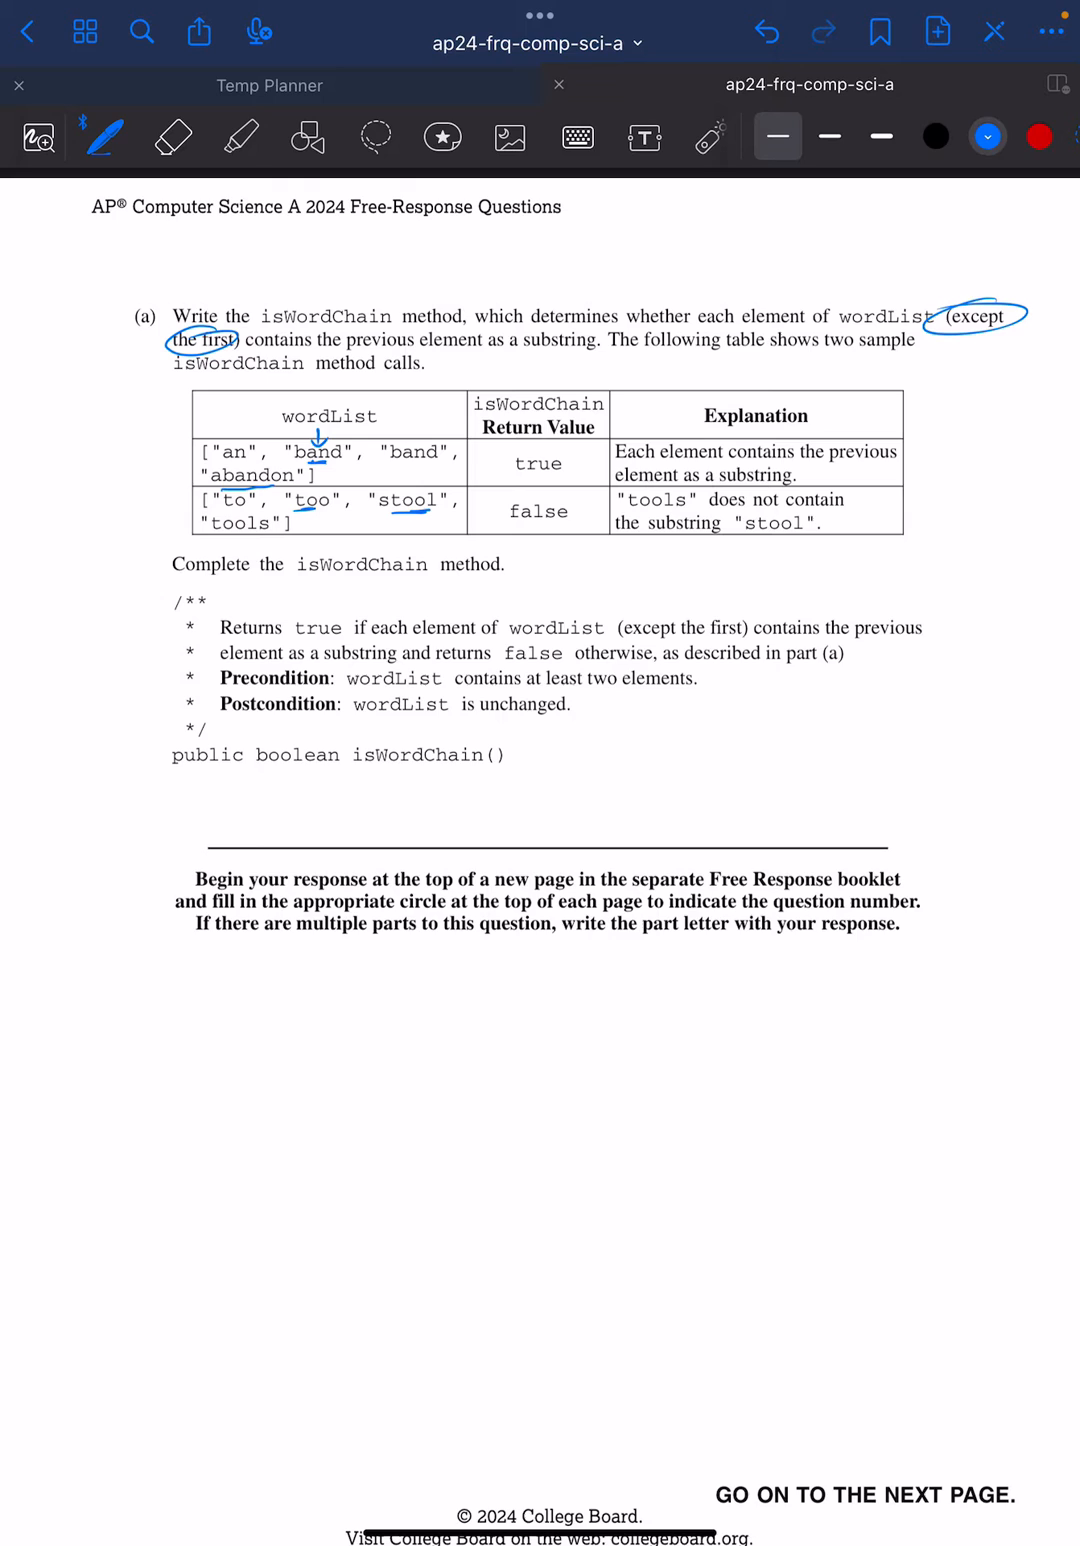
scroll("down", 3)
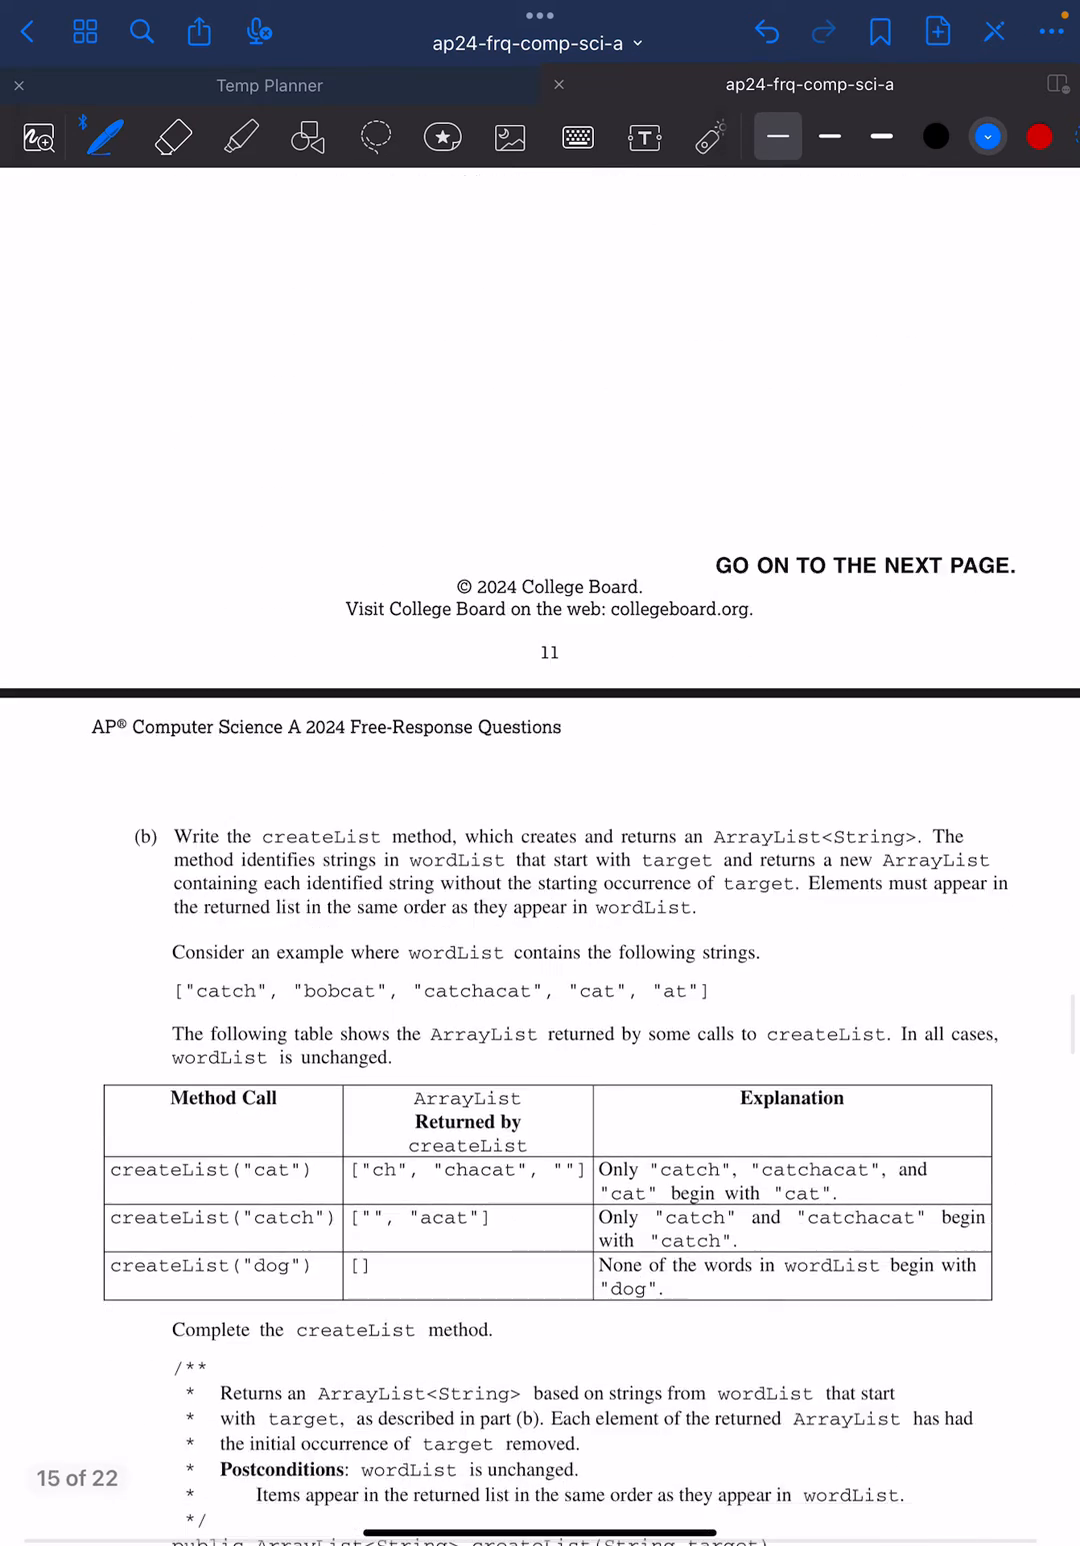
Step: Insert a dotted page after part (a) and handwrite the public boolean isWordChain() header with braces
left_click(936, 32)
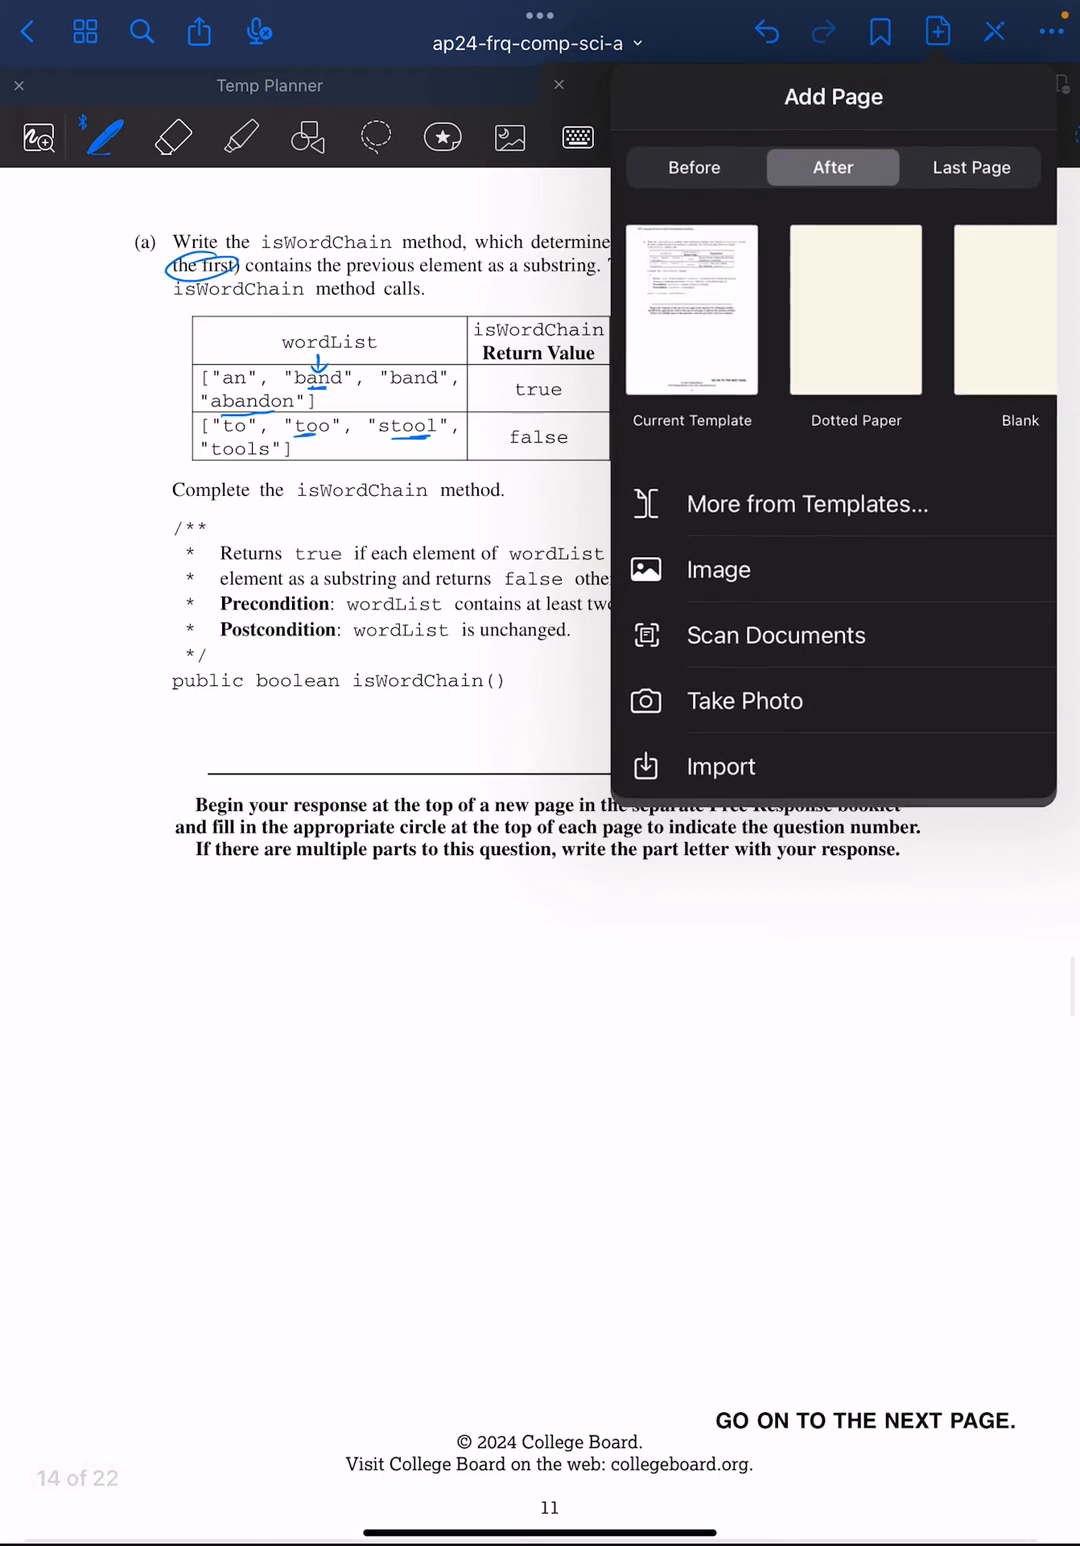
left_click(856, 310)
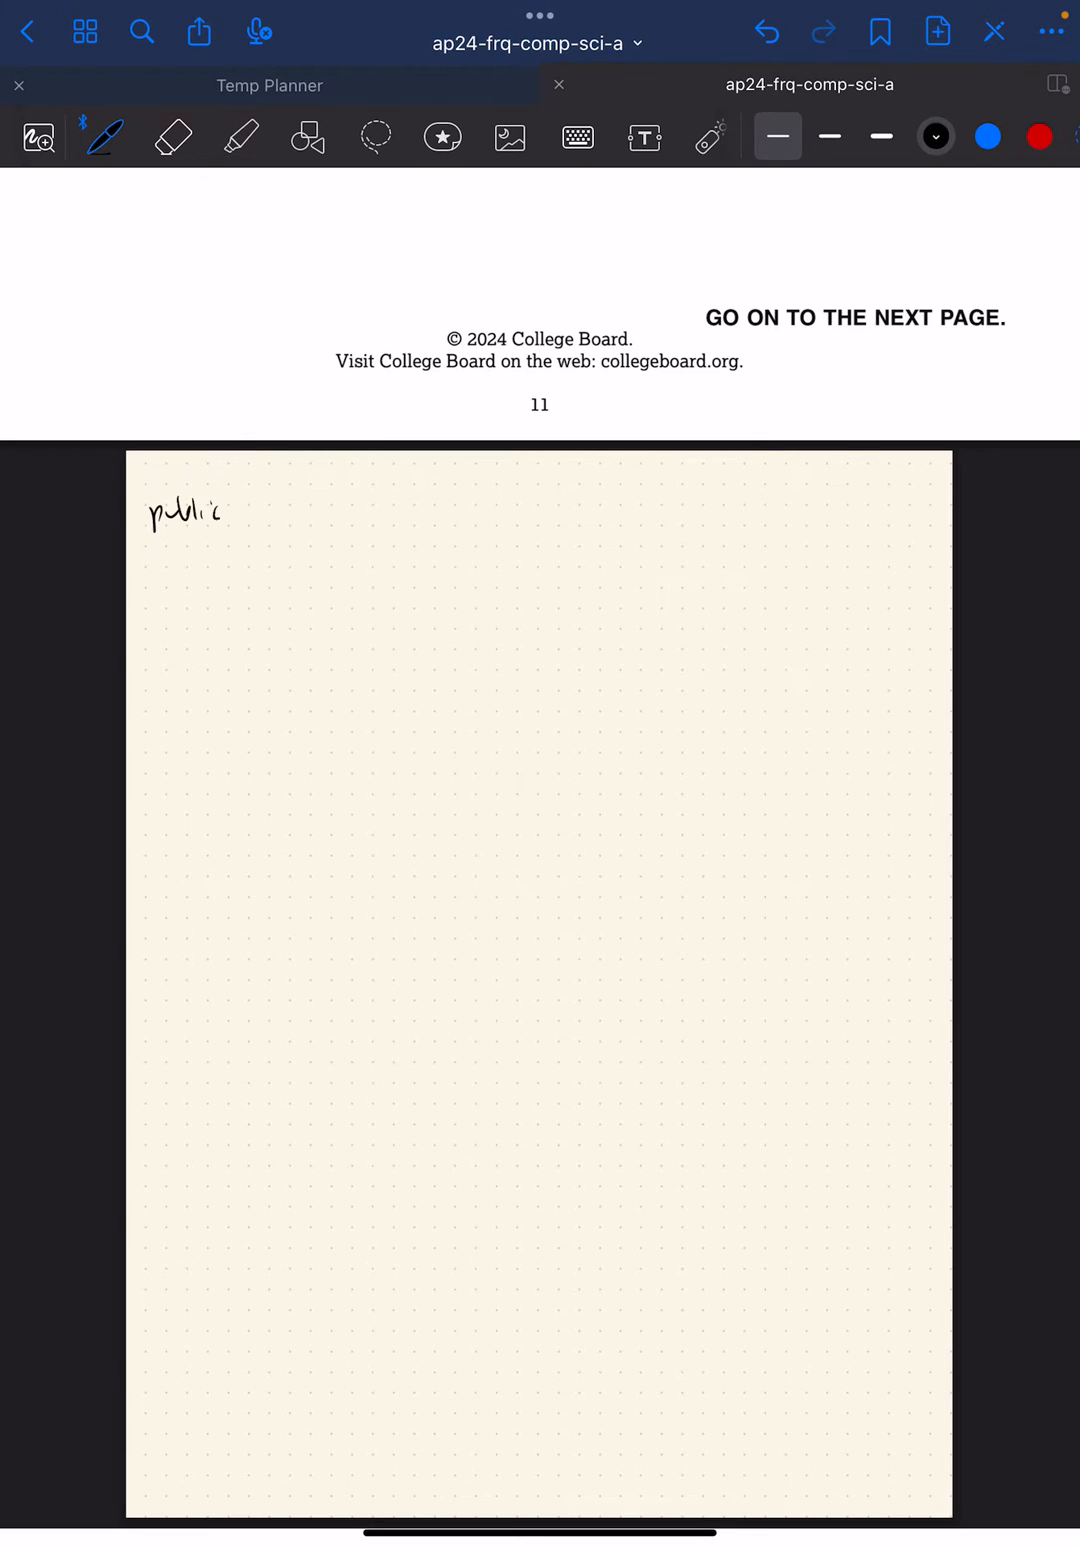
left_click_drag(240, 510, 344, 510)
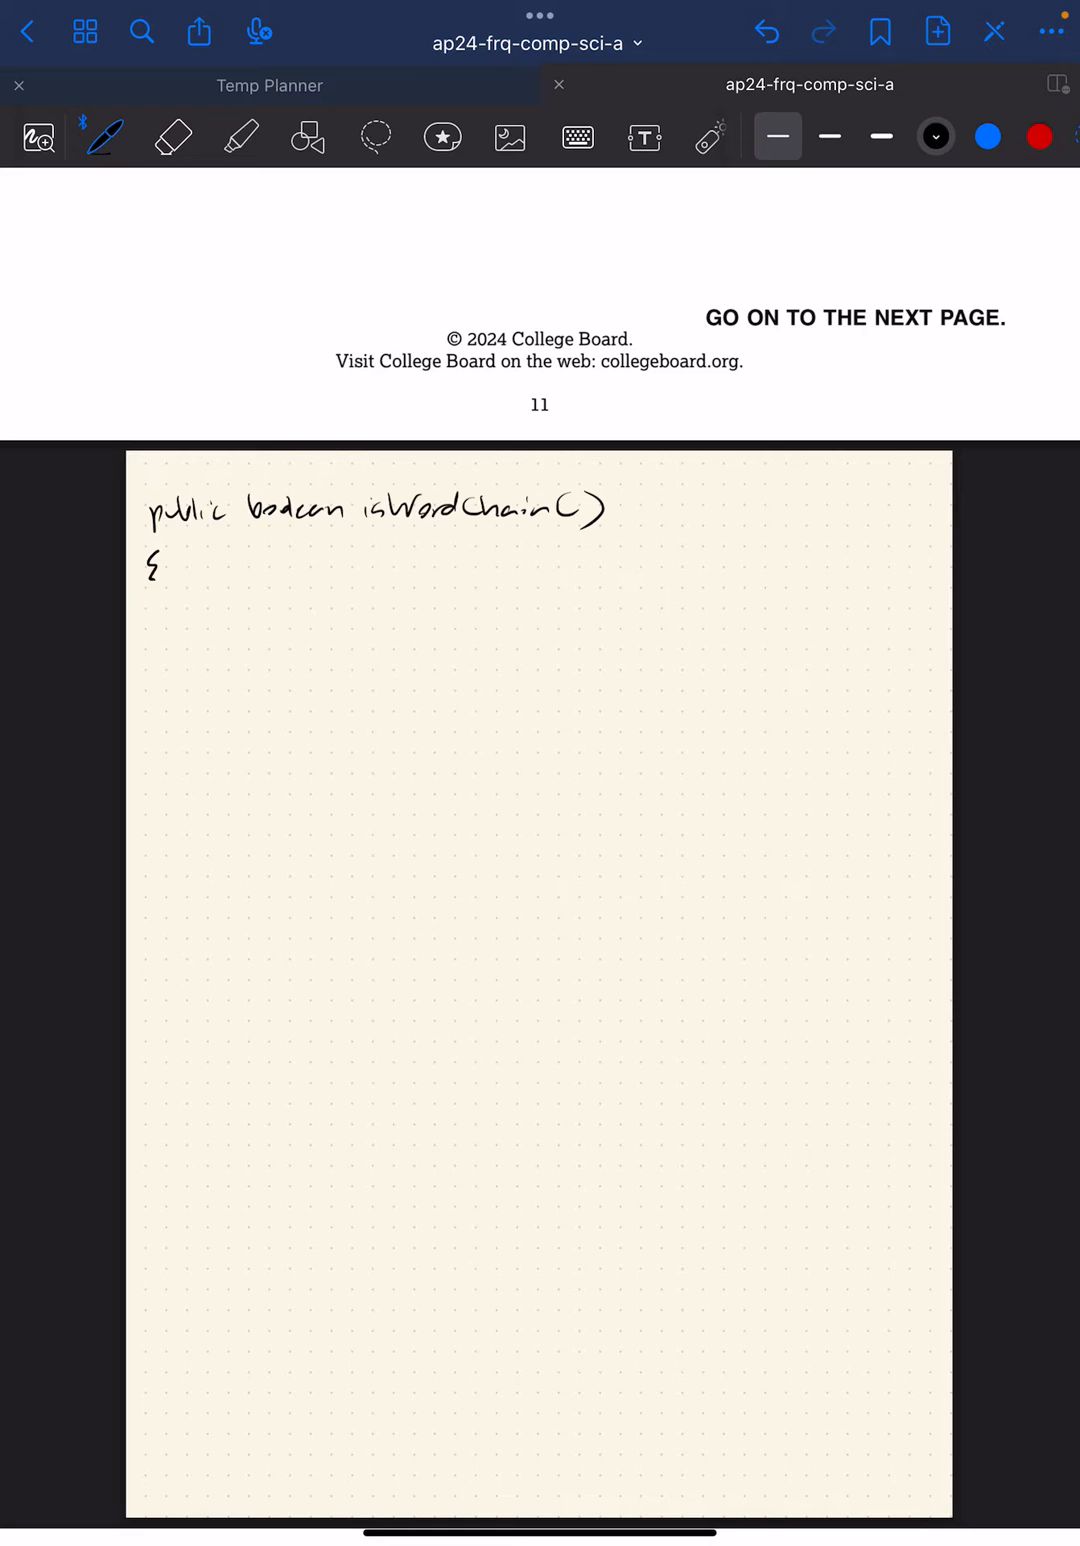
scroll("down", 3)
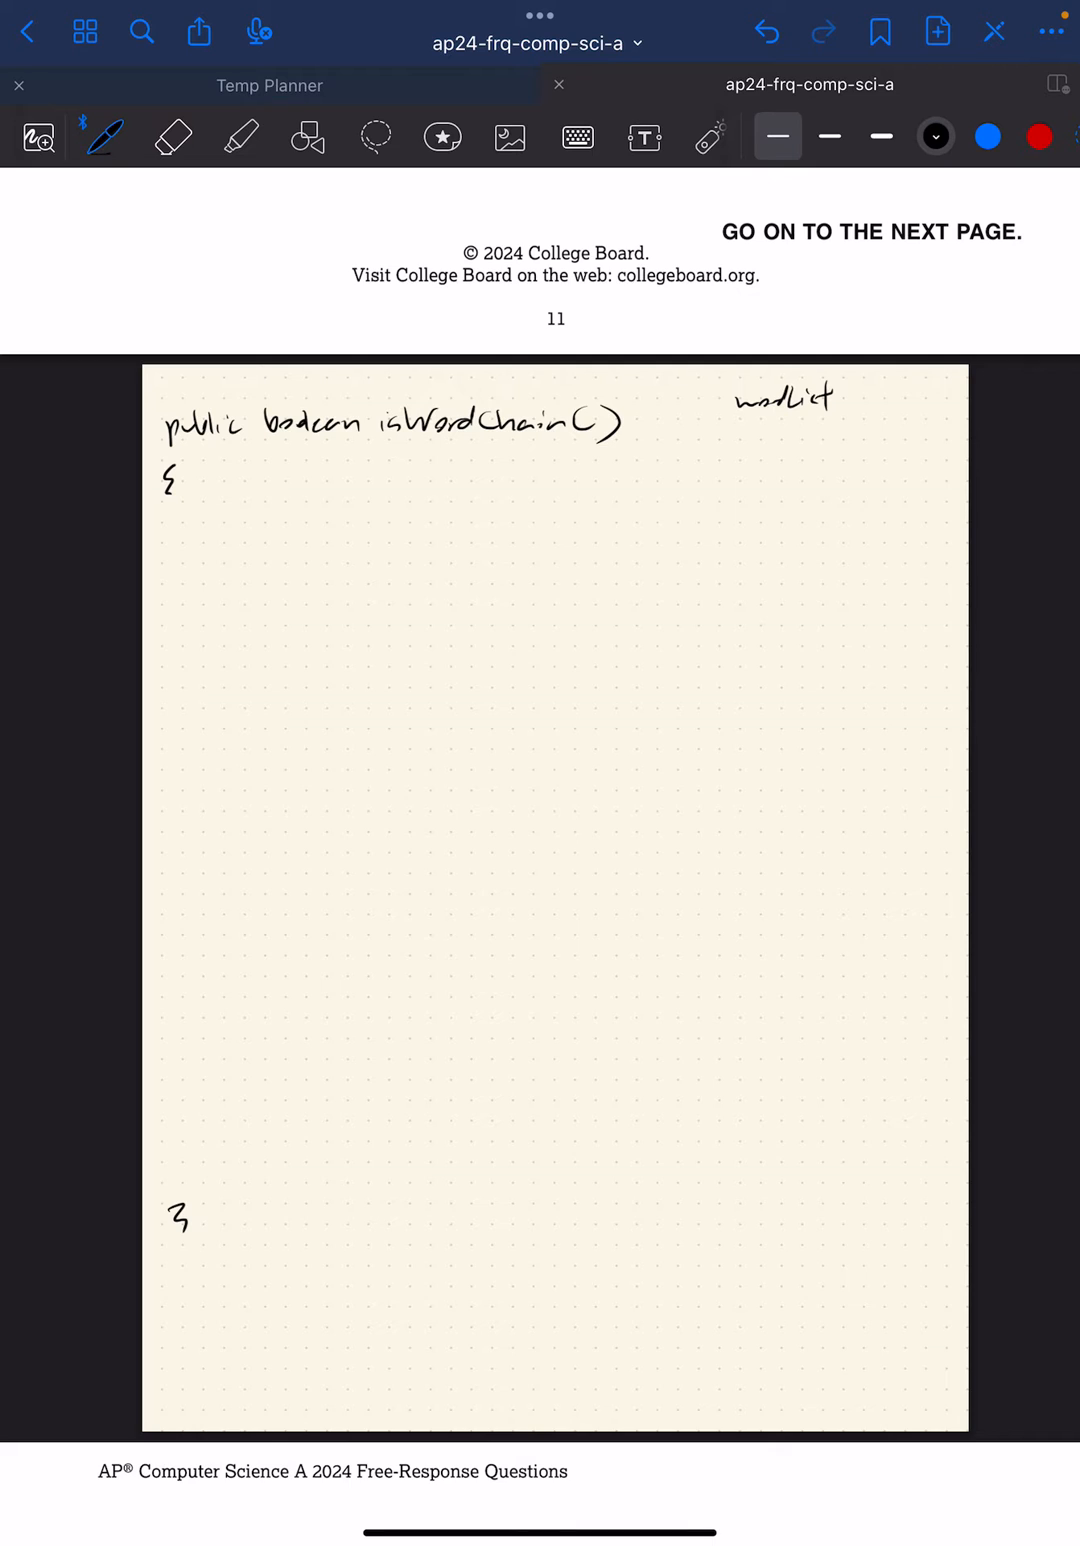
scroll("down", 3)
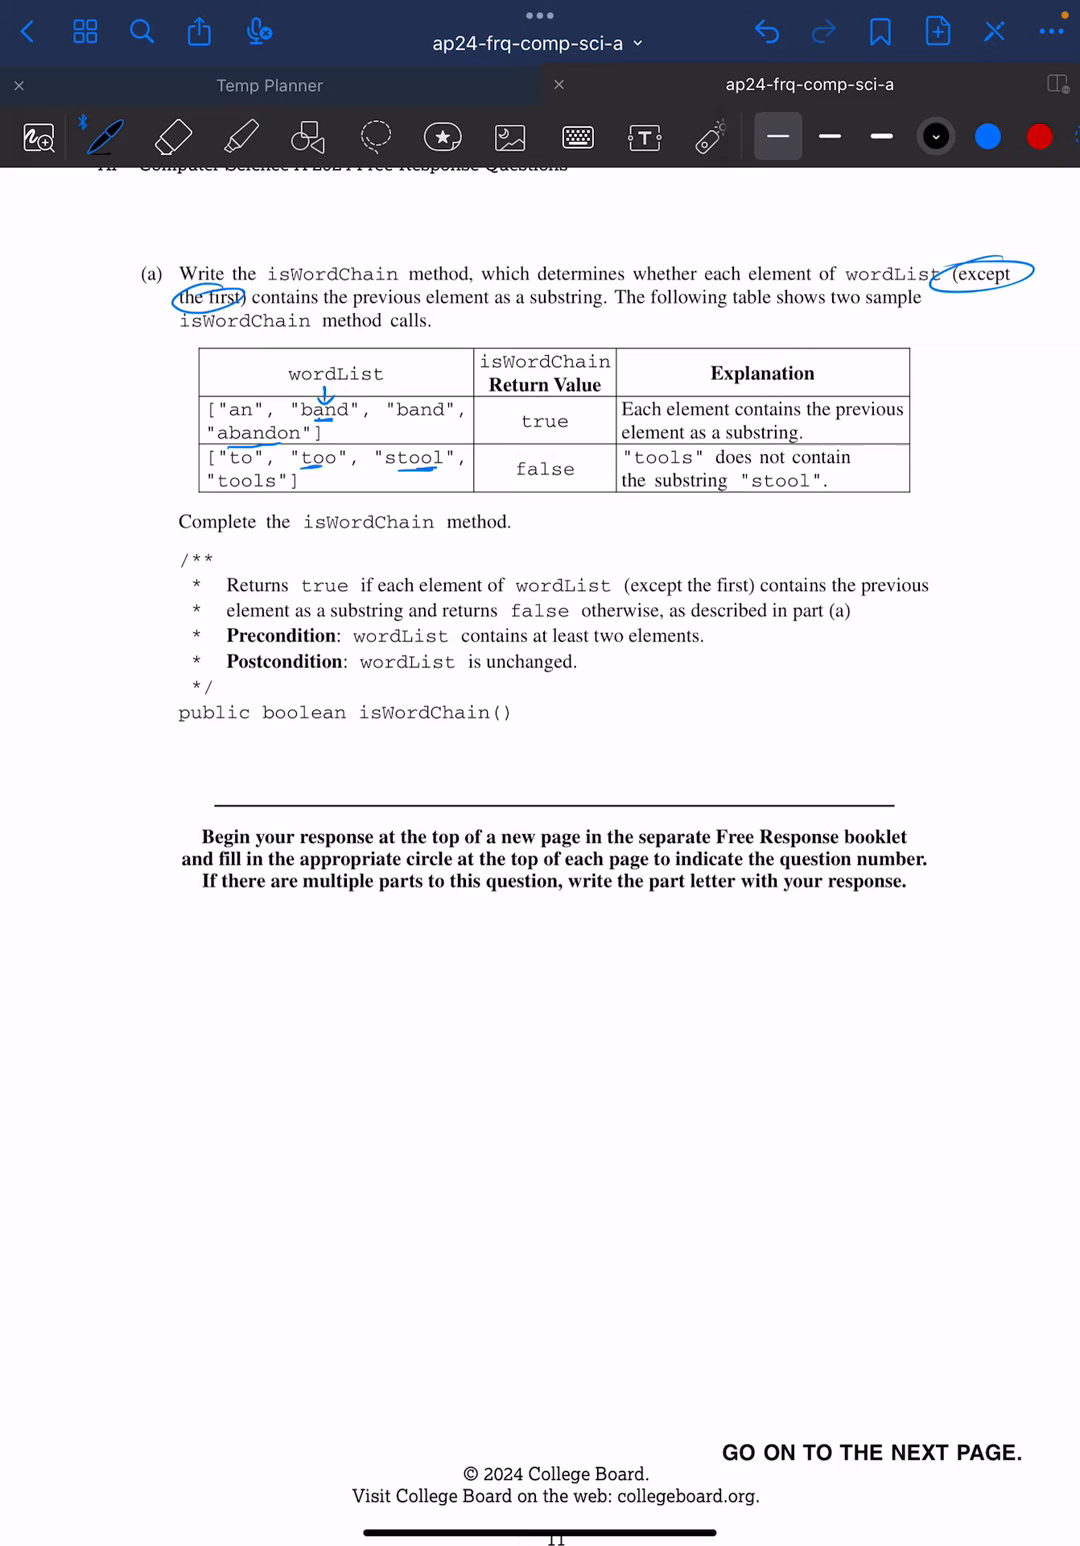
Step: Handwrite boolean meetsCriteria = true; and begin the for ( loop inside isWordChain
left_click_drag(116, 414, 196, 414)
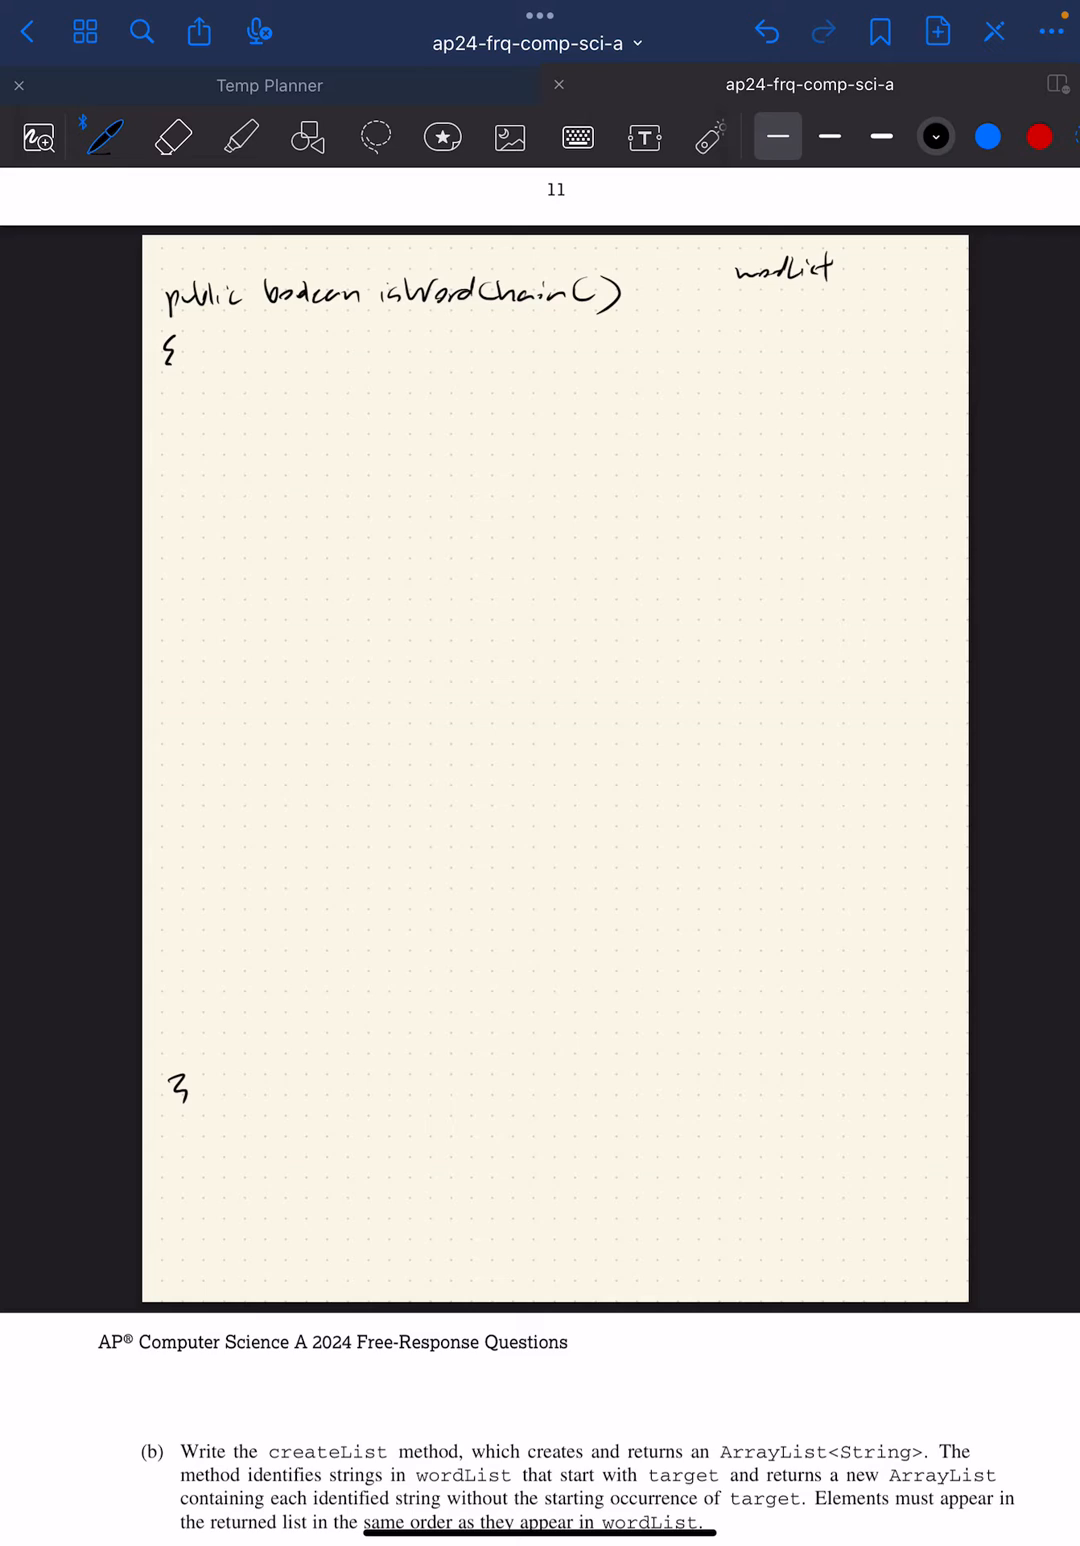
type("boolean meetsCriteria=true;")
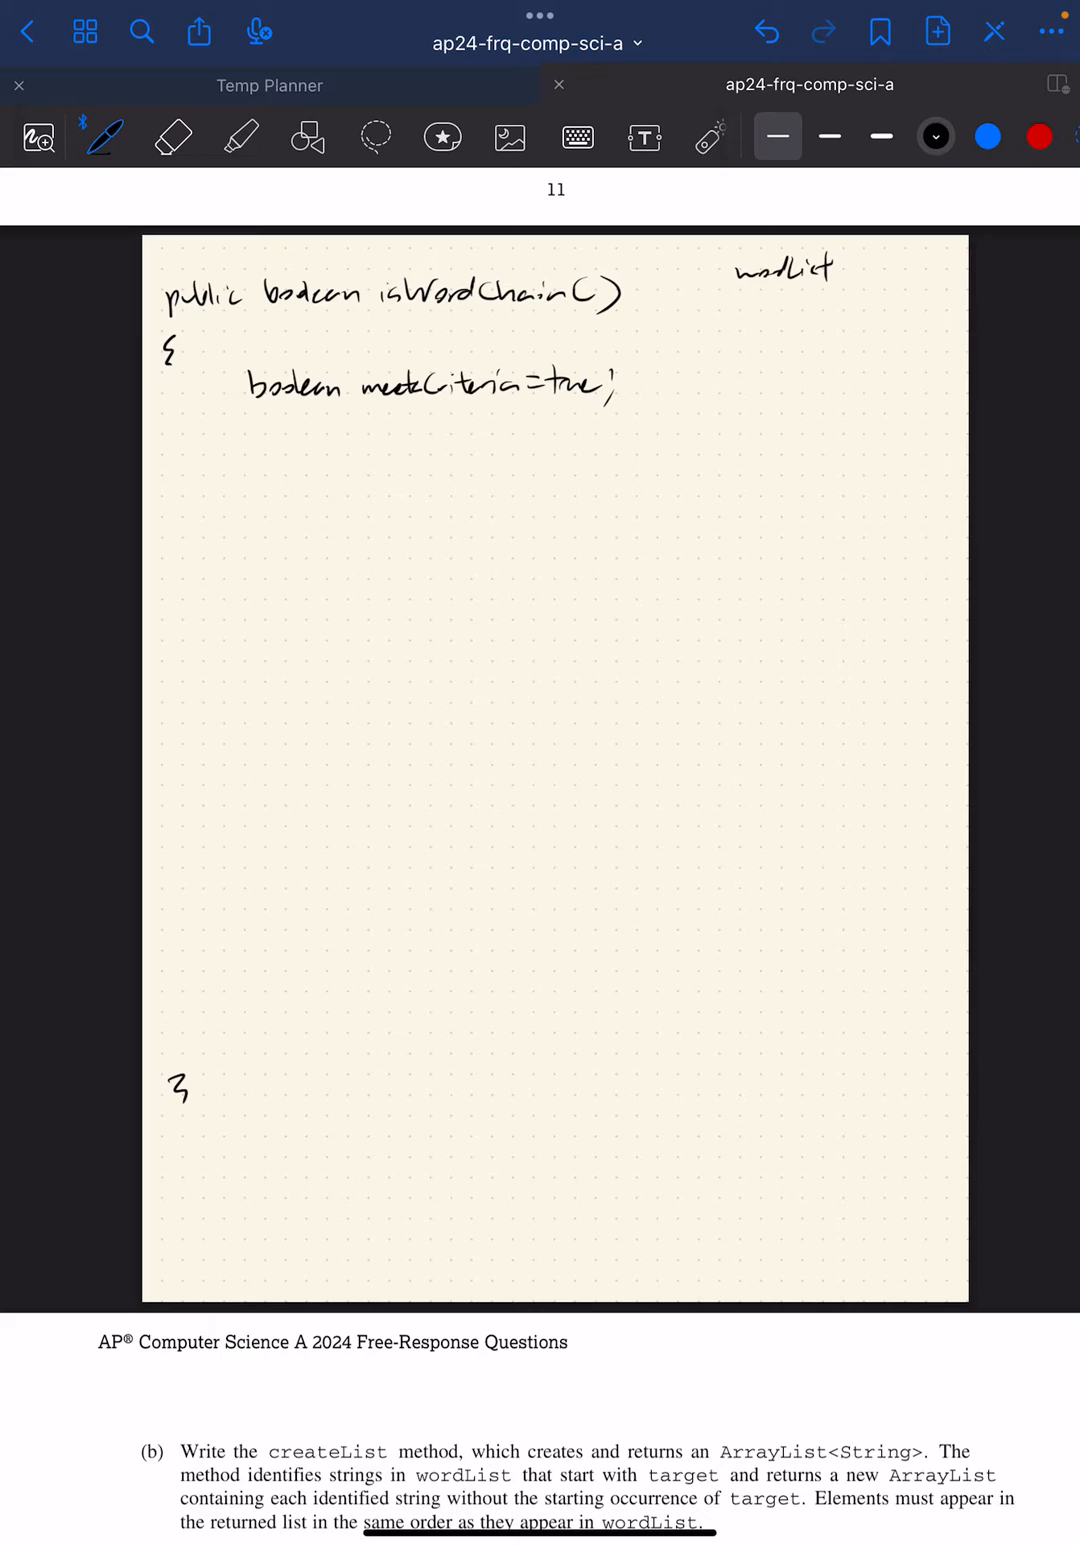
type("for")
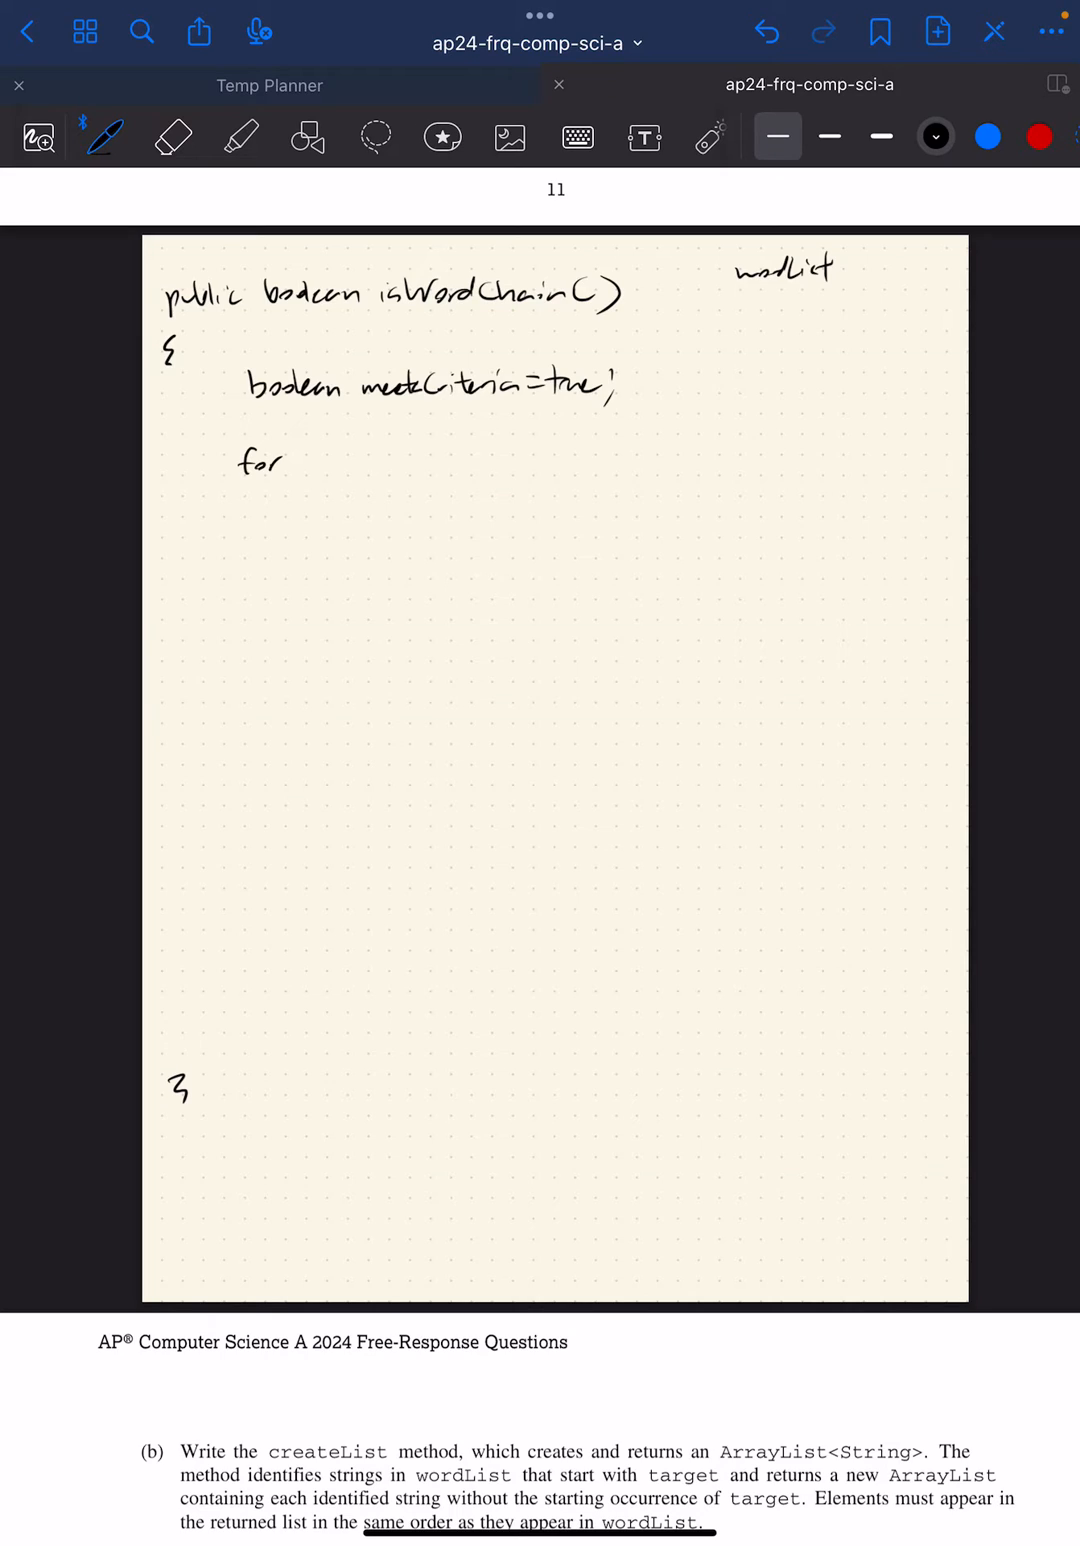
type("(")
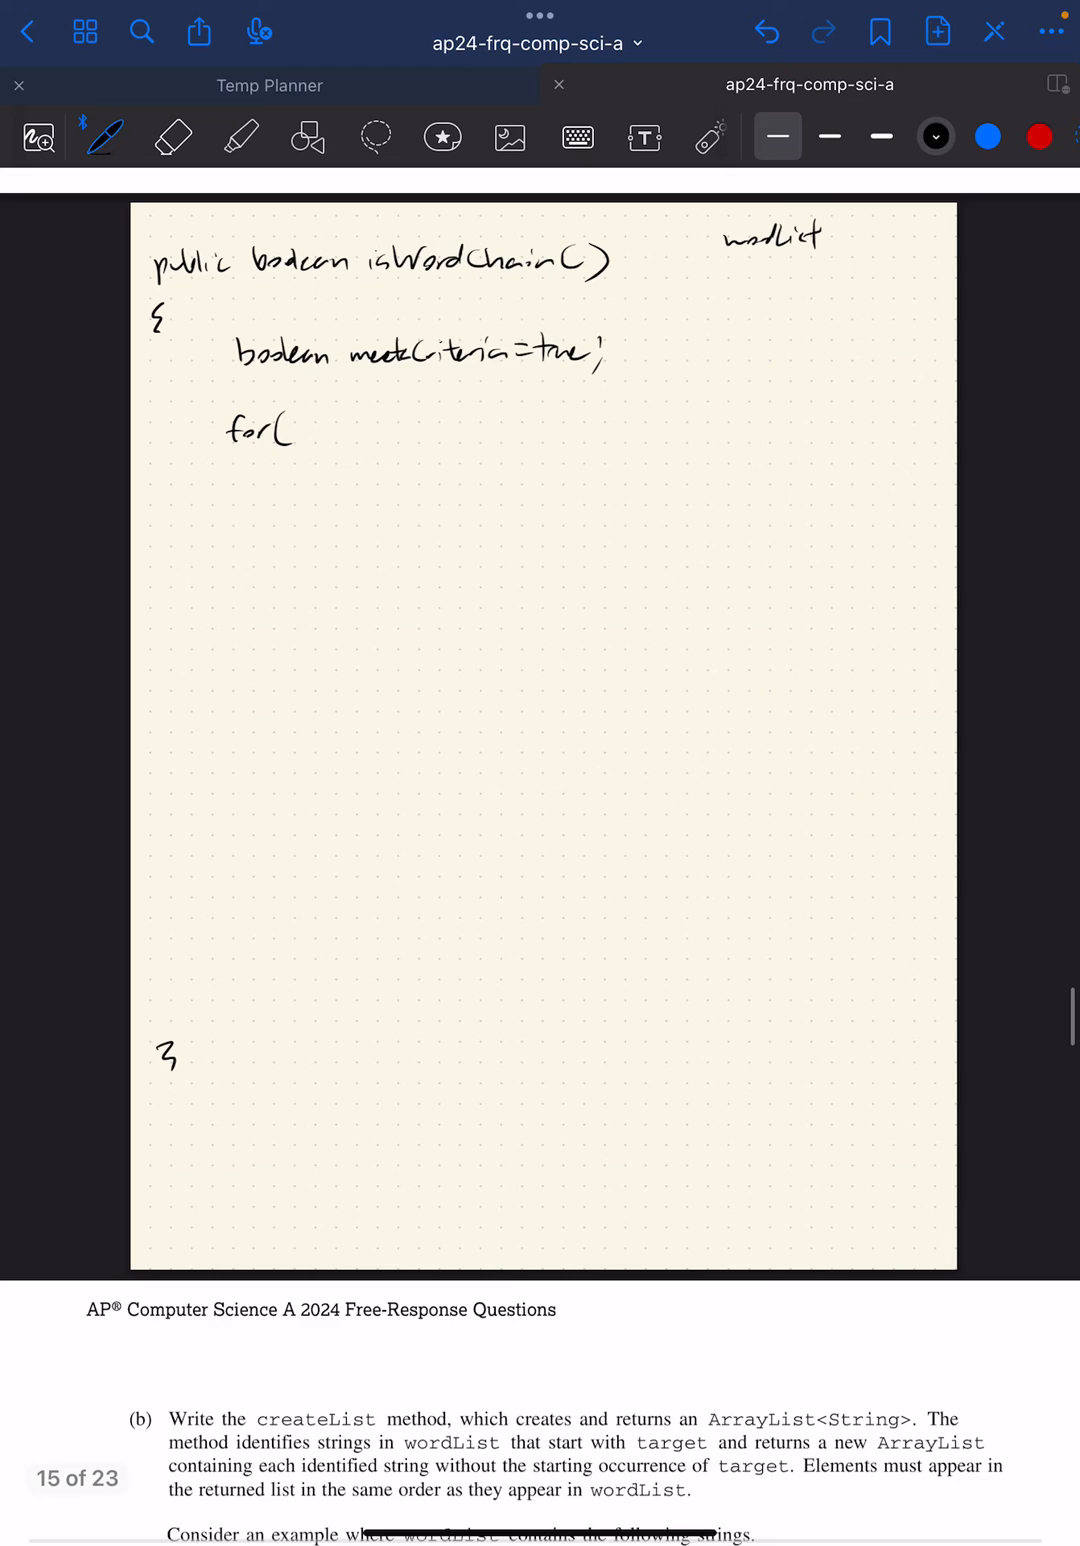
Step: Write the loop header for (int i=1; i< ...; i++) and its opening brace
type("in")
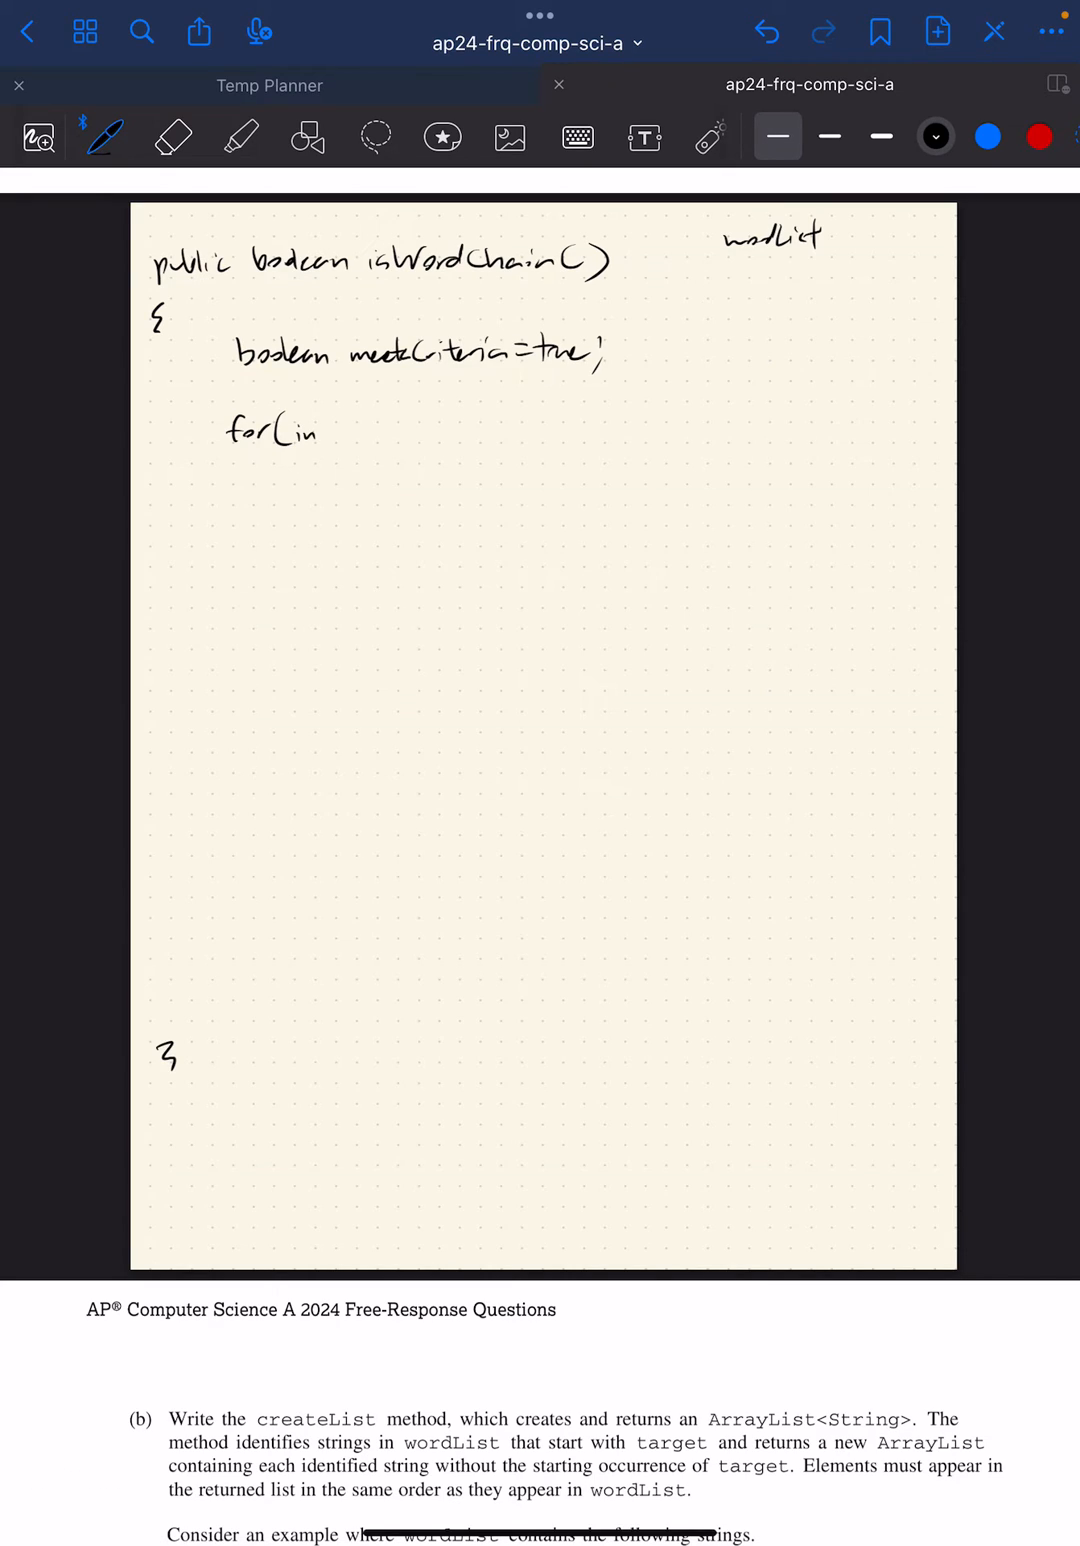
type("int i=1")
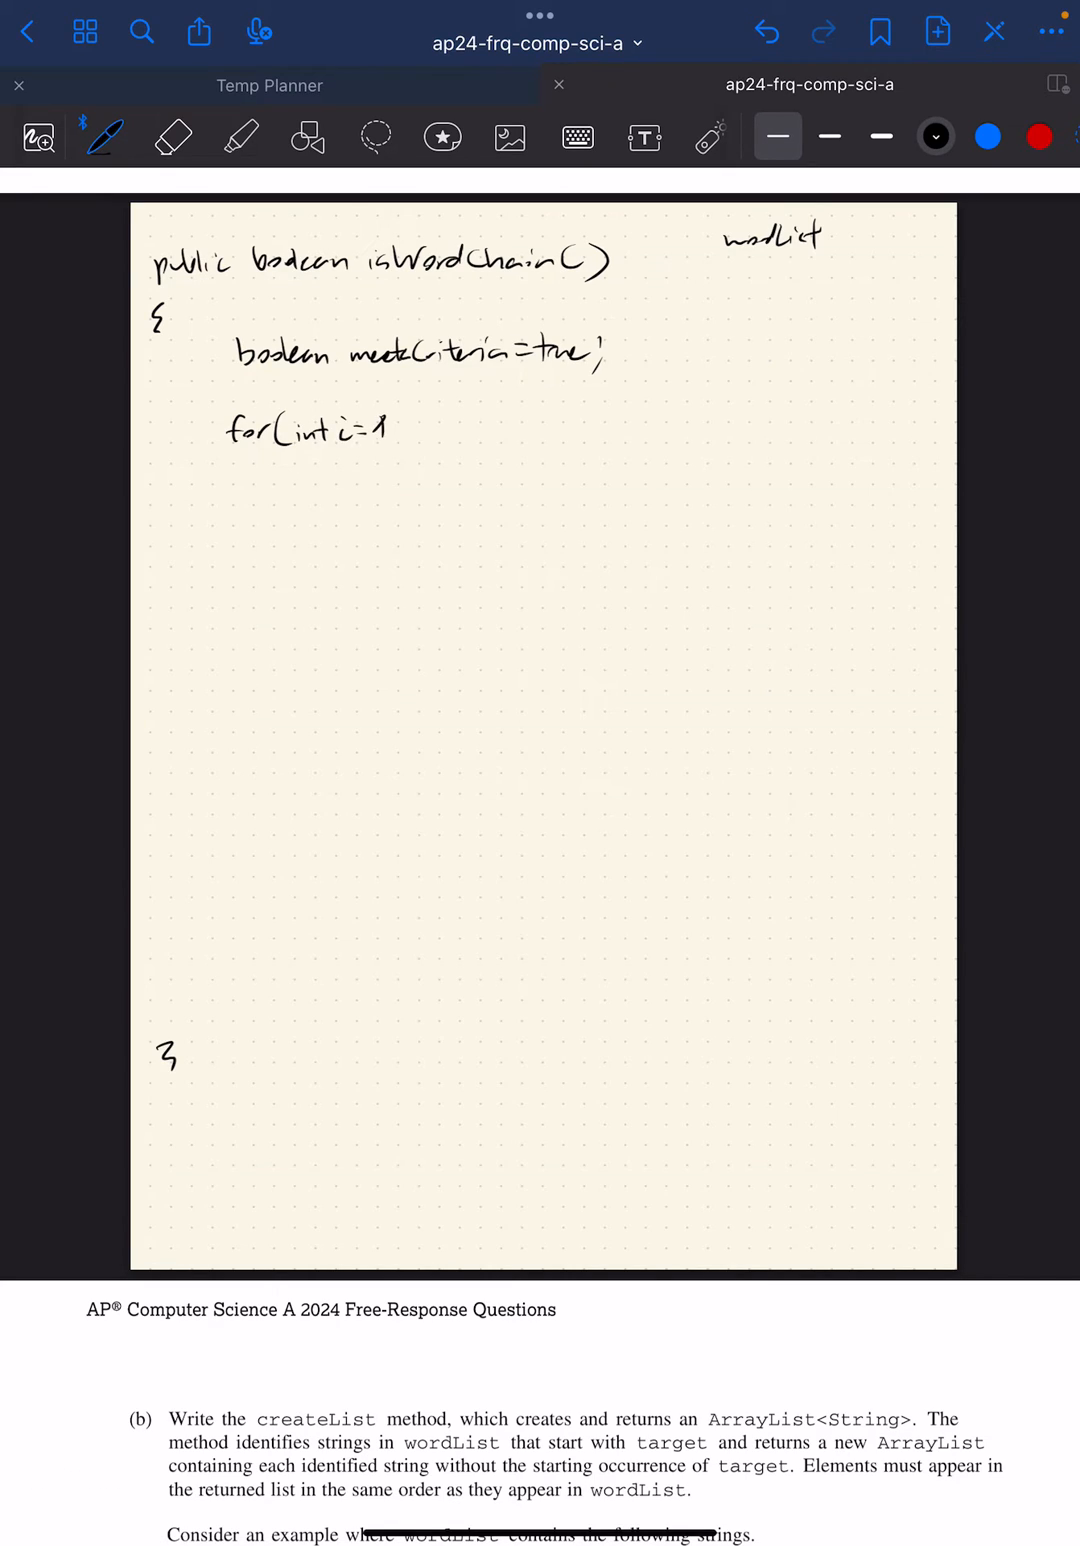
type("; i<wordList.size(")
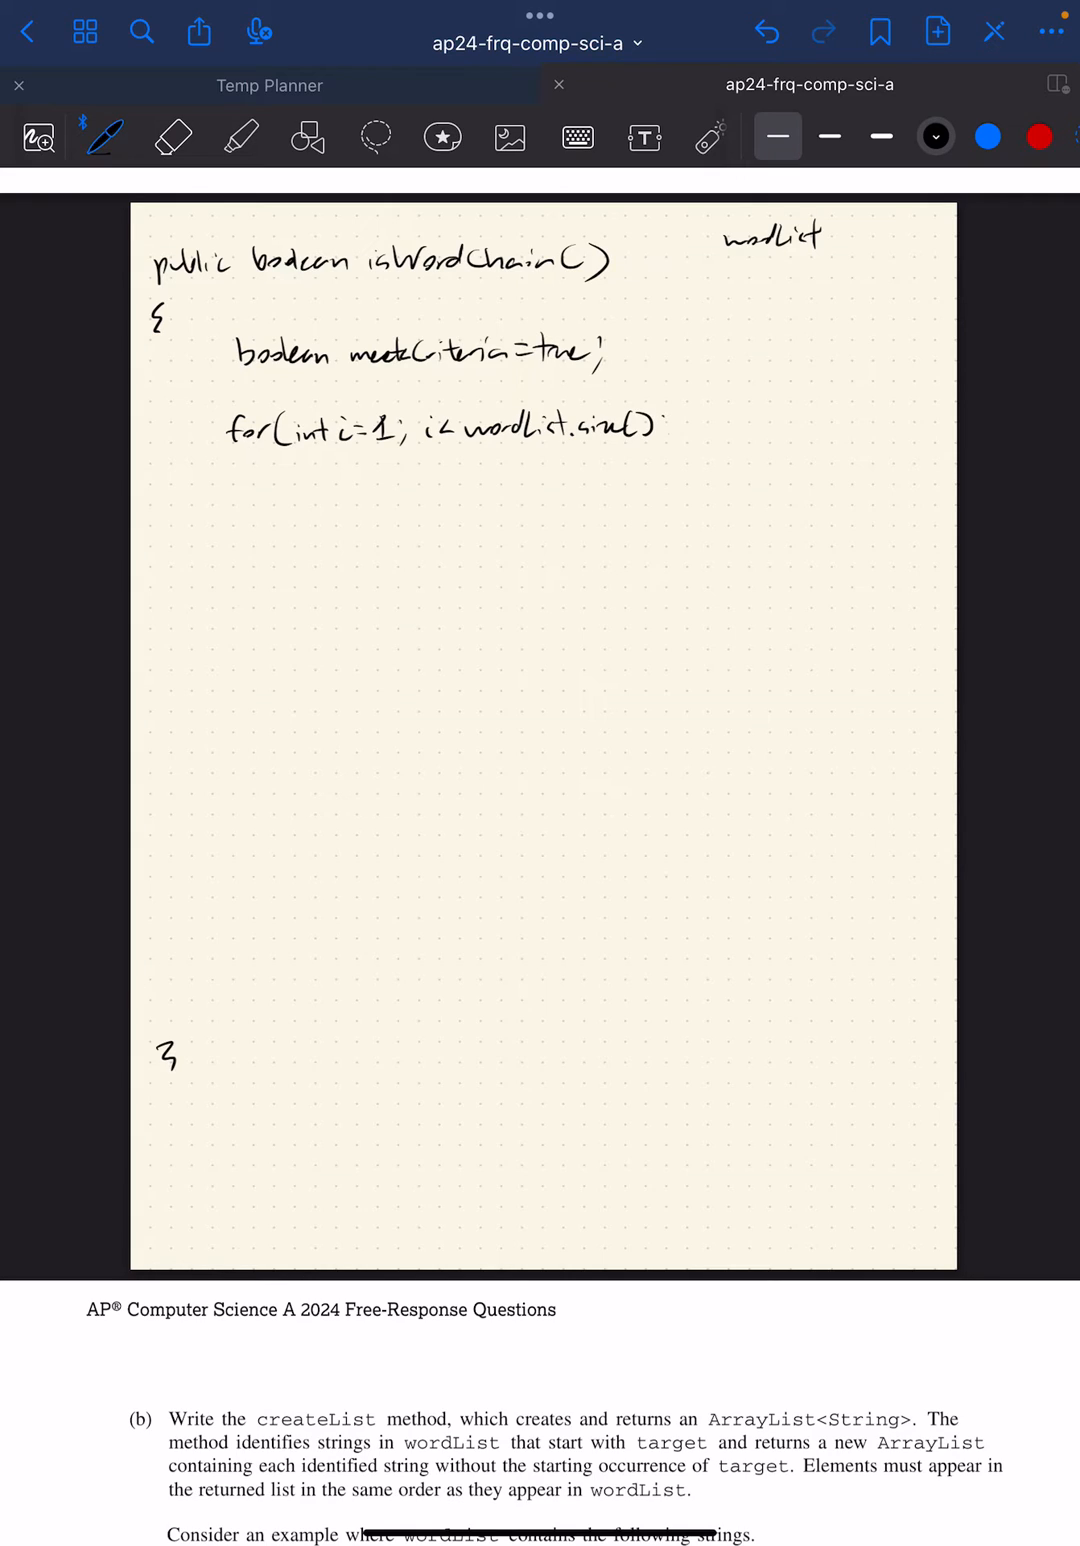
left_click_drag(660, 424, 710, 420)
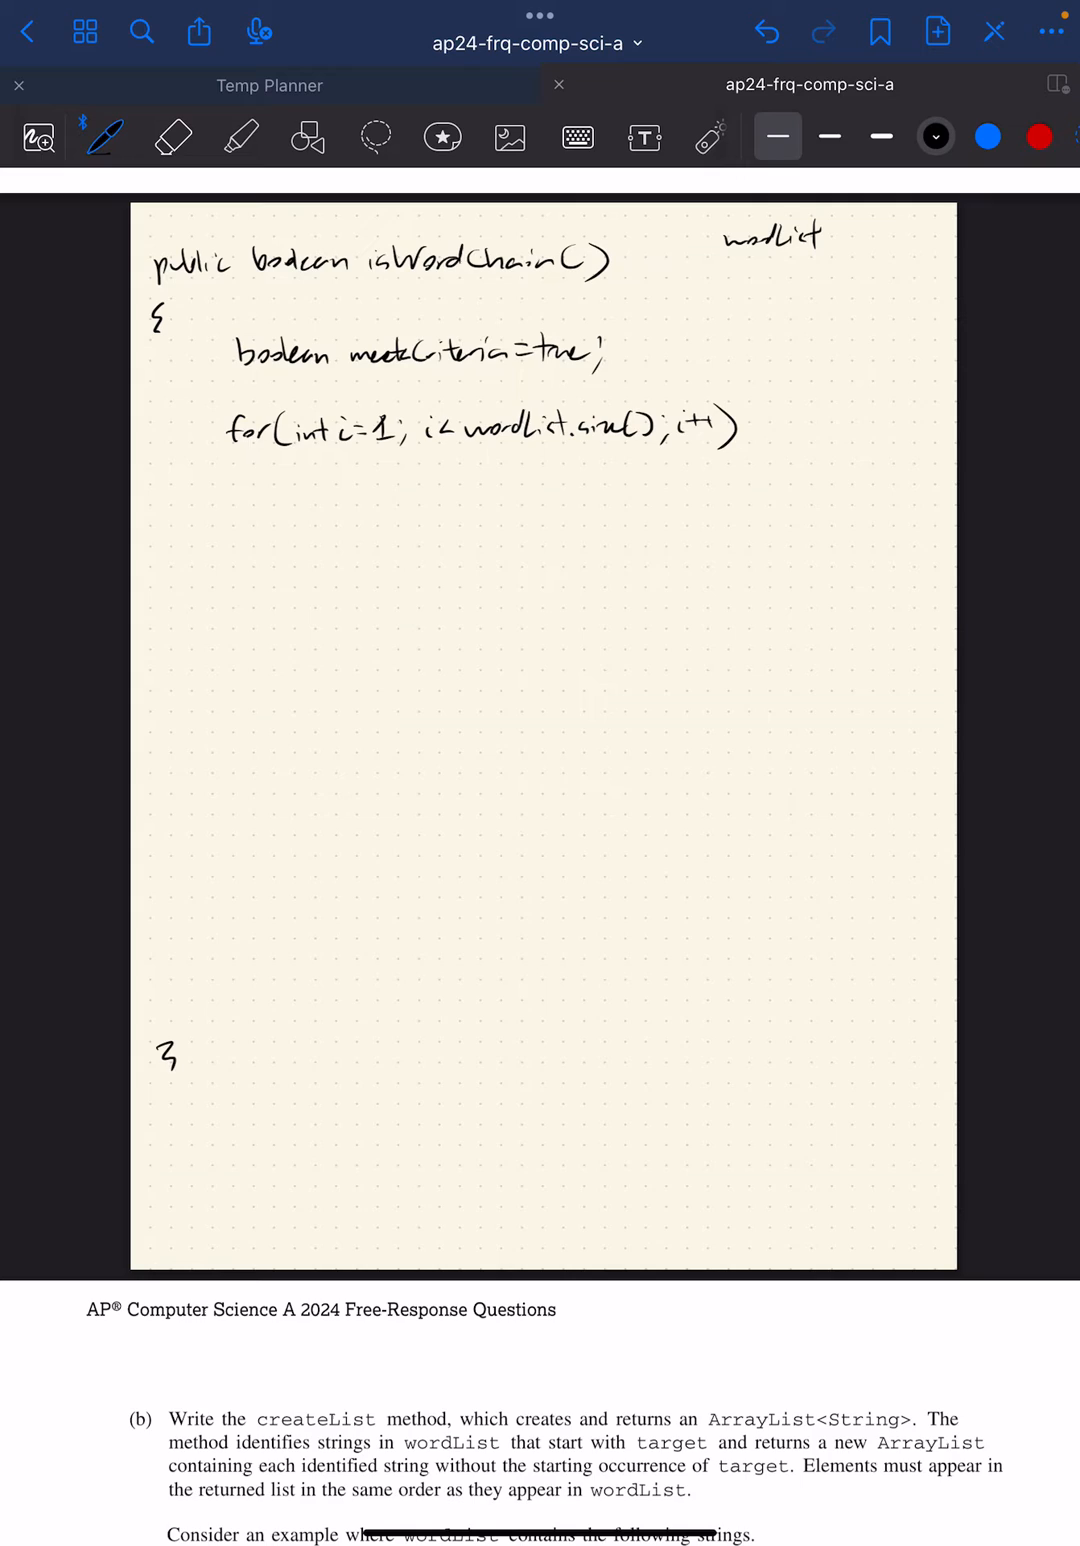
left_click_drag(218, 450, 228, 490)
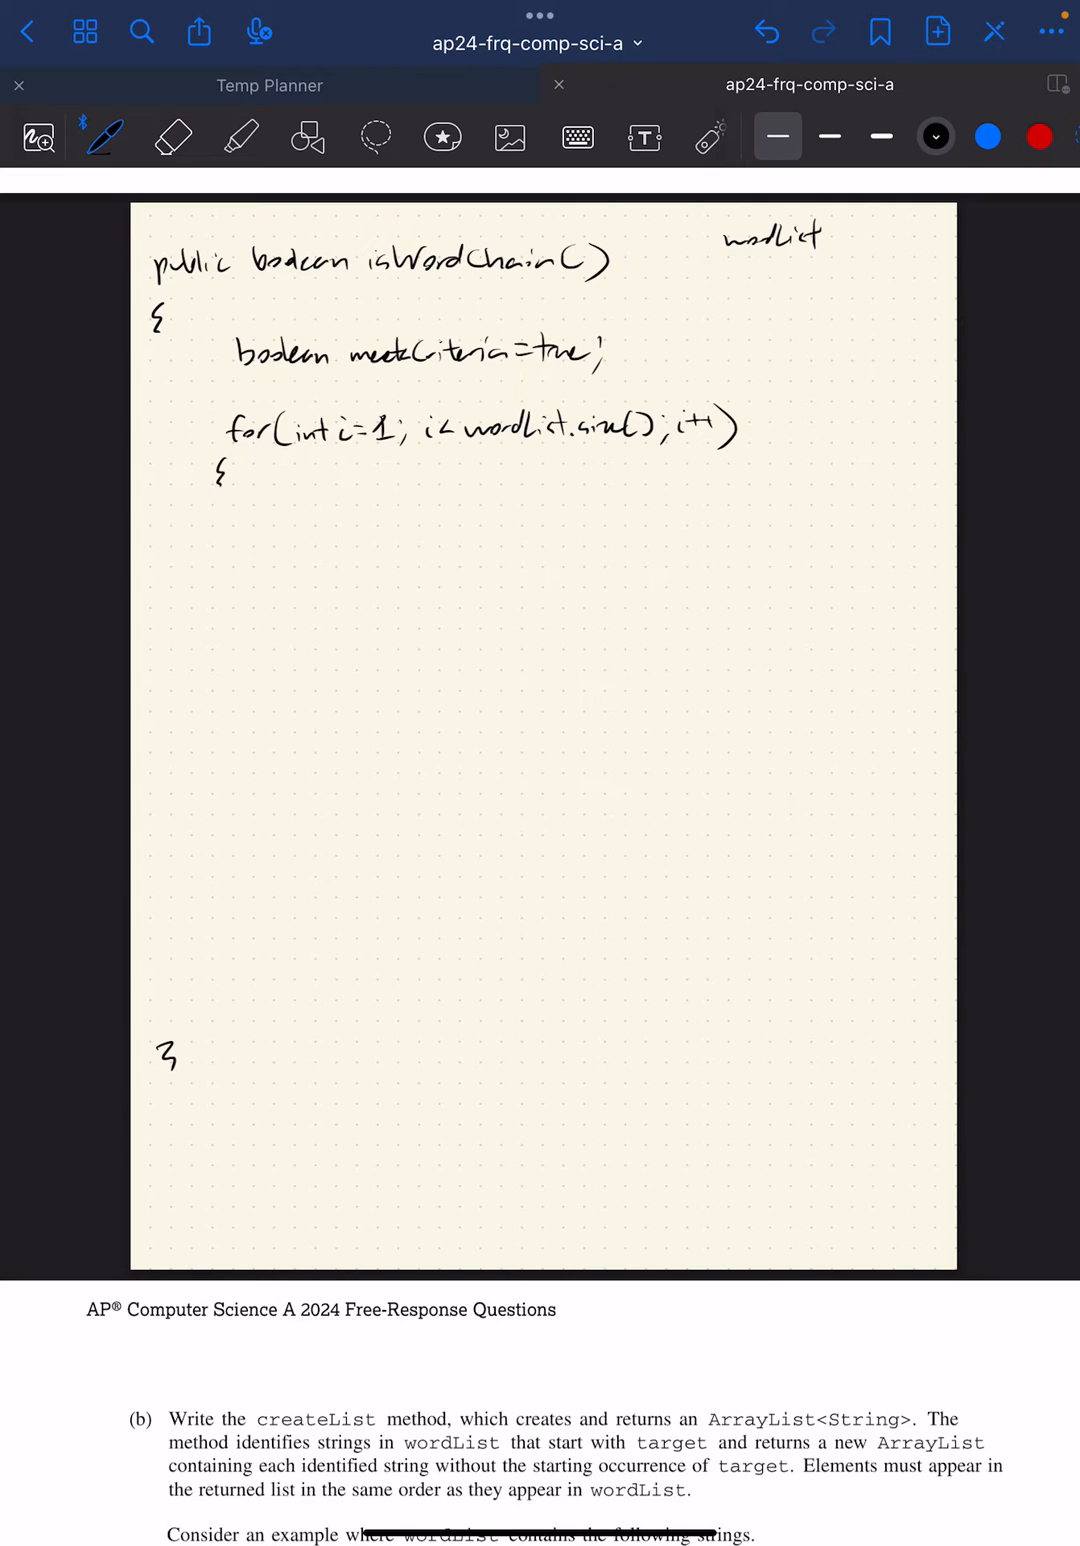
left_click_drag(276, 496, 290, 510)
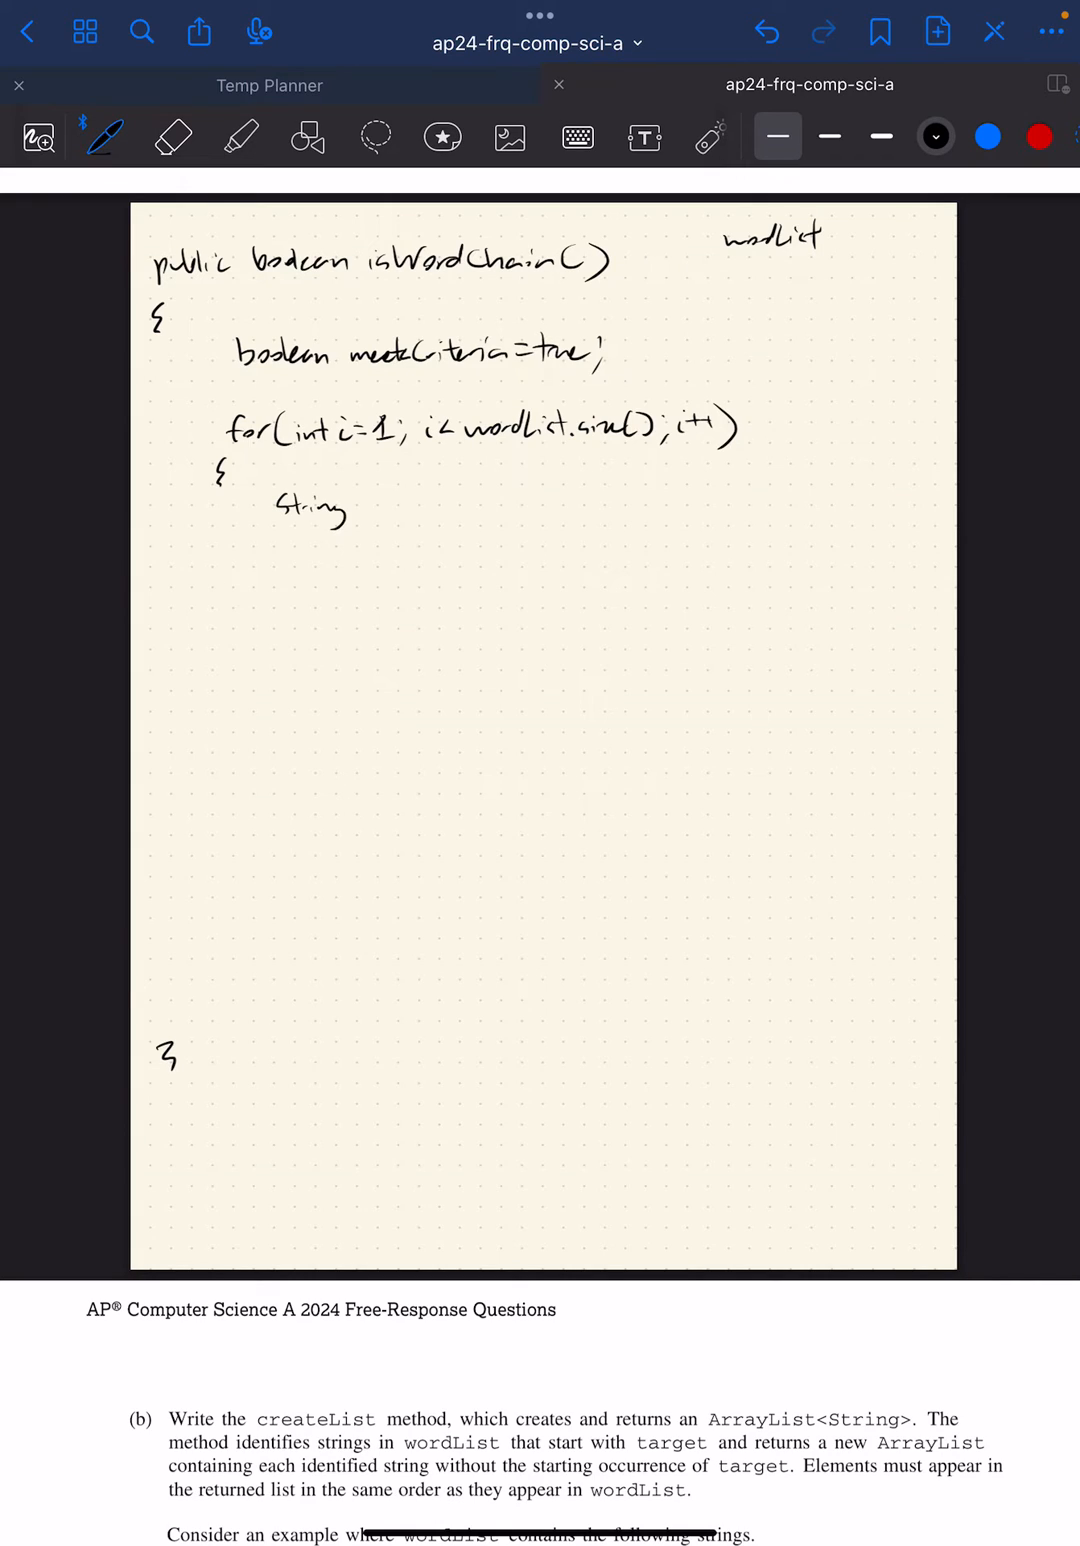
Step: Write the currentWord and prevWord = wordList.get(i-1) lines, mark part (a)'s prompt in blue, return to black ink
type("current")
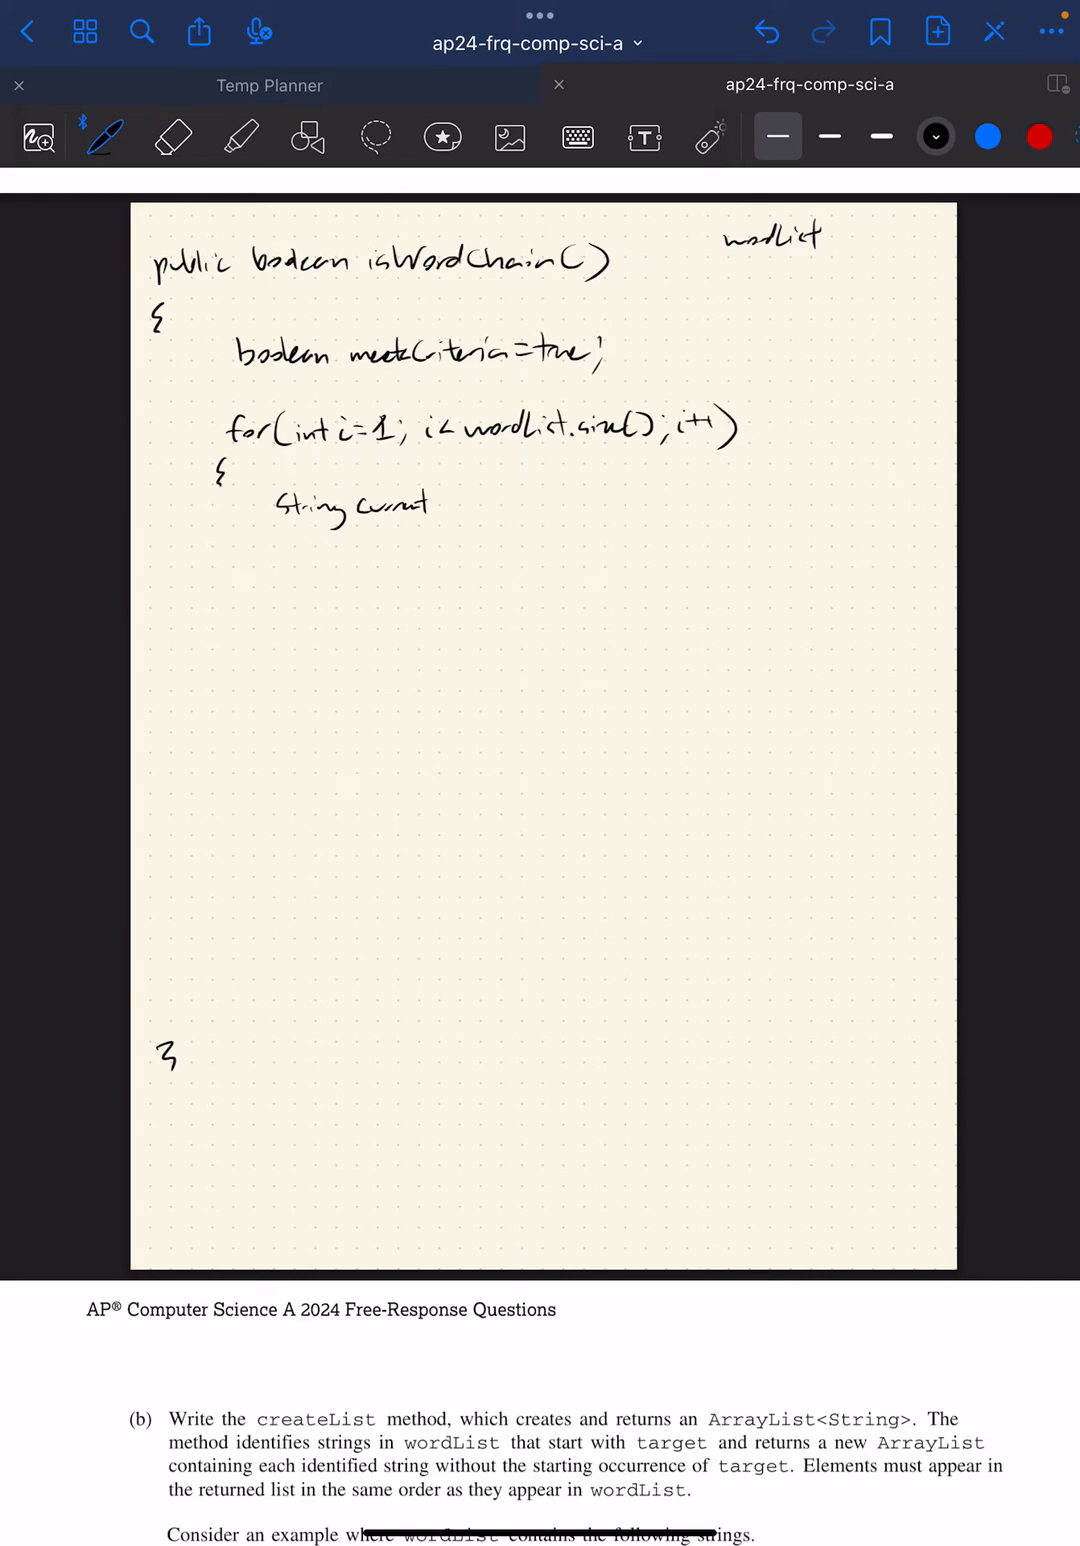
type("Word= wordList.get(i);")
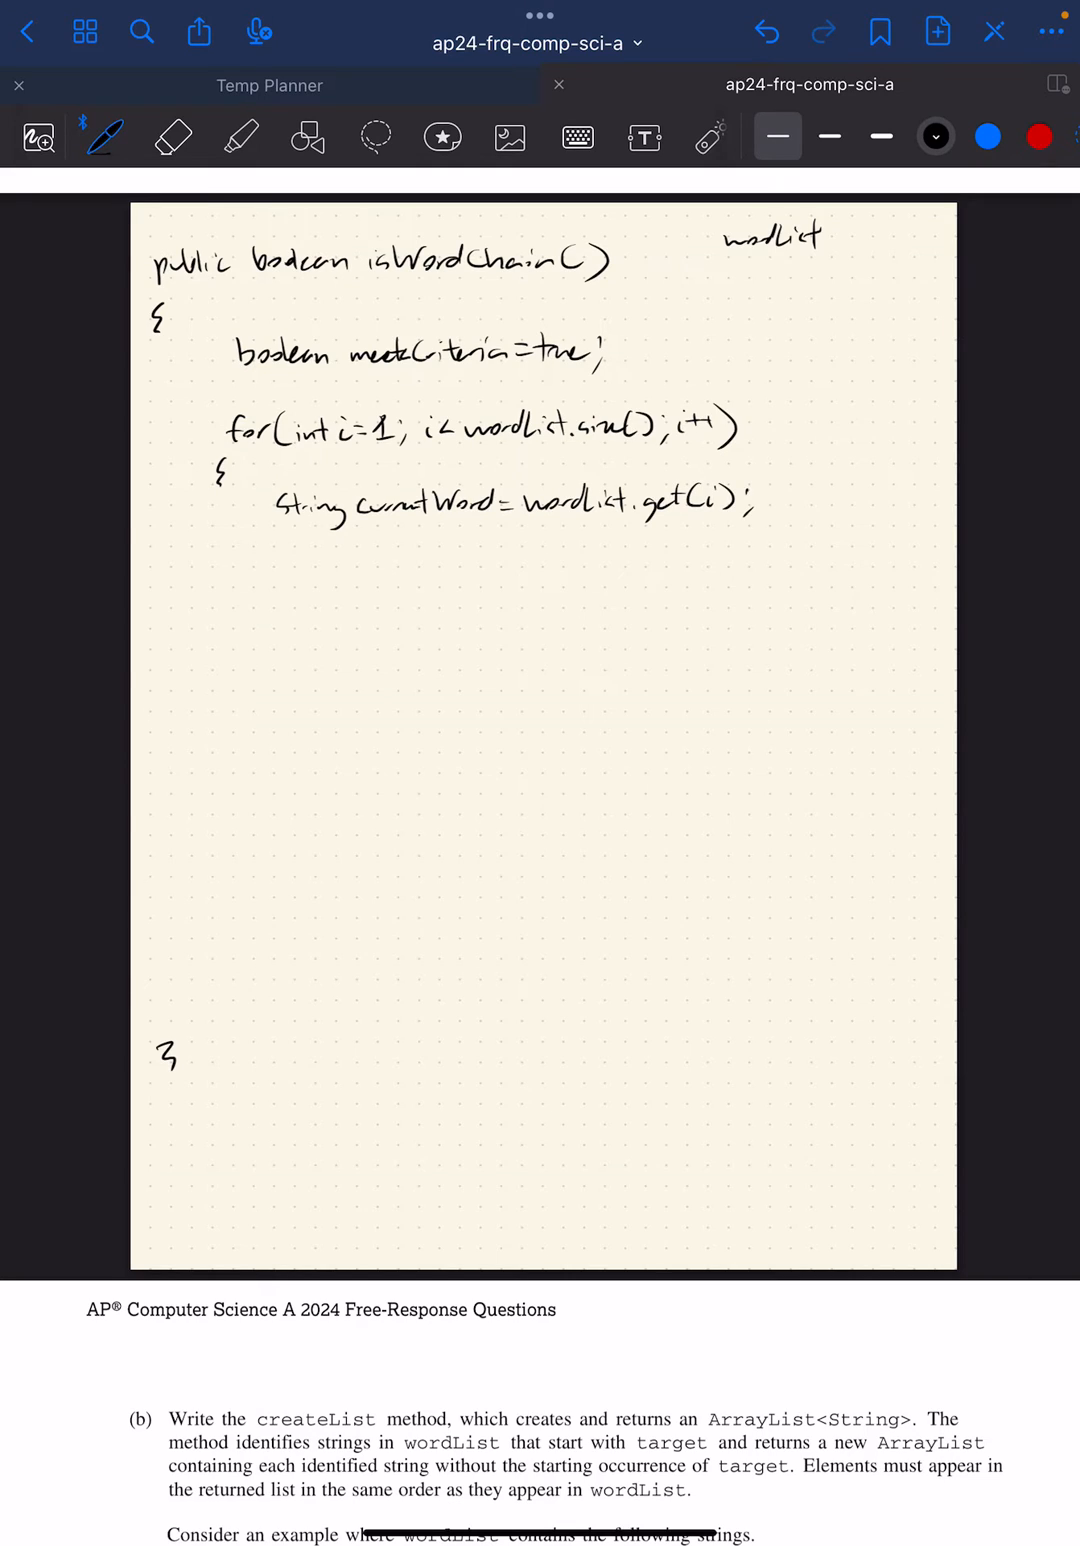
type("{")
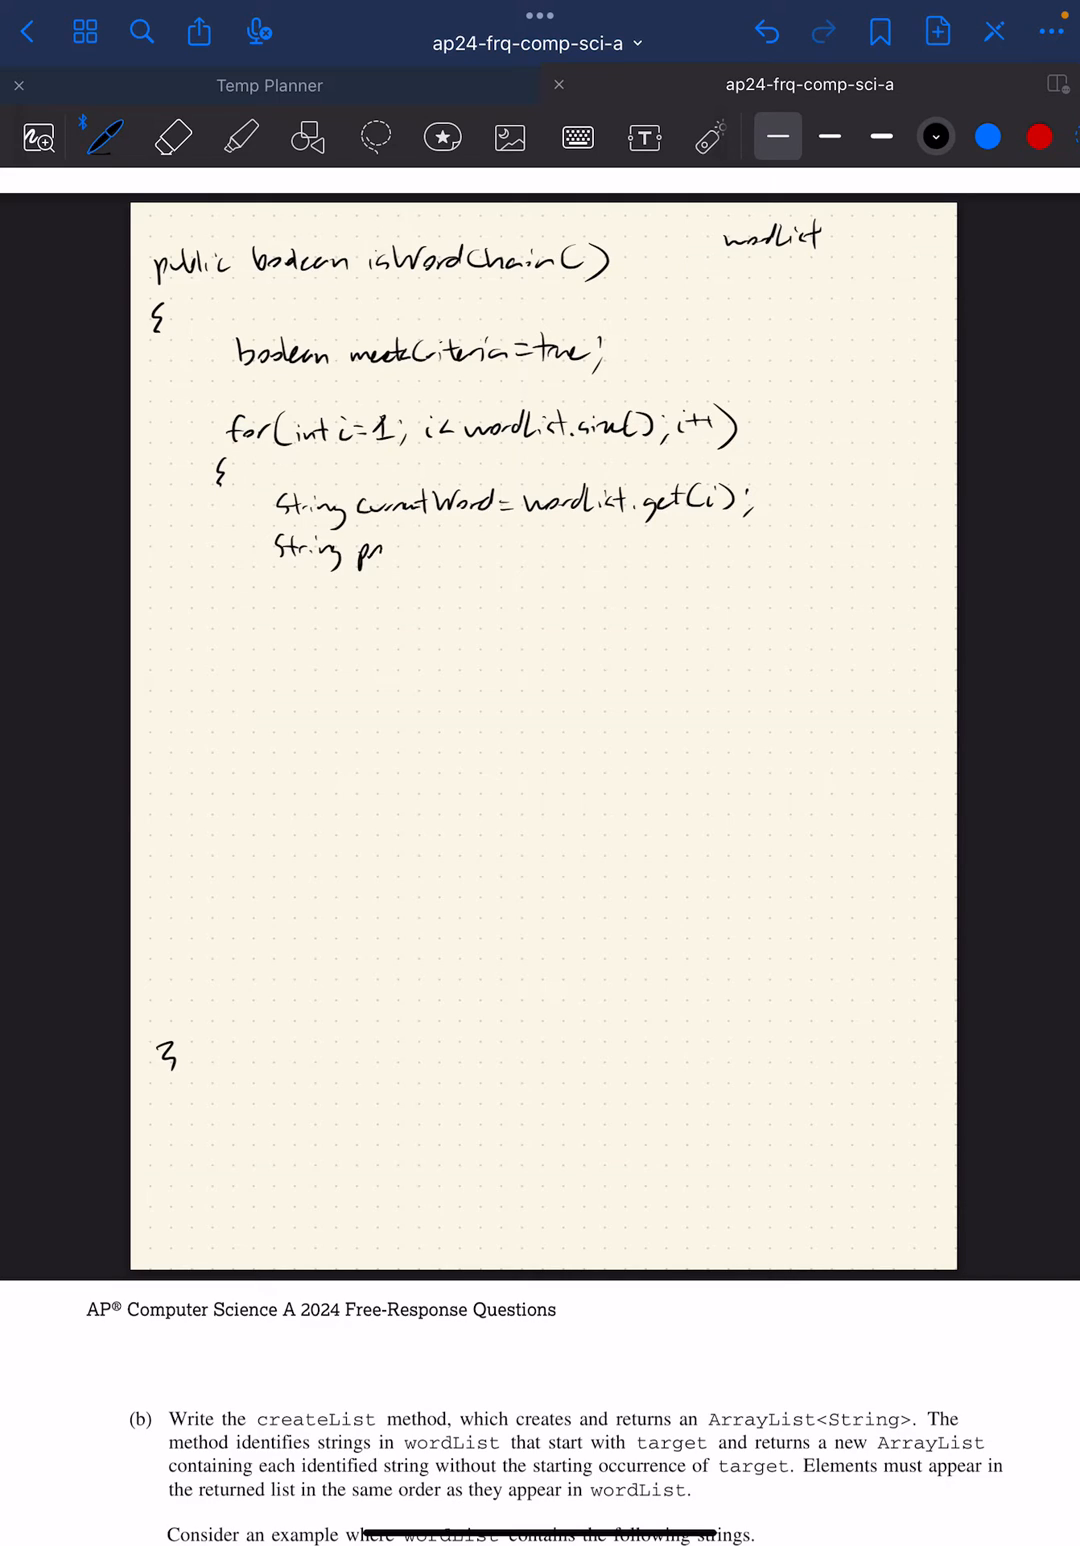
type("prevWord -")
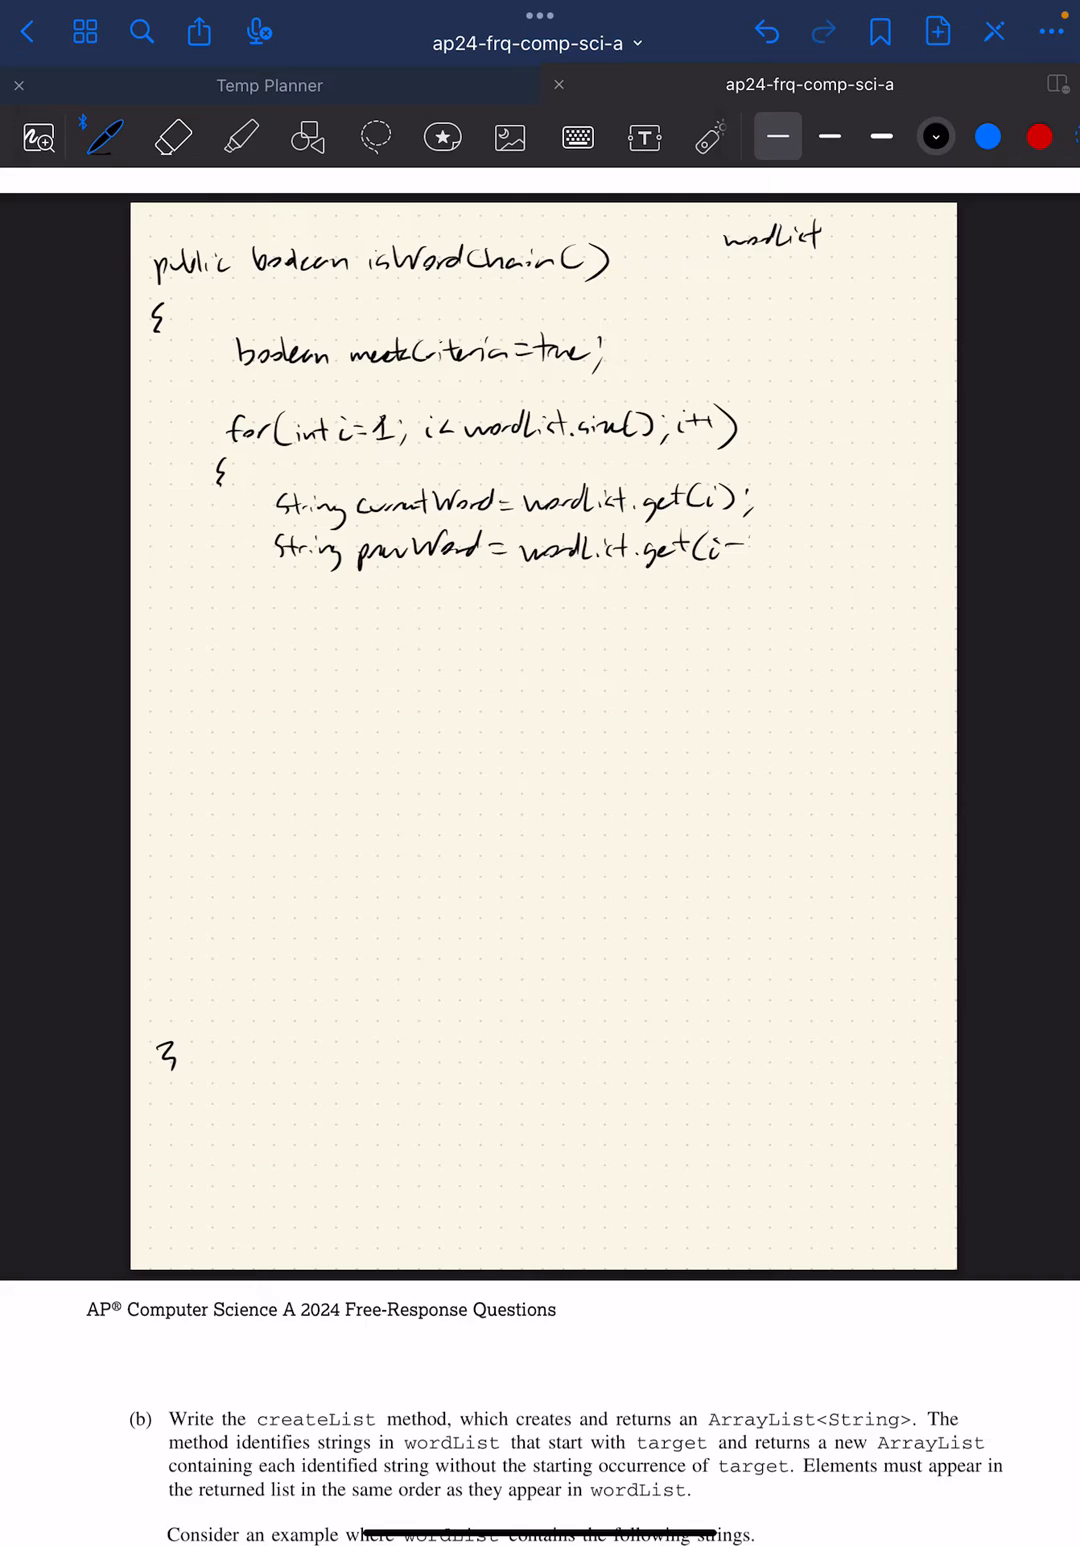
type("1);")
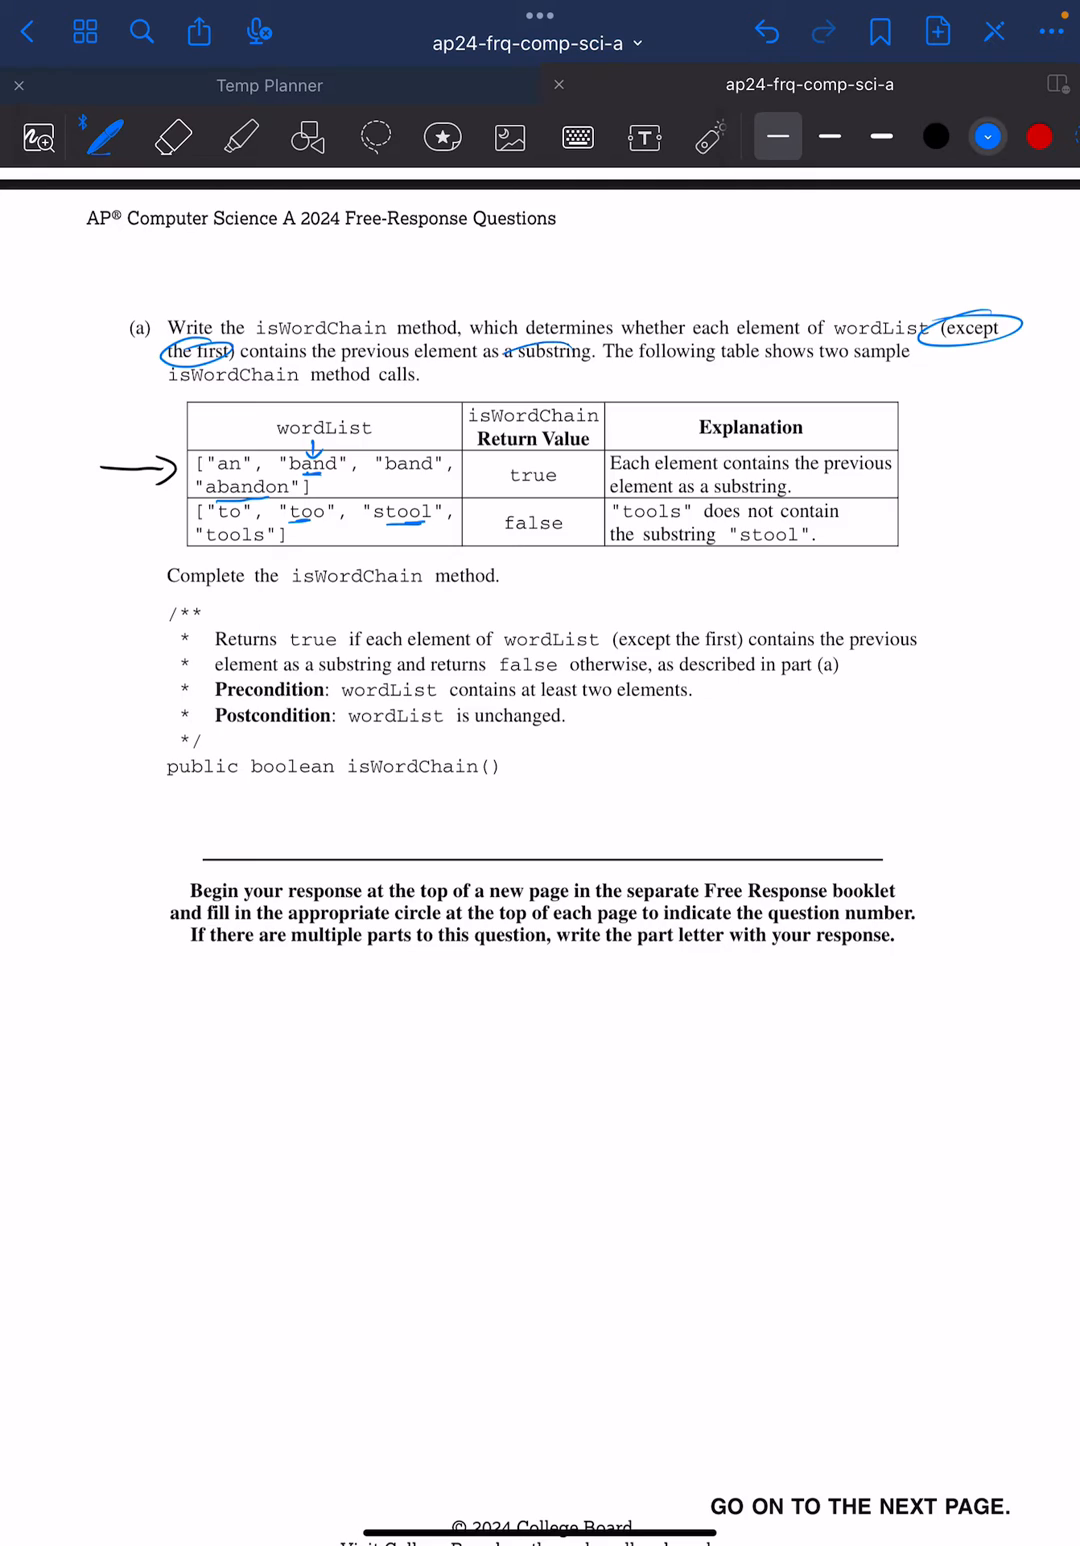
left_click_drag(496, 364, 604, 360)
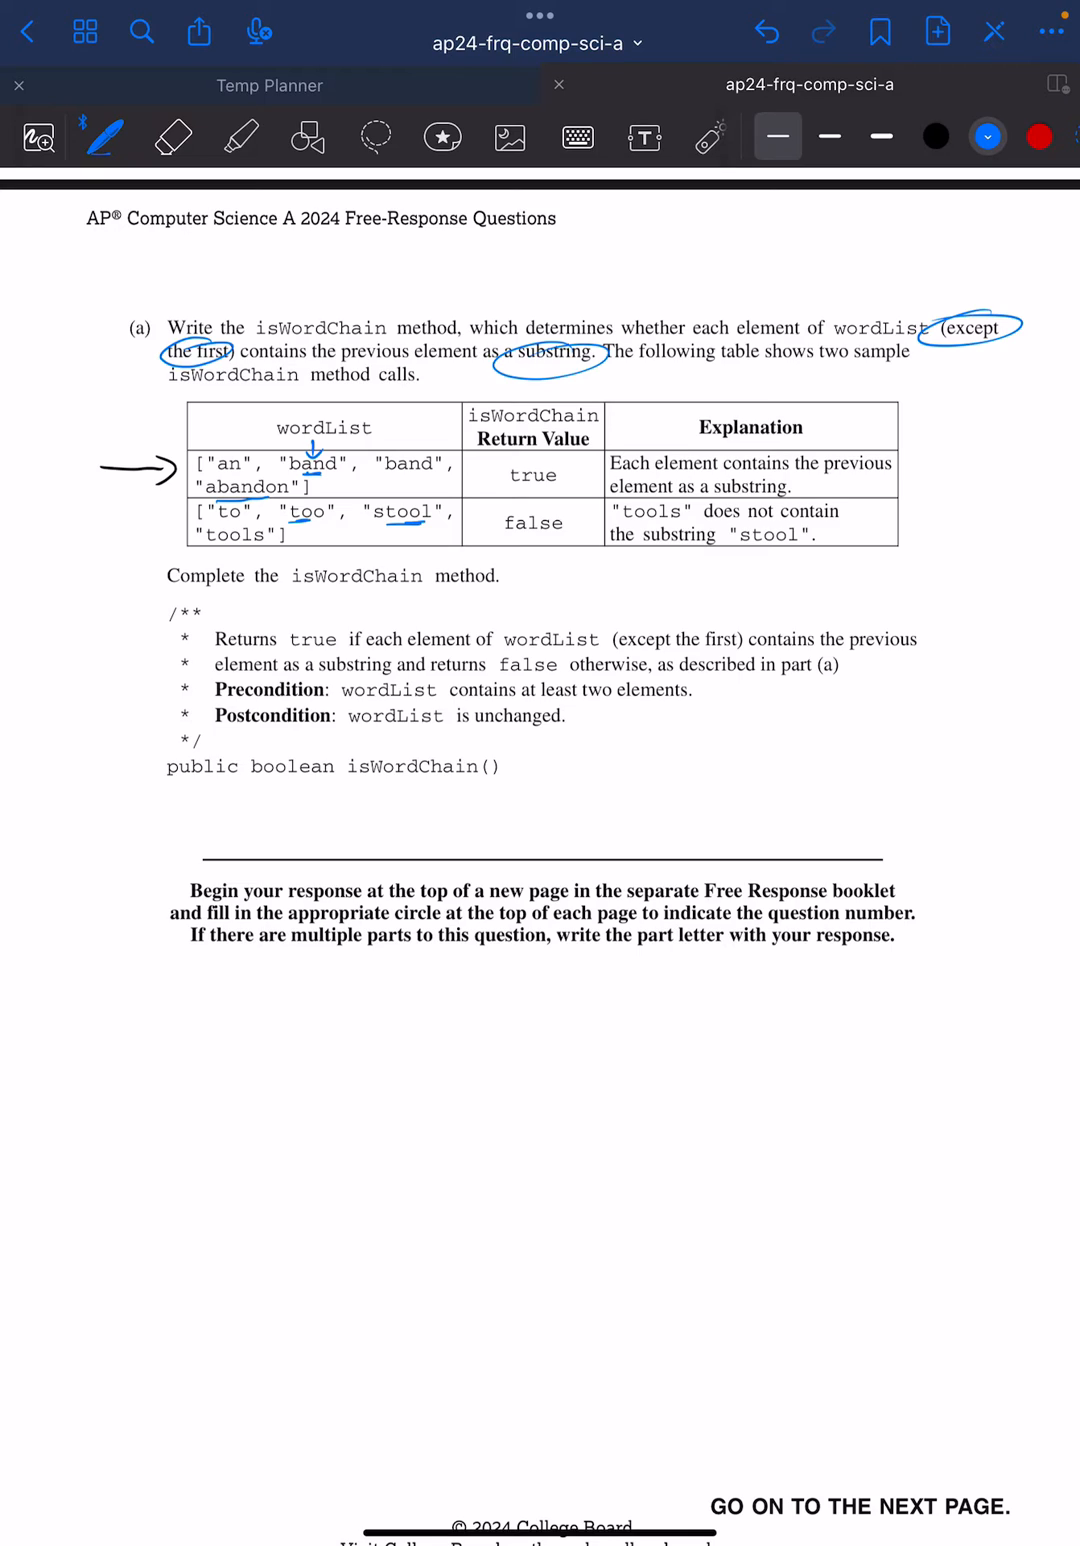
left_click(936, 136)
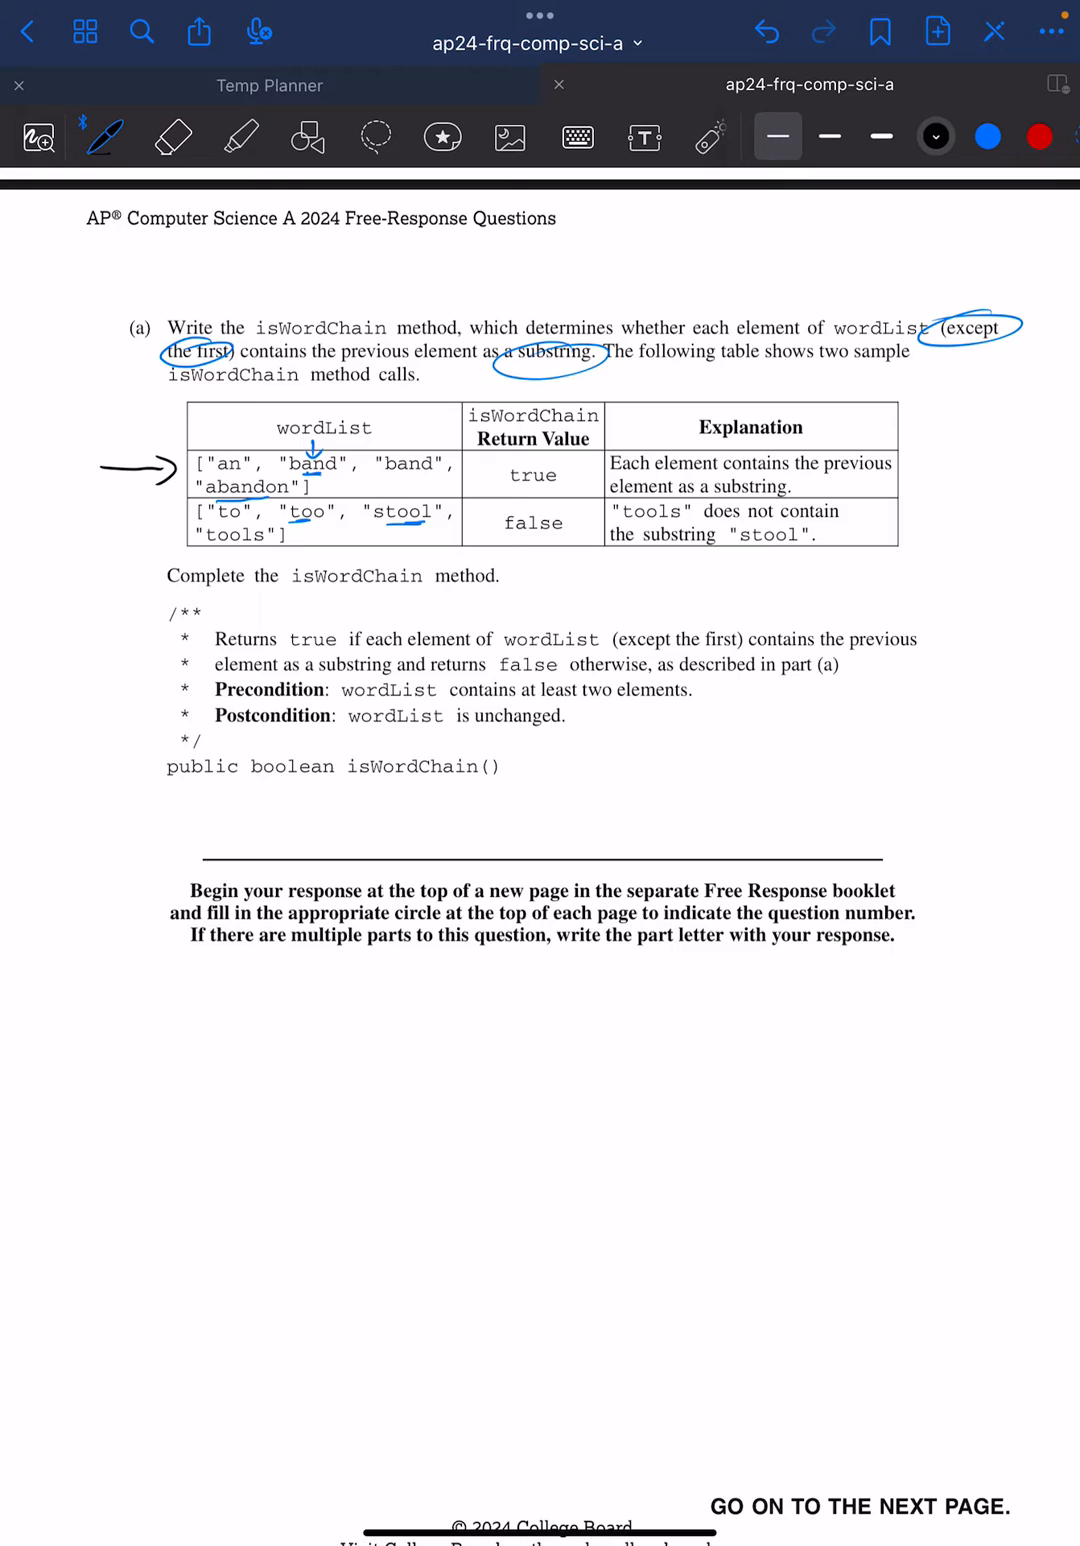
Step: Handwrite if (currentWord.indexOf(prevWord) != -1) with an opening brace
scroll("down", 3)
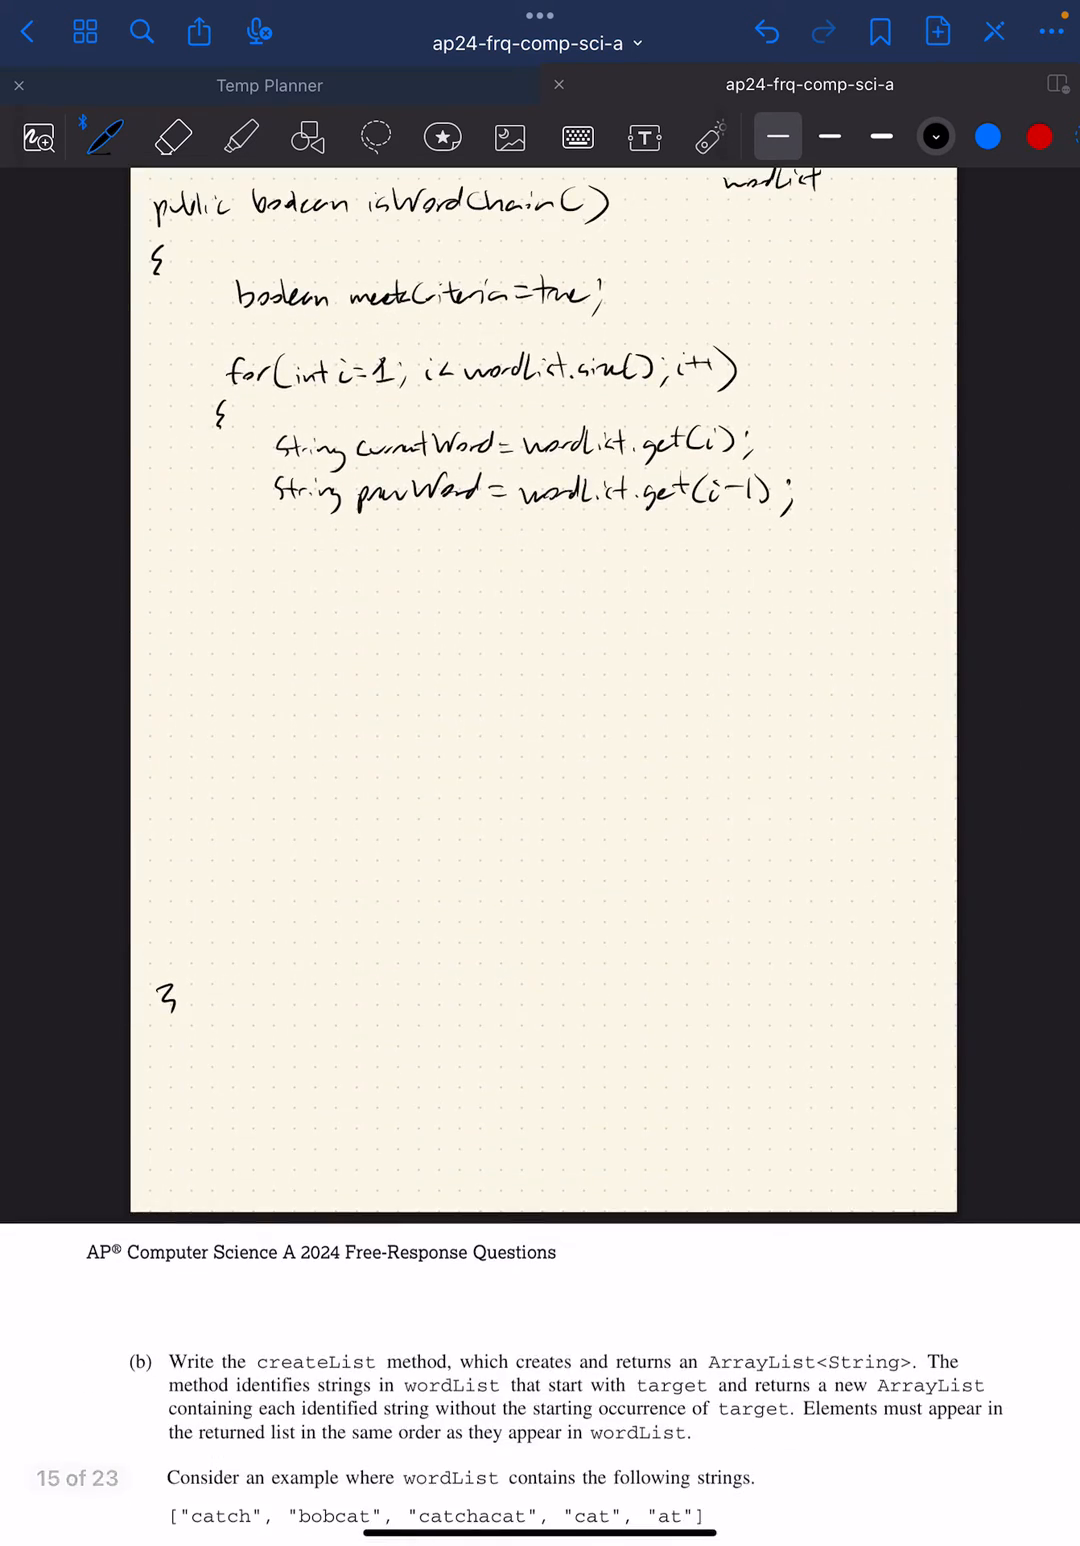
type("if (")
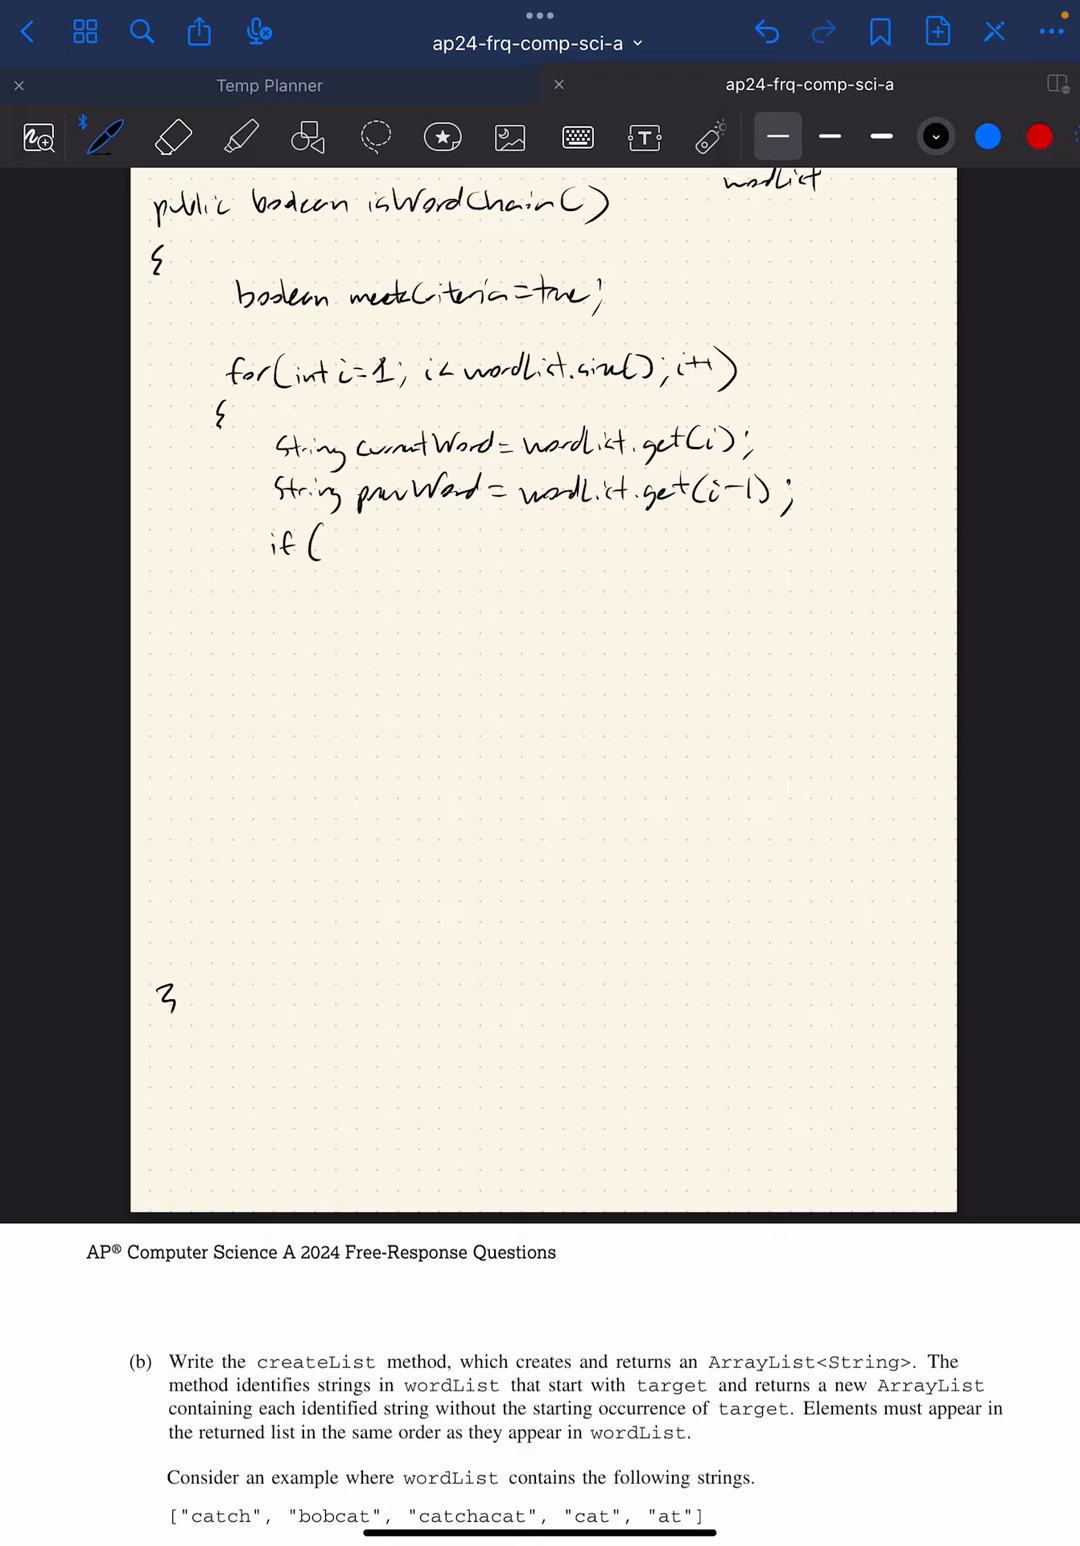
type("curren")
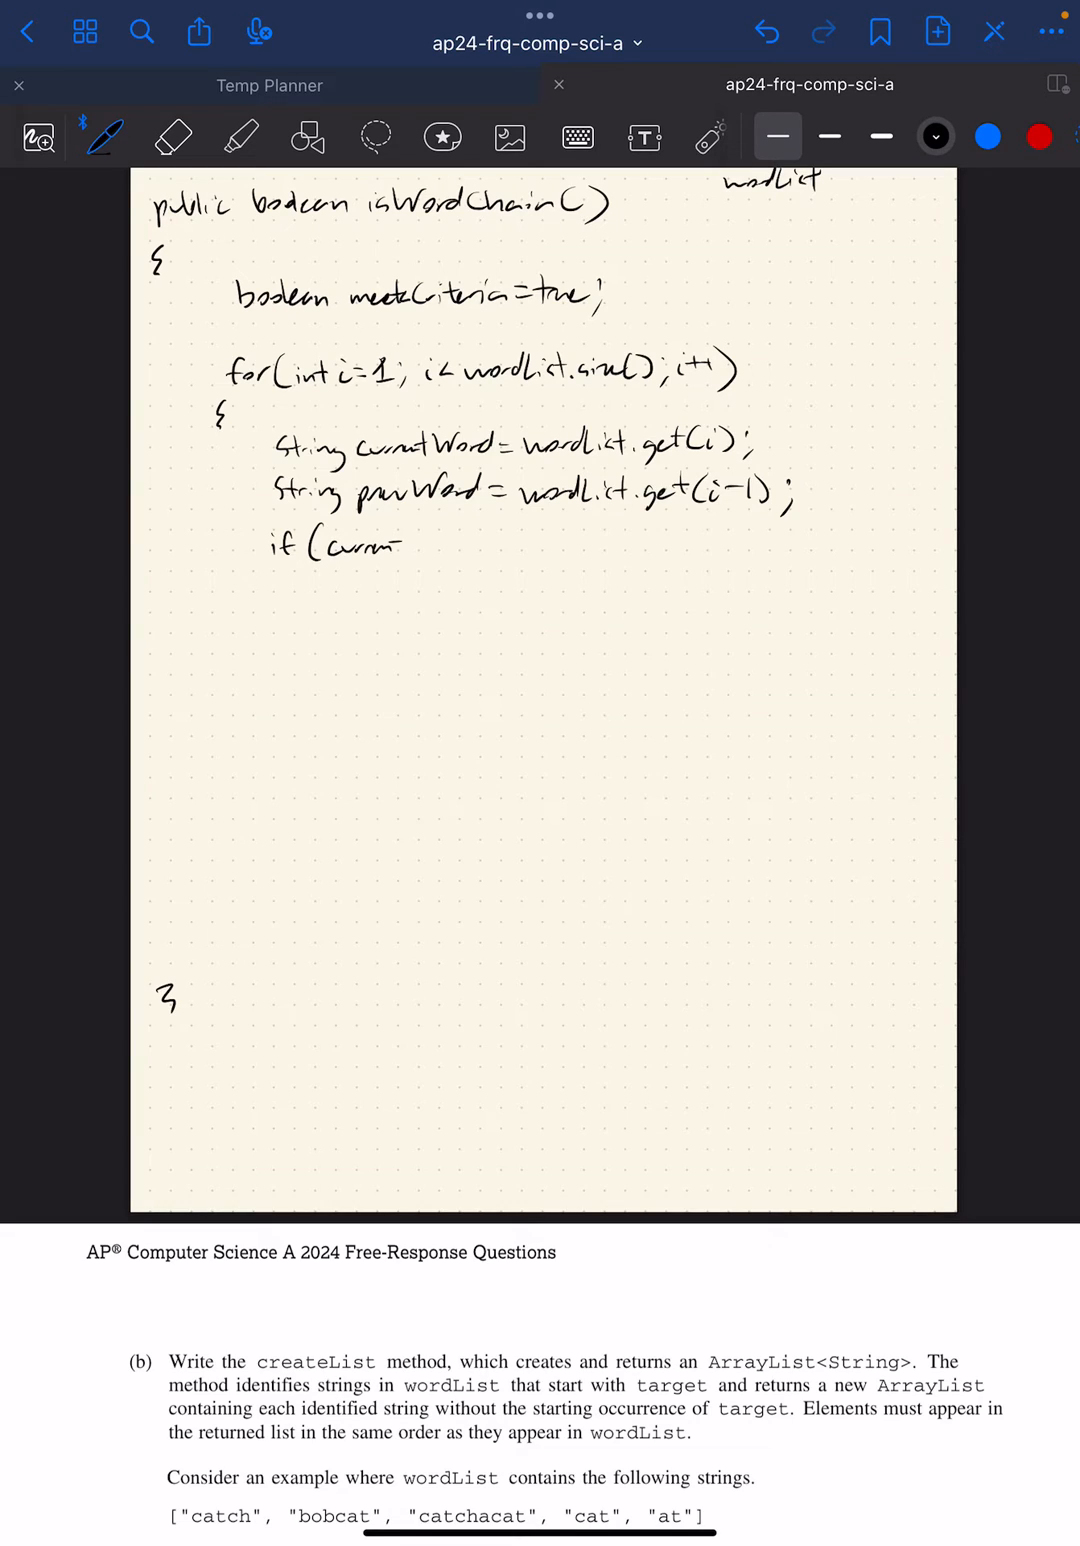
type("currentWord,")
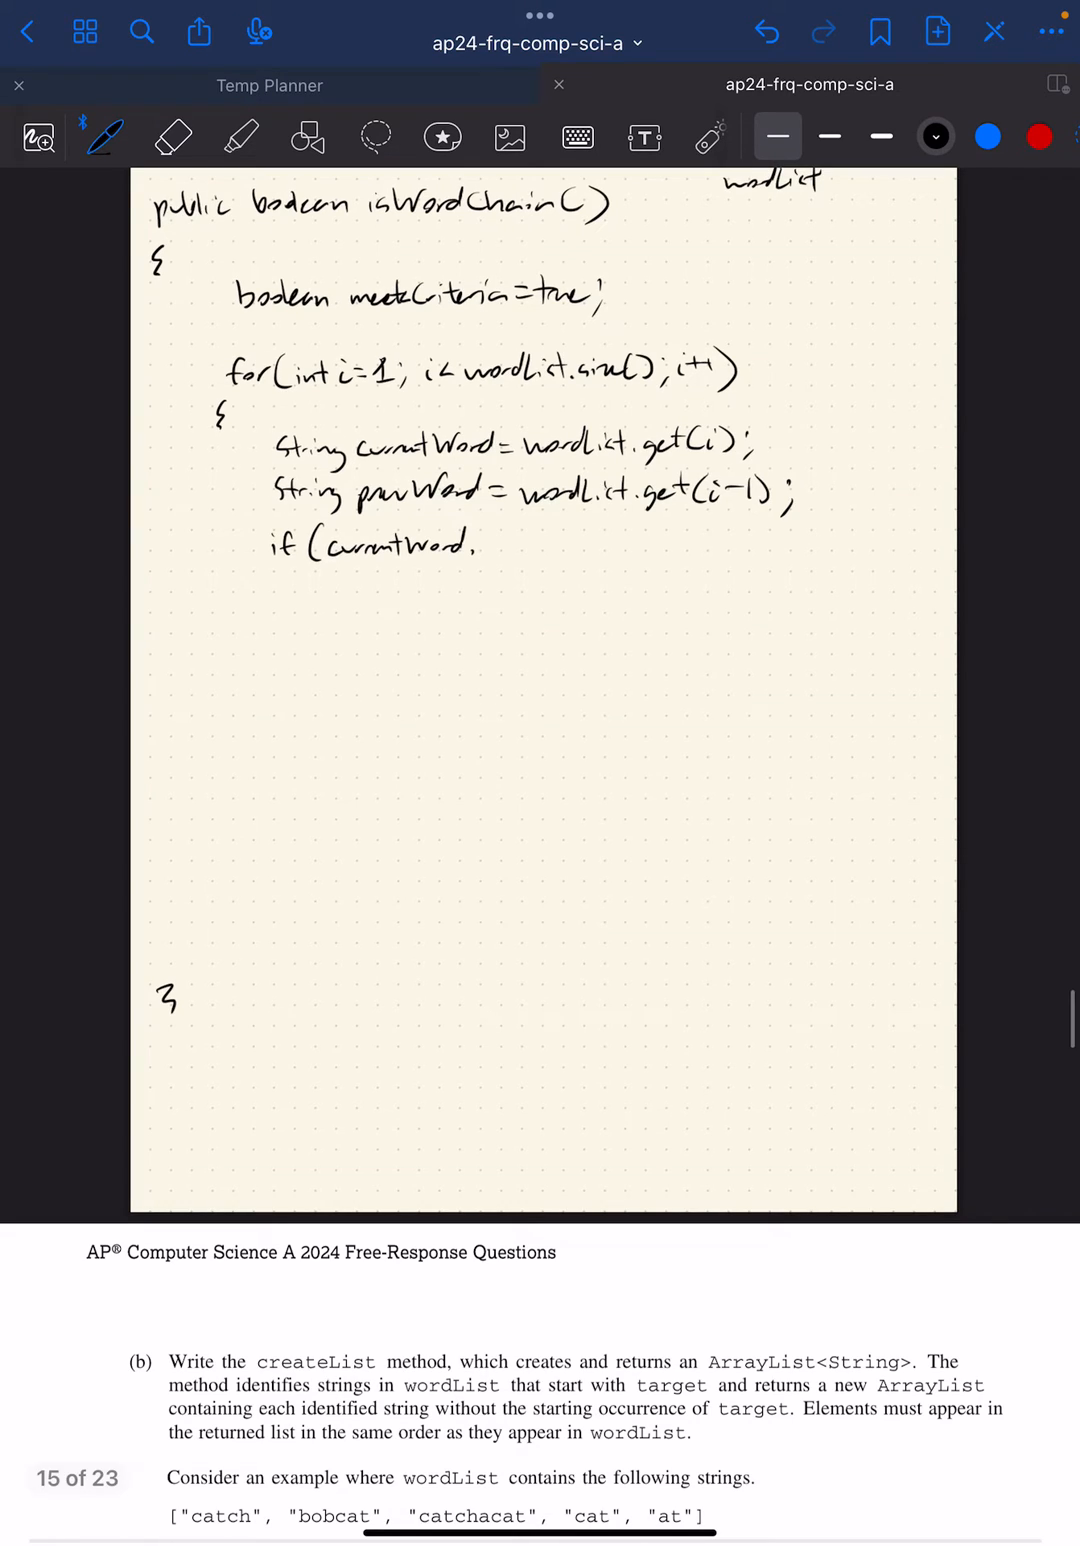
type("index")
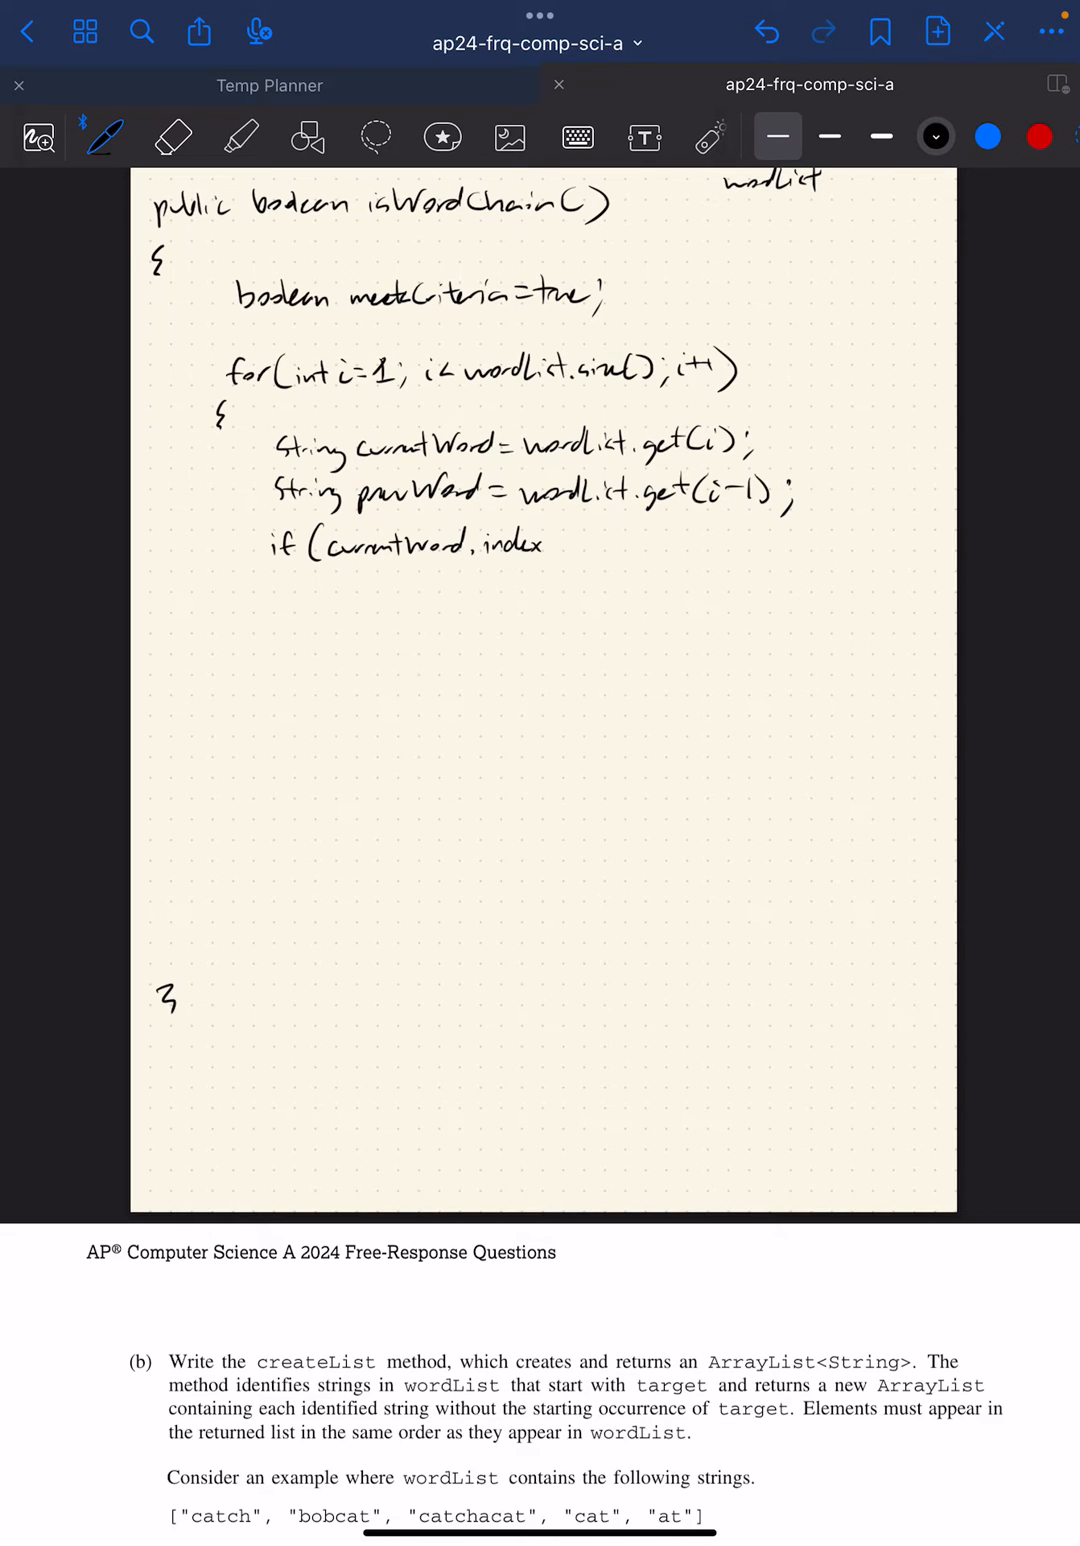
type("Of(pr")
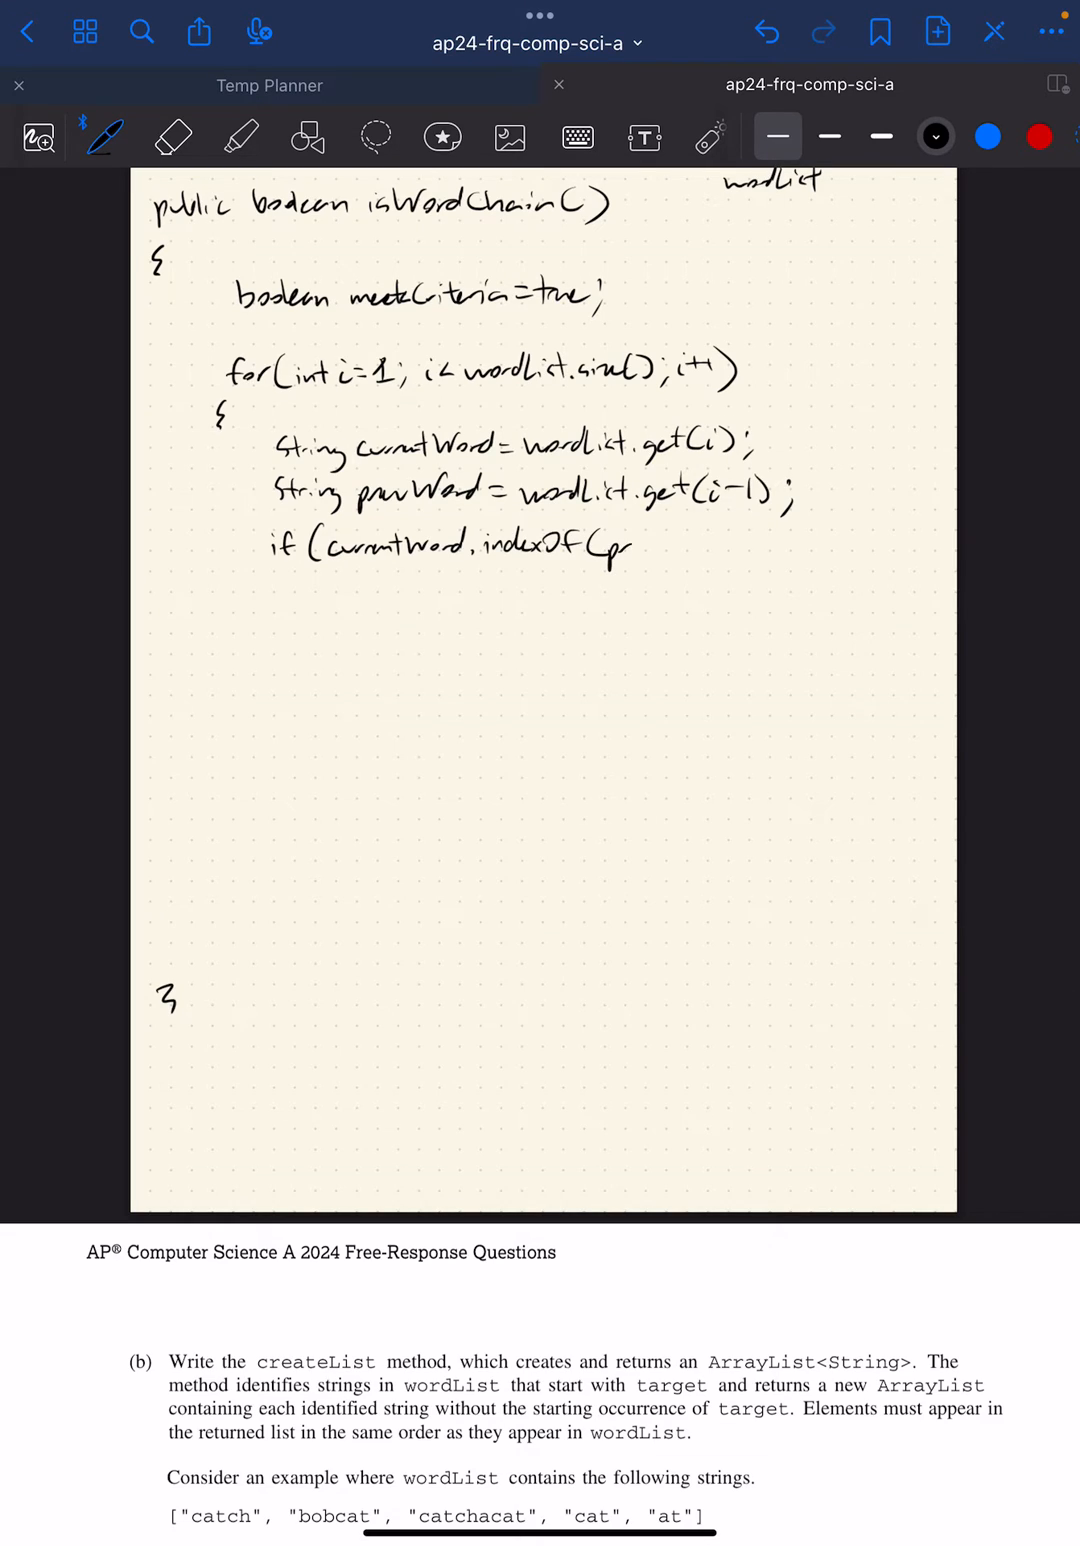
type("prevWord) !=")
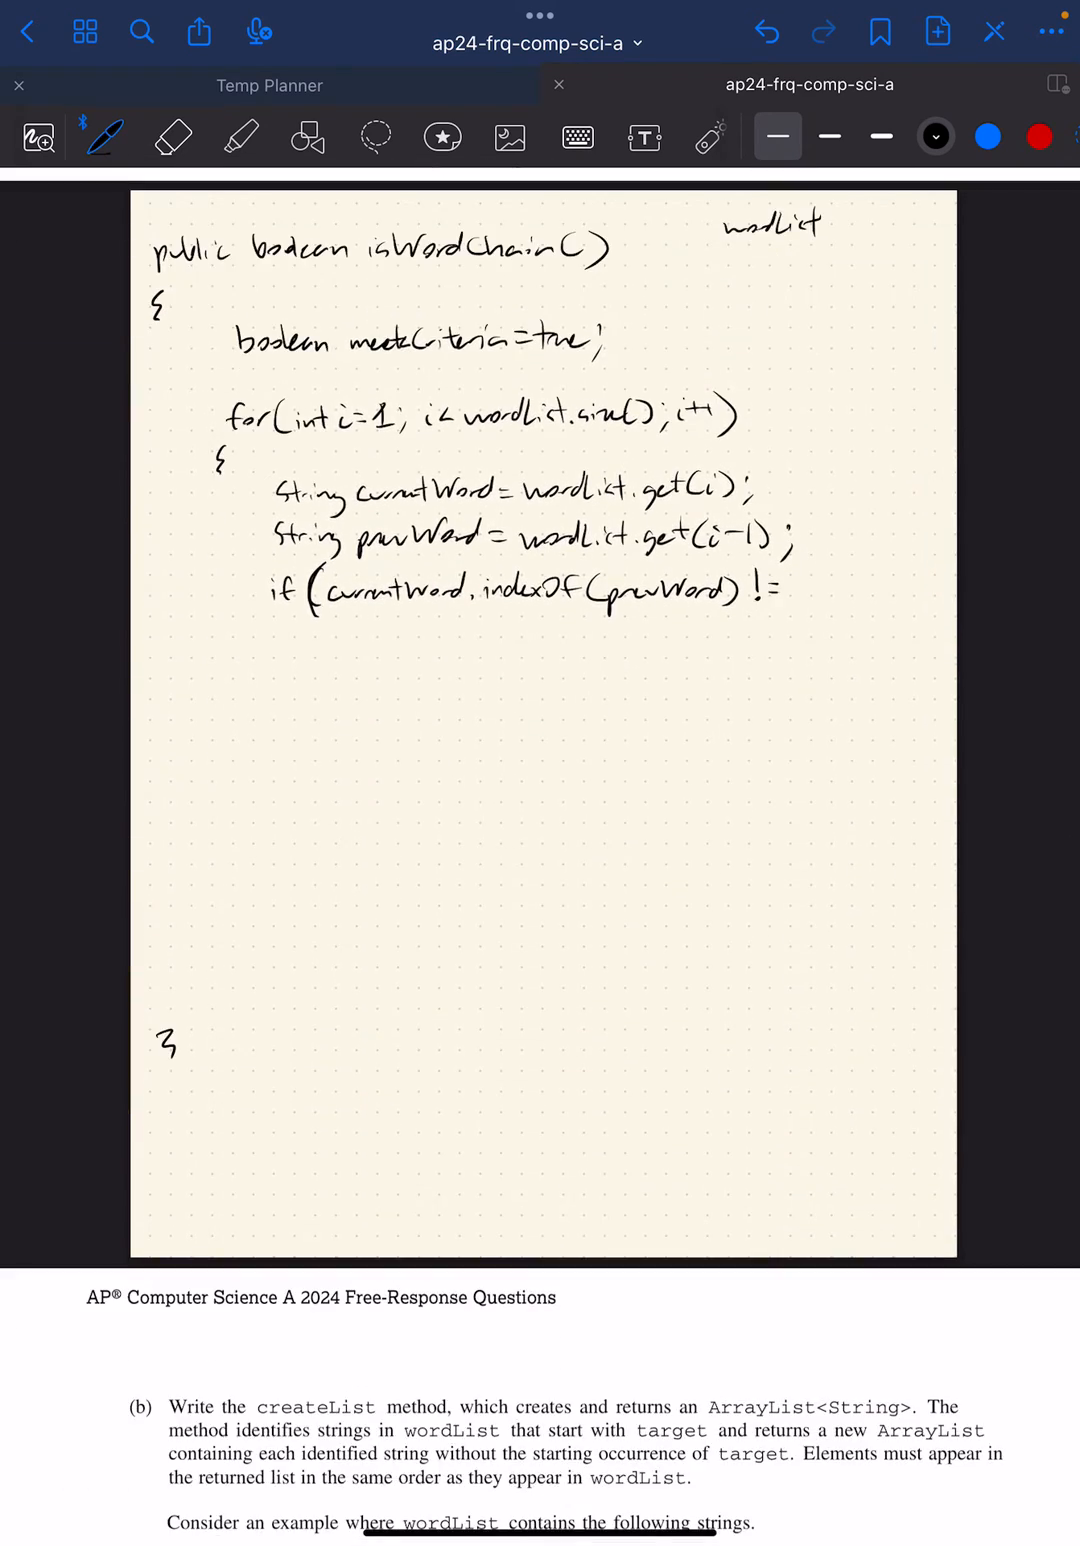
type("-1)")
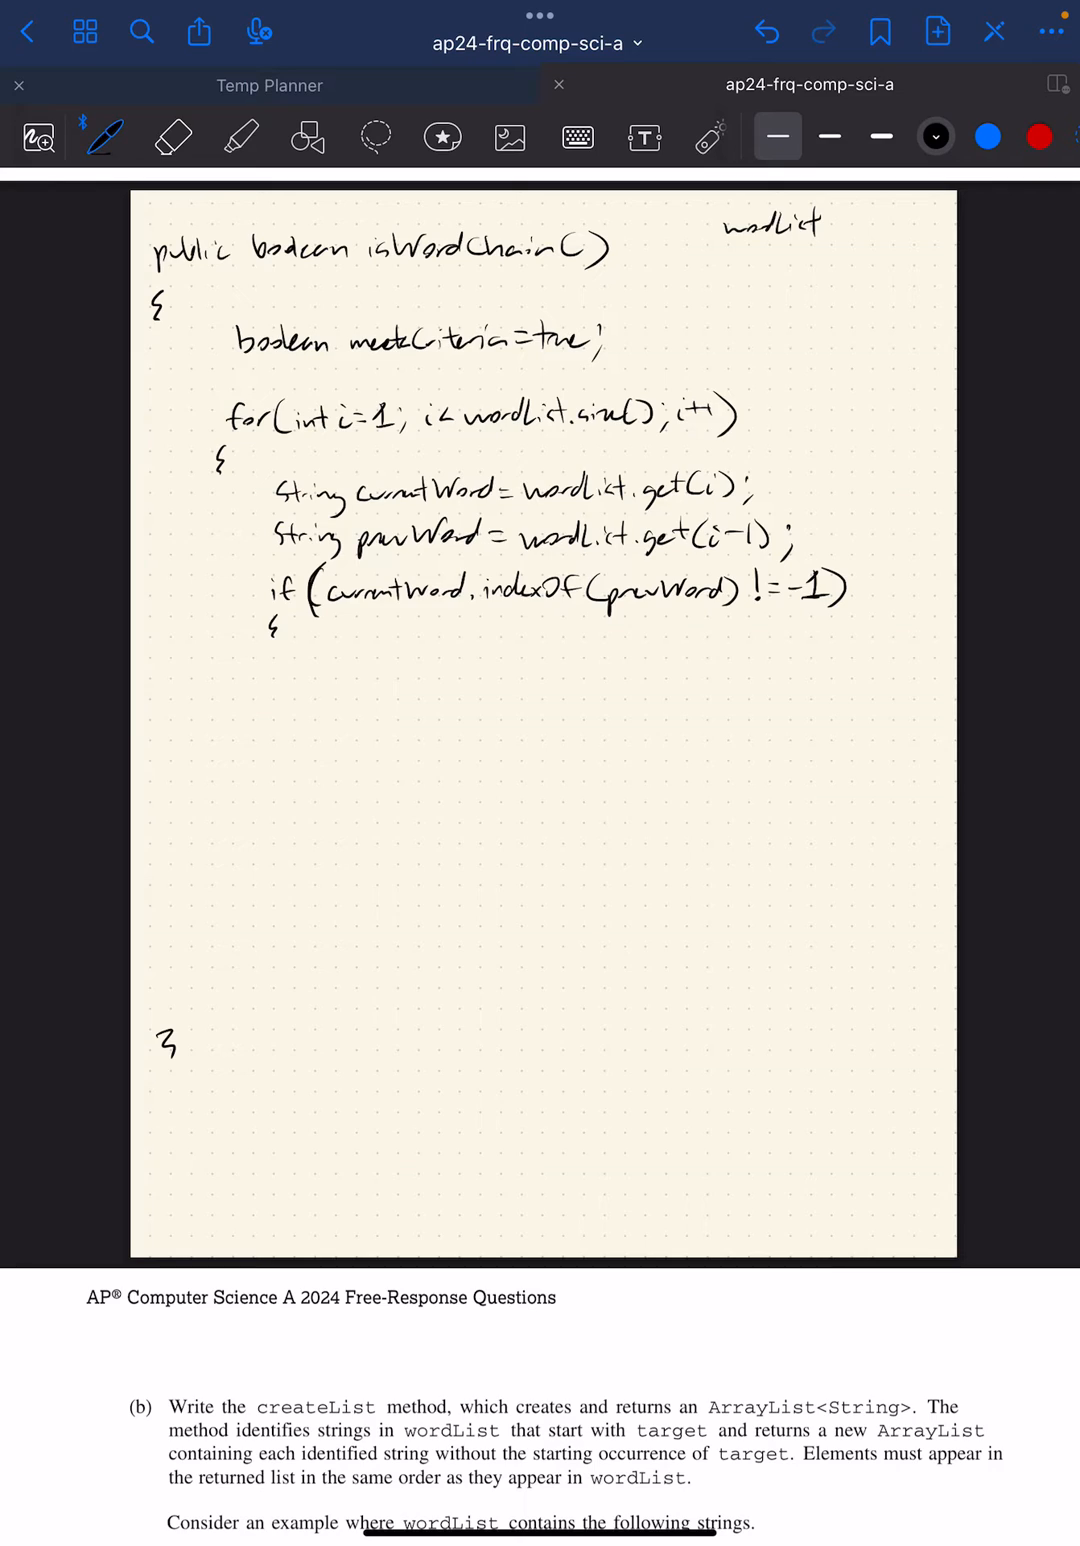
Step: Erase != -1 for == -1, underline meetCriteria, write meetCriteria = false;, closing braces and return meetCriteria;
left_click(170, 136)
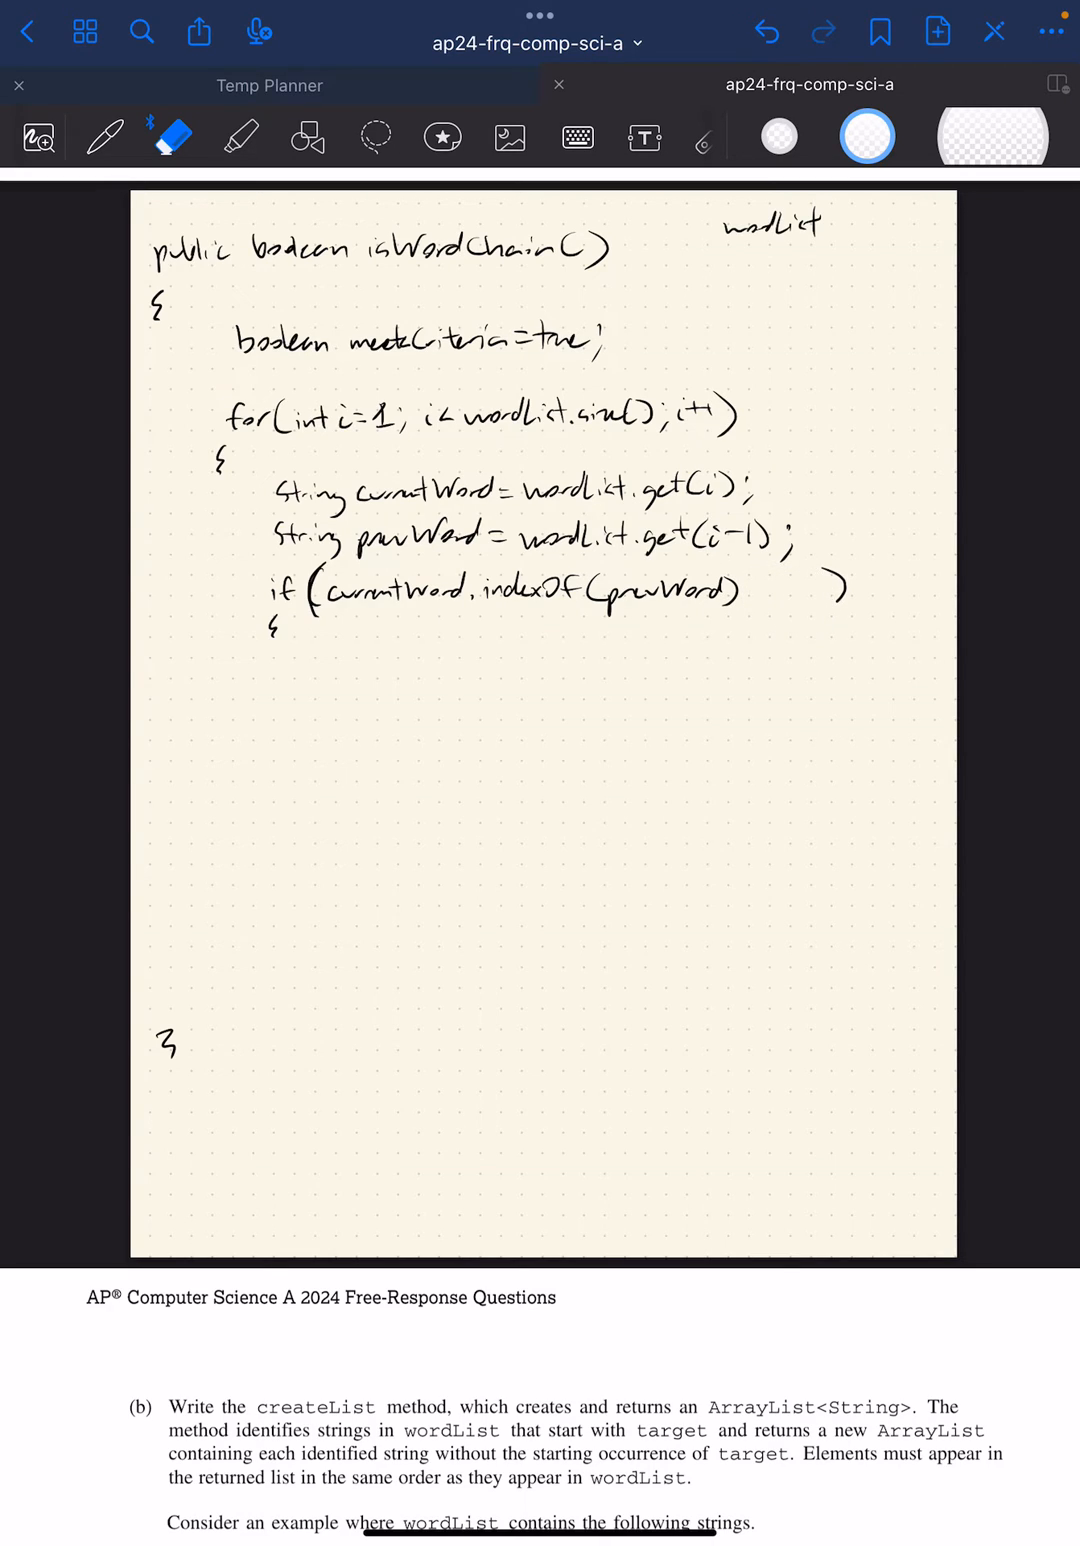
left_click(104, 136)
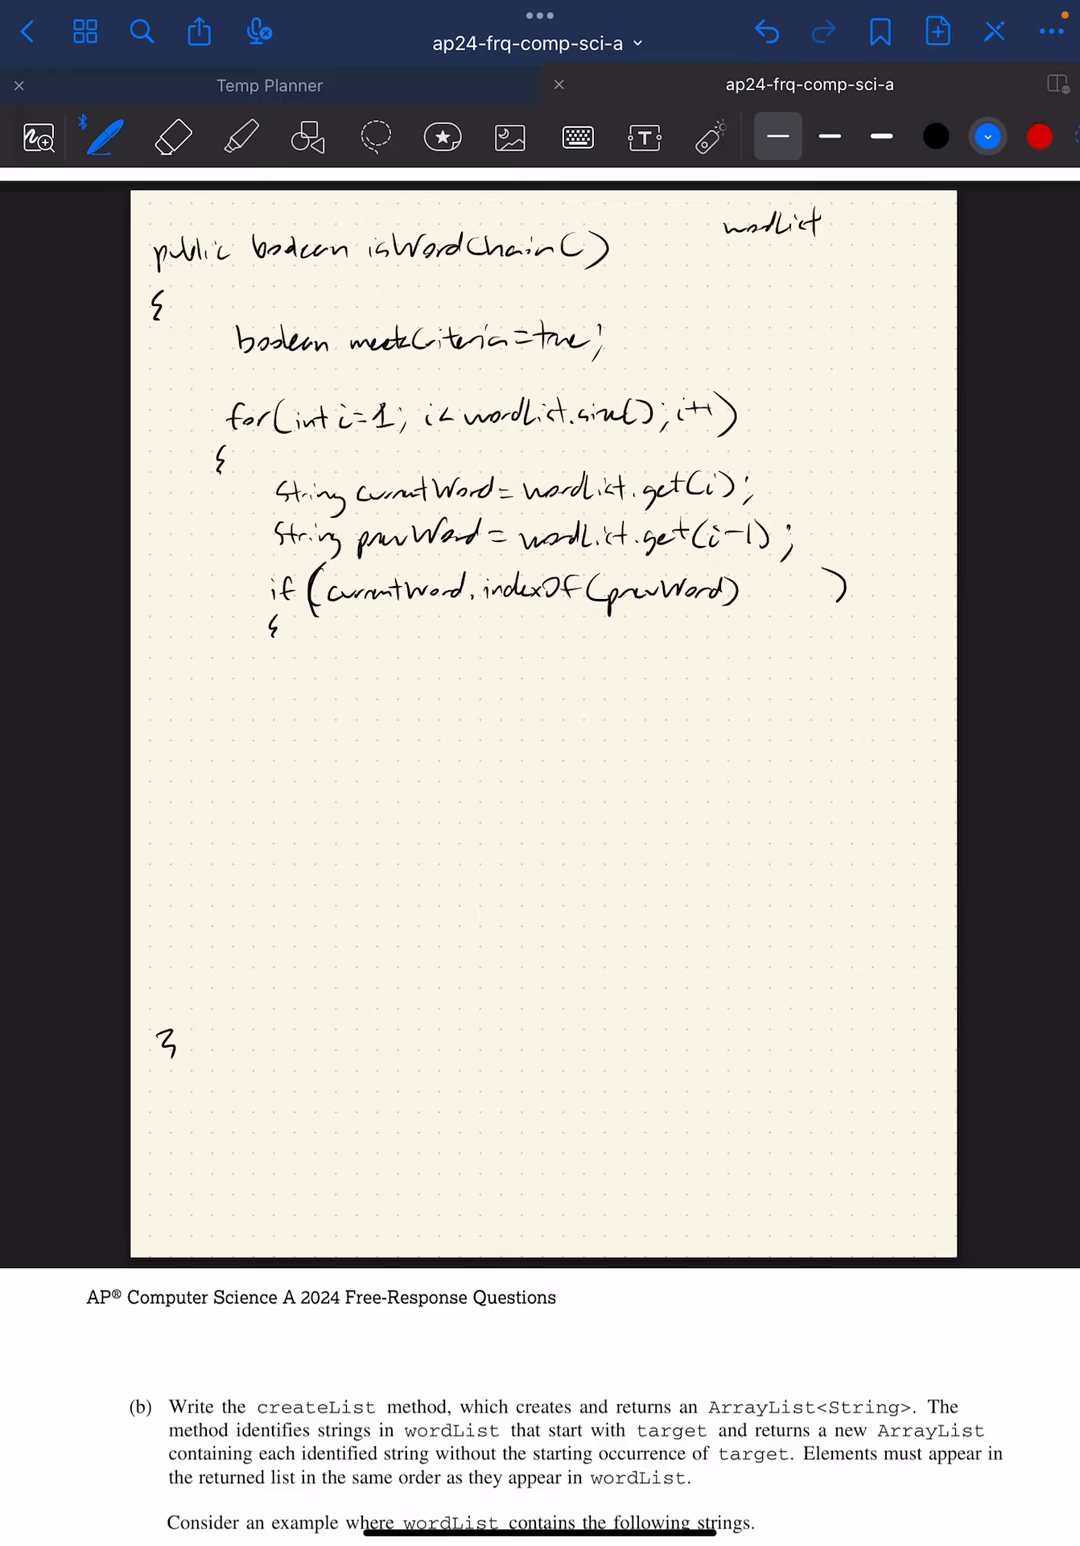
left_click_drag(300, 372, 620, 378)
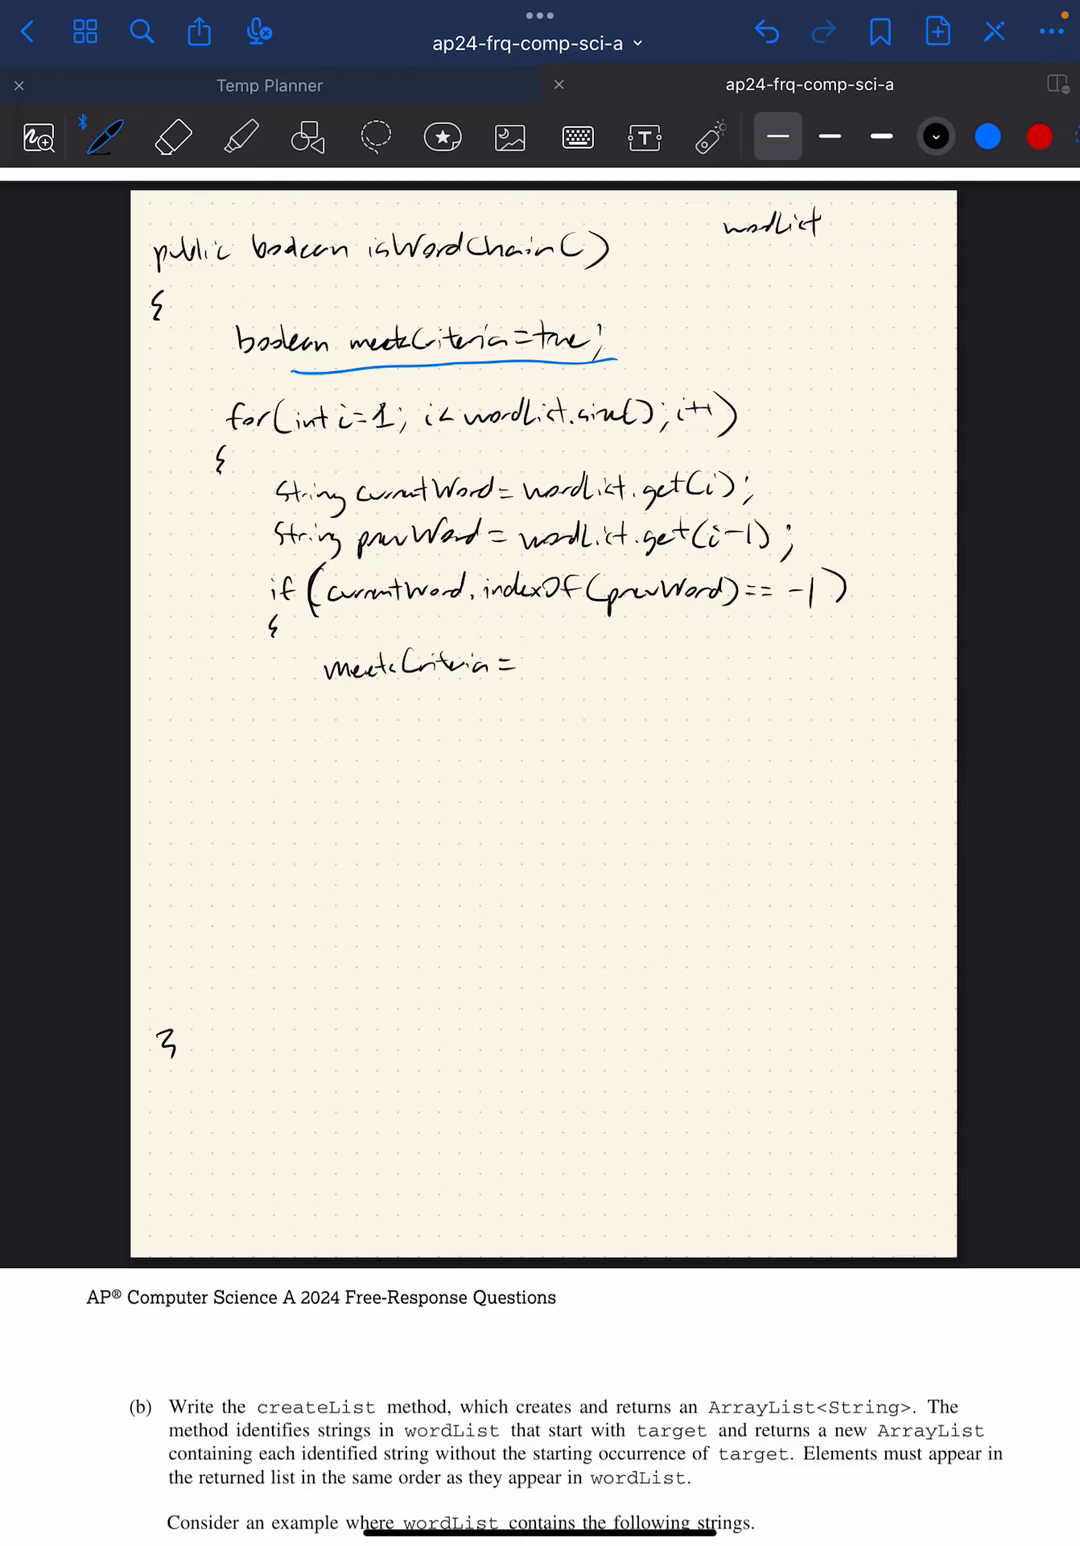
type("false;")
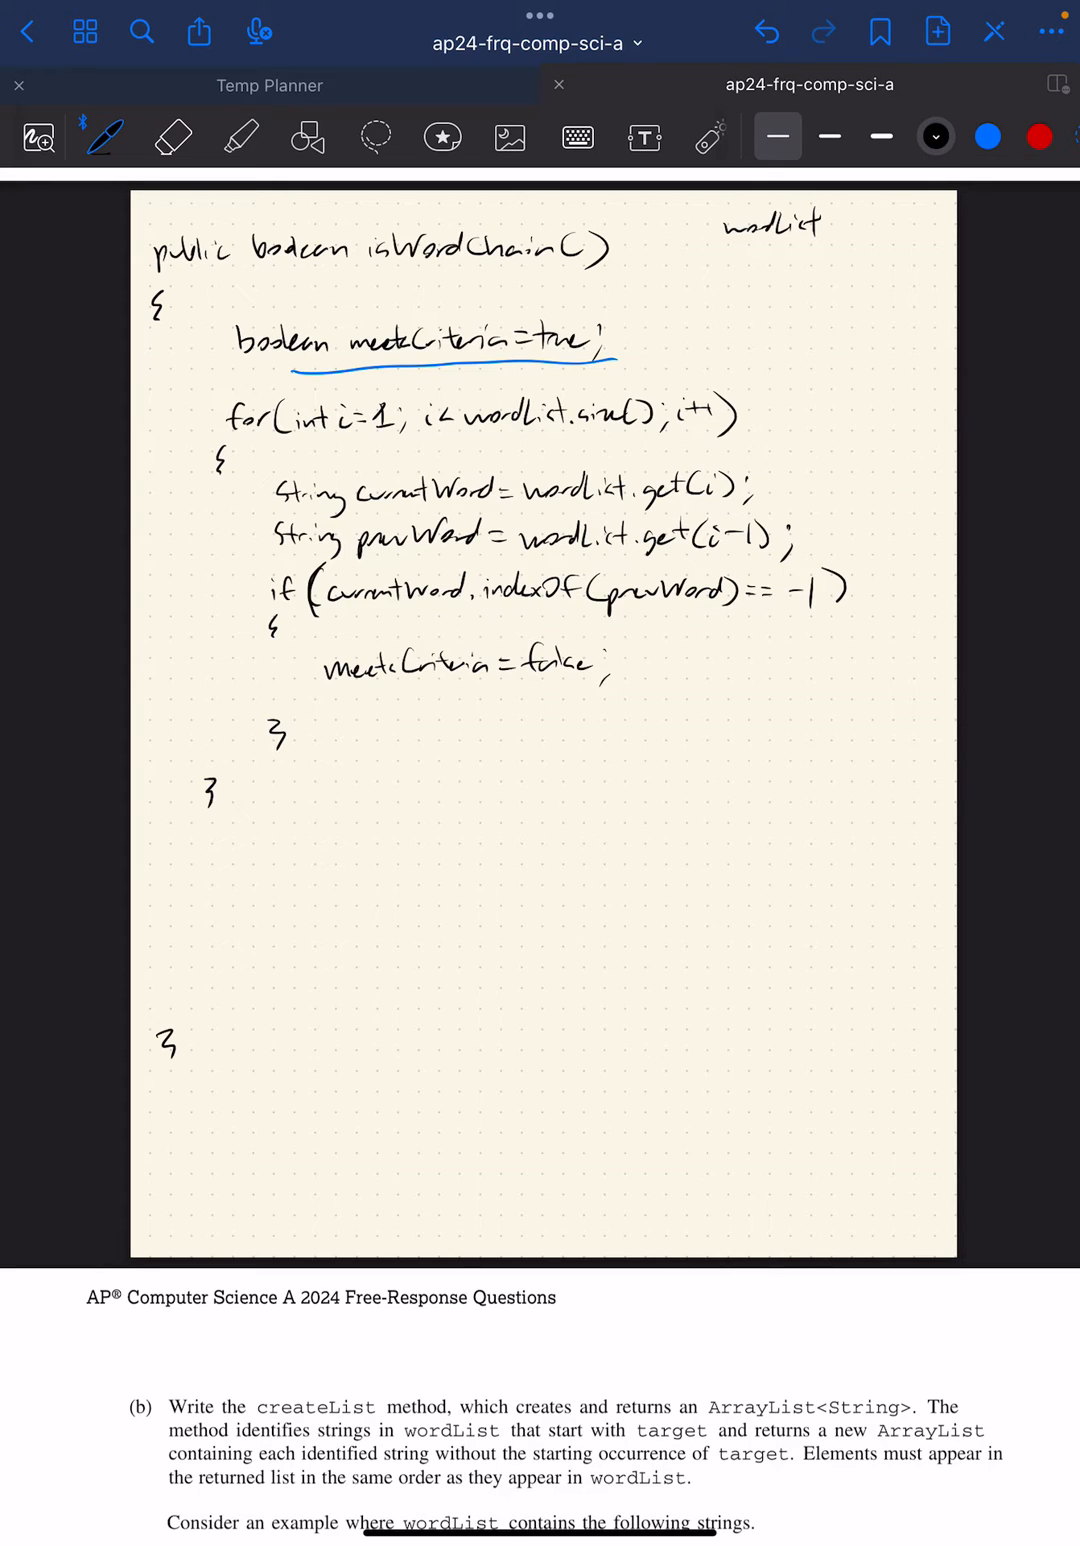
type("return")
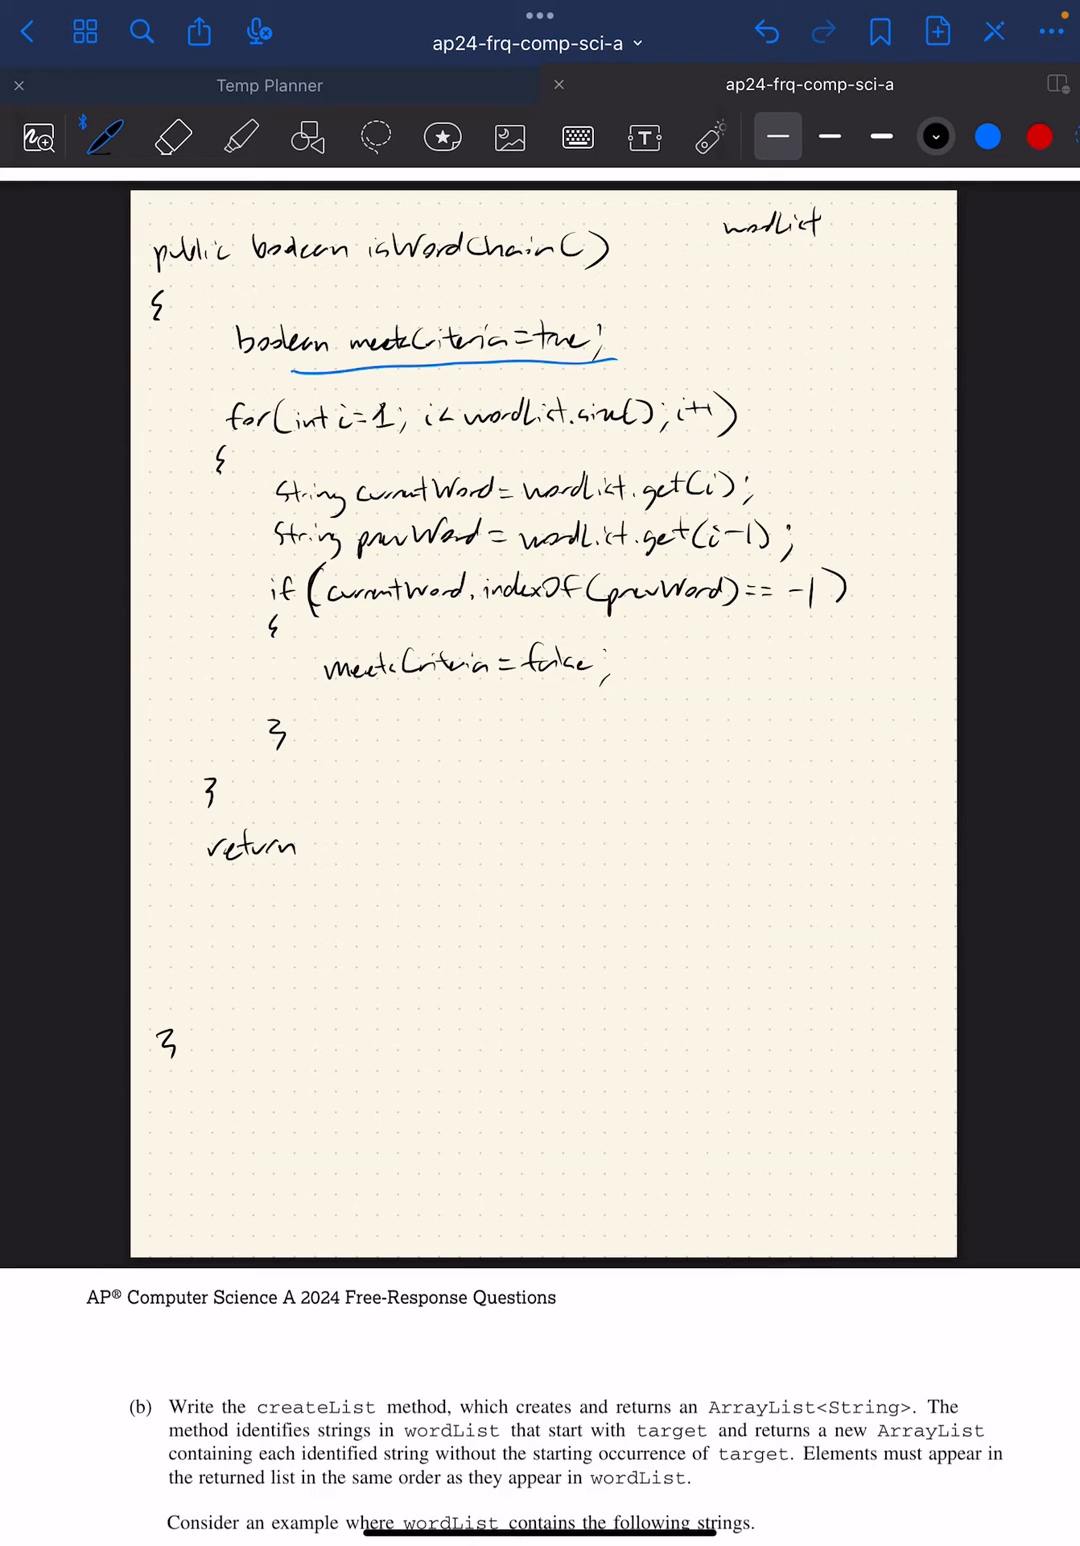
type("meetCriteria")
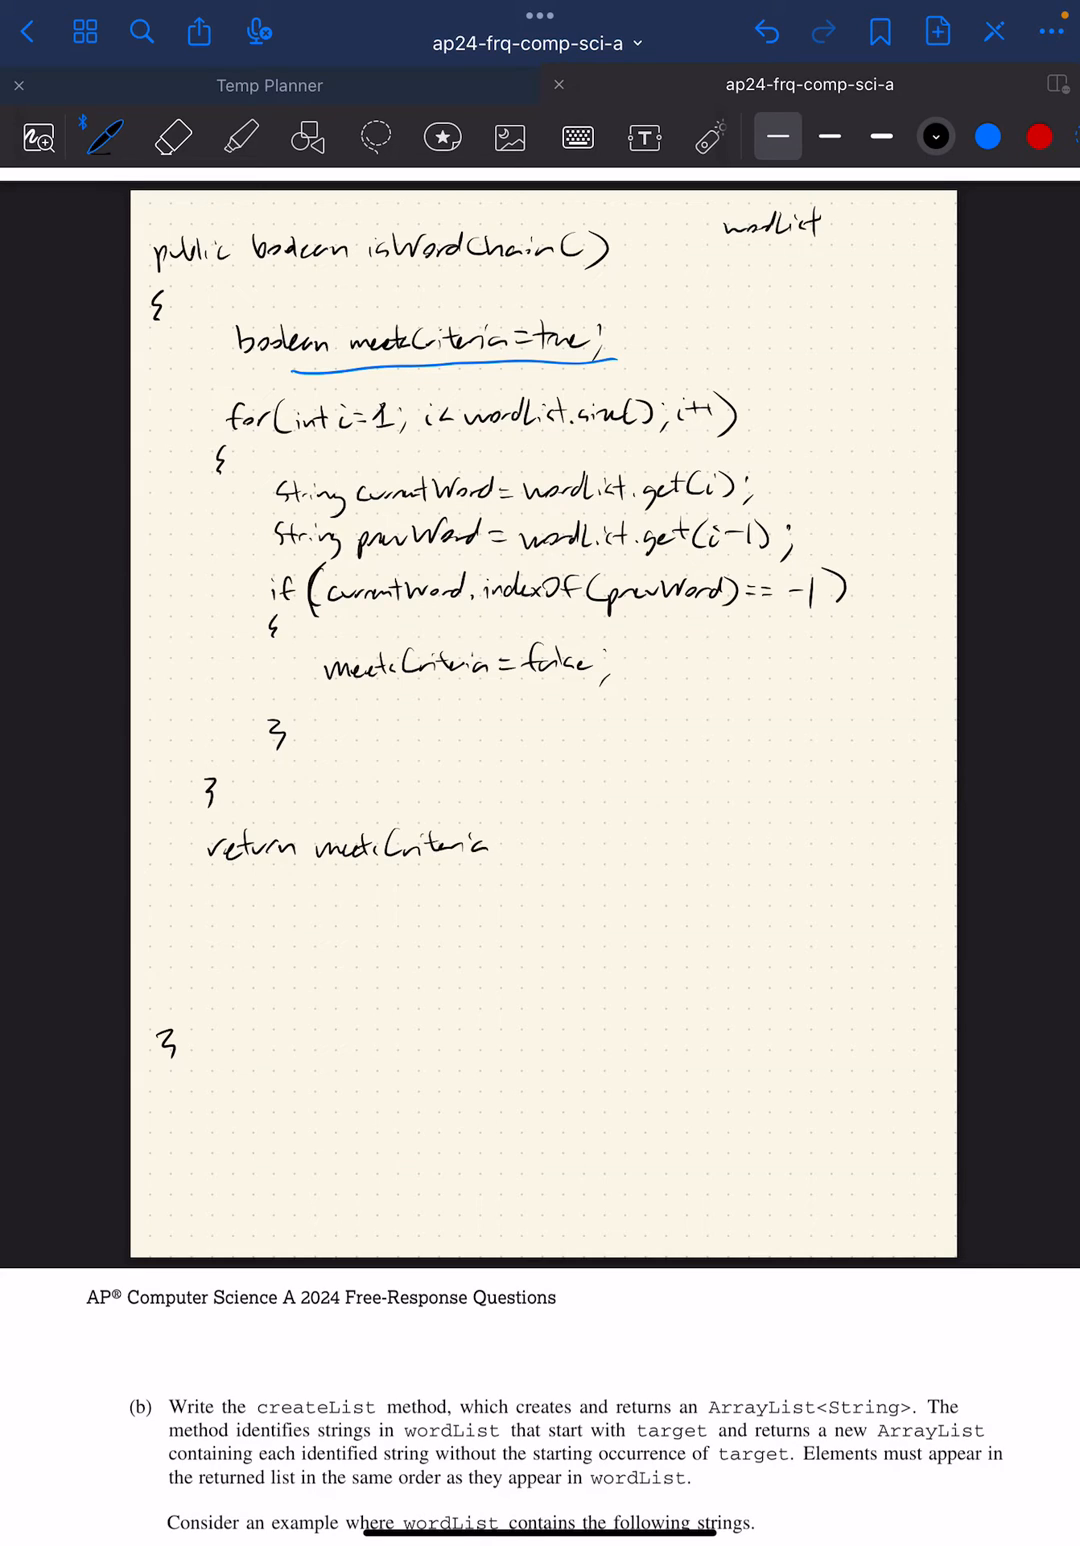
type(";")
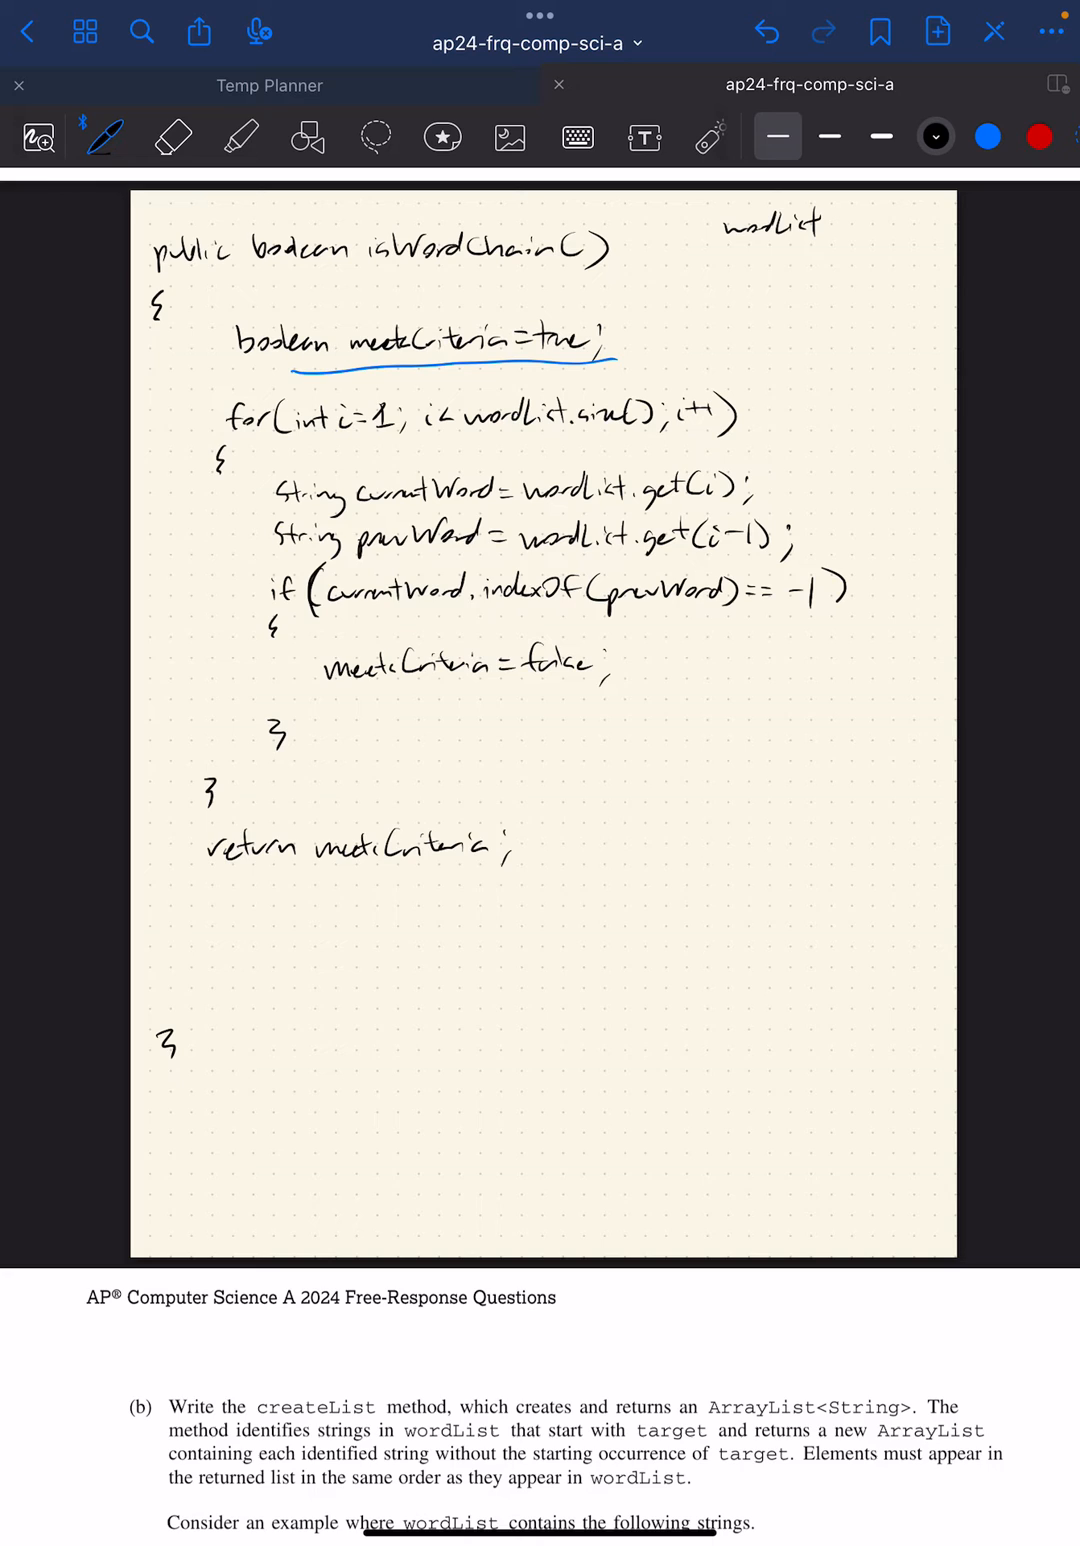
Step: Scroll down from the finished isWordChain answer to part (b)'s createList prompt and examples
scroll("down", 3)
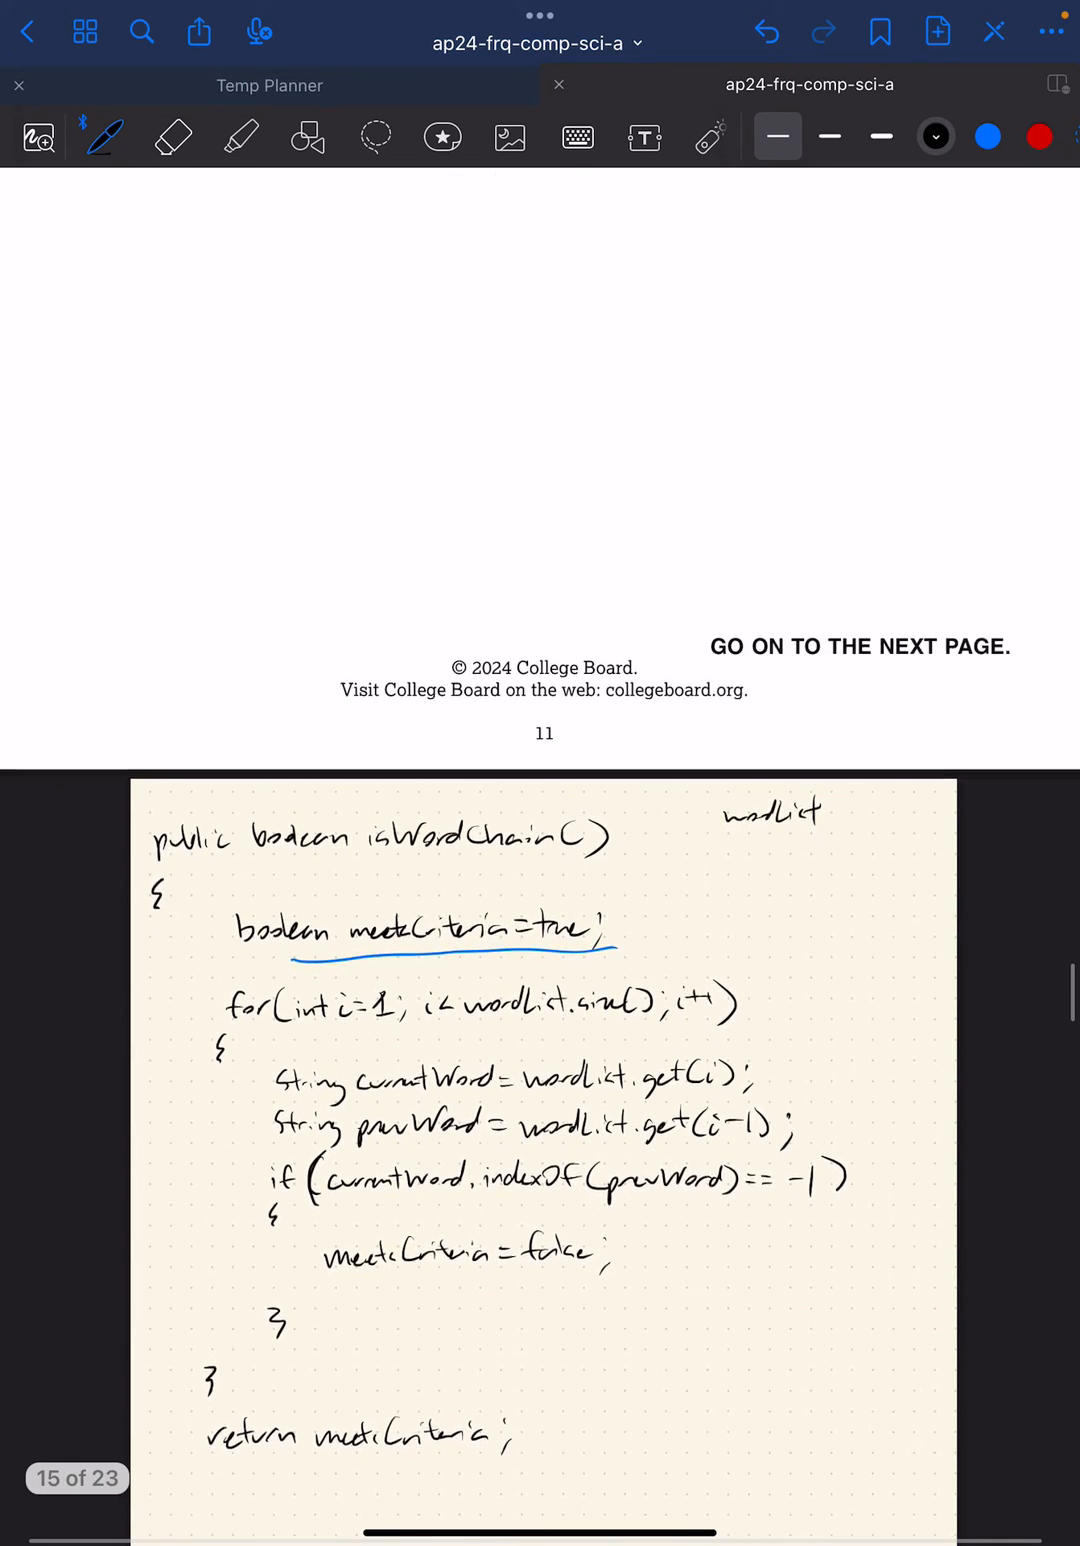
scroll("down", 3)
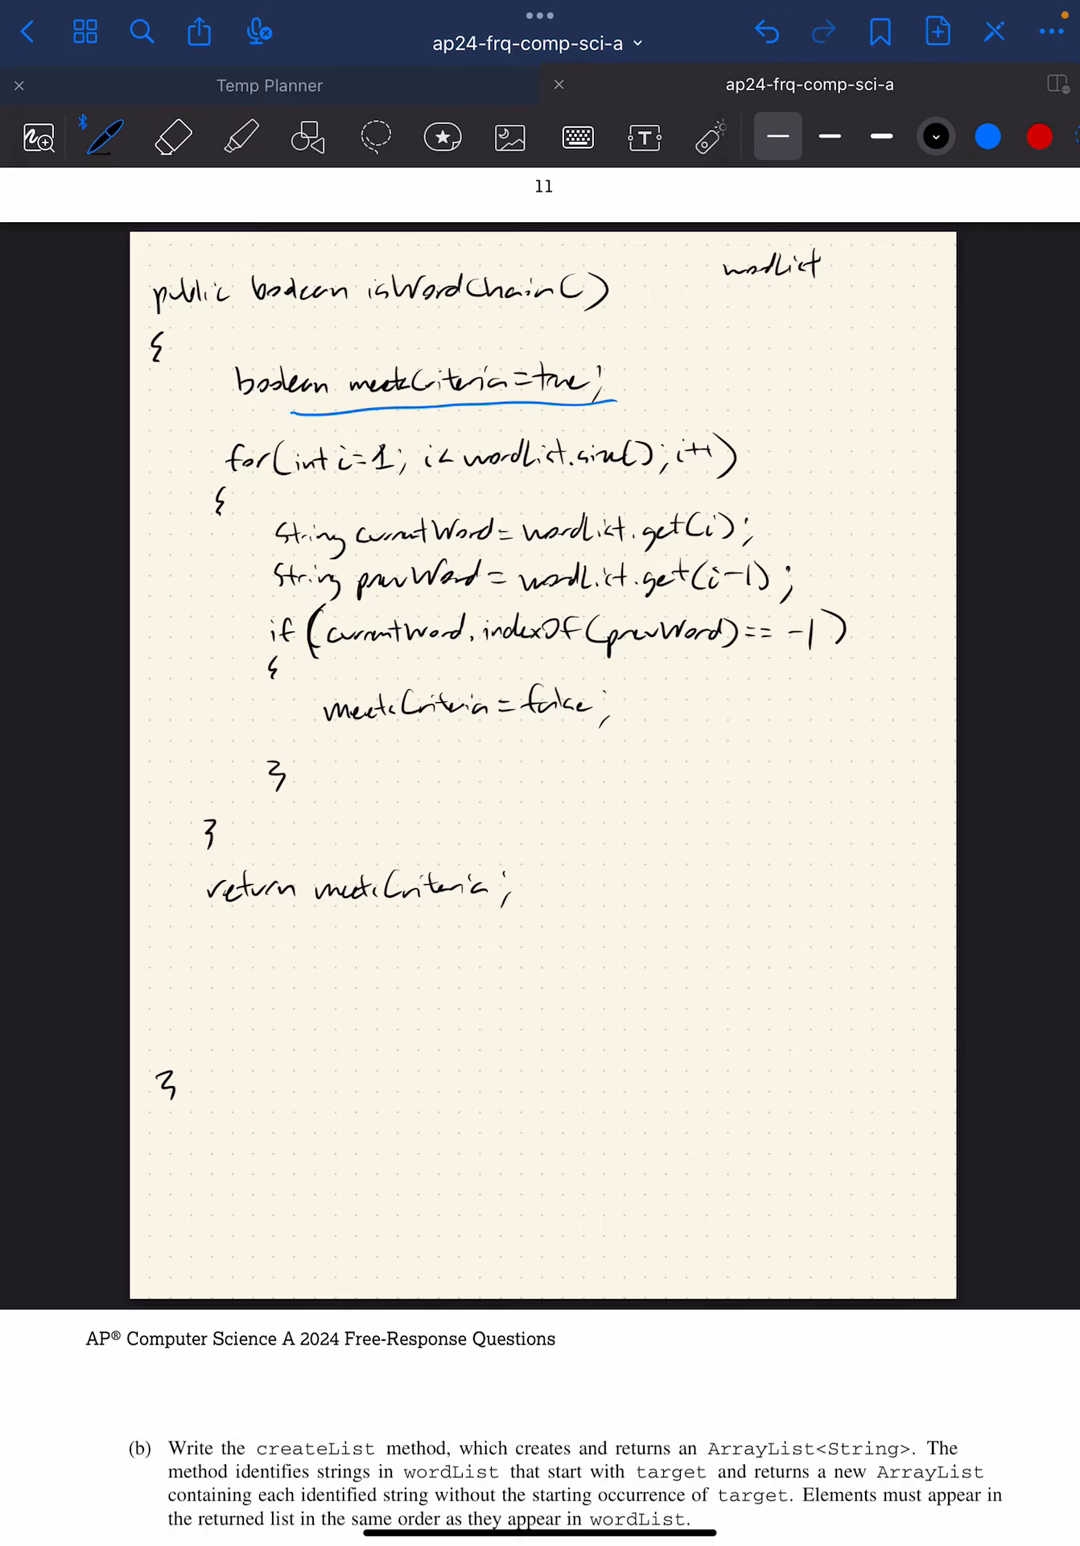
scroll("down", 3)
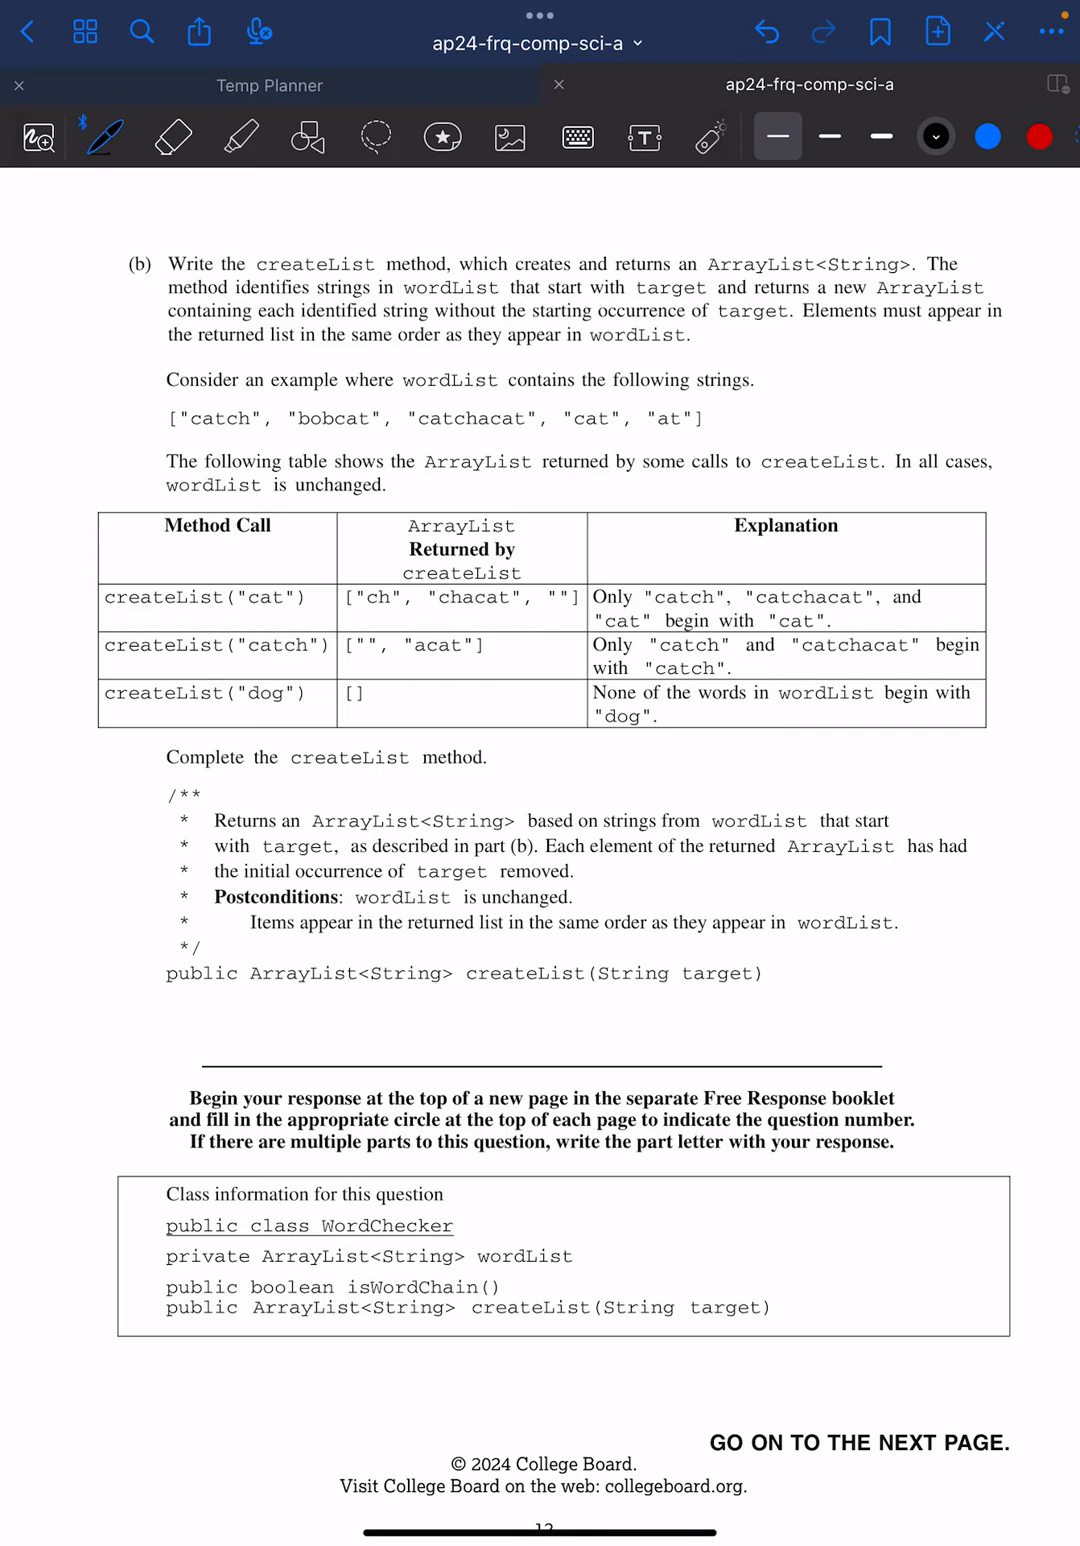
Step: In blue, underline ArrayList<String> and circle "start with target" in part (b)'s prompt
left_click(986, 136)
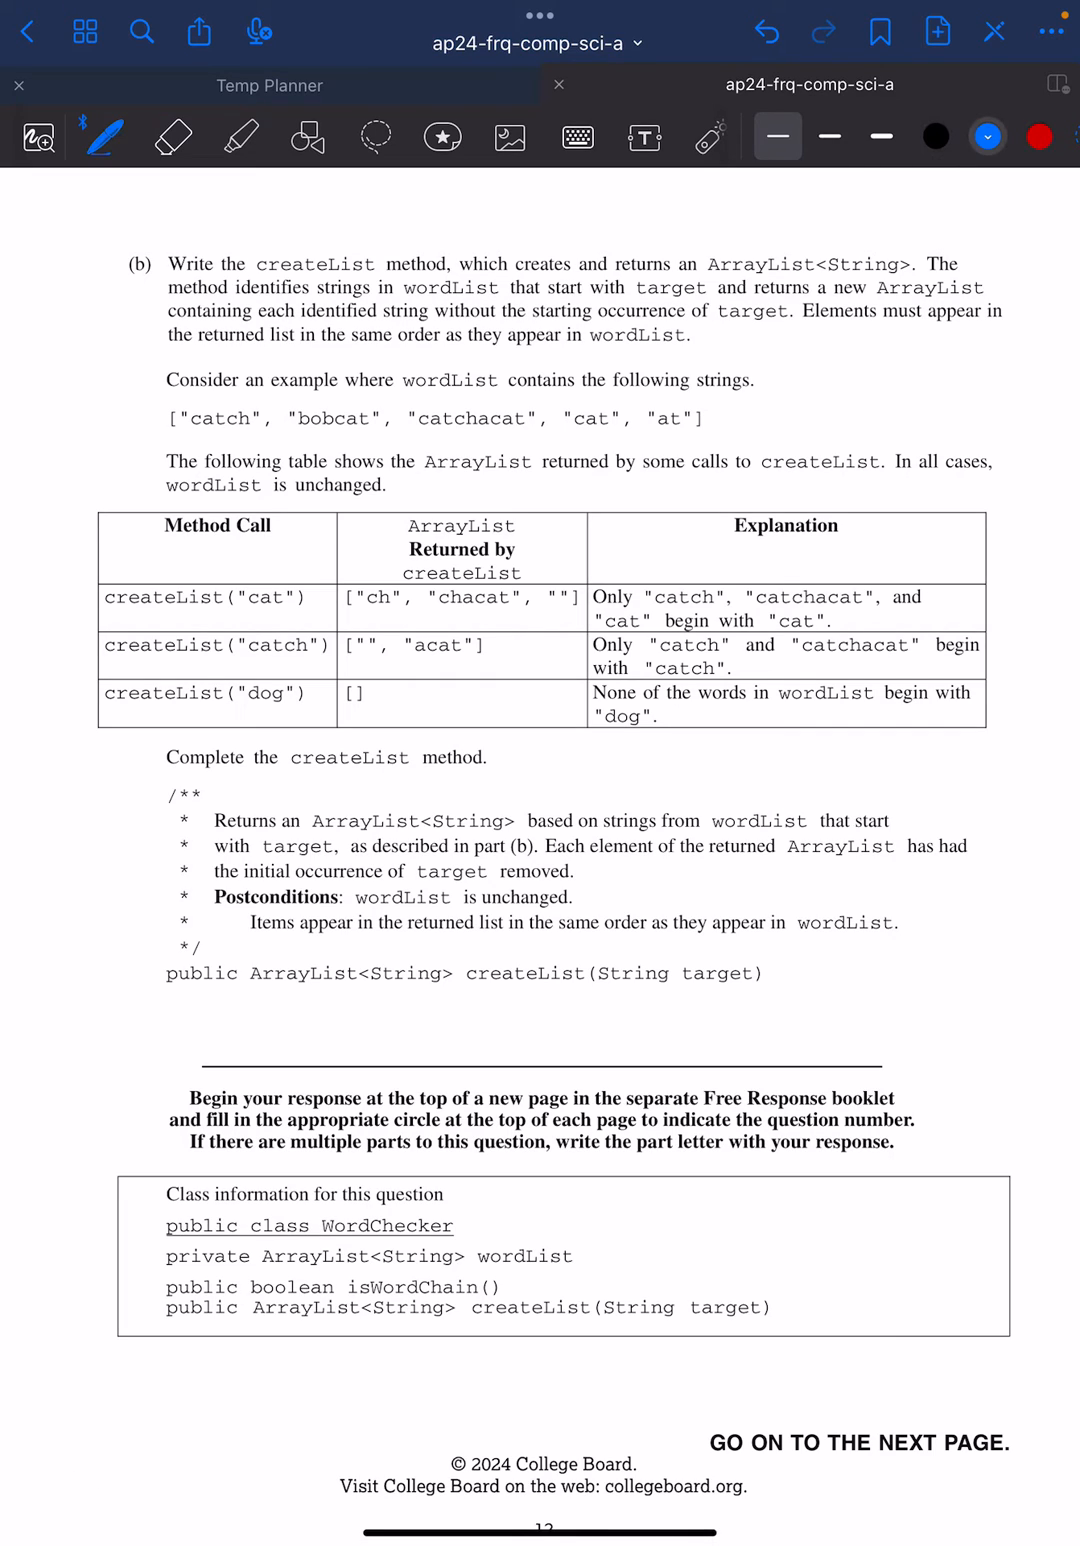
left_click_drag(710, 272, 920, 272)
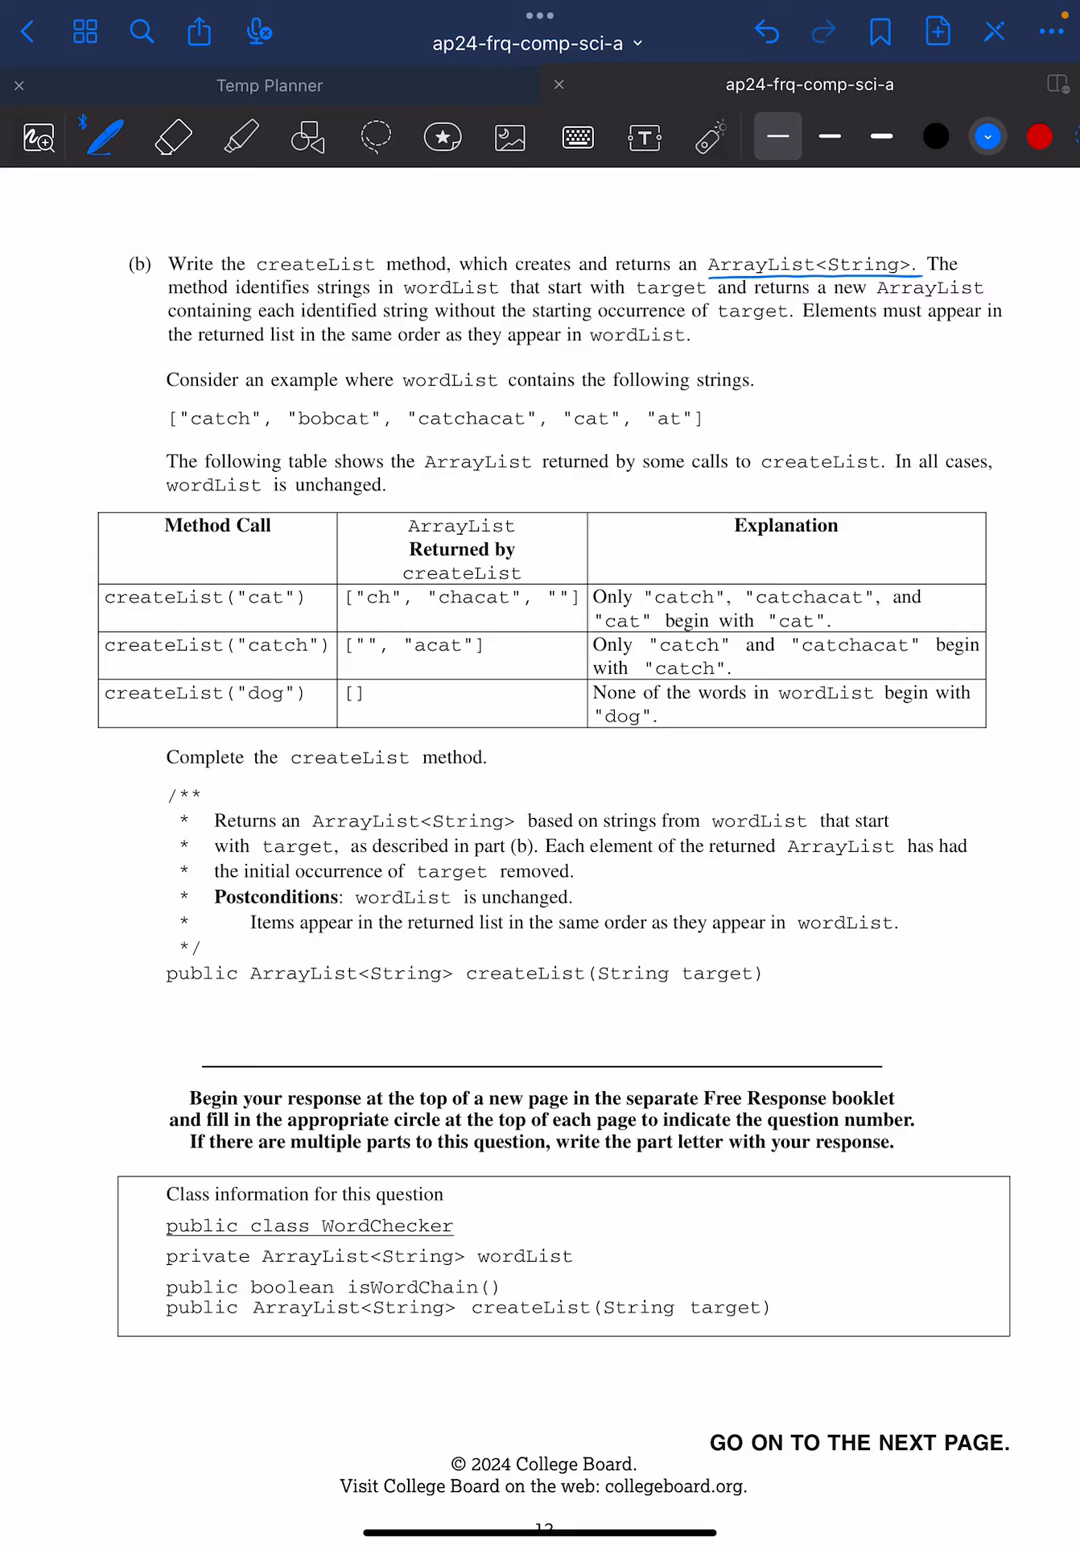
left_click_drag(540, 290, 720, 290)
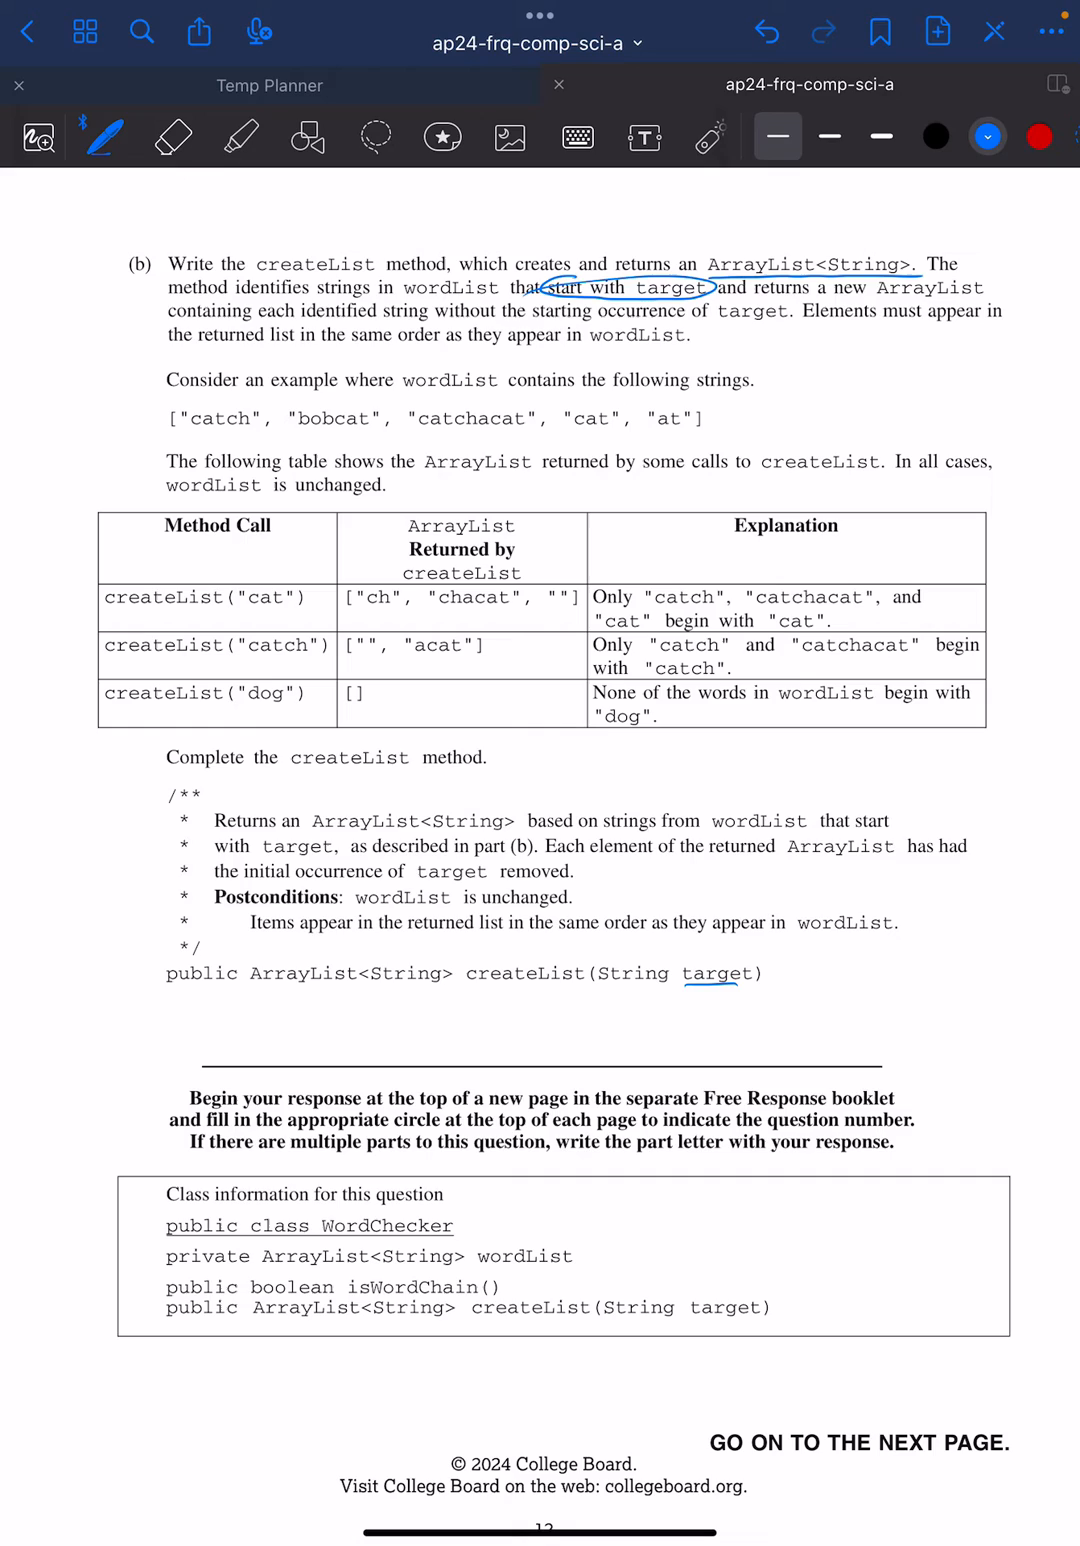
Step: Underline cat in catch and the example call, linking catch, catchacat and cat to their returned entries
left_click_drag(192, 602, 260, 600)
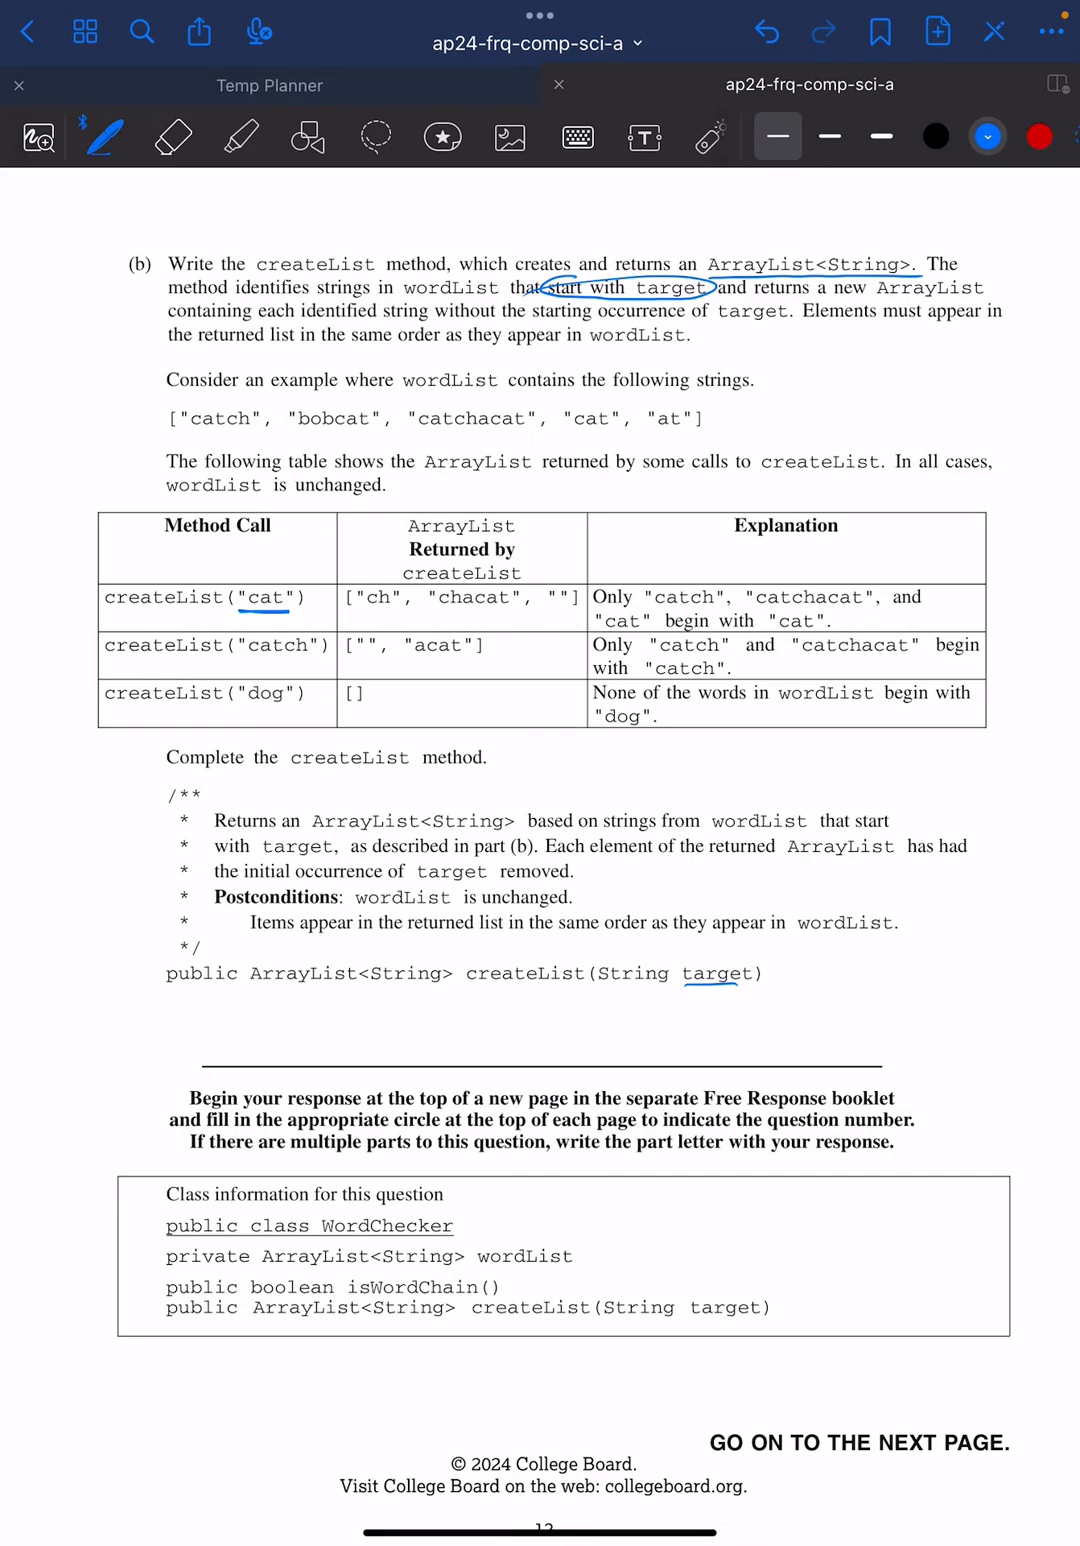
left_click_drag(182, 432, 220, 432)
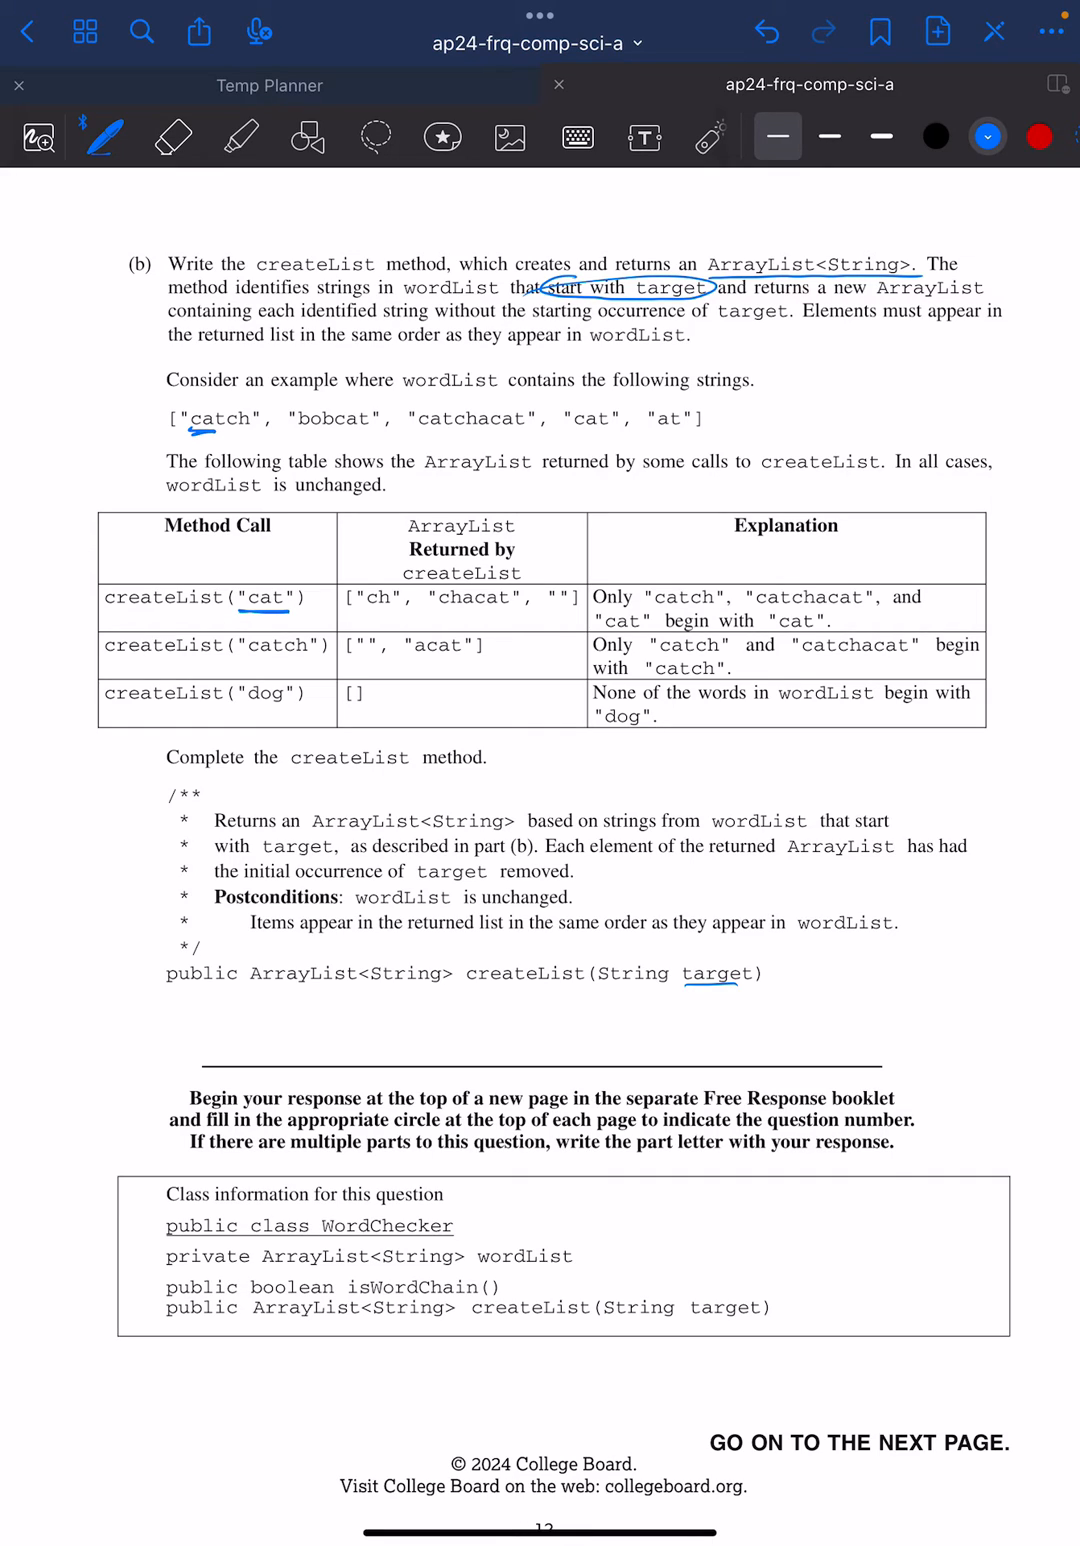
left_click_drag(296, 430, 378, 430)
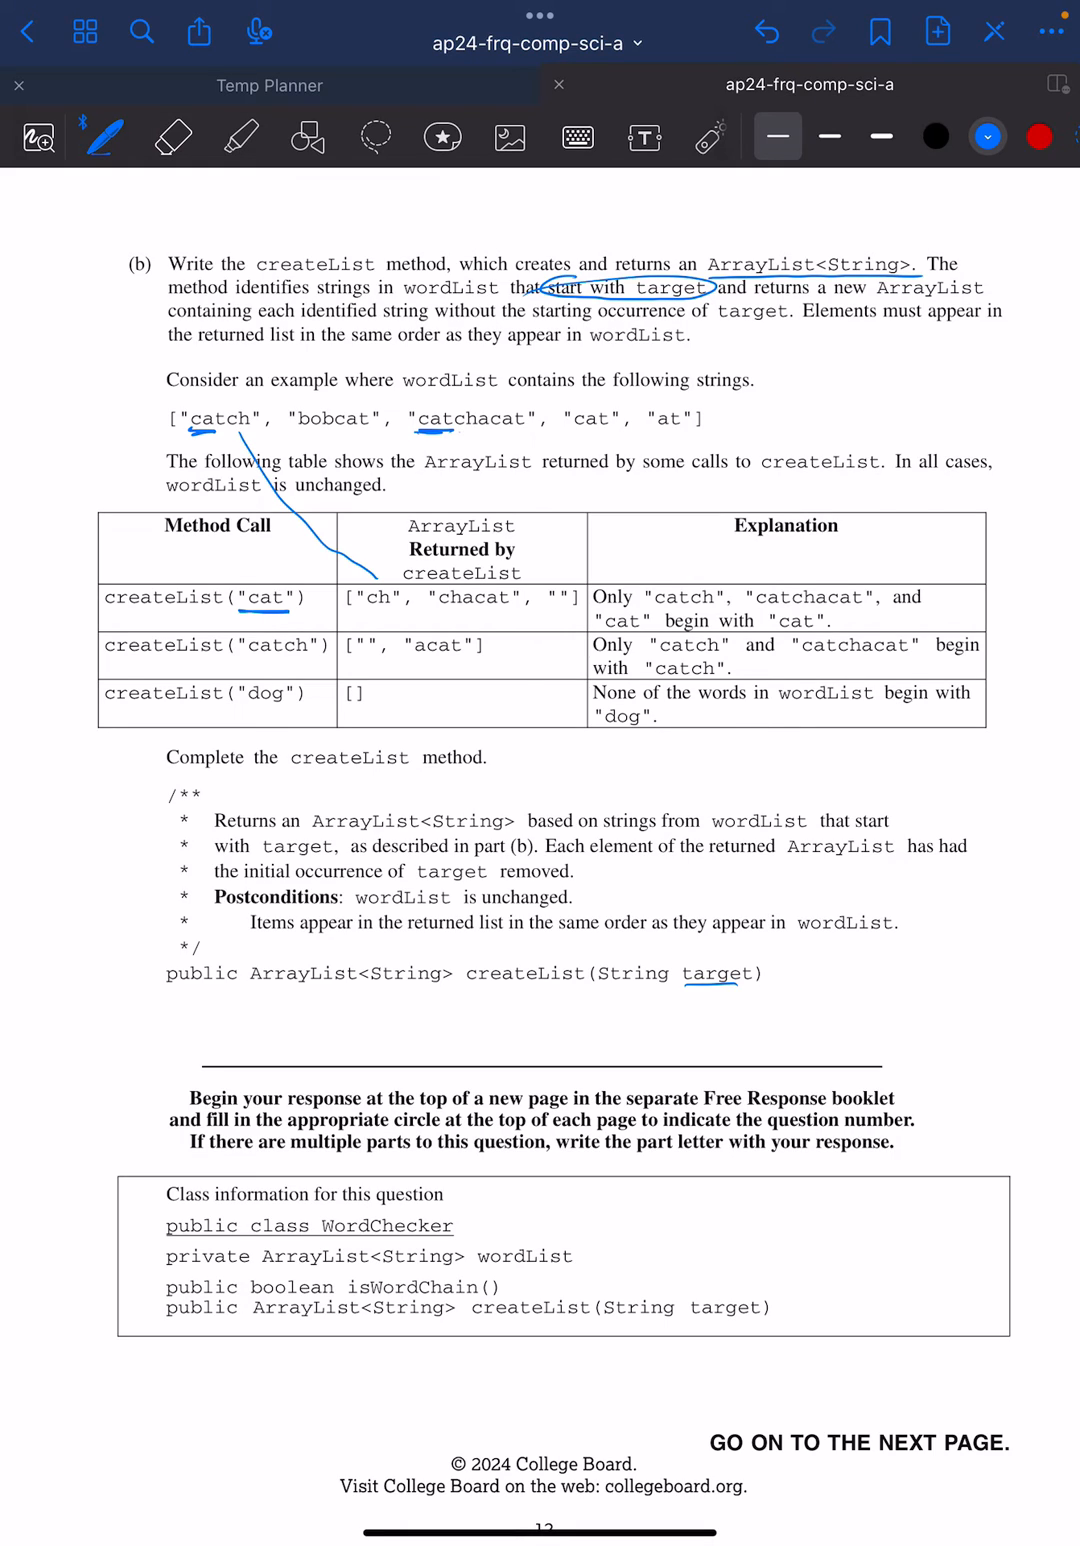
left_click_drag(490, 440, 476, 580)
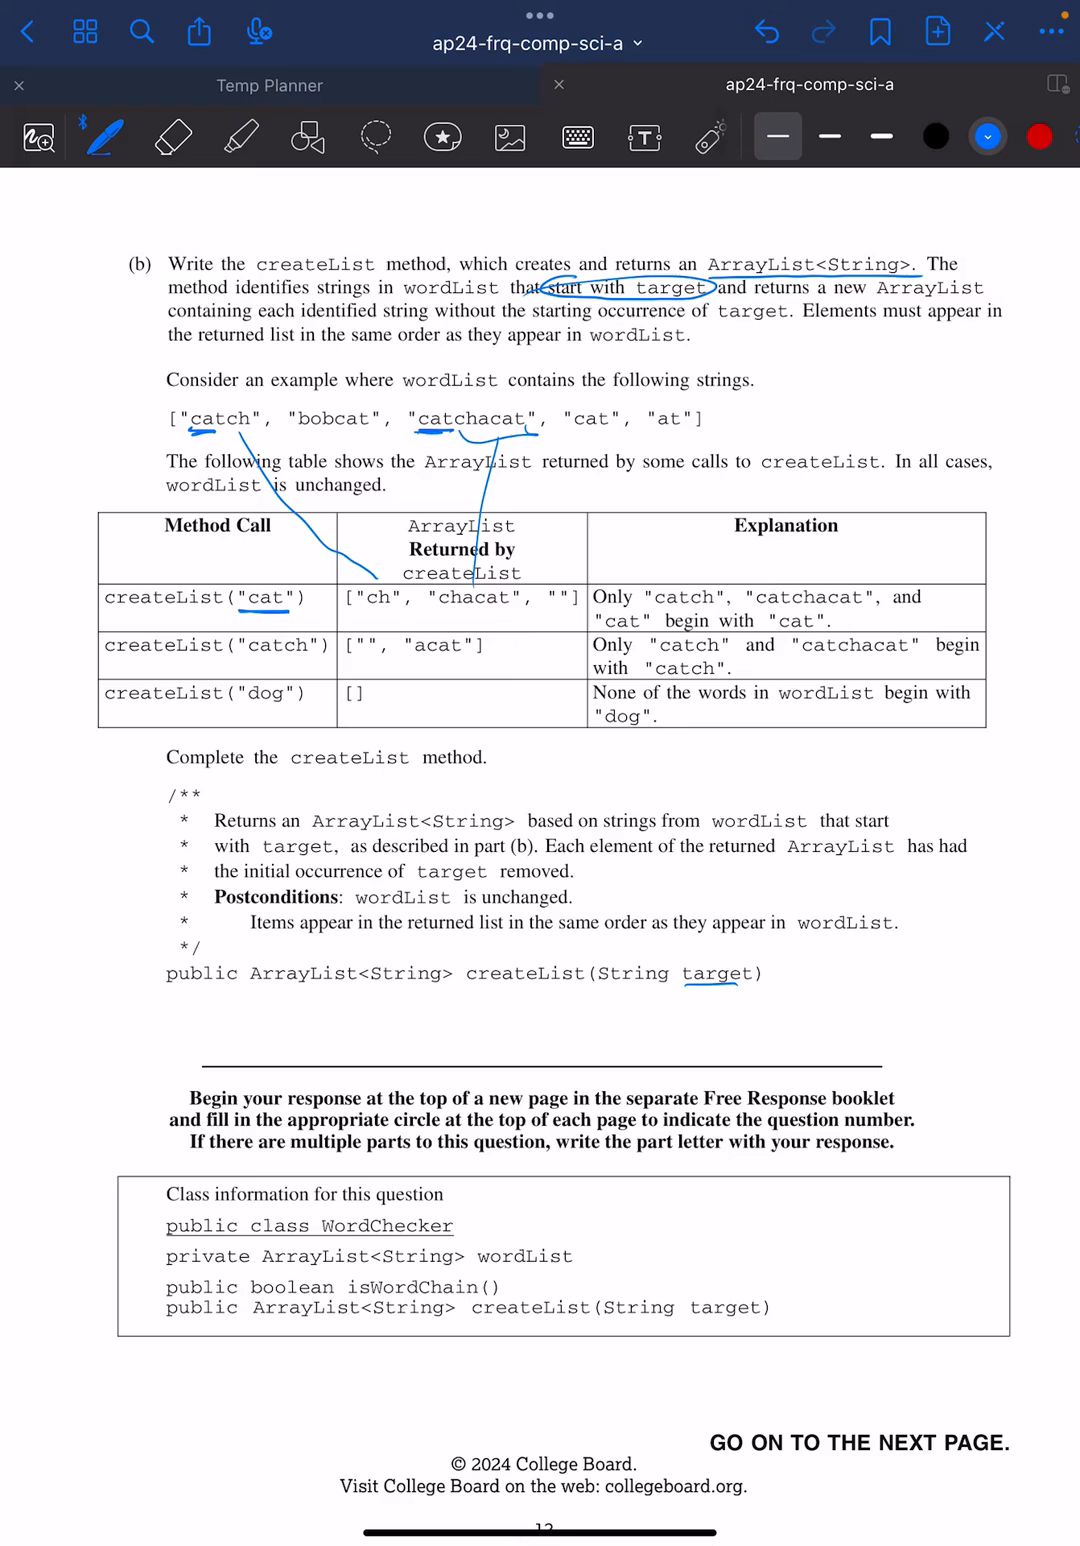
left_click_drag(580, 430, 600, 510)
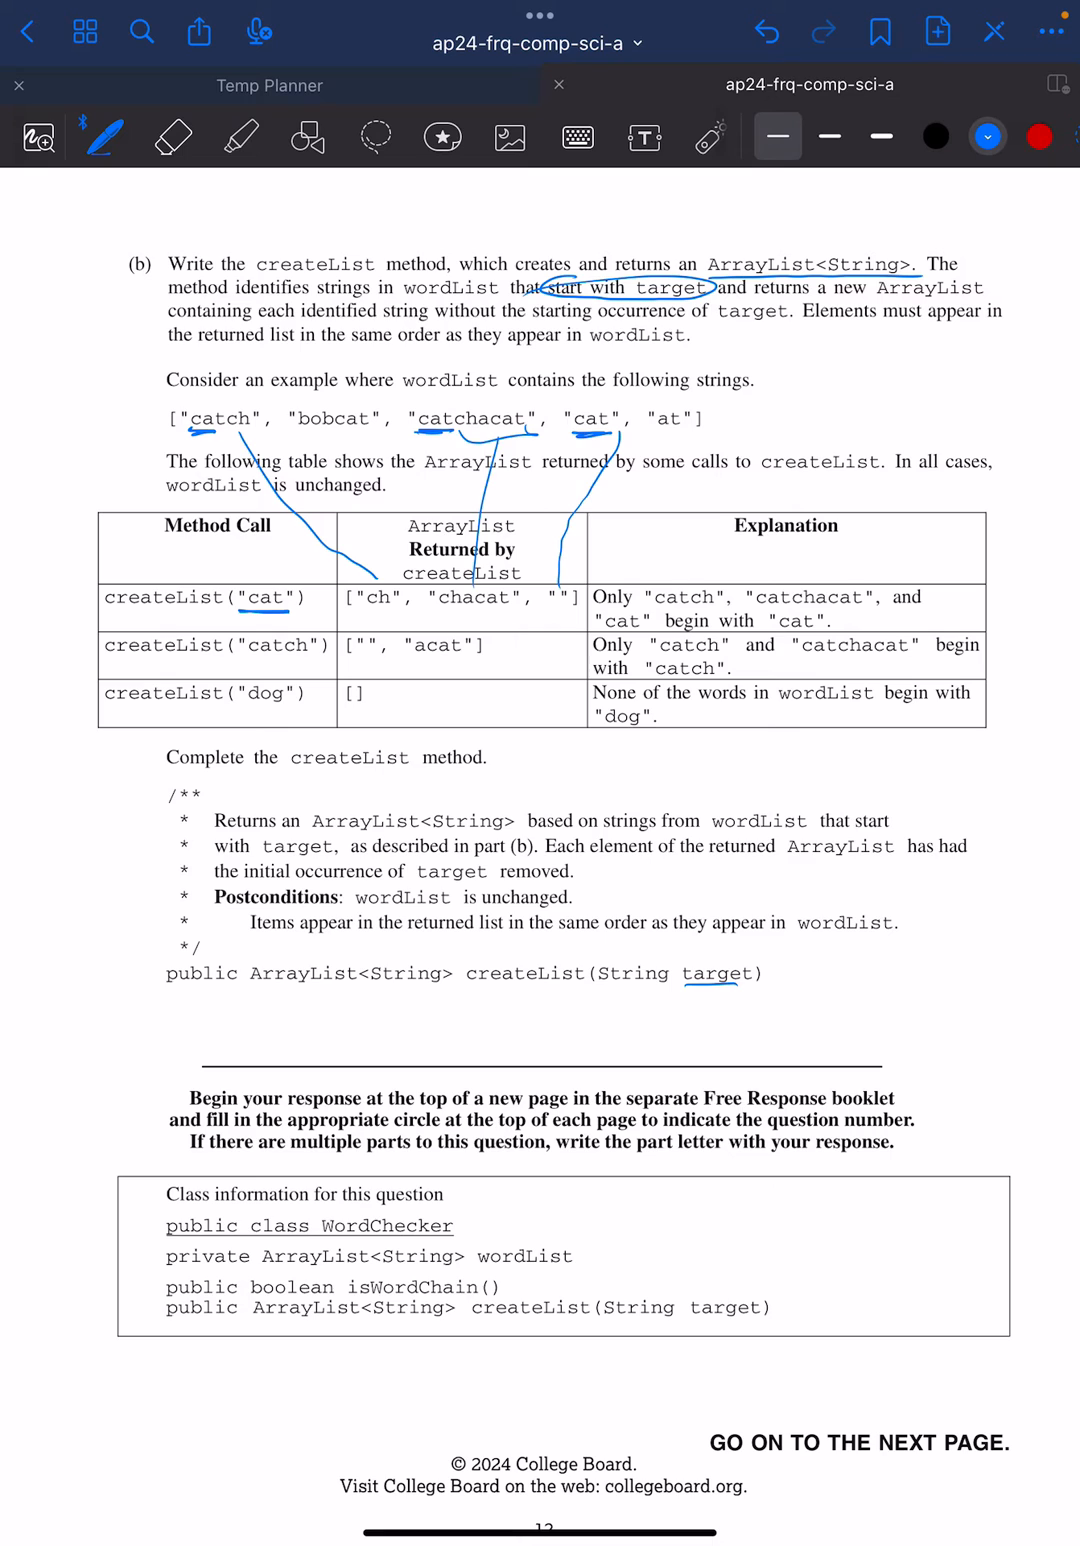
scroll("down", 3)
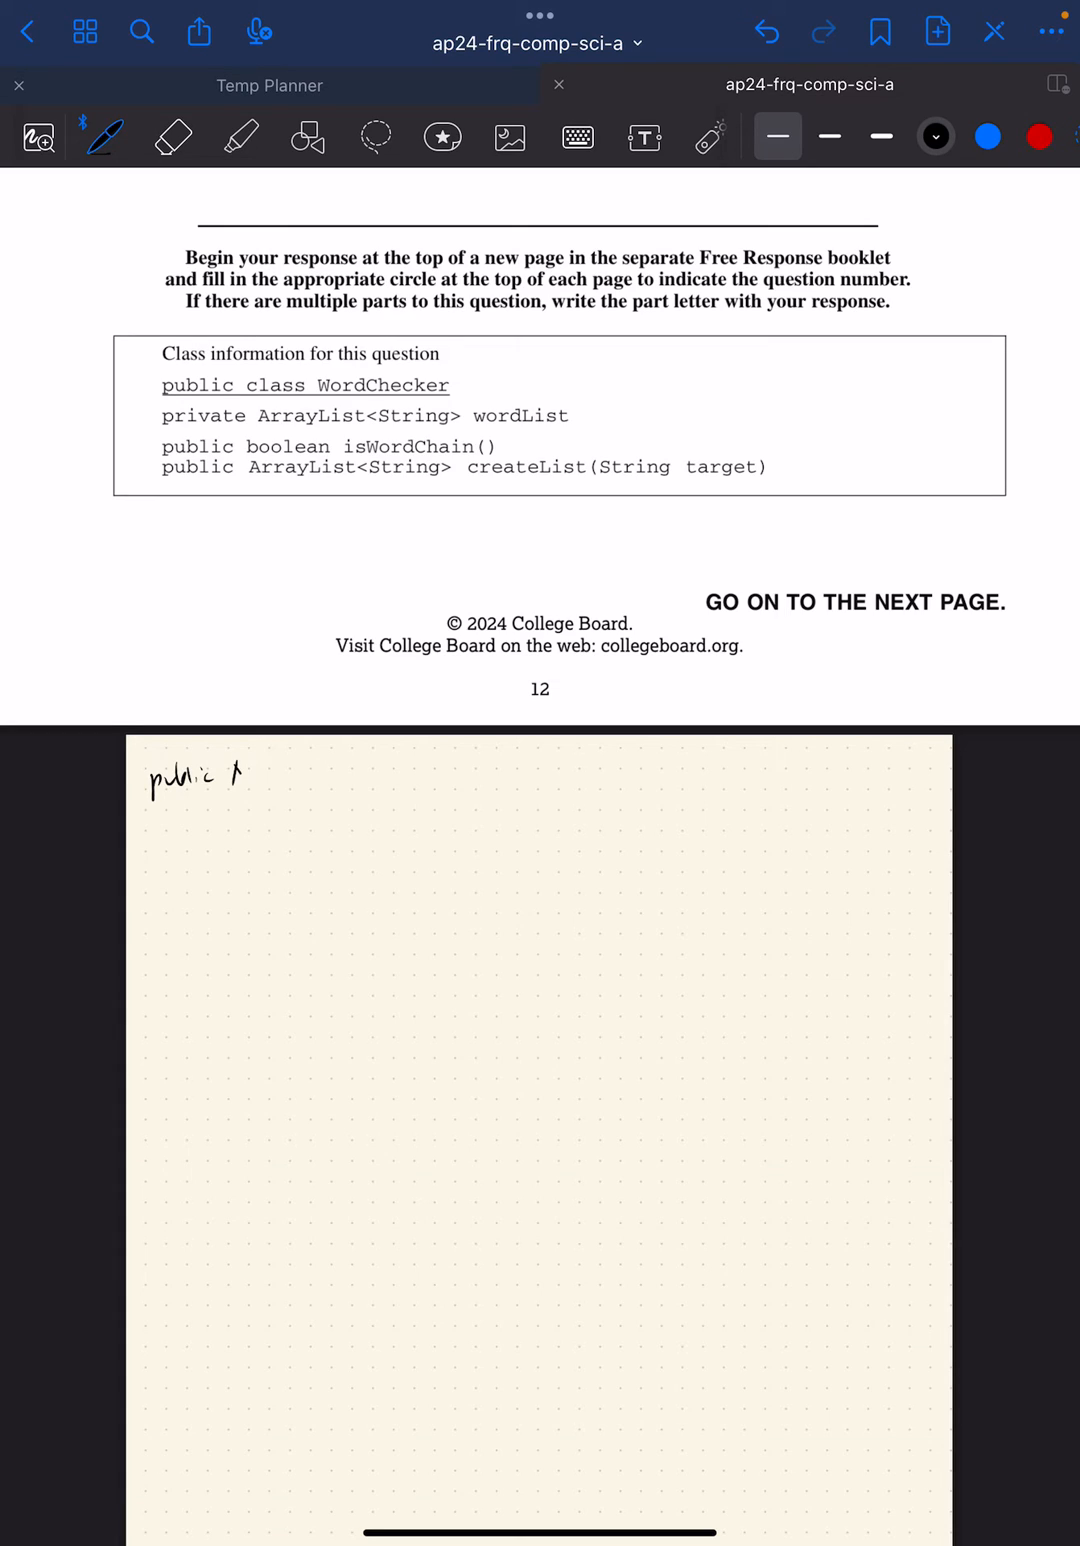
Step: Handwrite the createList header and ArrayList<String> blah = new ArrayList<String>();
left_click_drag(220, 778, 310, 778)
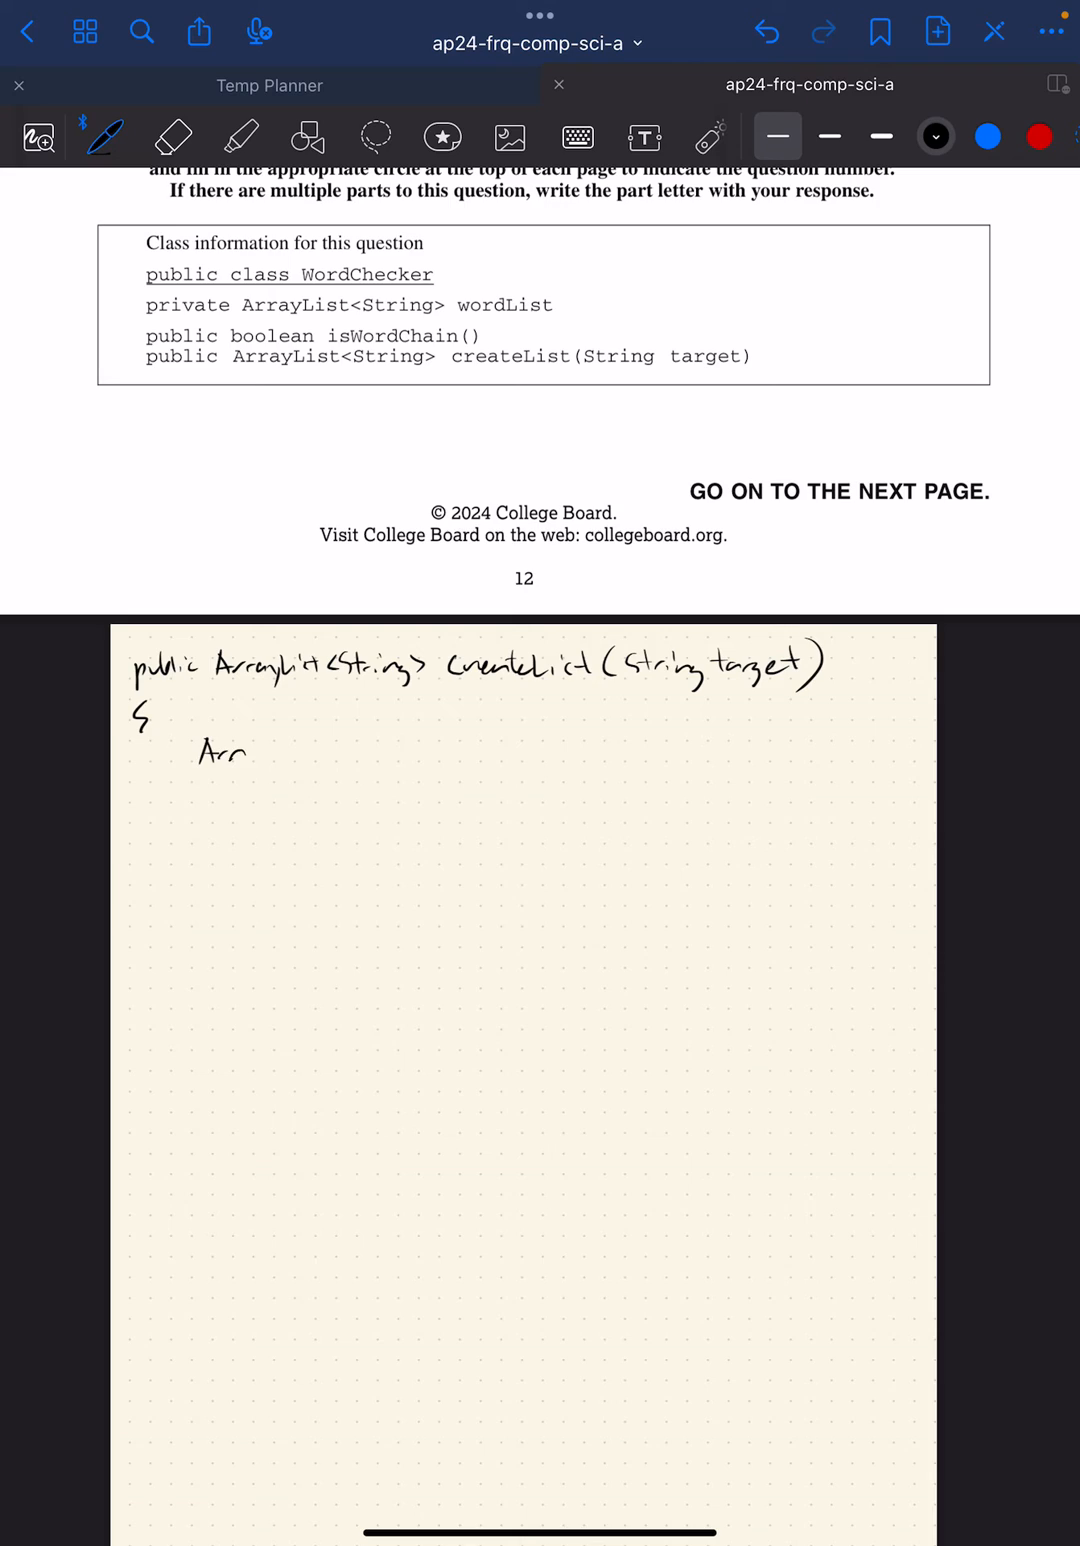
type("ArrayList<String>")
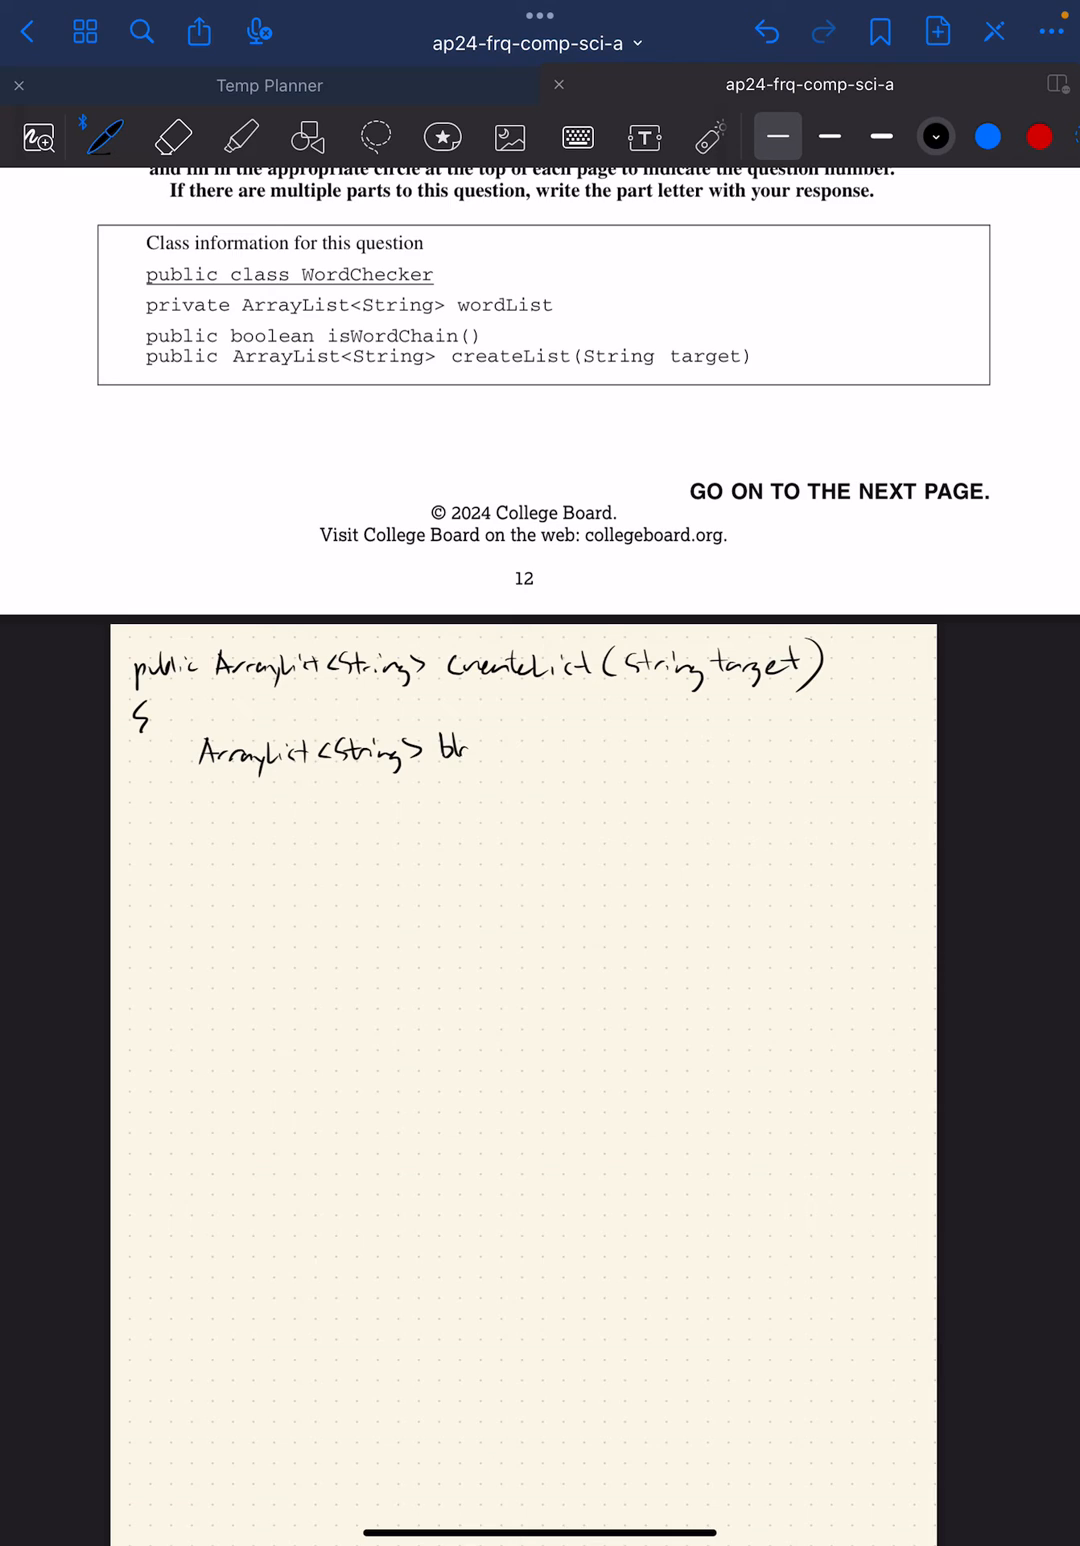
type("blah =")
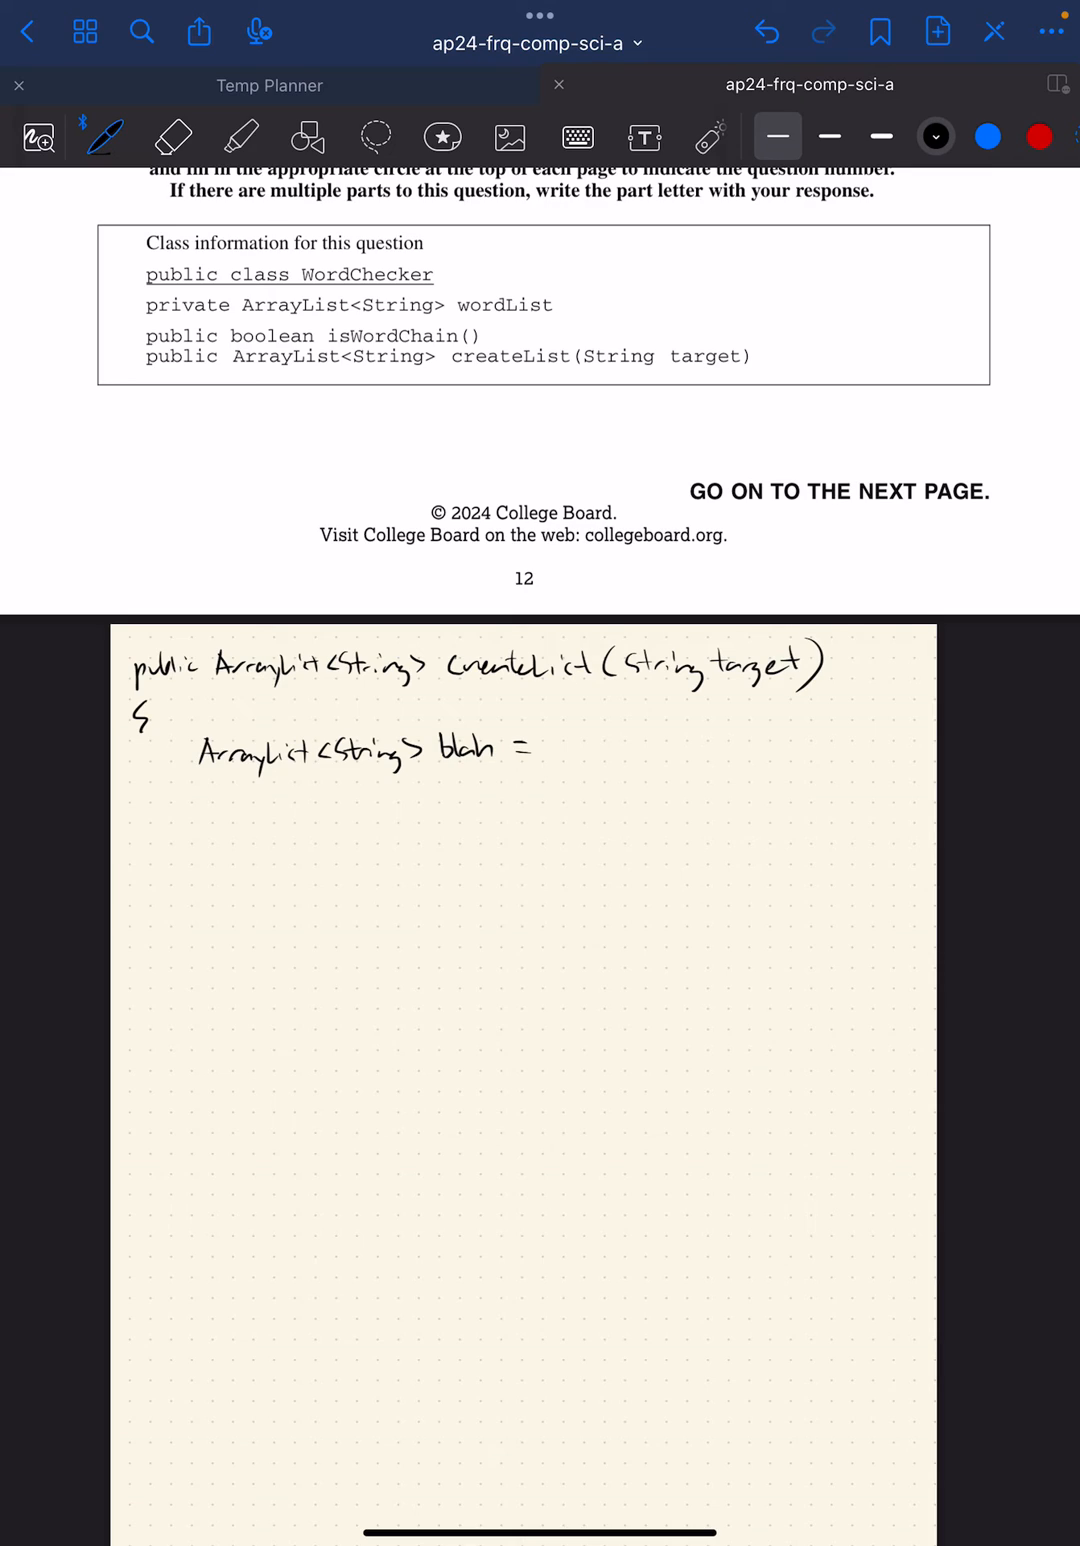
type("new ArrayLis")
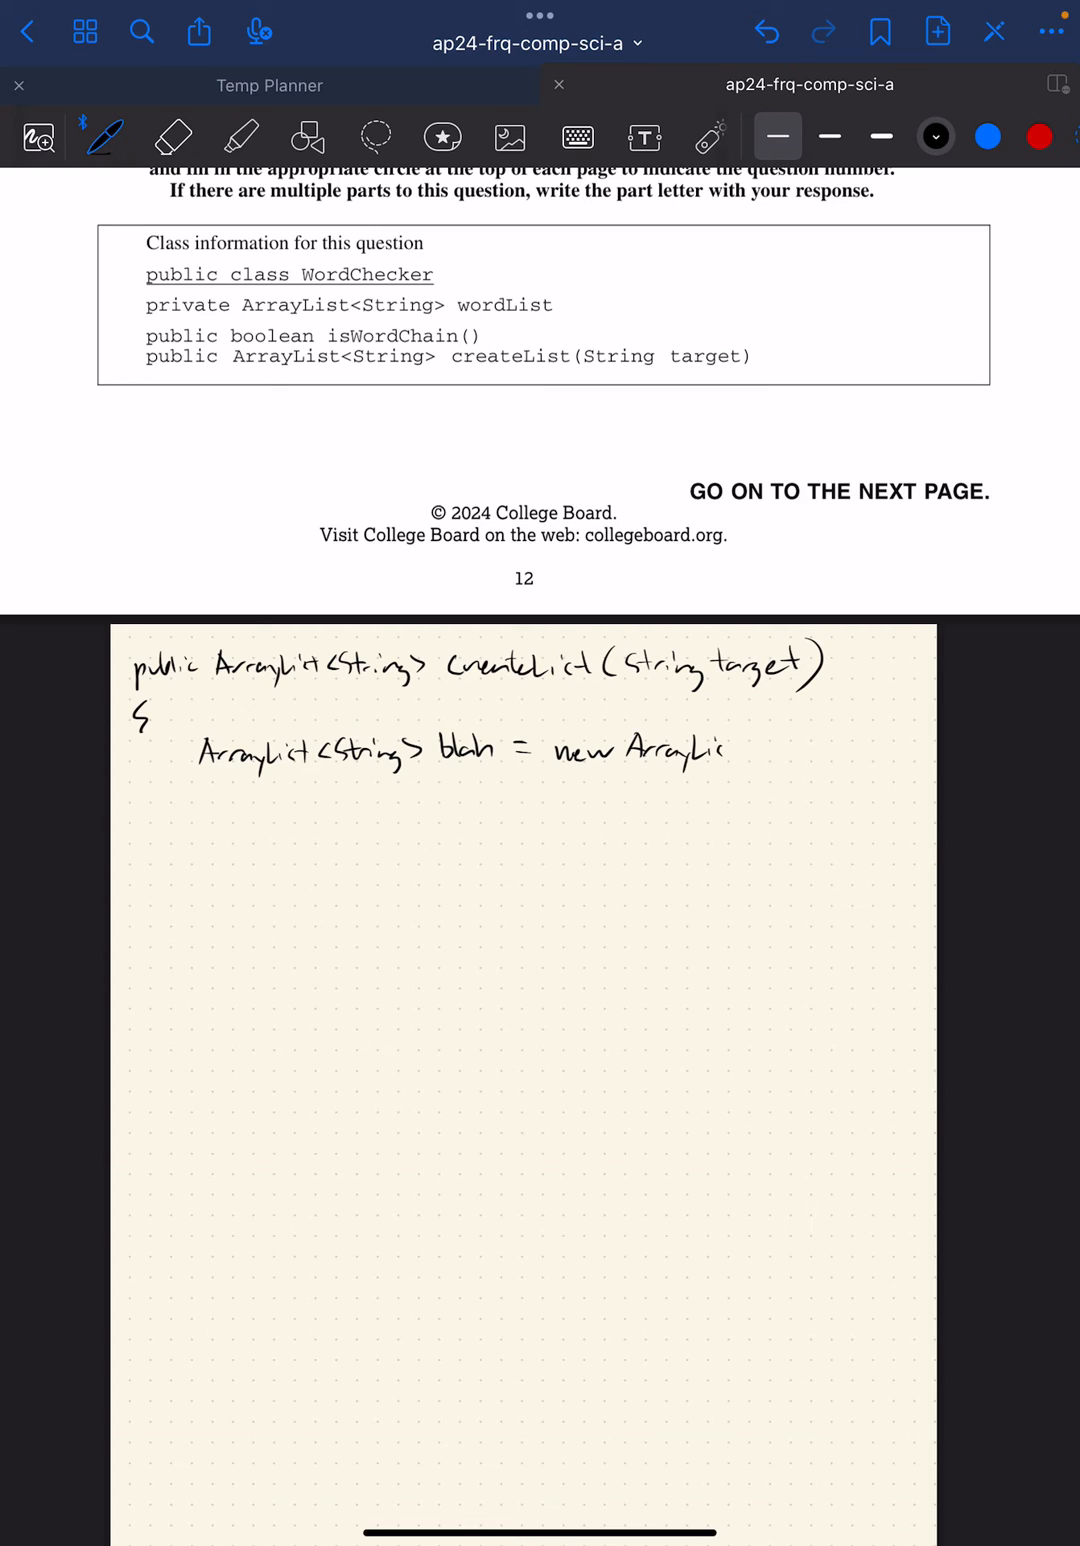
type("<String>(")
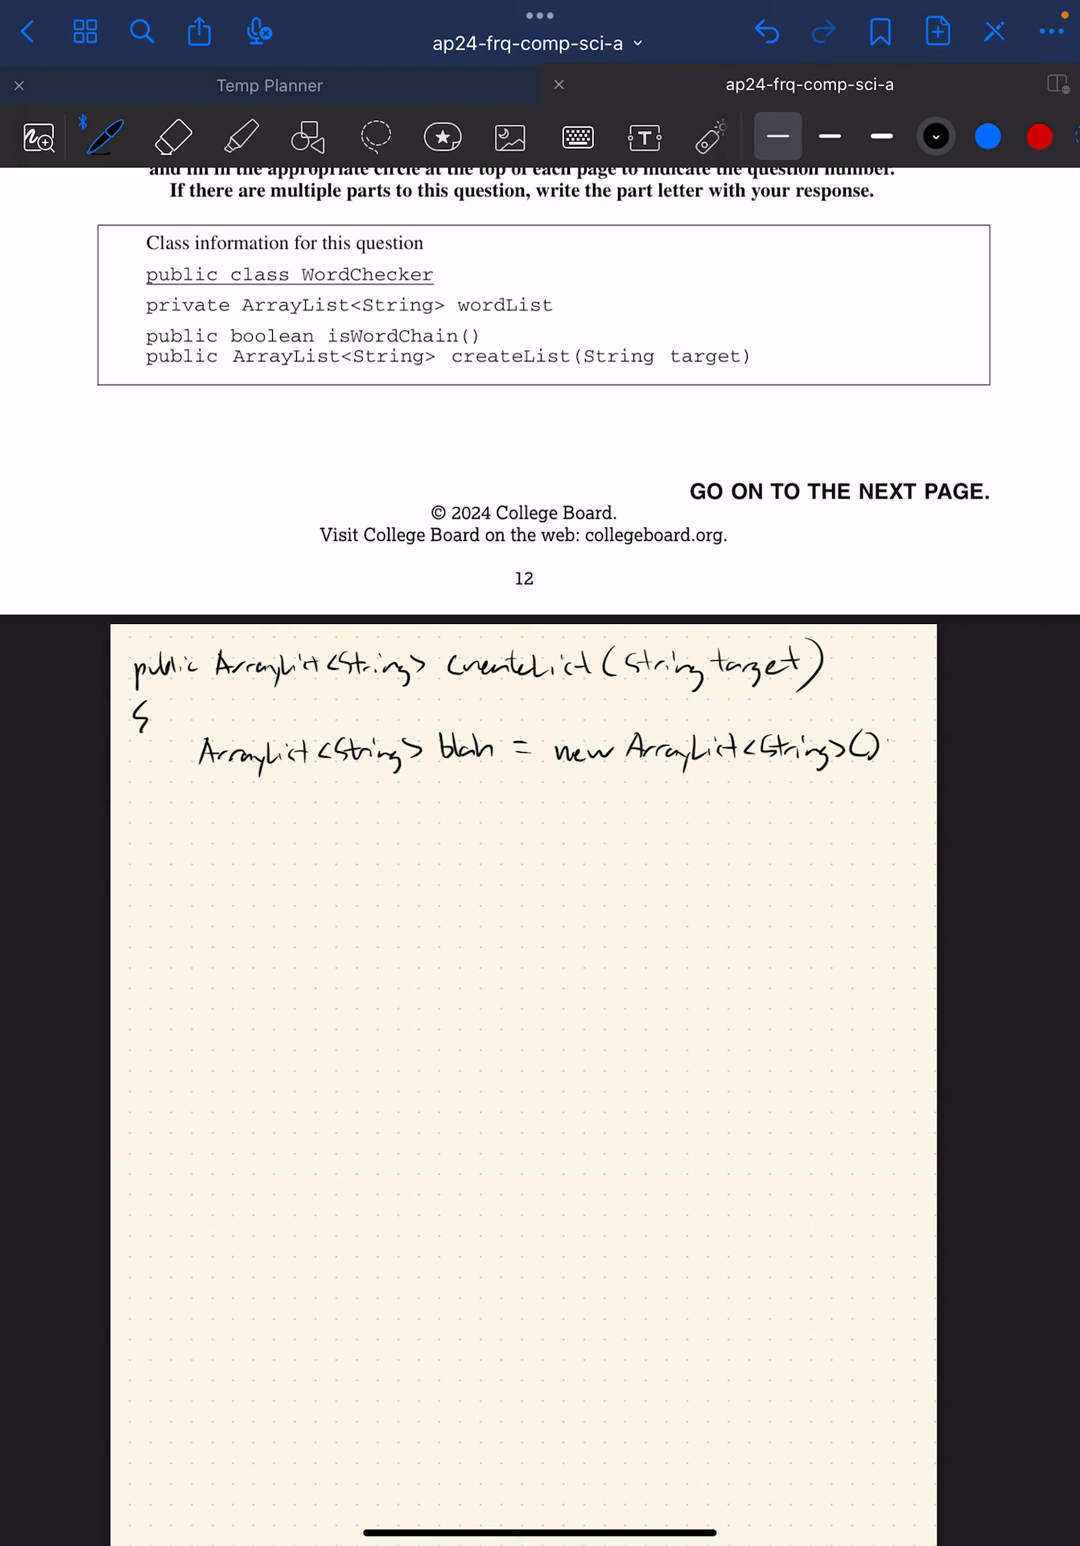
type(";")
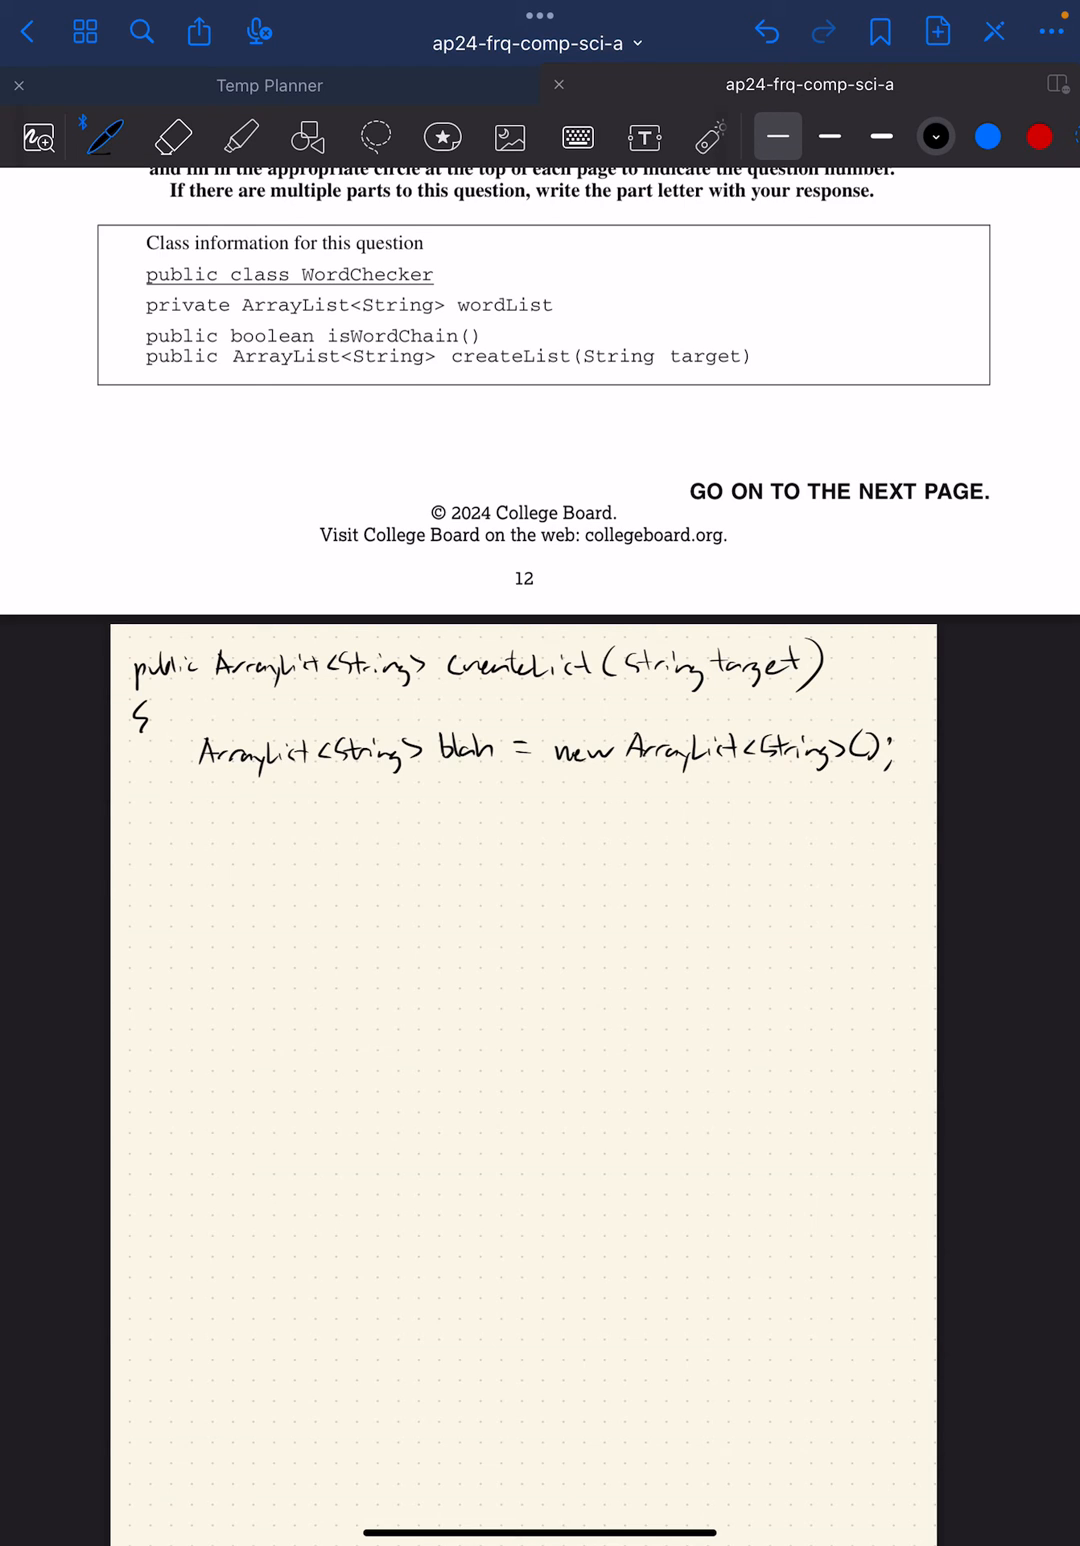
Step: Mark a line in red ink, then write the for-each loop over wordList with its opening brace
scroll("down", 3)
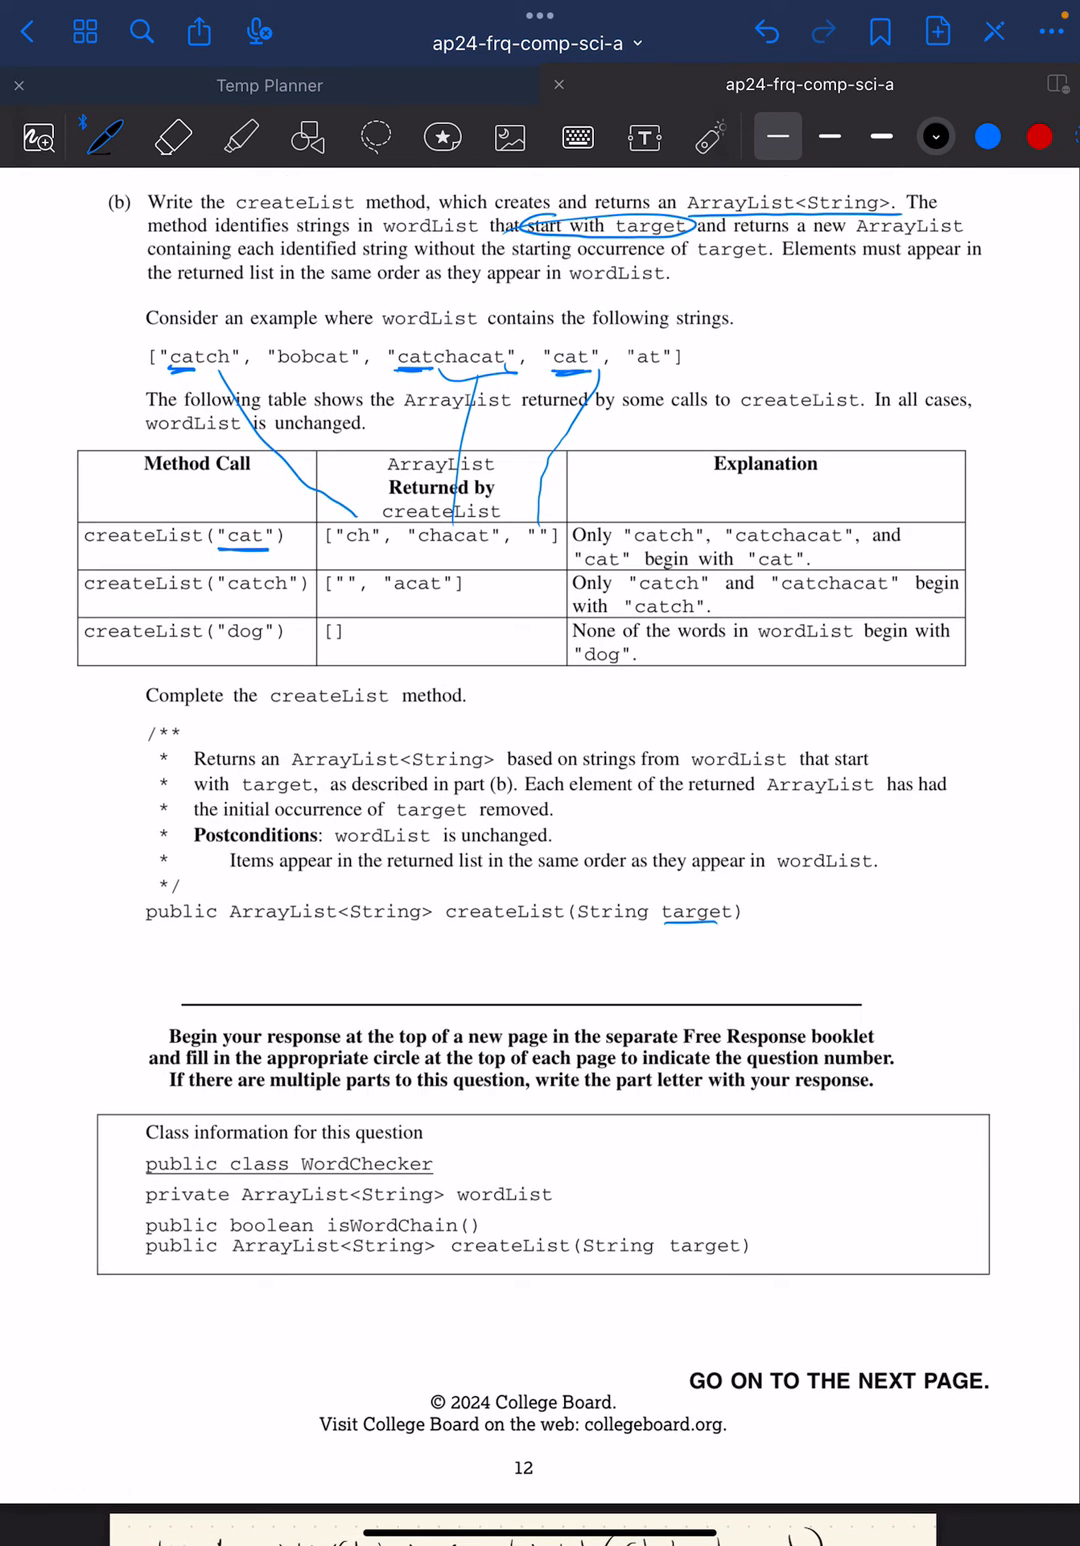
left_click(1038, 136)
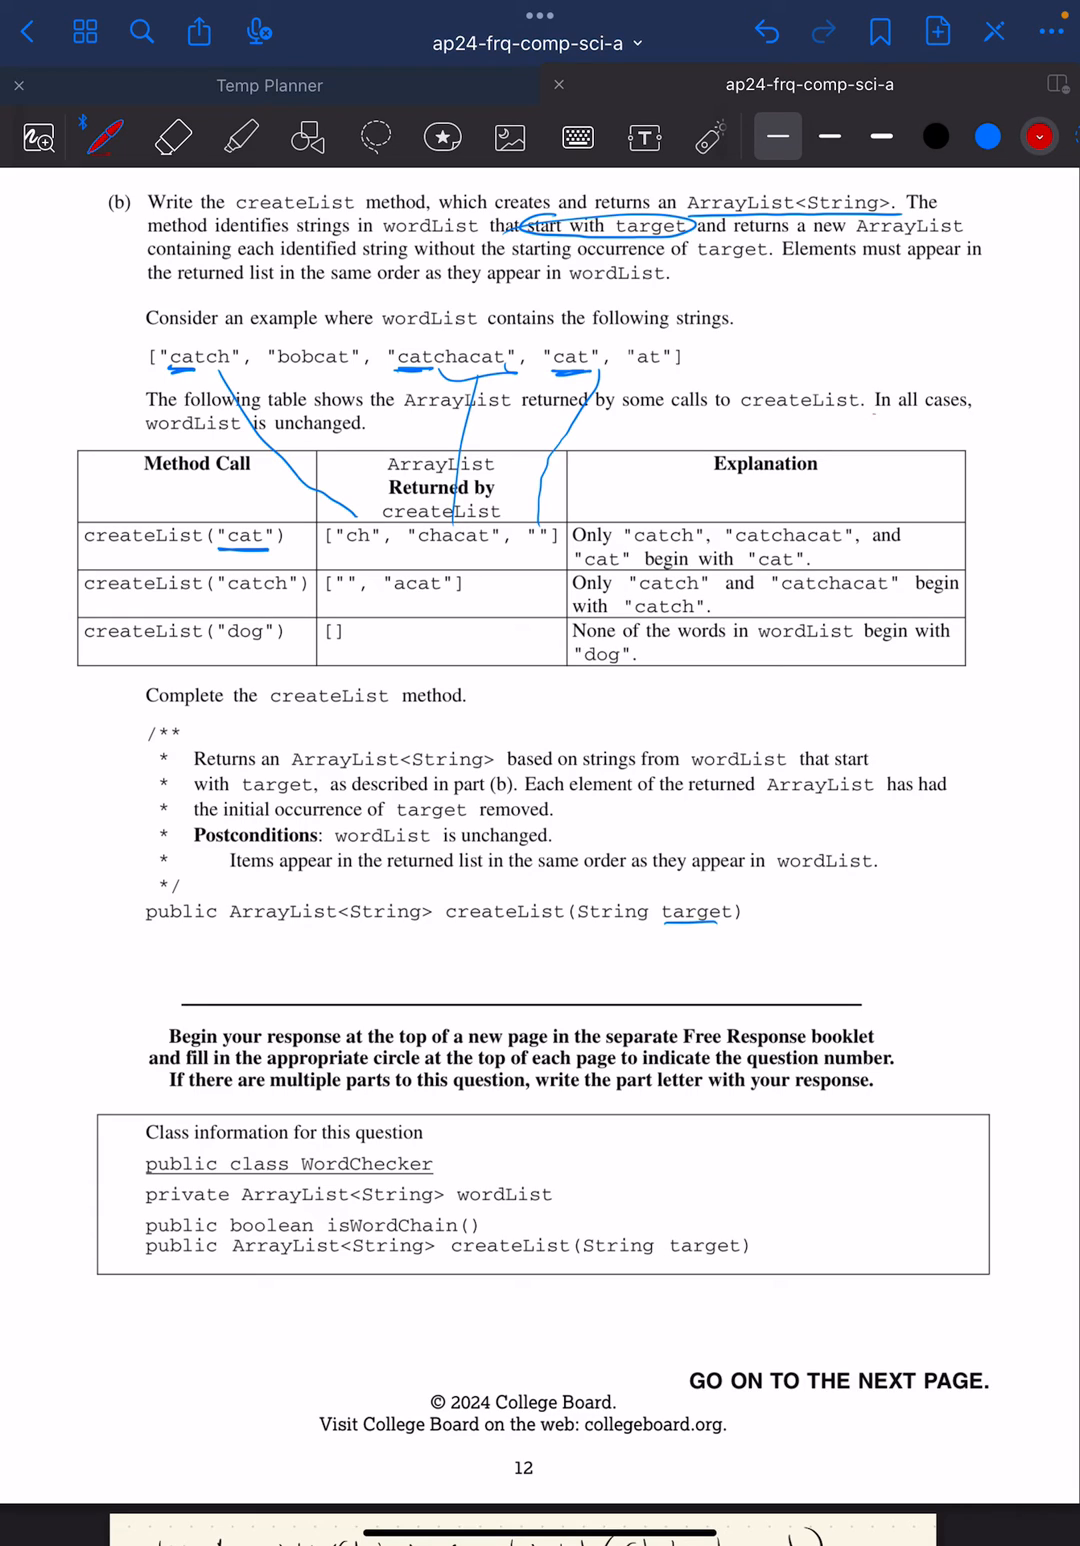
left_click_drag(156, 436, 370, 436)
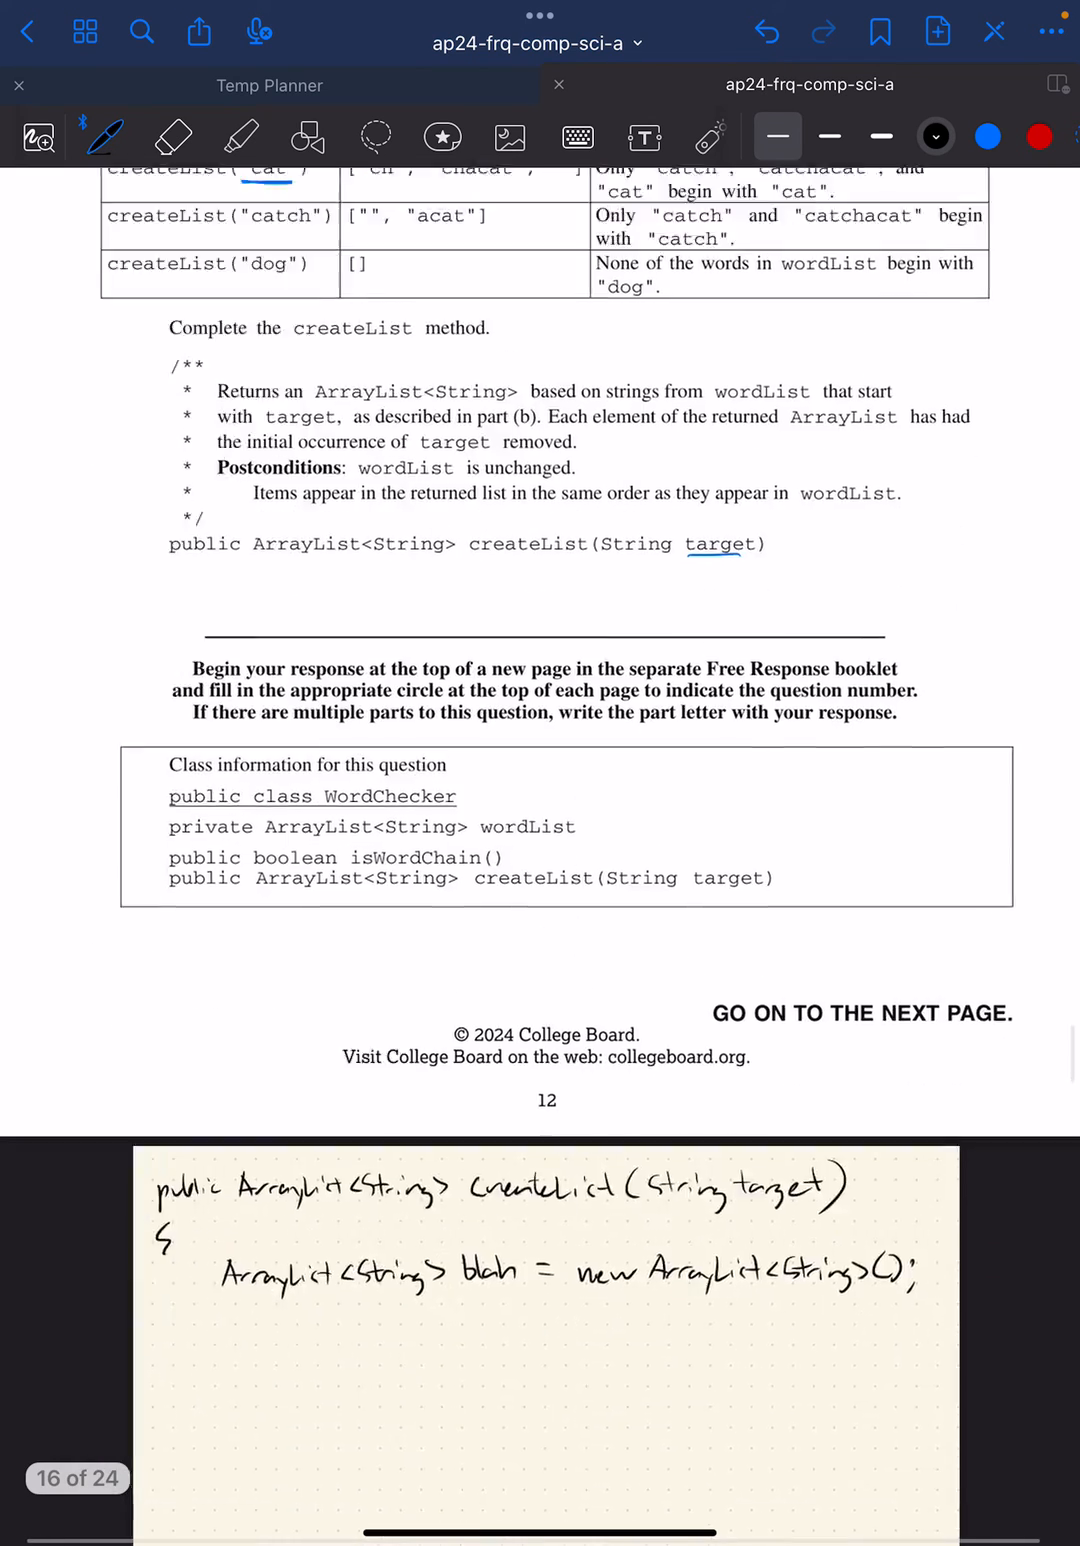
scroll("down", 3)
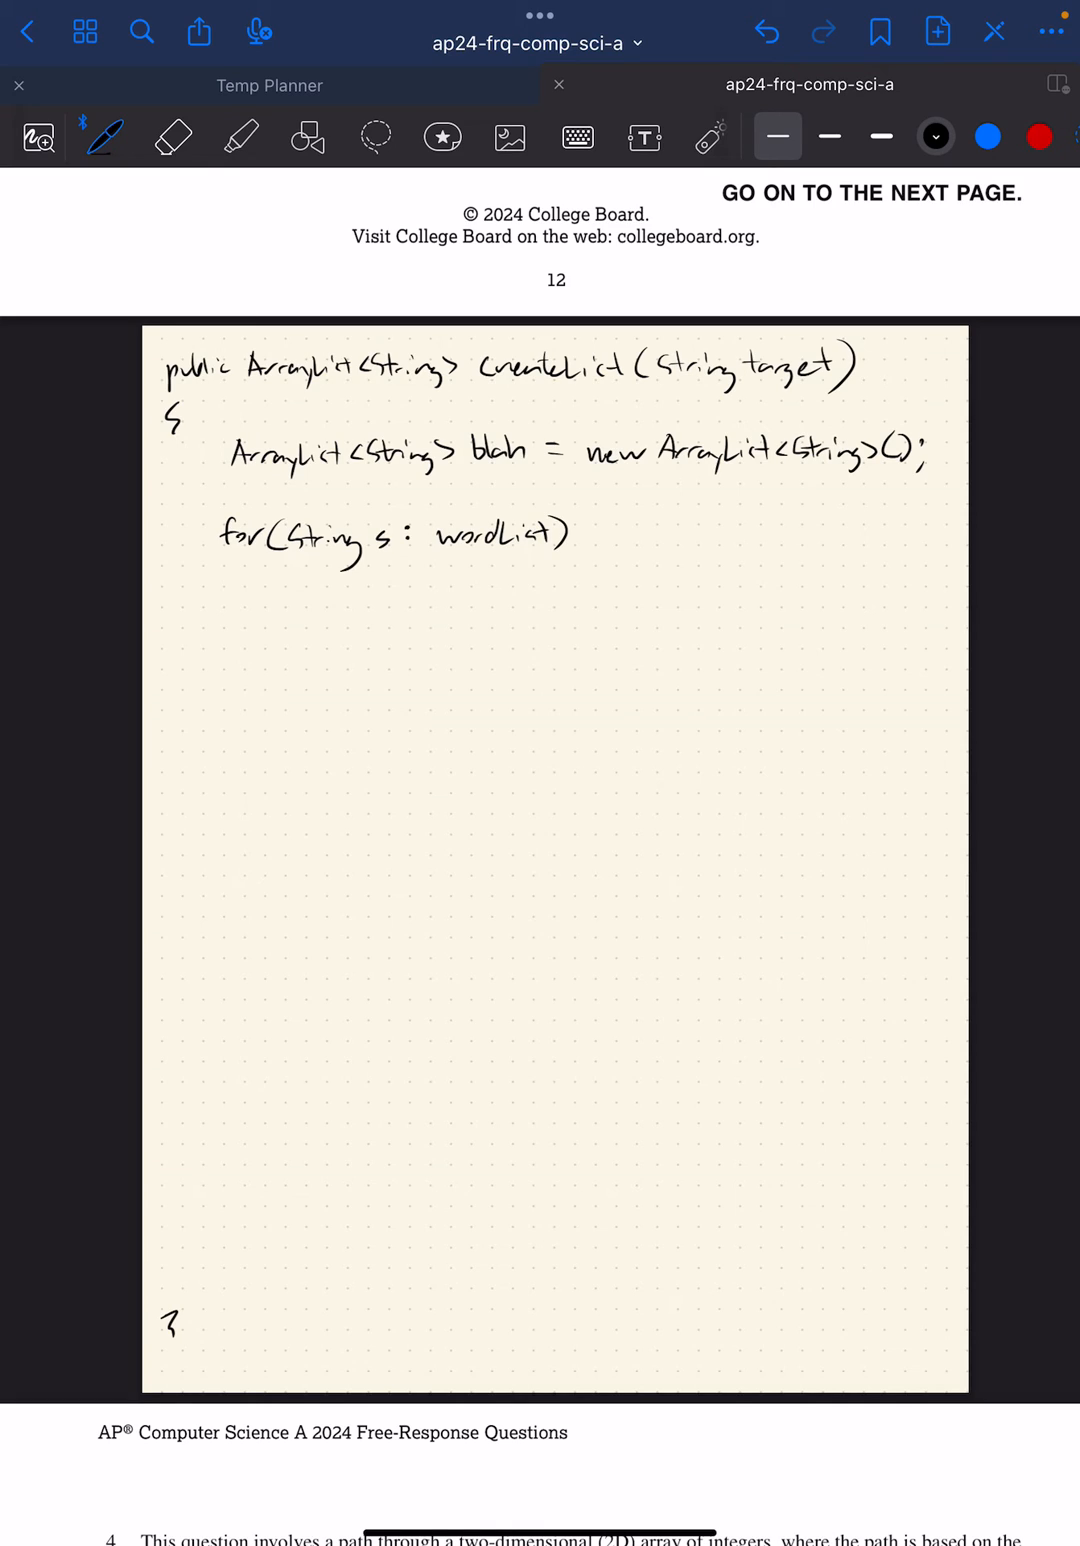
left_click_drag(224, 560, 230, 590)
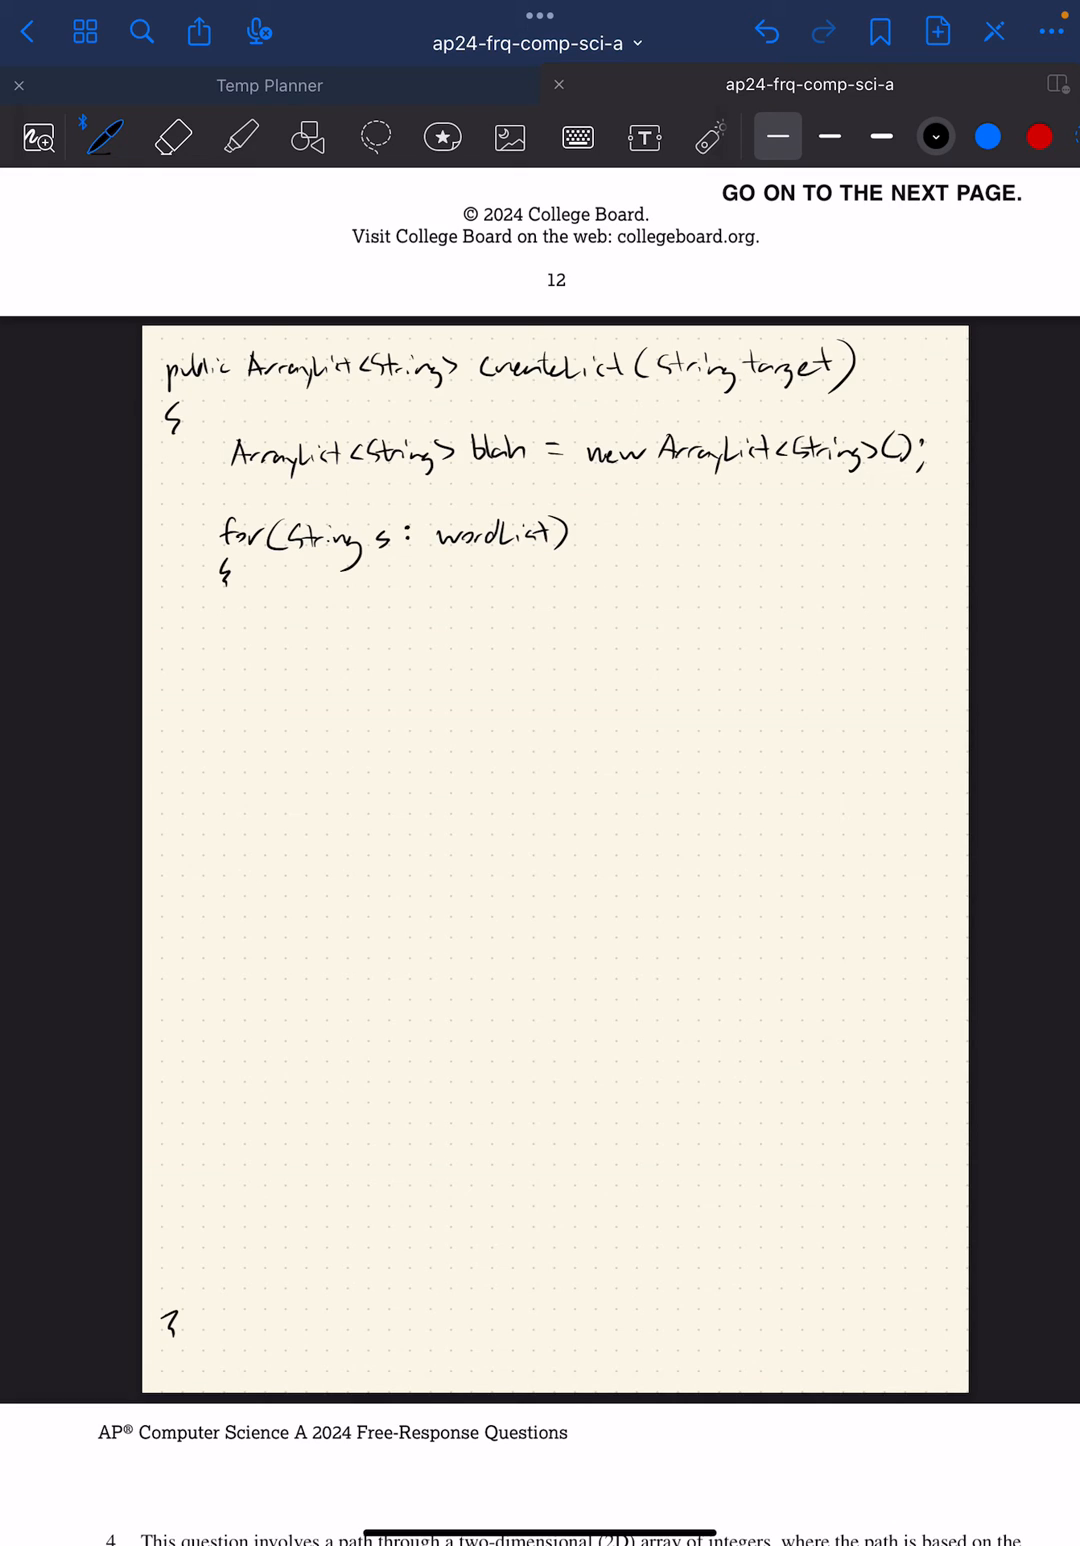
Step: Underline target and s in the code in blue ink, then return to black
left_click(988, 136)
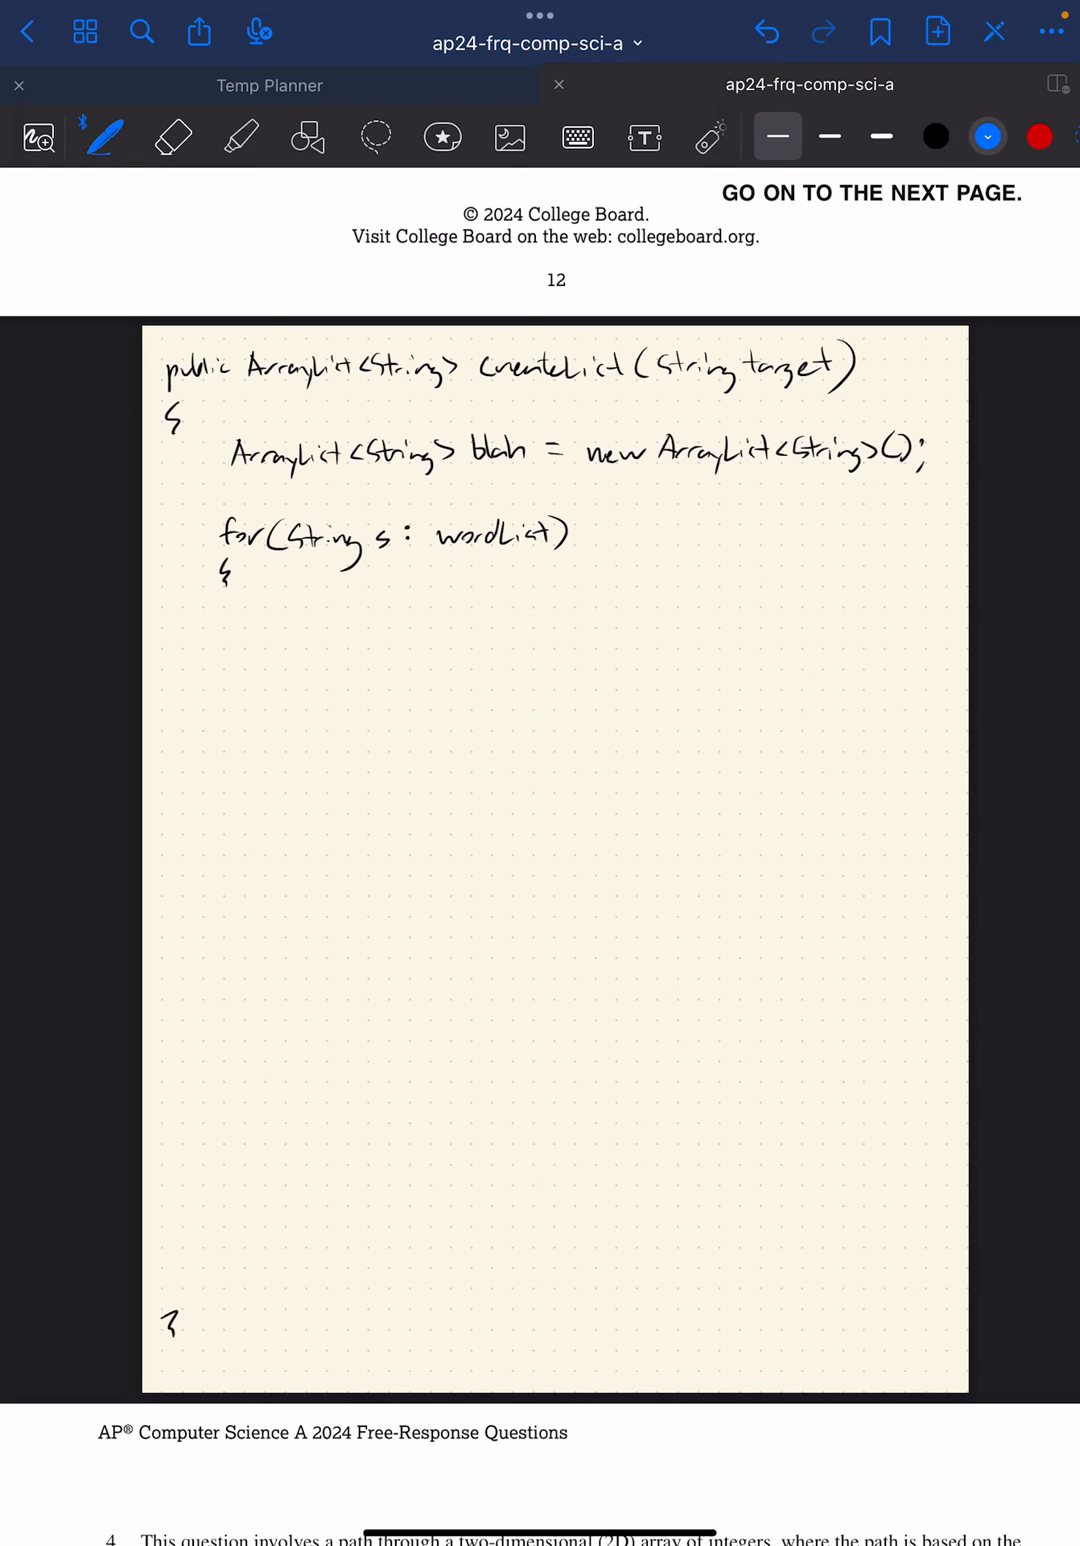
left_click_drag(756, 388, 840, 388)
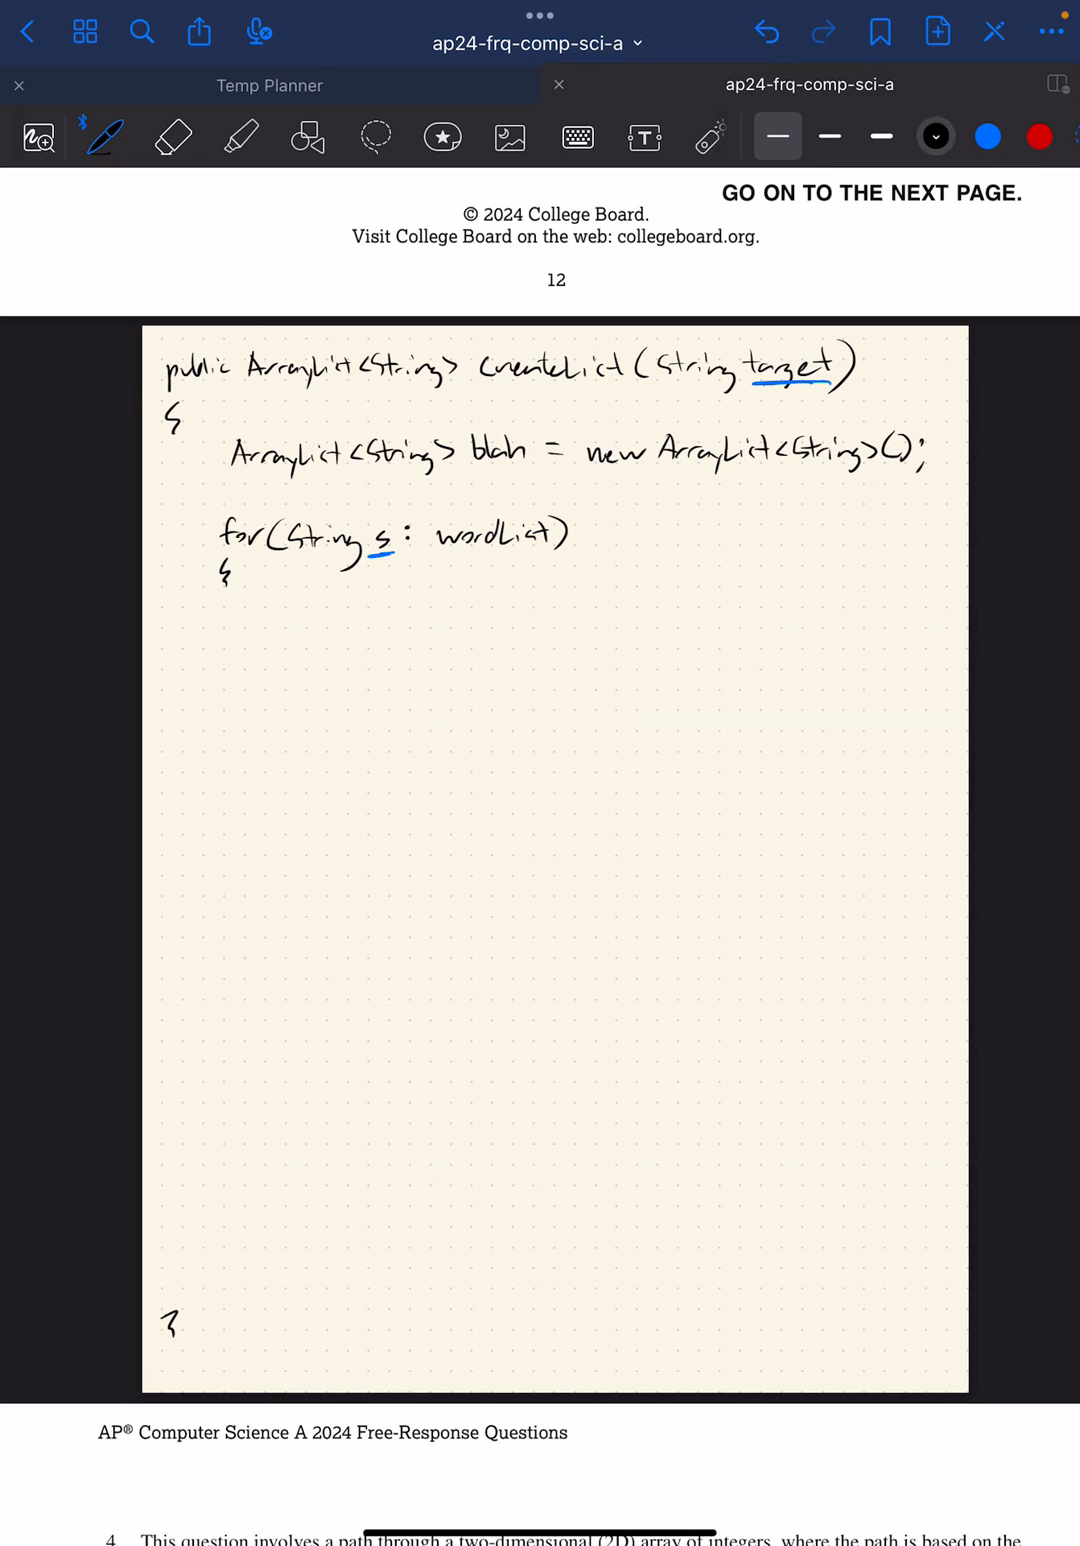
left_click(282, 624)
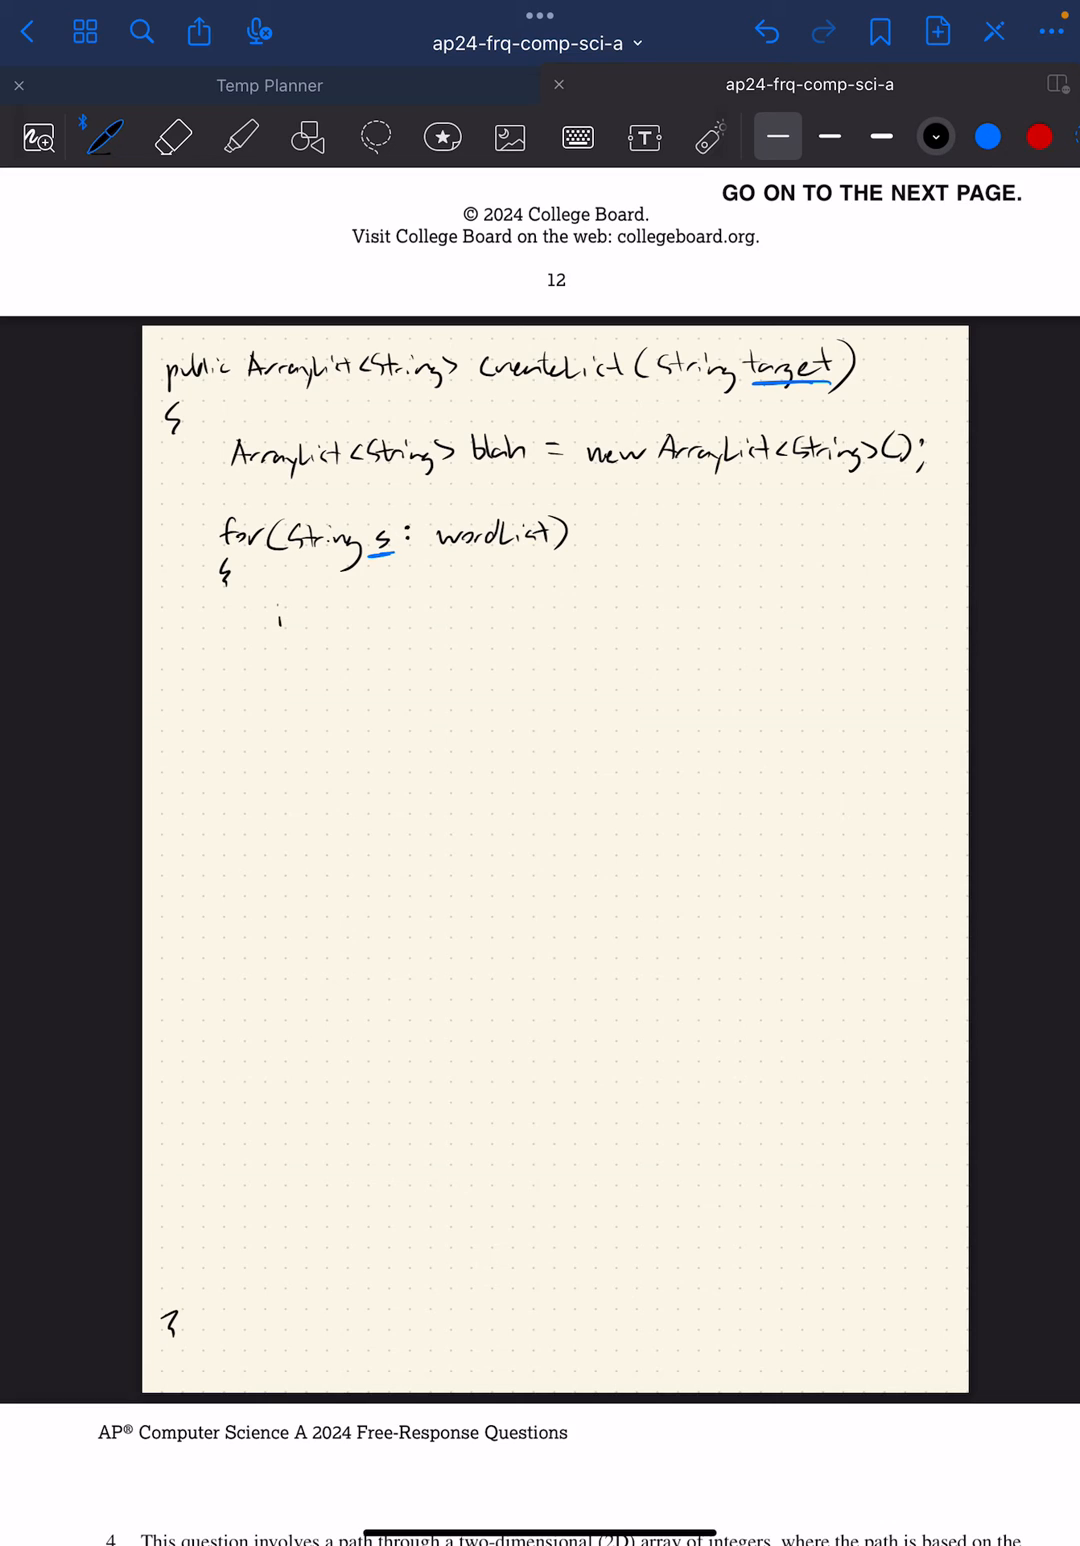
Step: Handwrite the loop body line 'int index = s.inde' toward s.indexOf(target)
left_click_drag(278, 618, 312, 614)
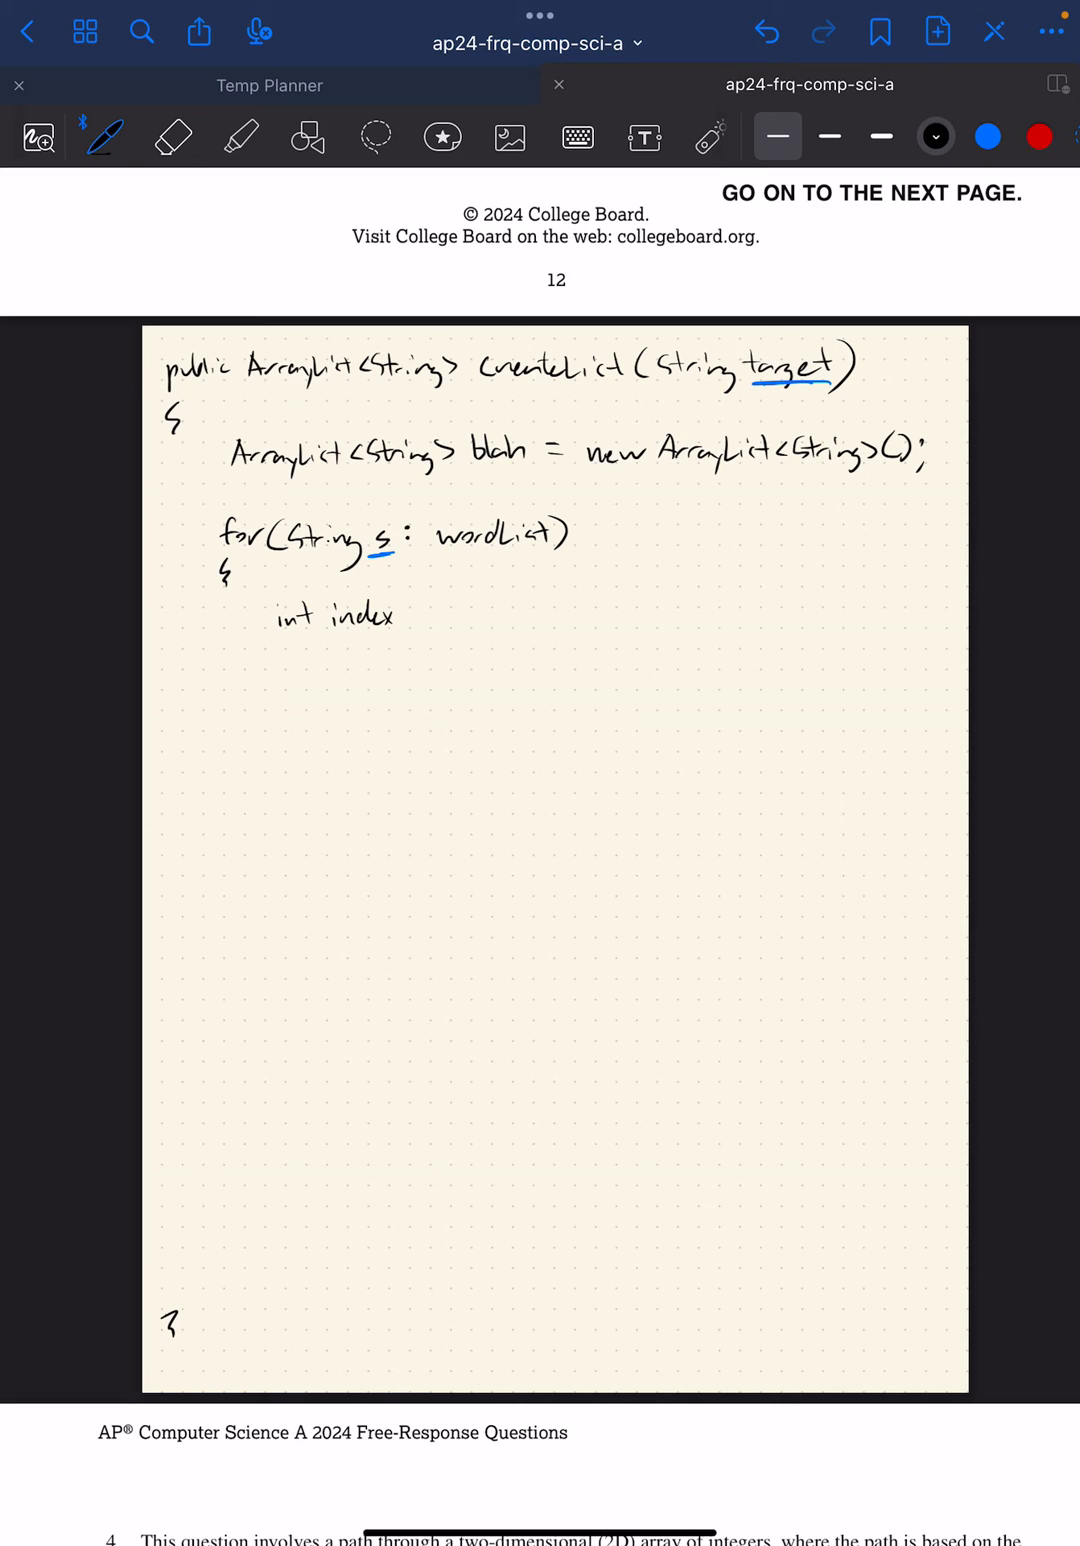
left_click_drag(404, 616, 430, 616)
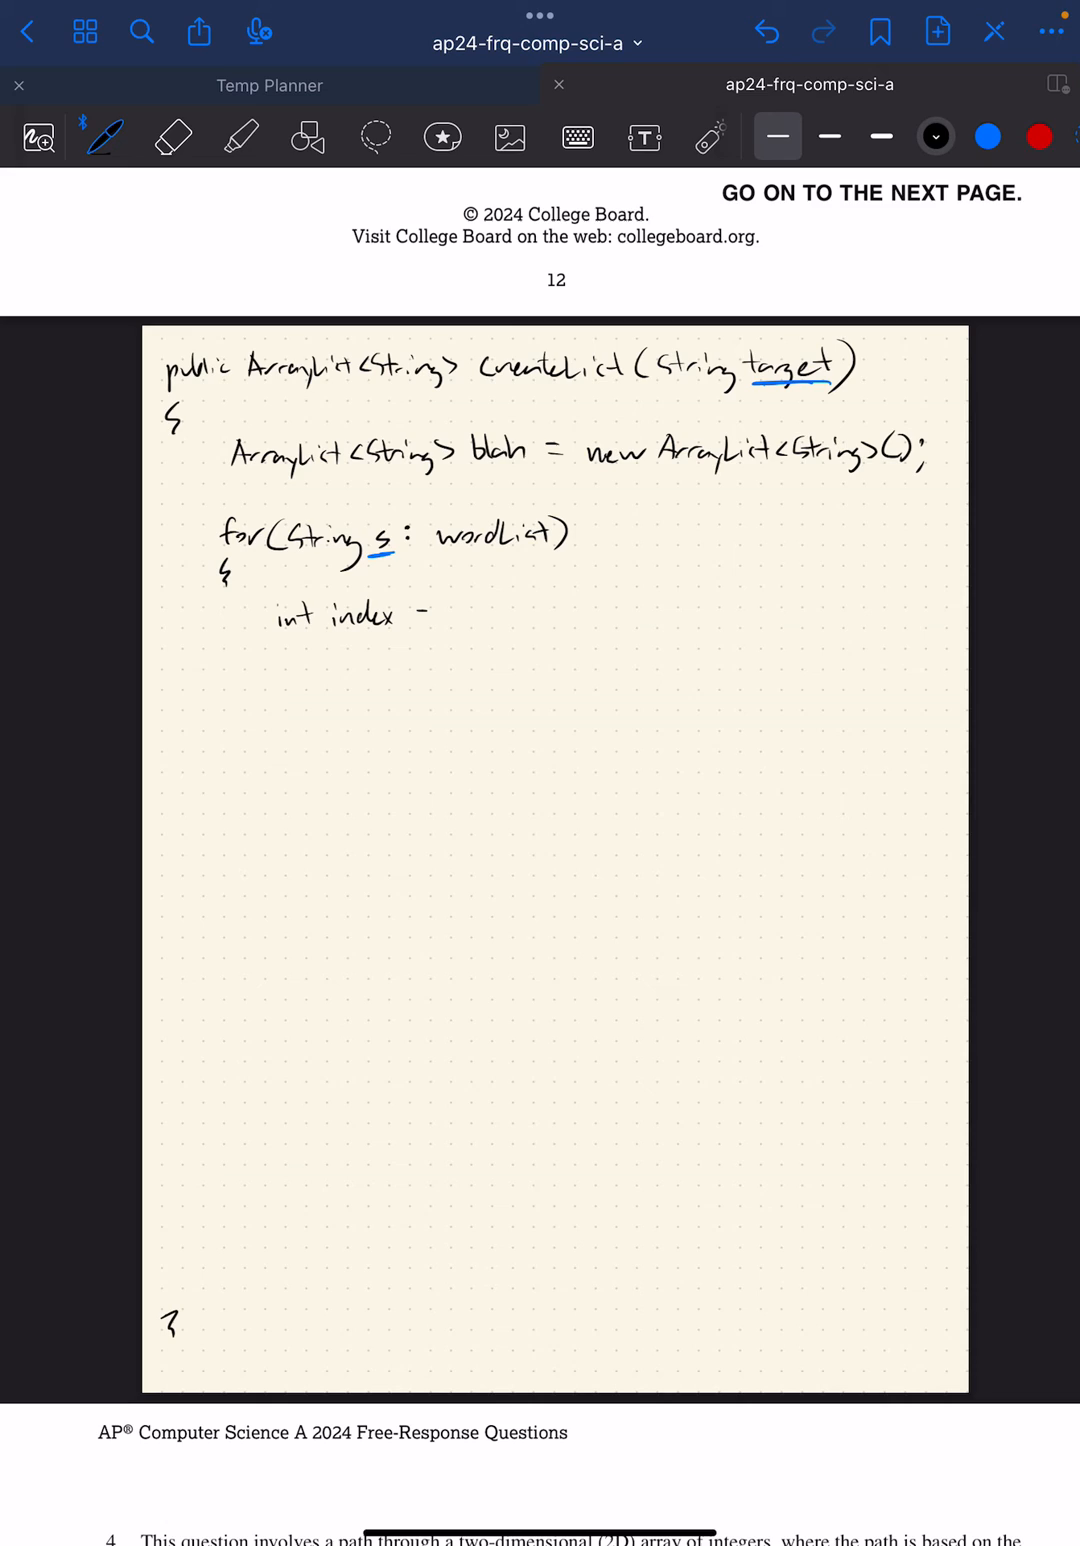
type("=")
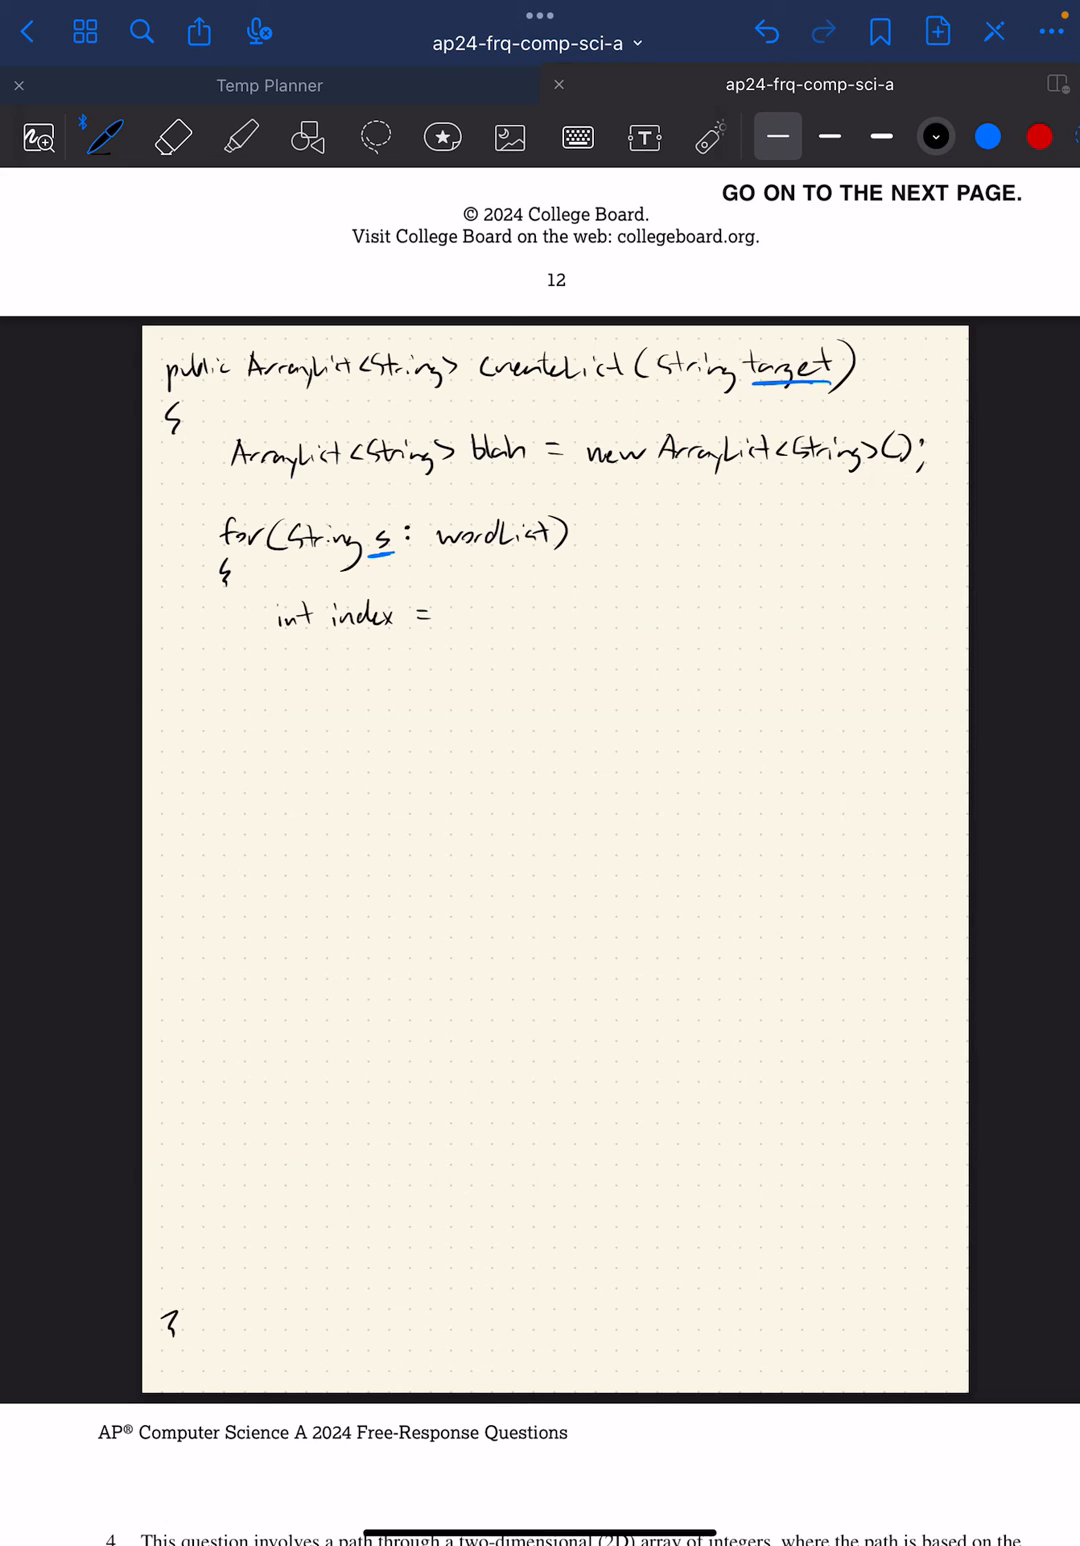
left_click_drag(430, 612, 470, 612)
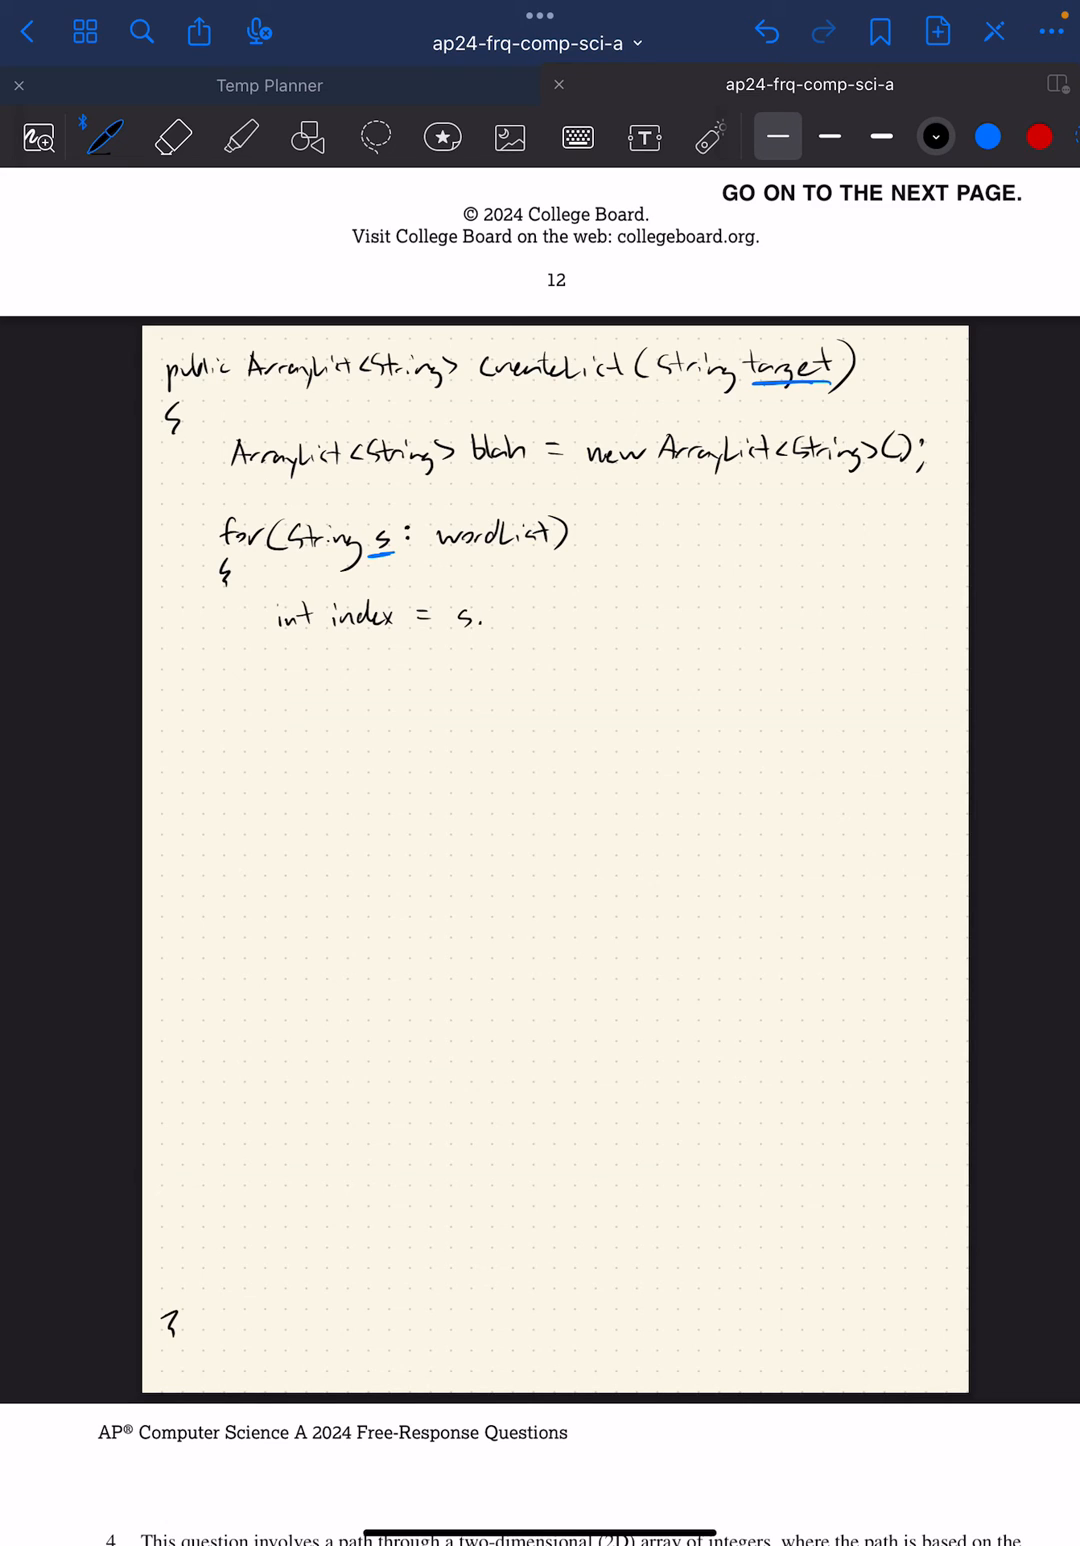
type("inde")
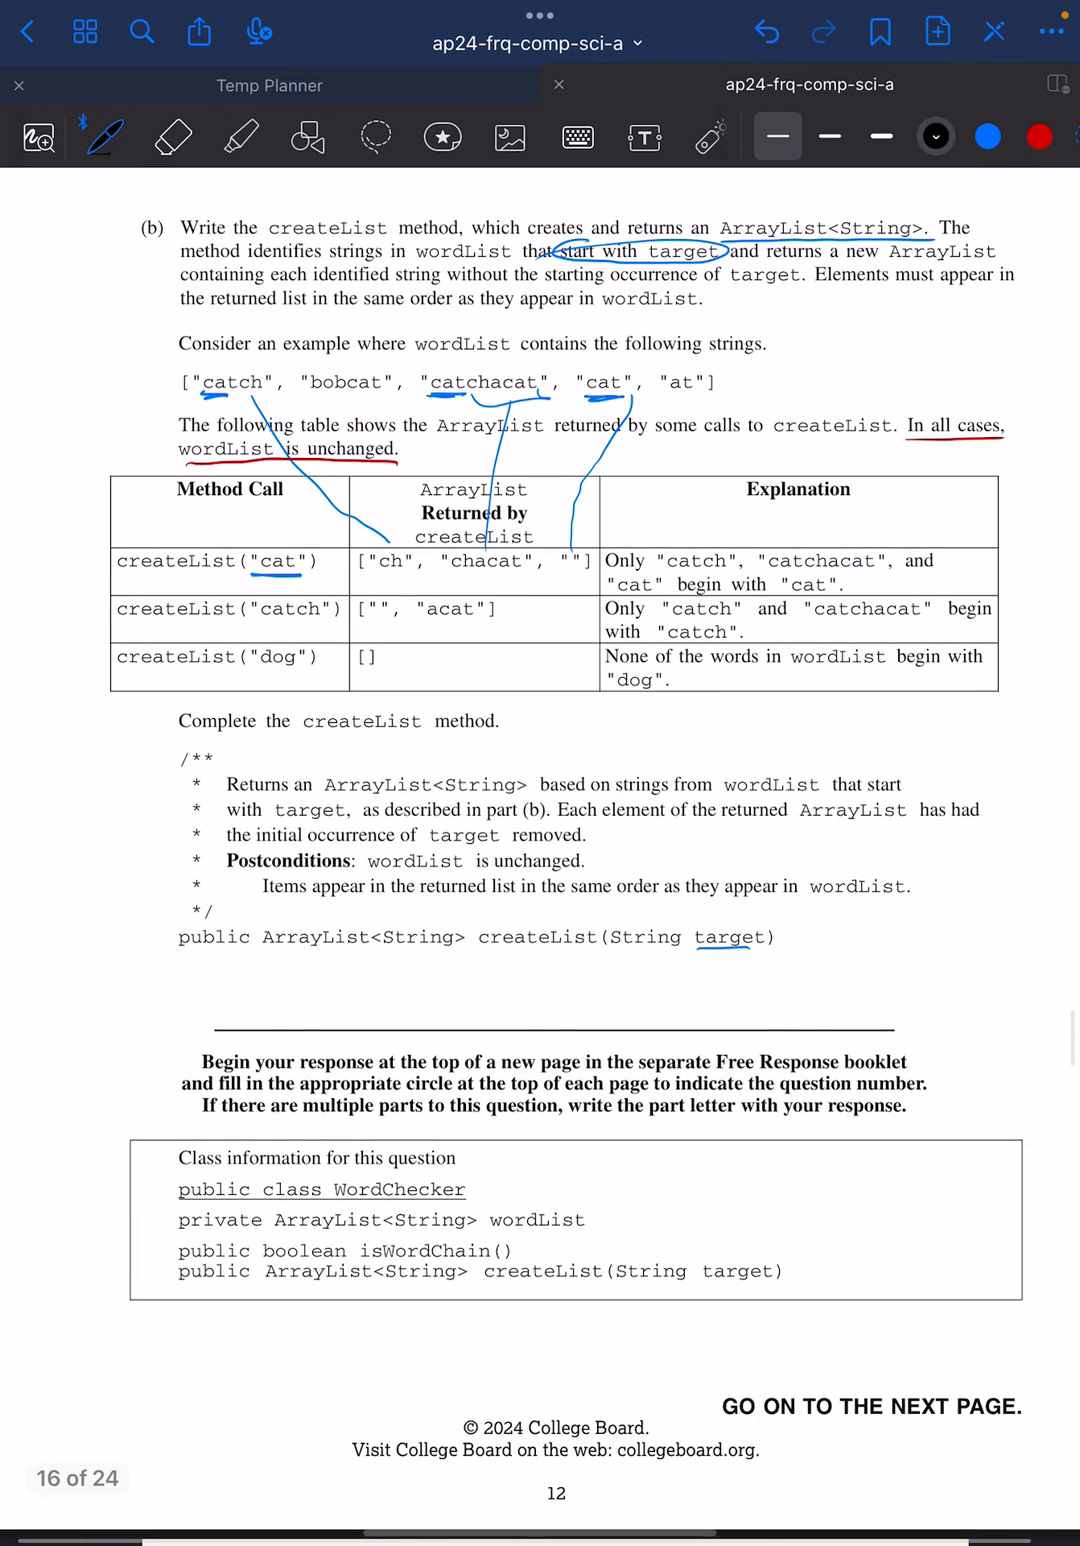
left_click(1040, 136)
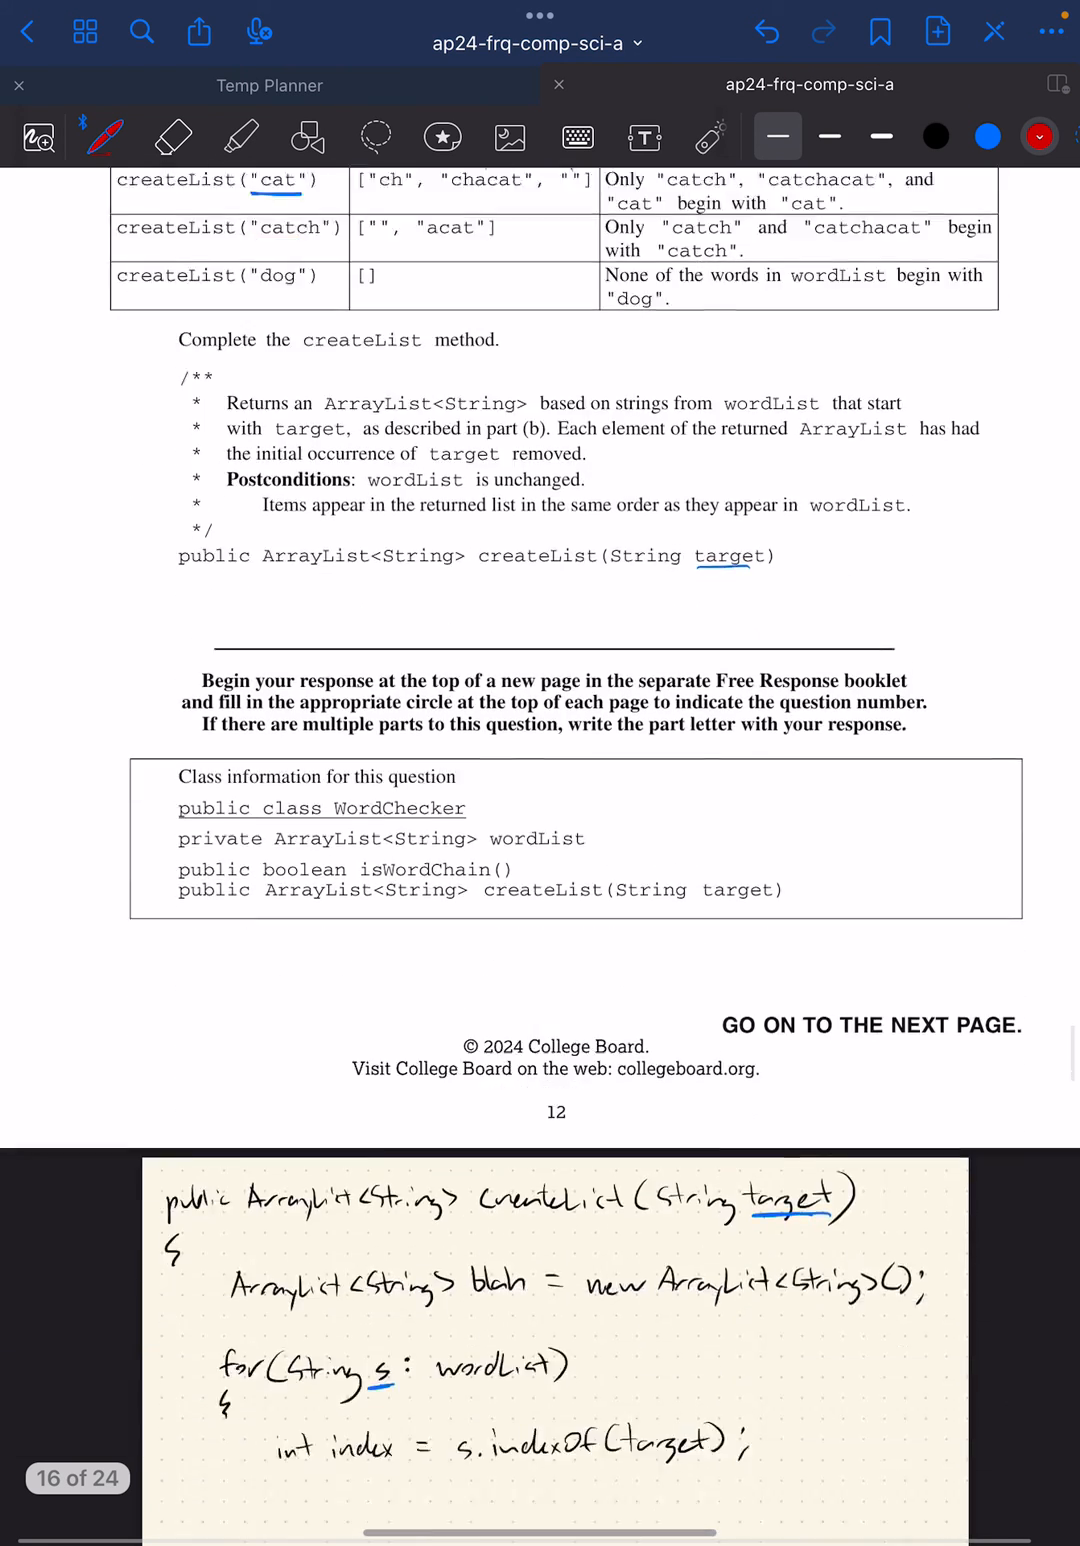
Step: Handwrite the if (index == 0) block beginning 'blah.add(s.sub' and scroll to the prompt
scroll("down", 3)
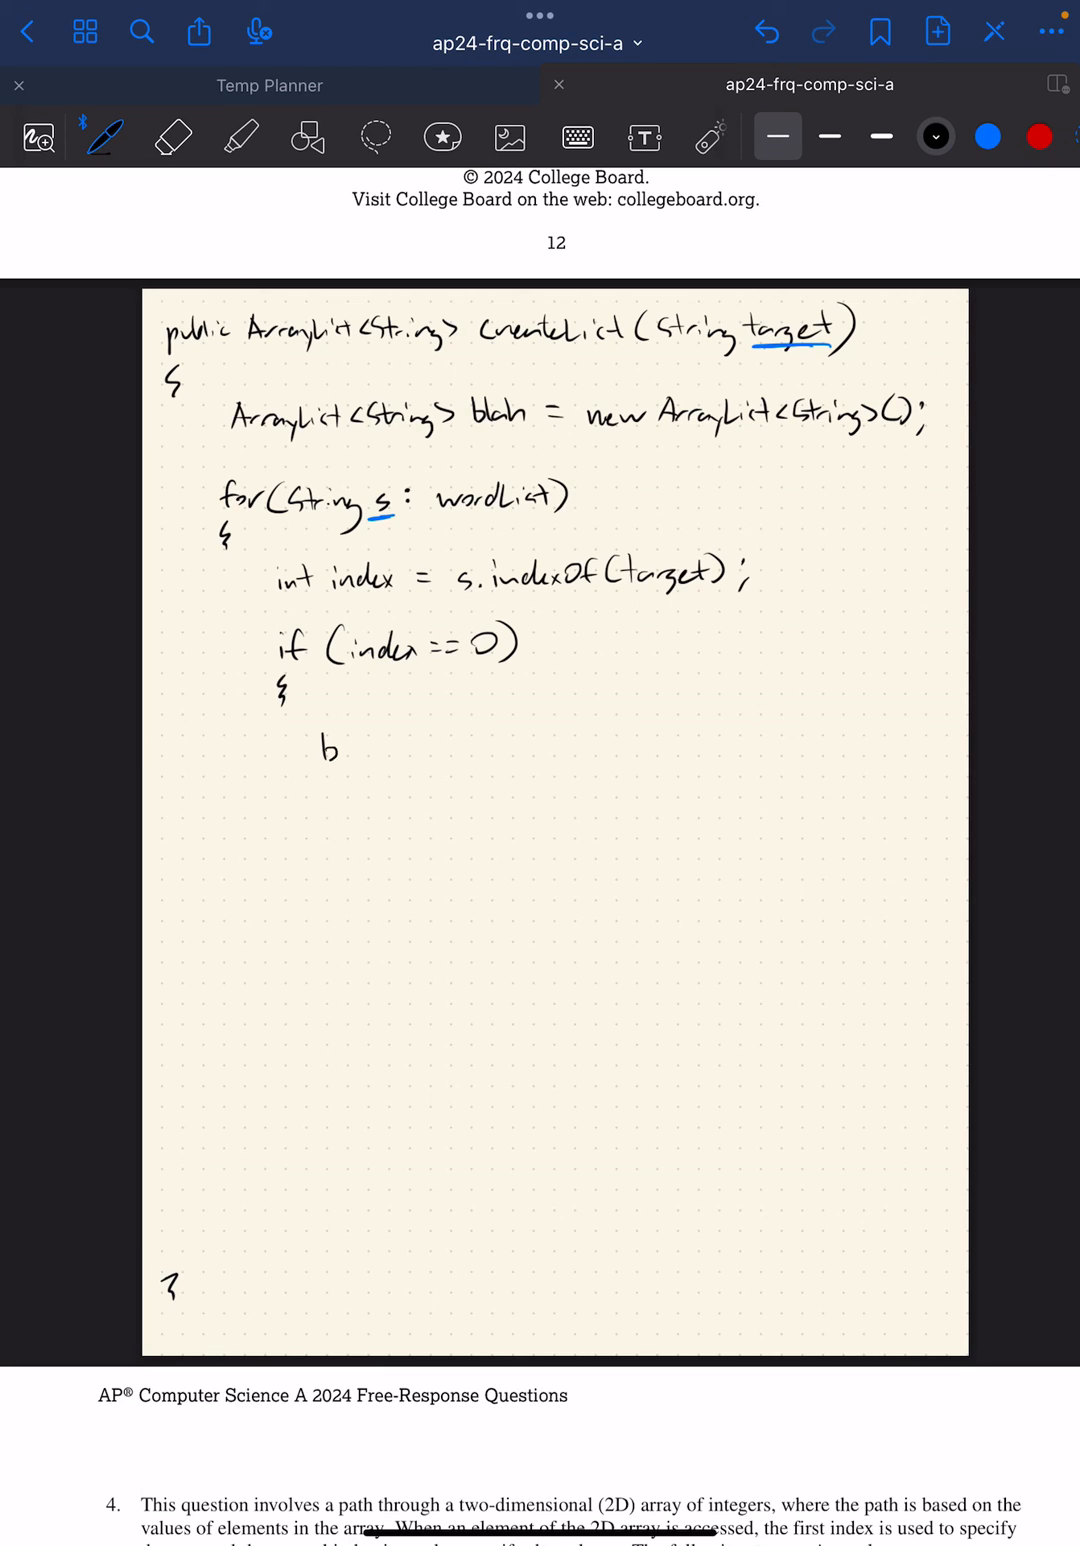
type("blah.add(")
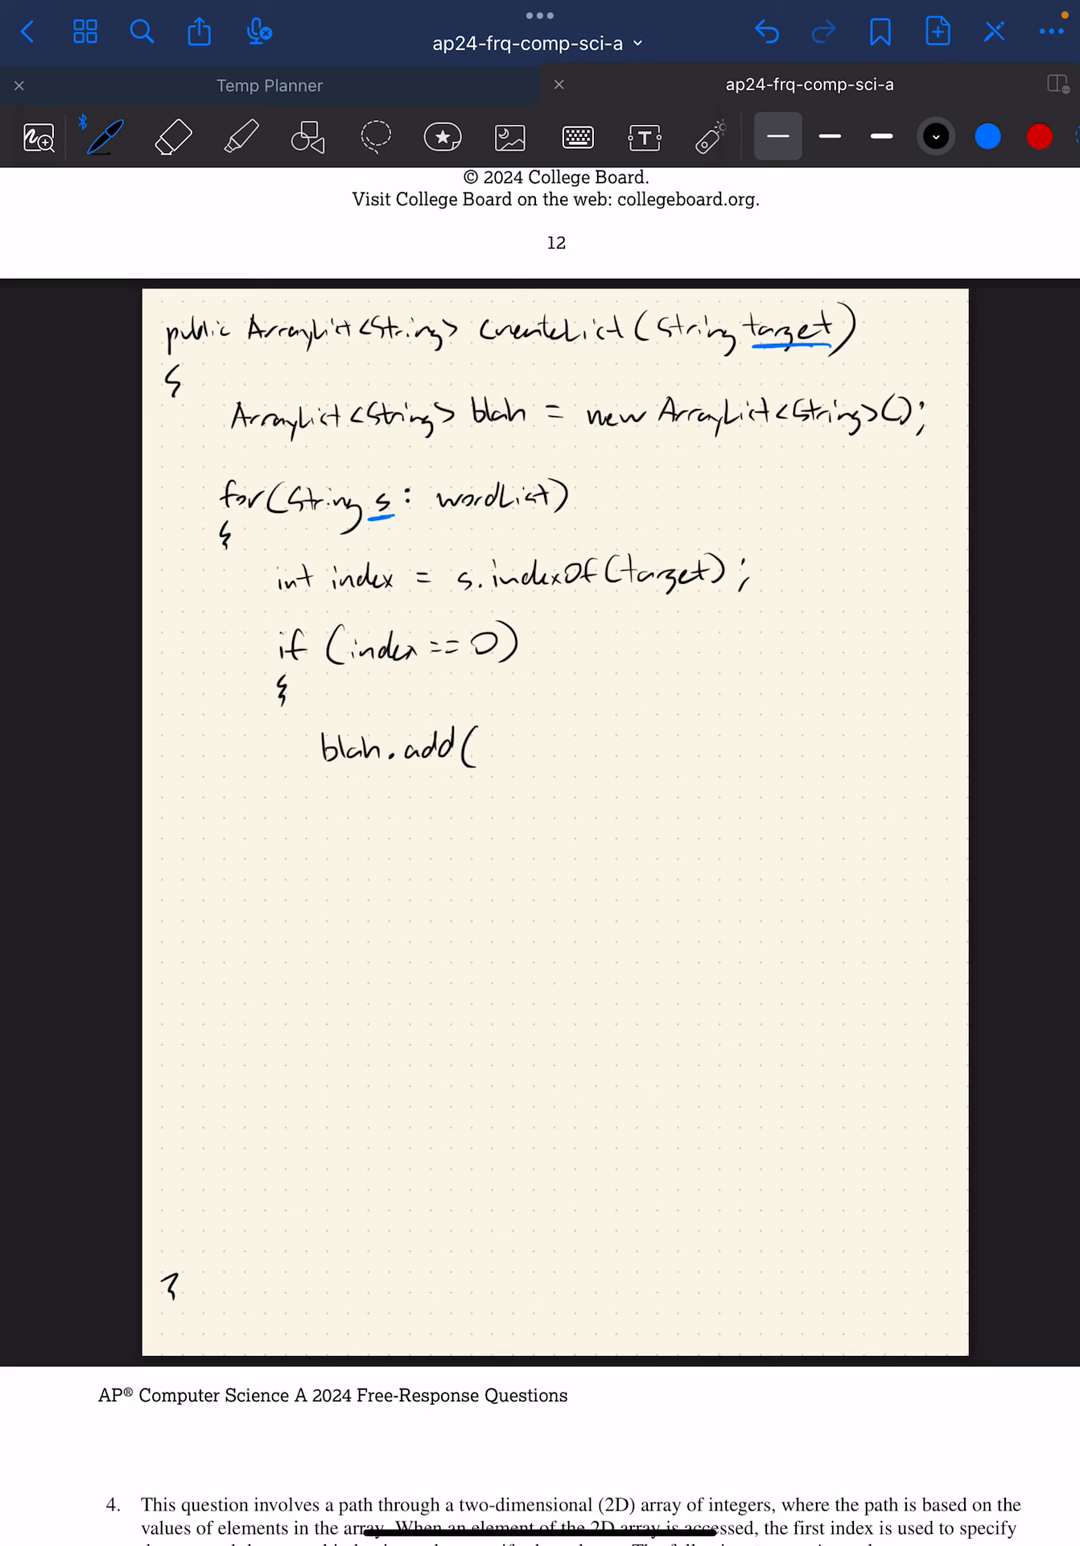
type("s.substring")
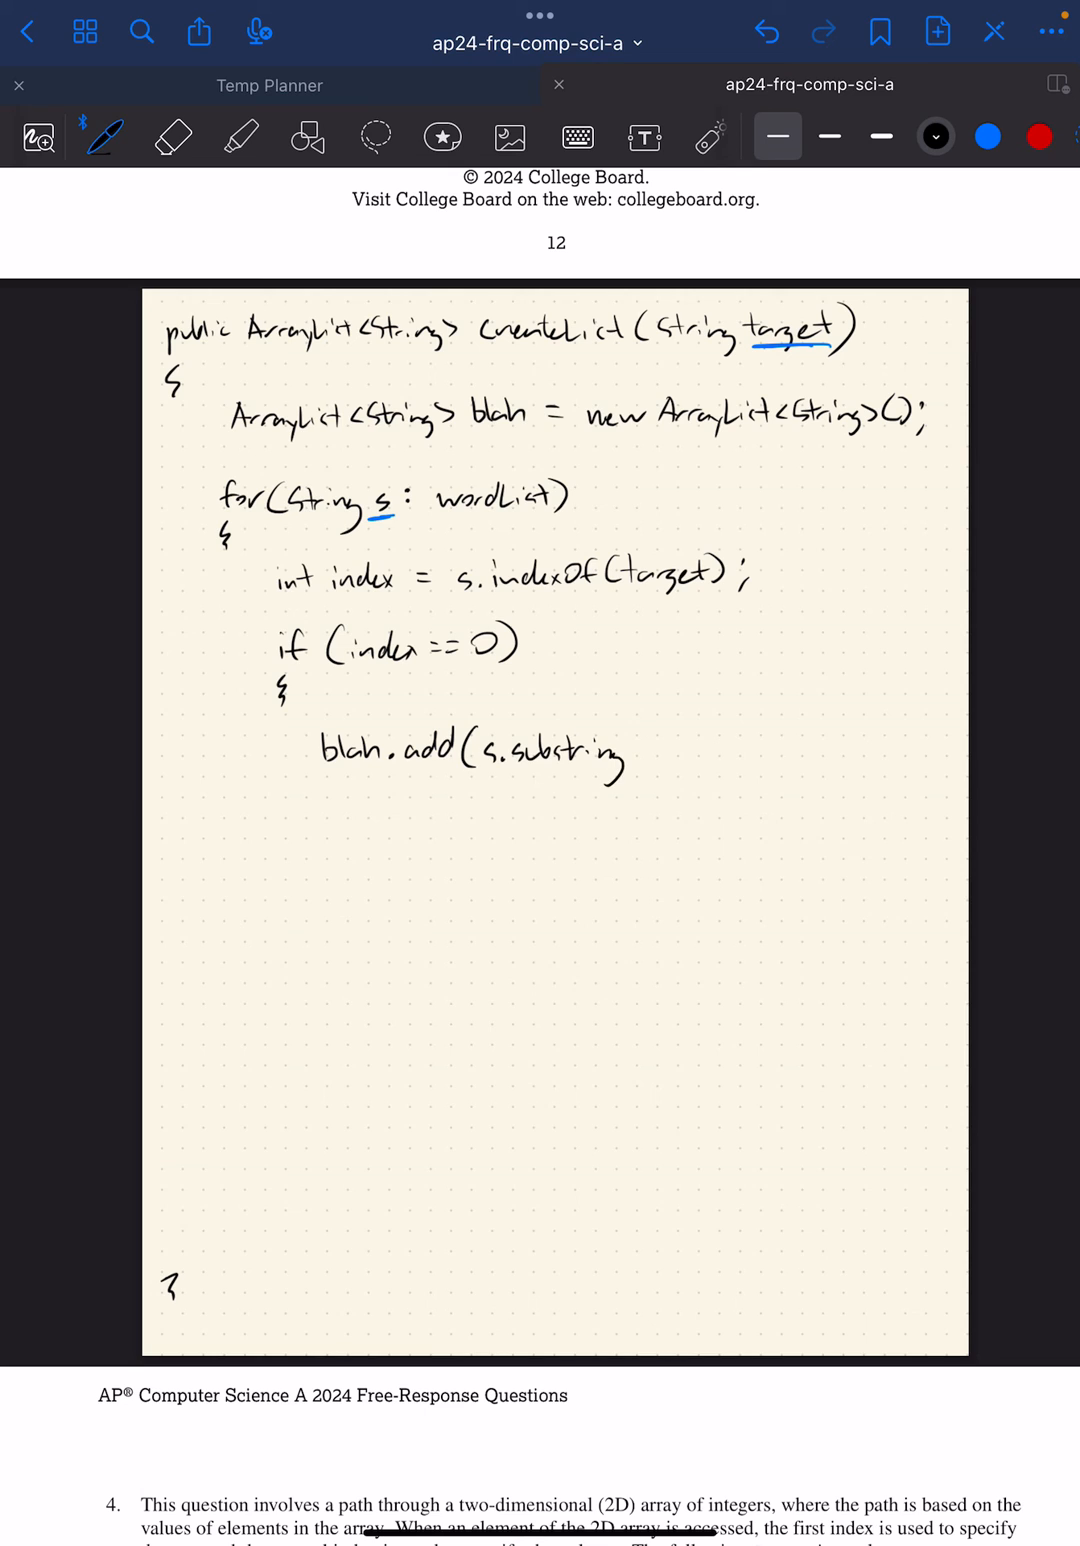
scroll("down", 3)
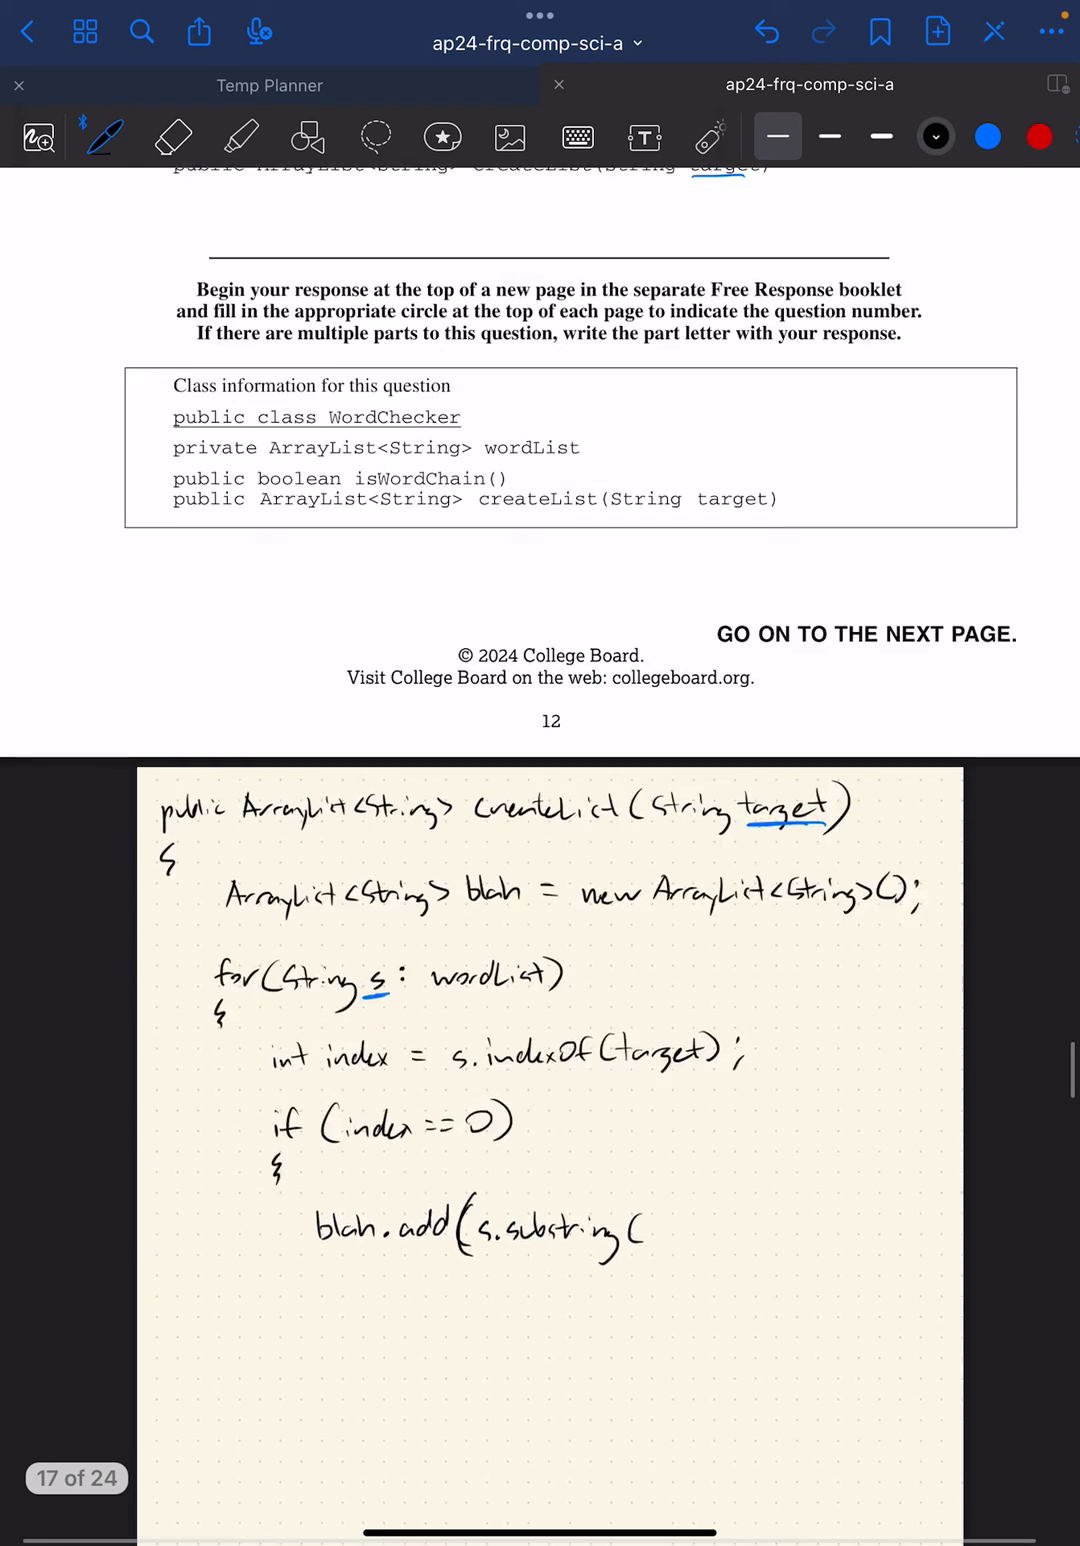
scroll("down", 3)
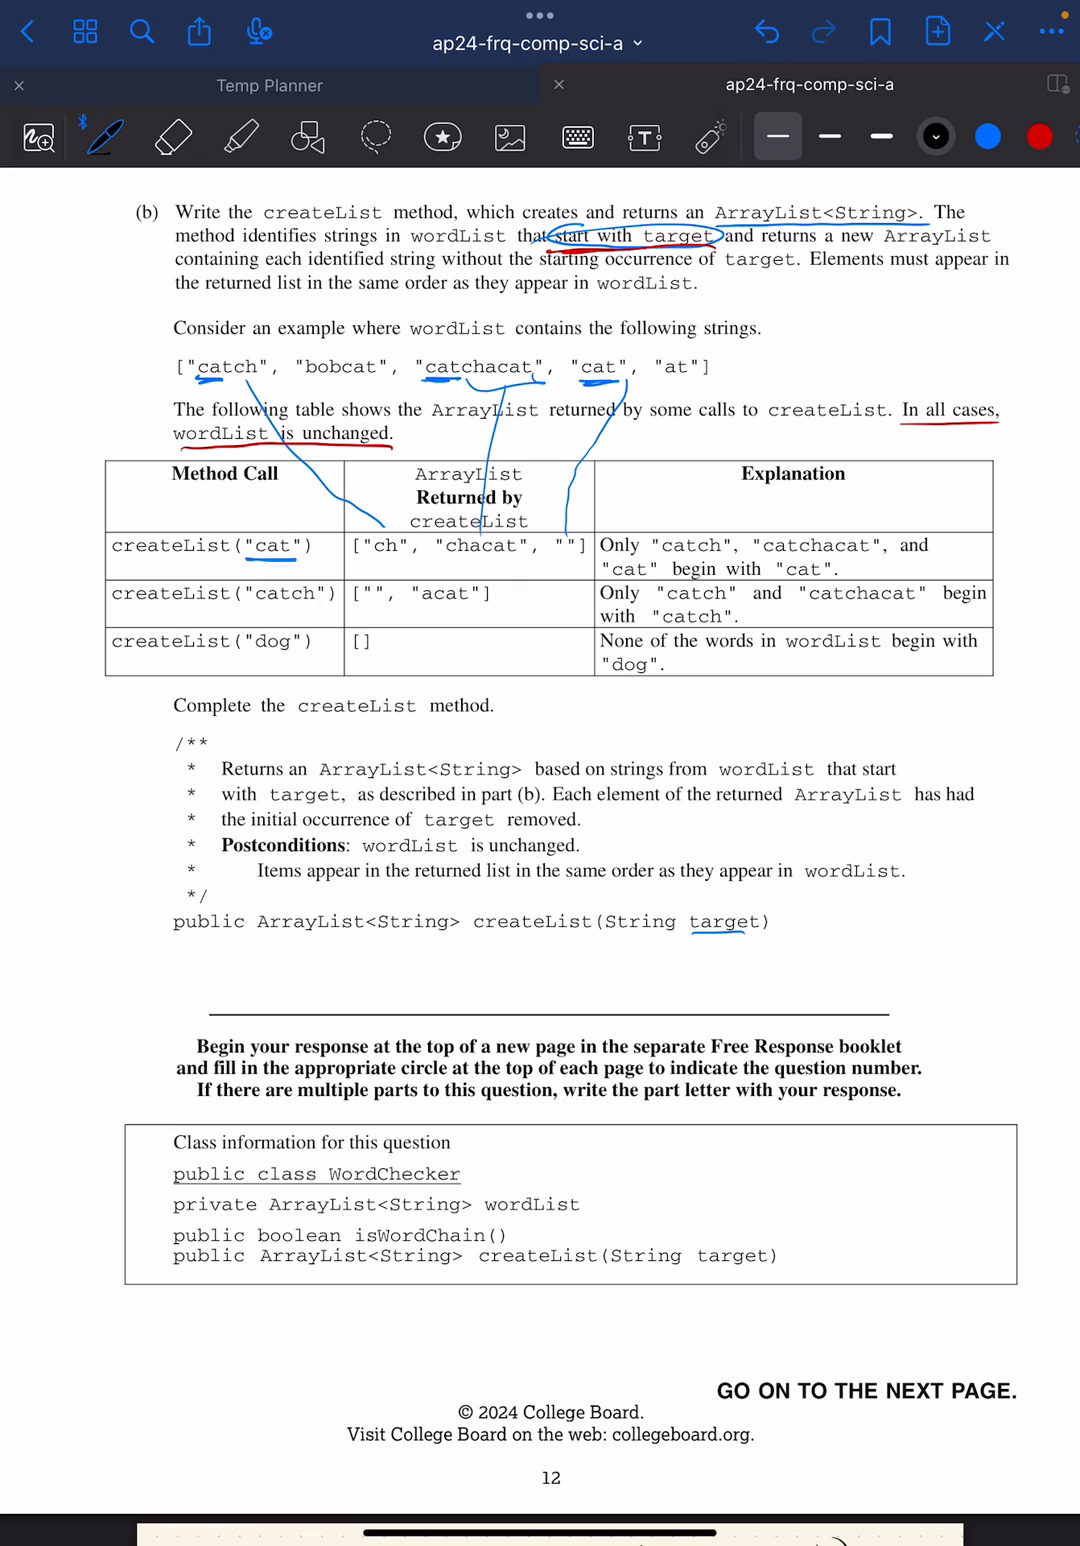
Step: In blue ink, note target length 3 above cat and mark letter indices on the examples
left_click(988, 136)
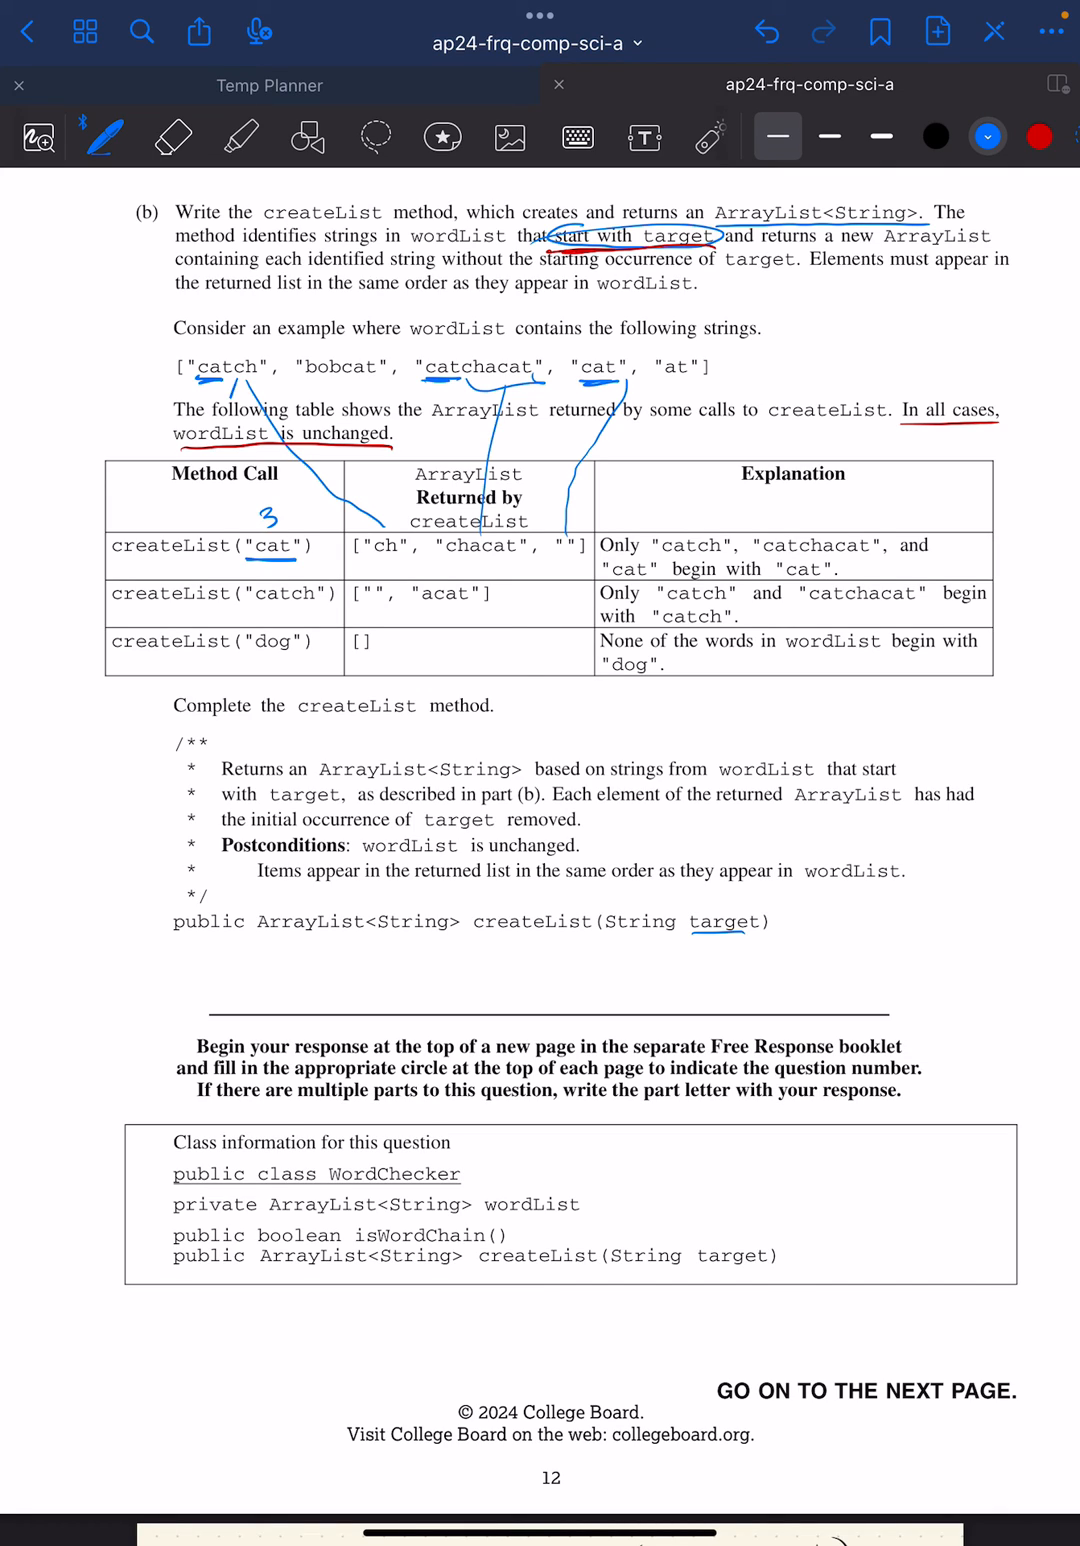
left_click_drag(196, 360, 216, 344)
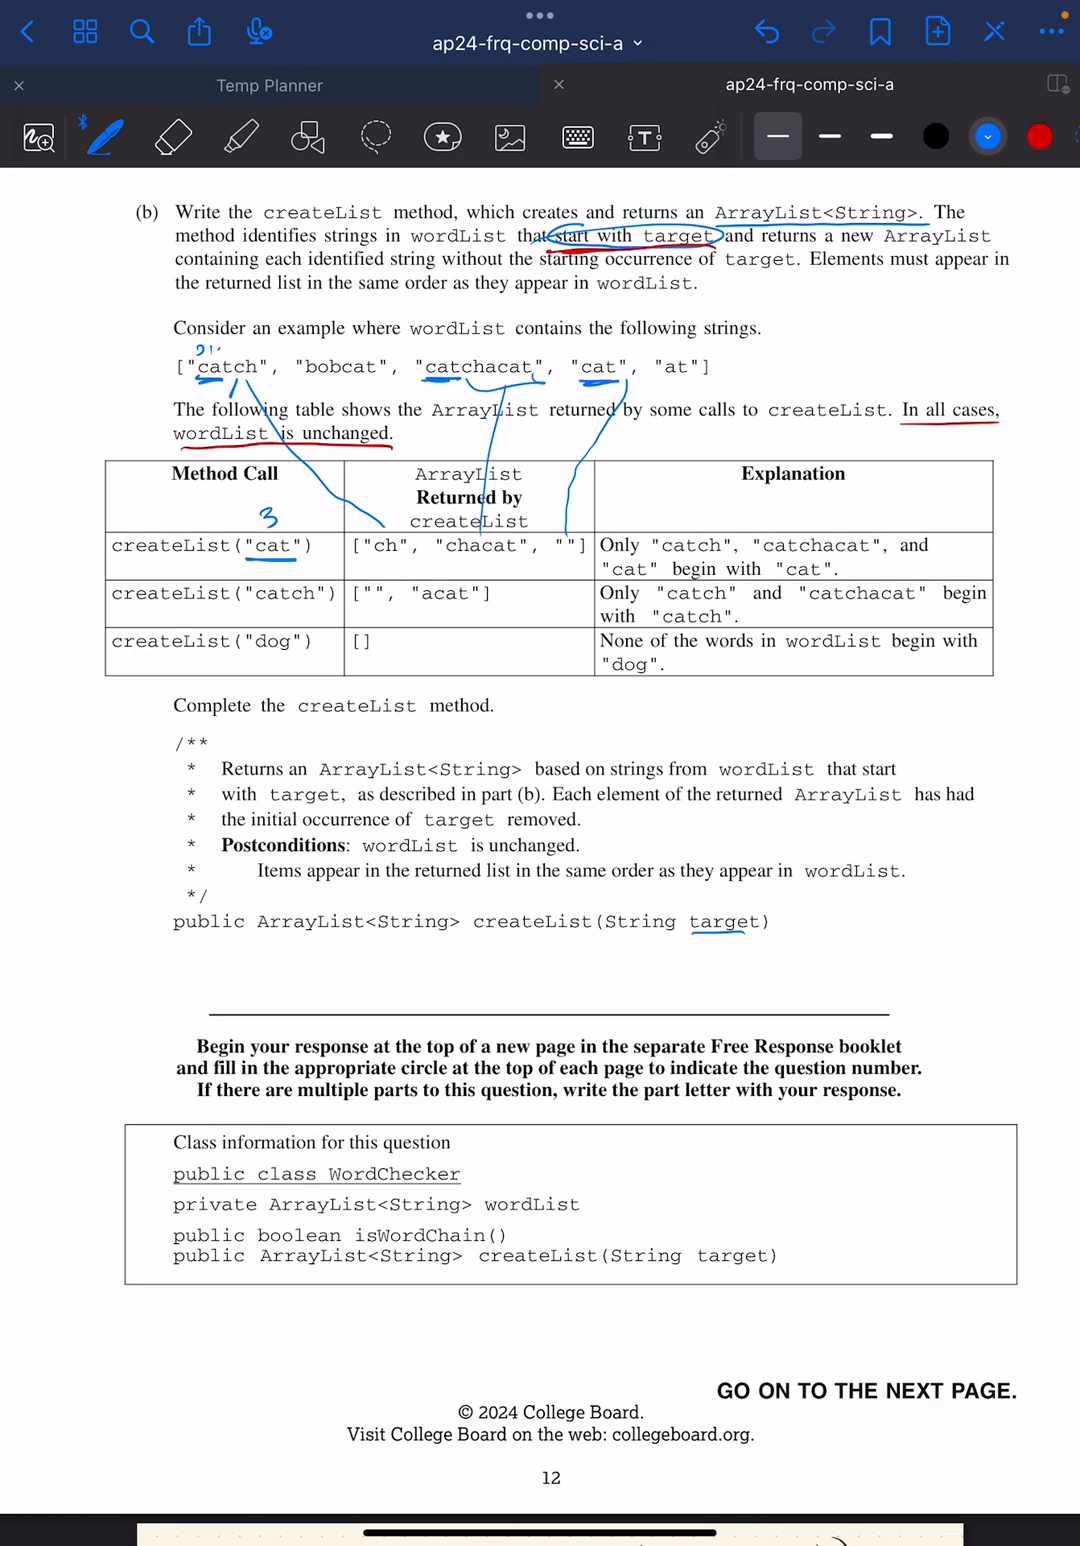
type("23")
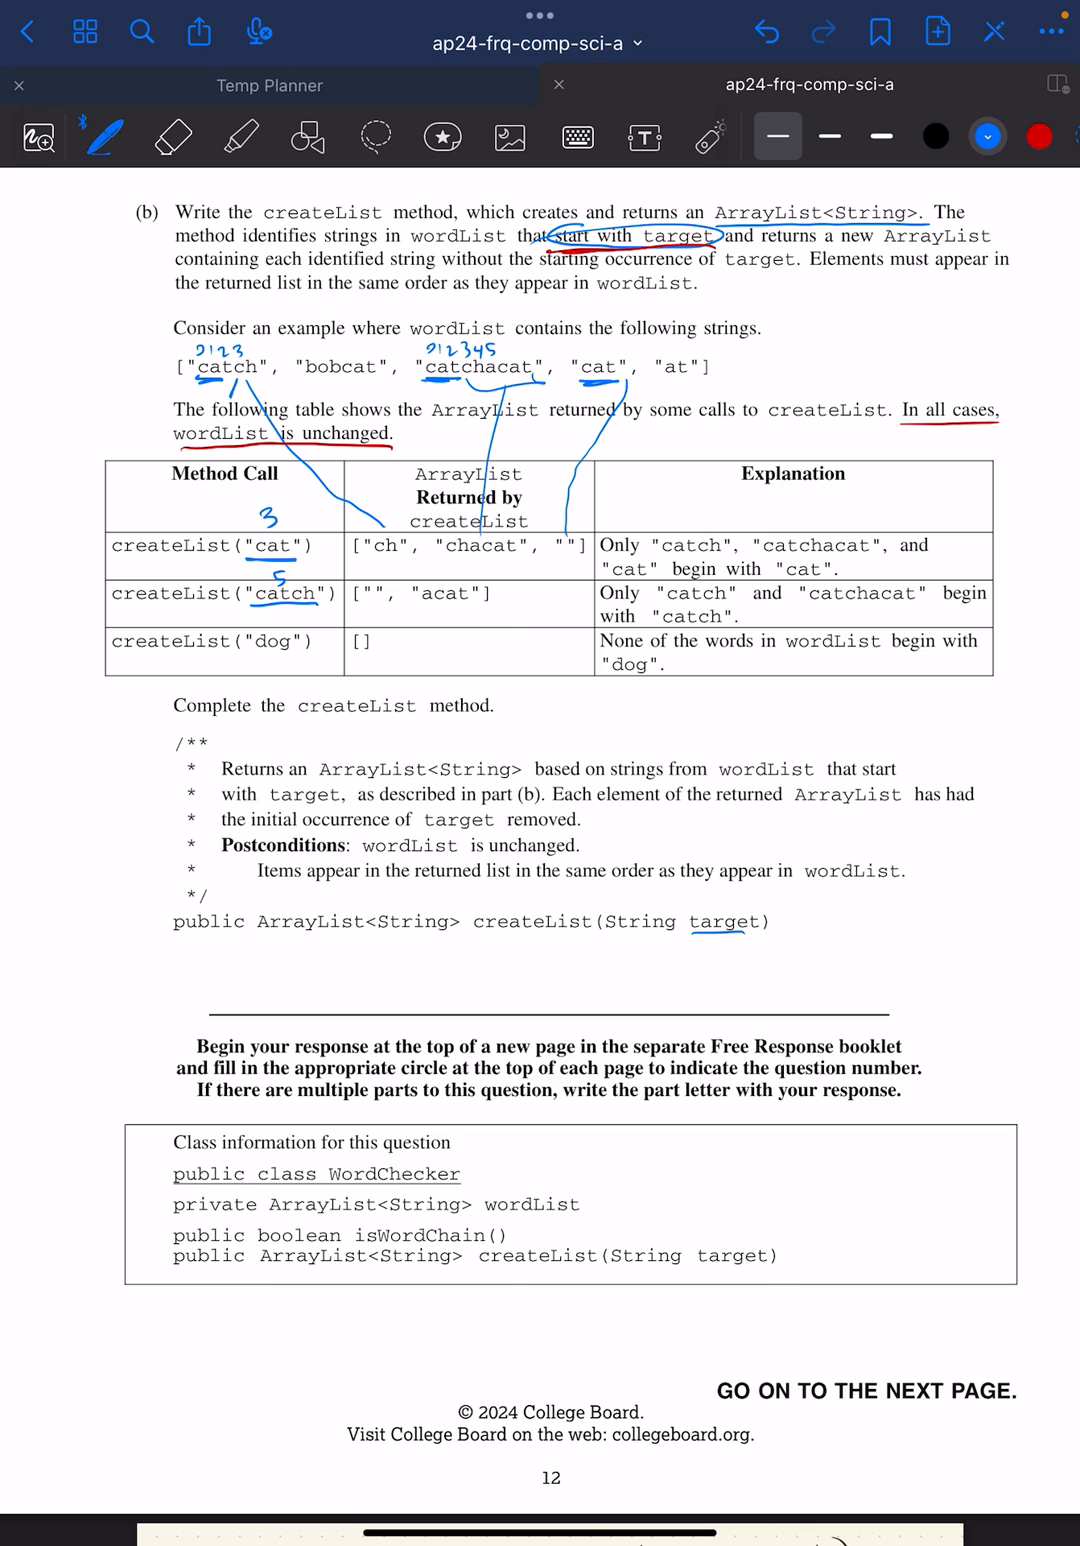
scroll("down", 3)
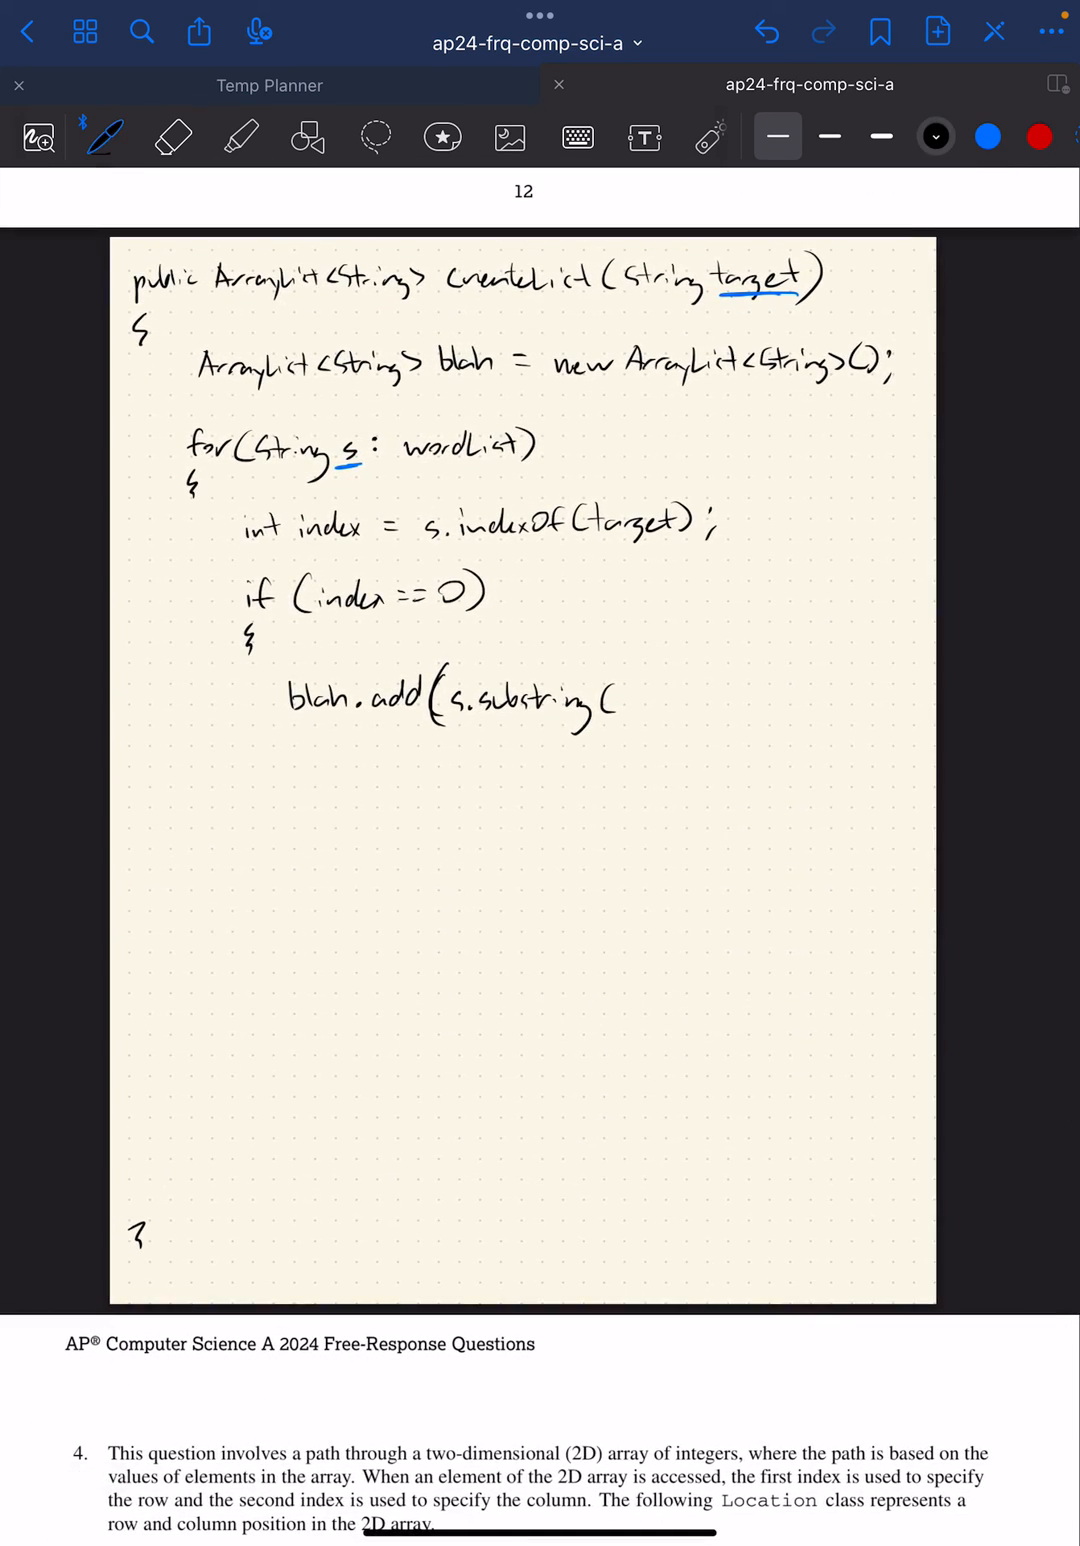
Step: Complete the call as blah.add(s.substring(target.length()))
type("(targ")
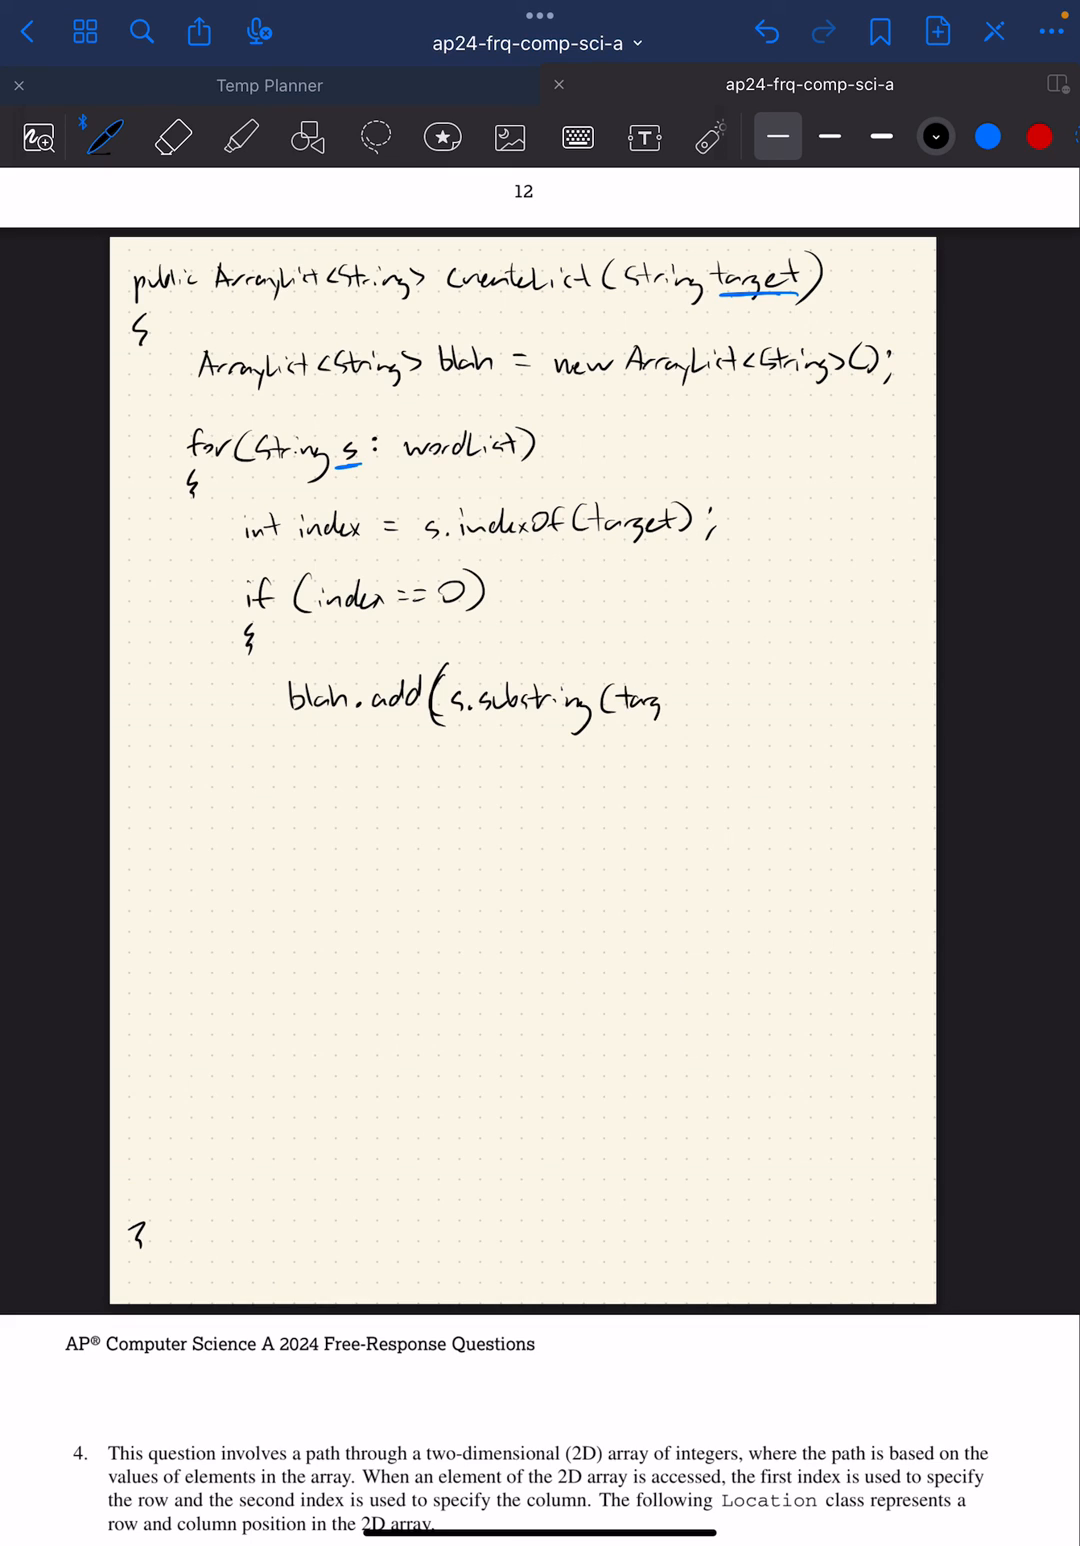
type("target.le")
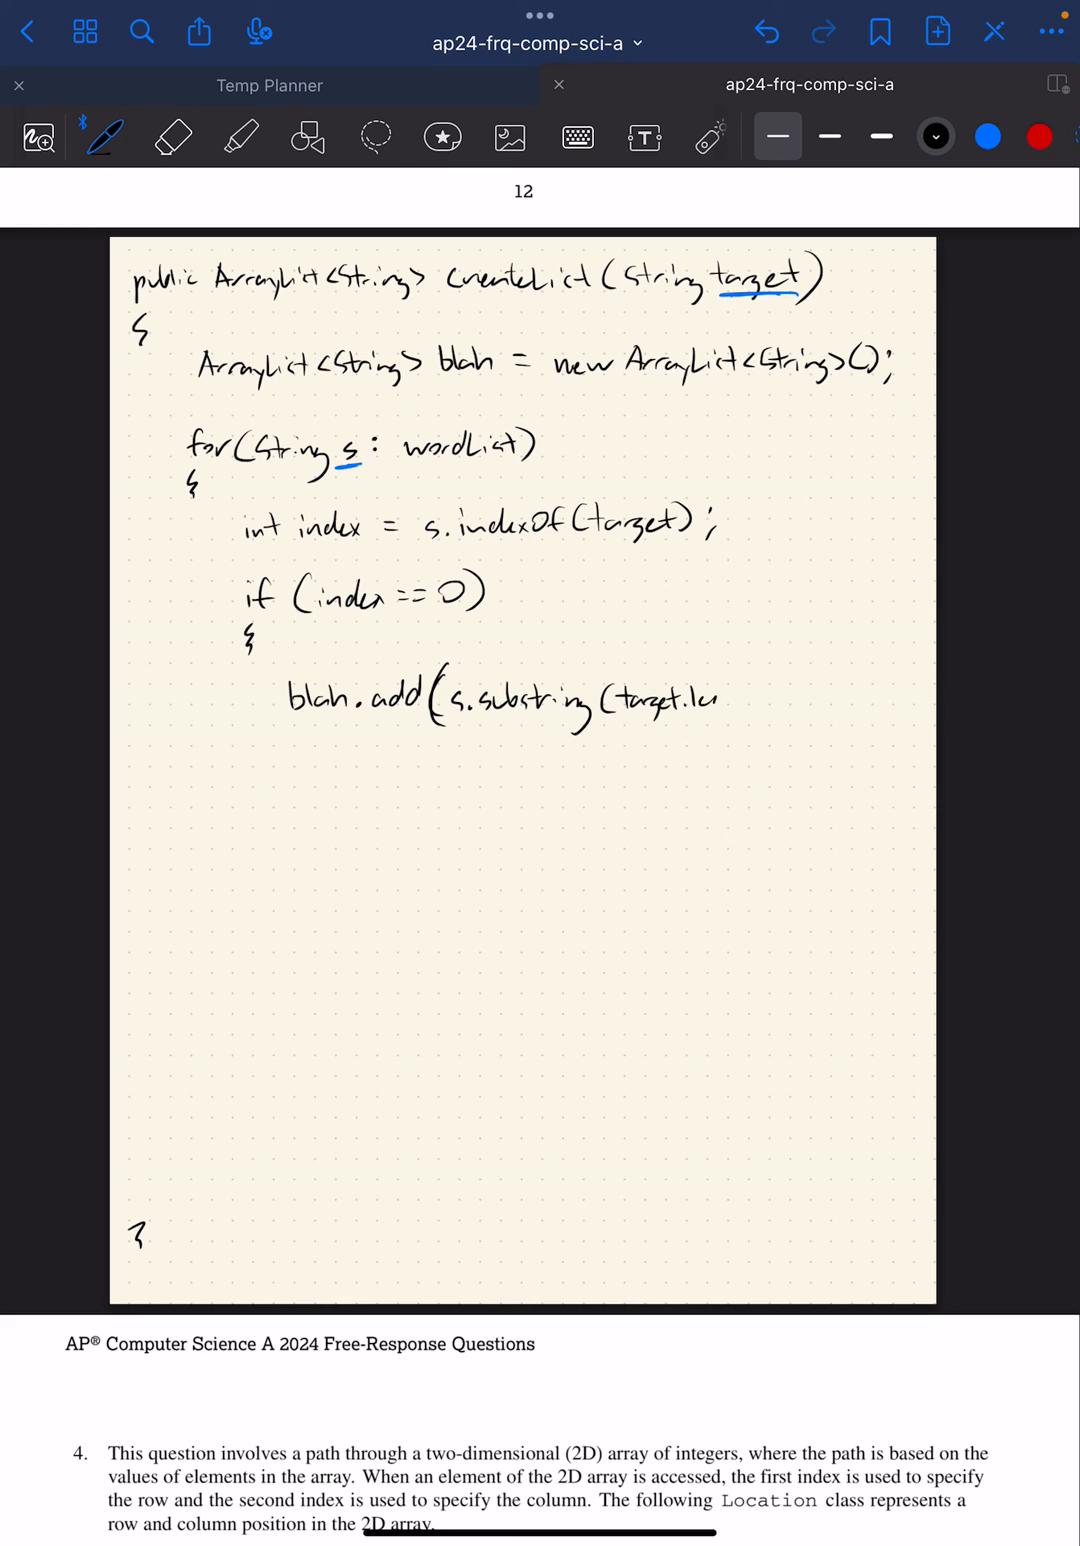
type("length()));")
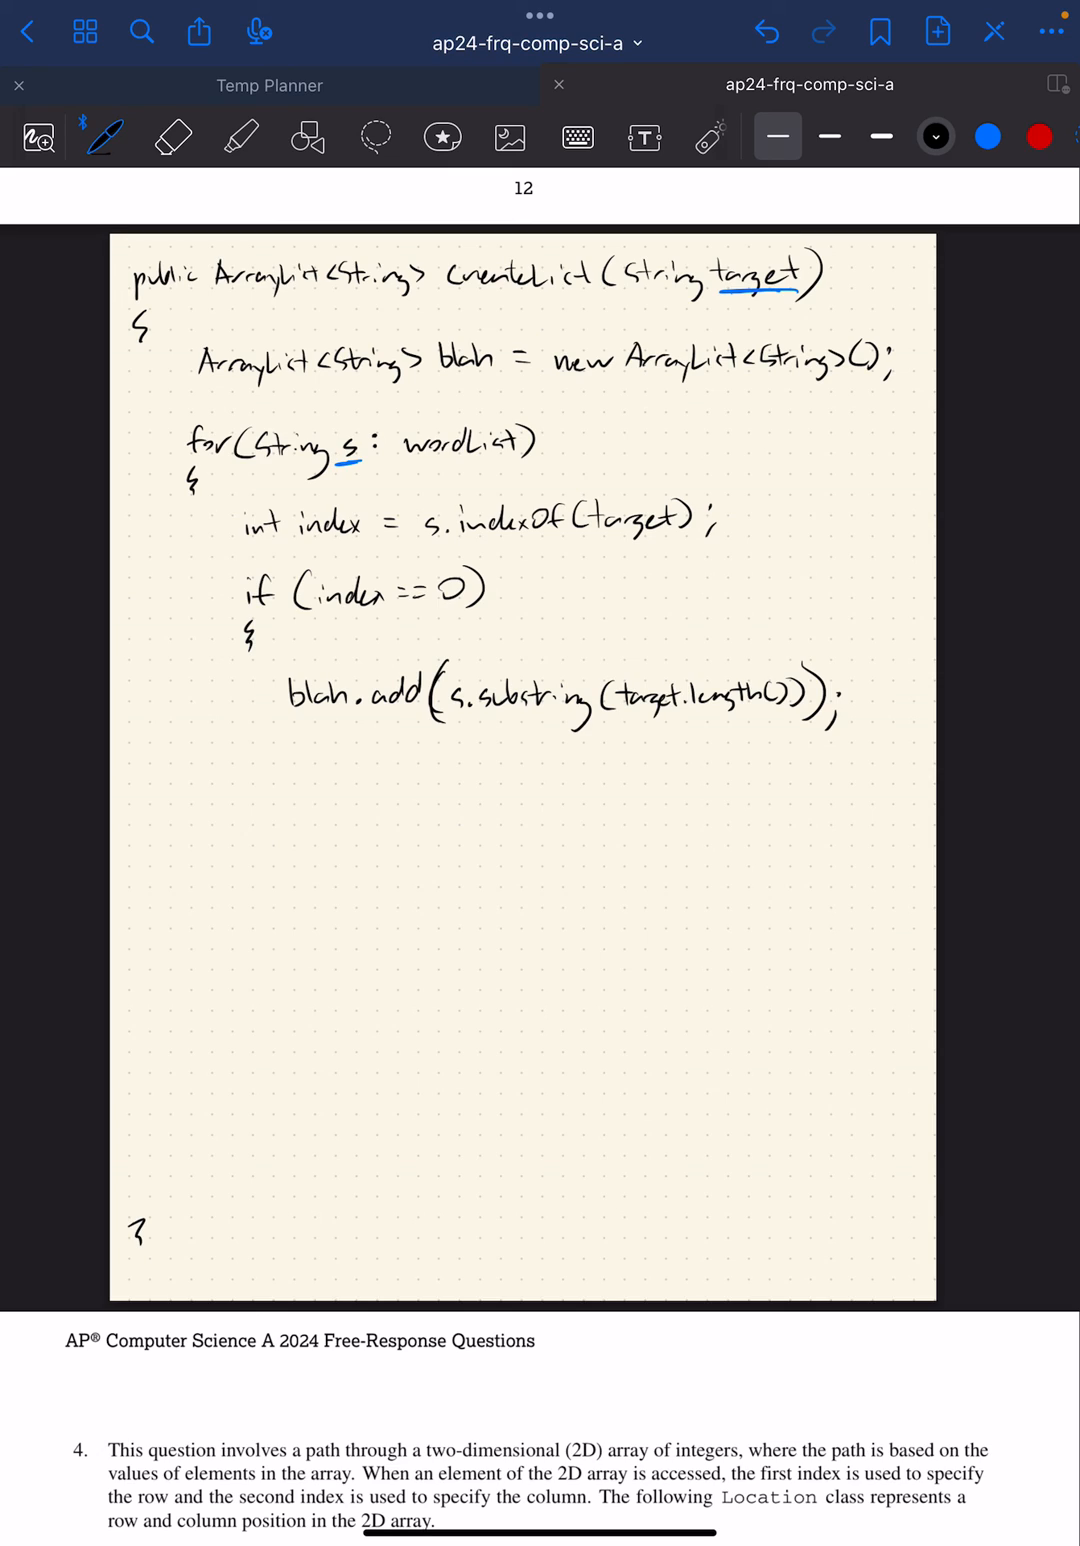
Step: Close the if and loop braces and finish with 'return blah;'
left_click_drag(248, 750, 260, 780)
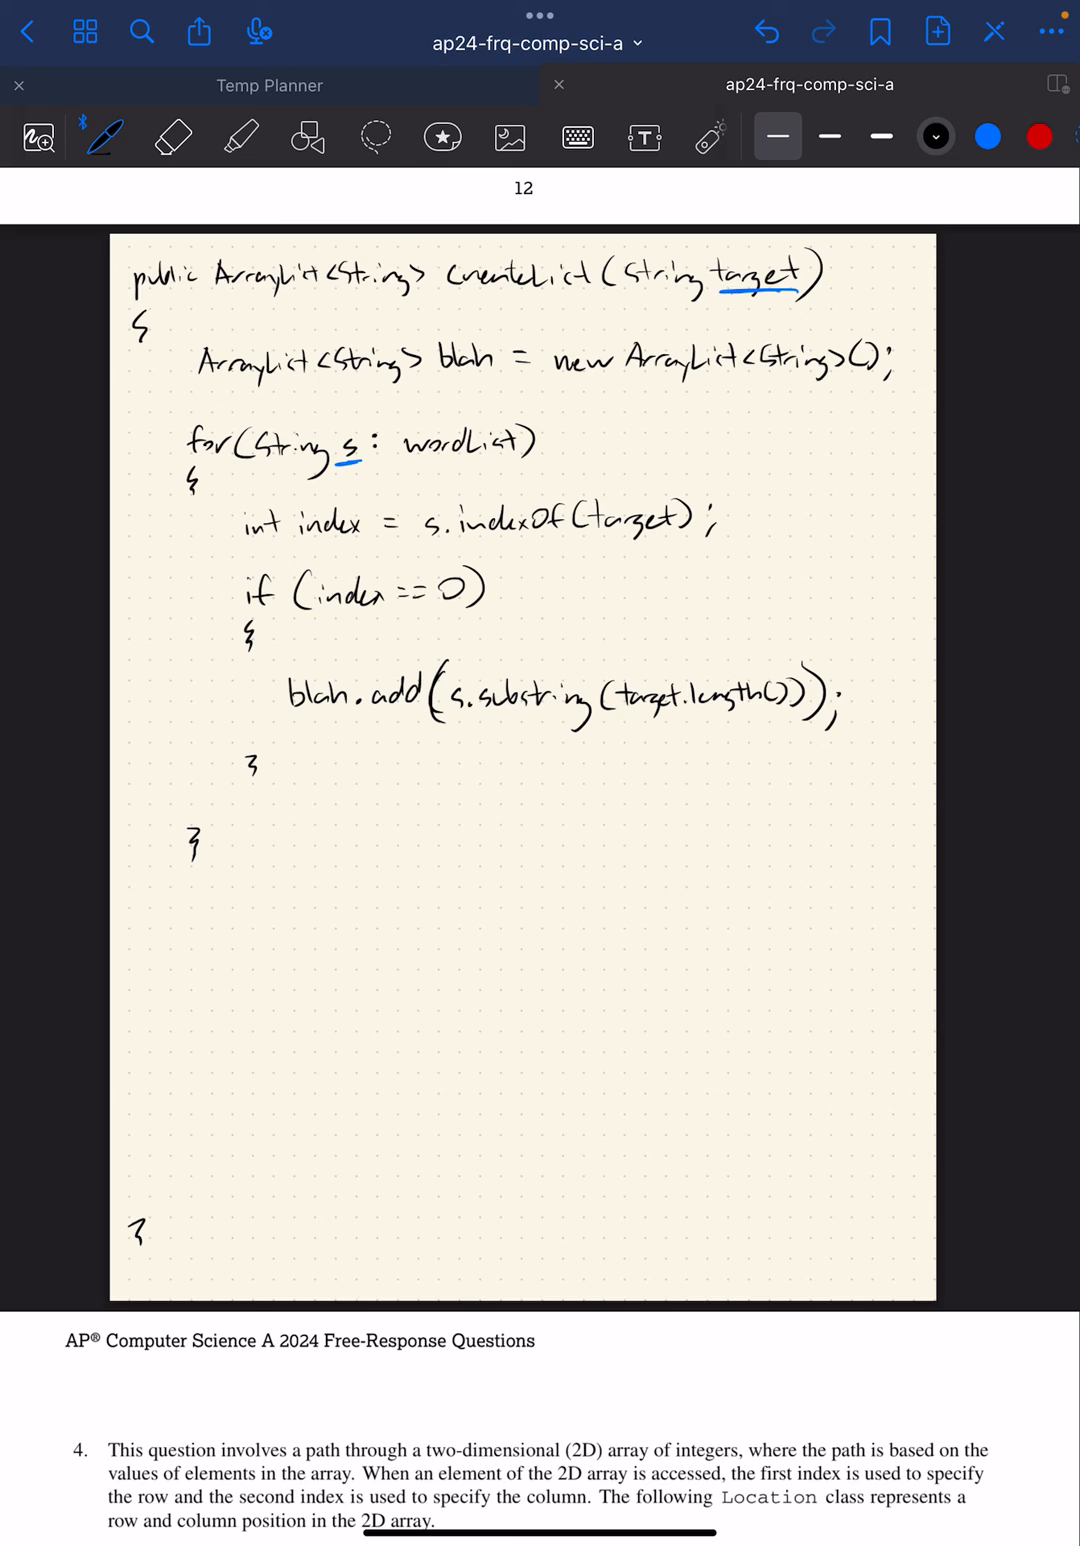
type("return blah;")
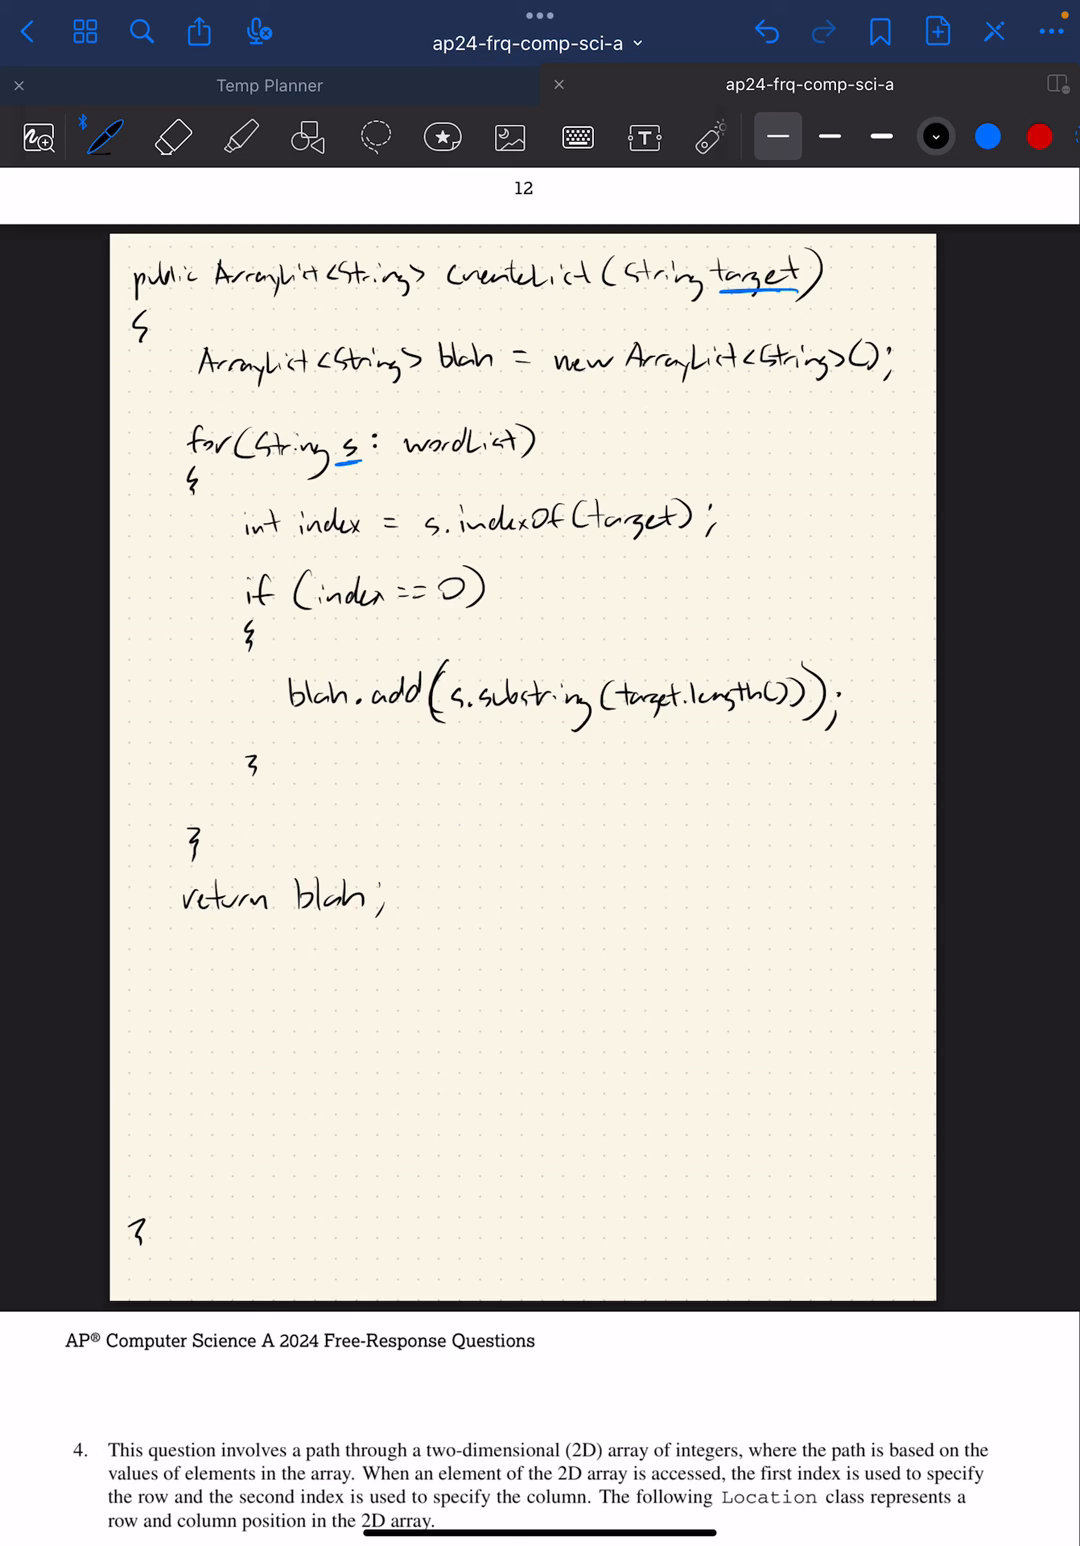
scroll("down", 3)
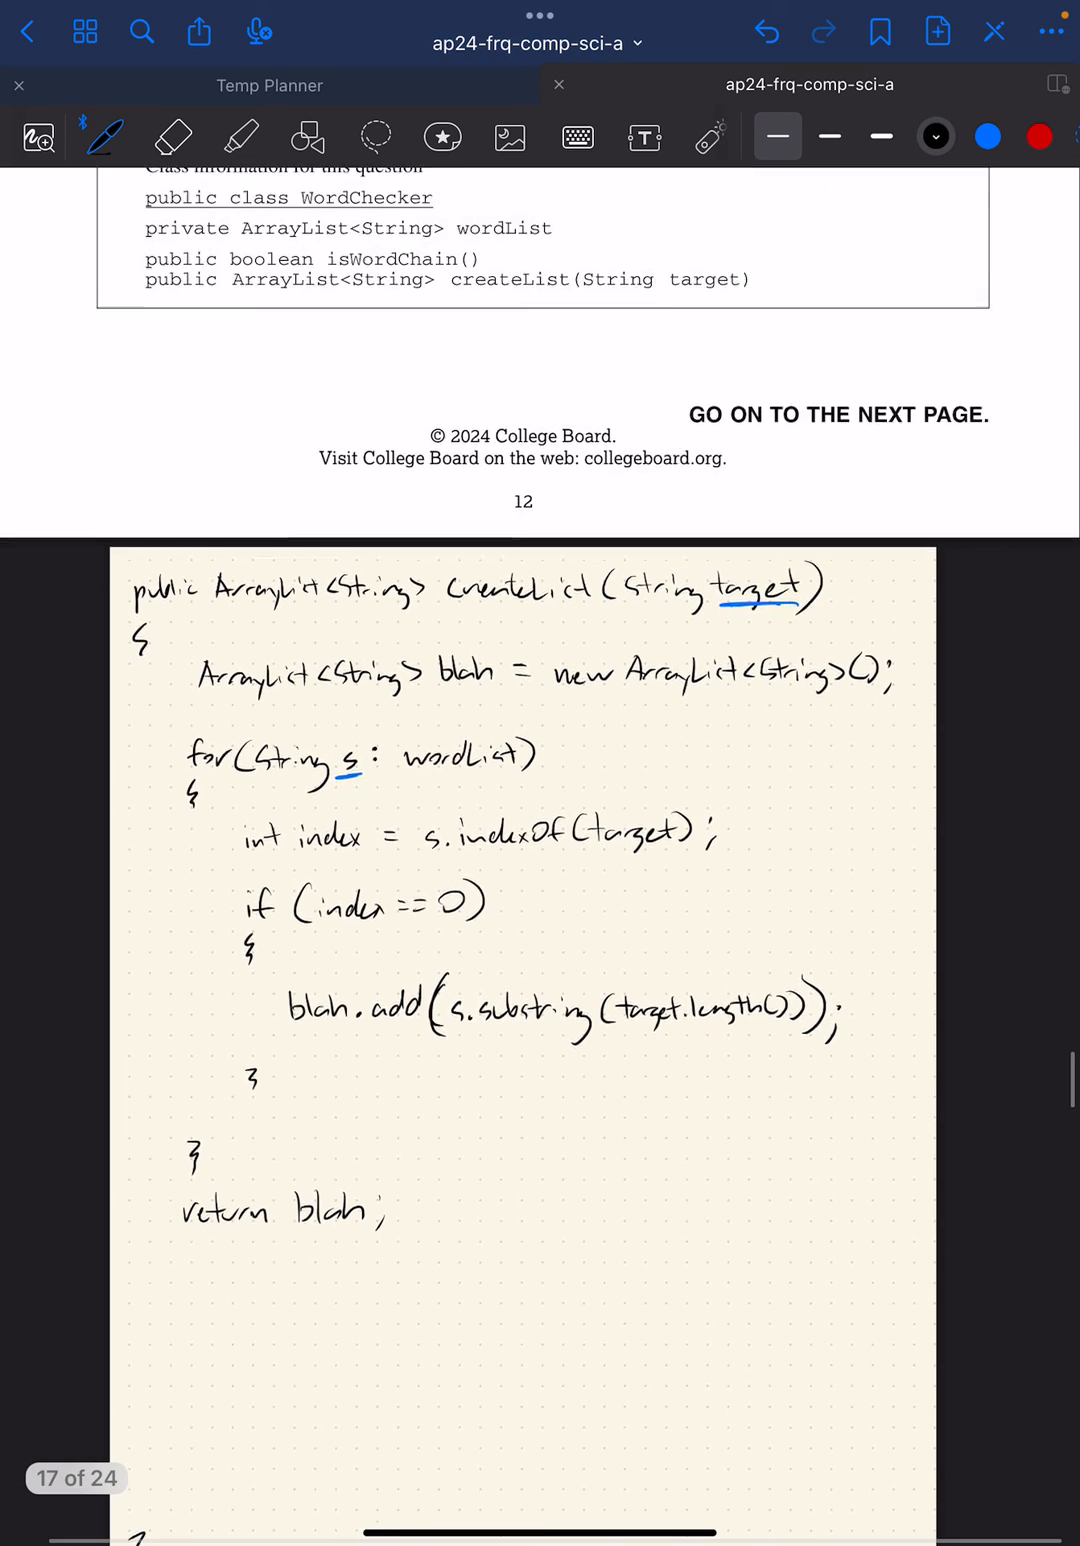
scroll("down", 3)
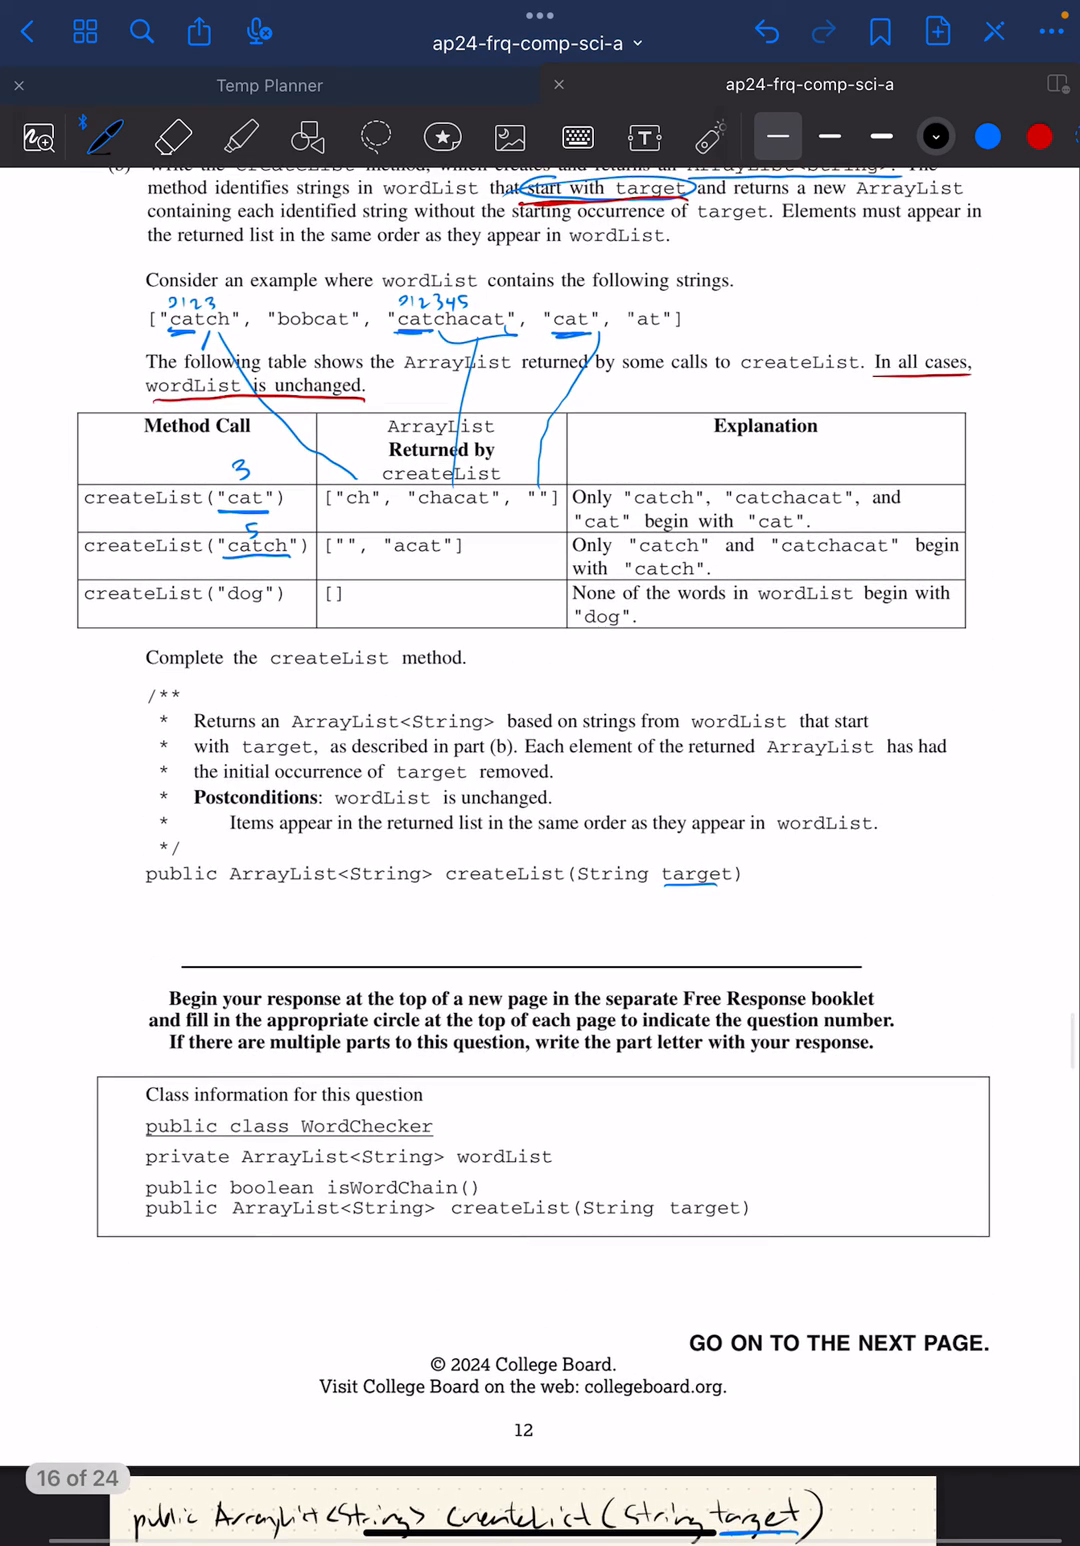
scroll("down", 3)
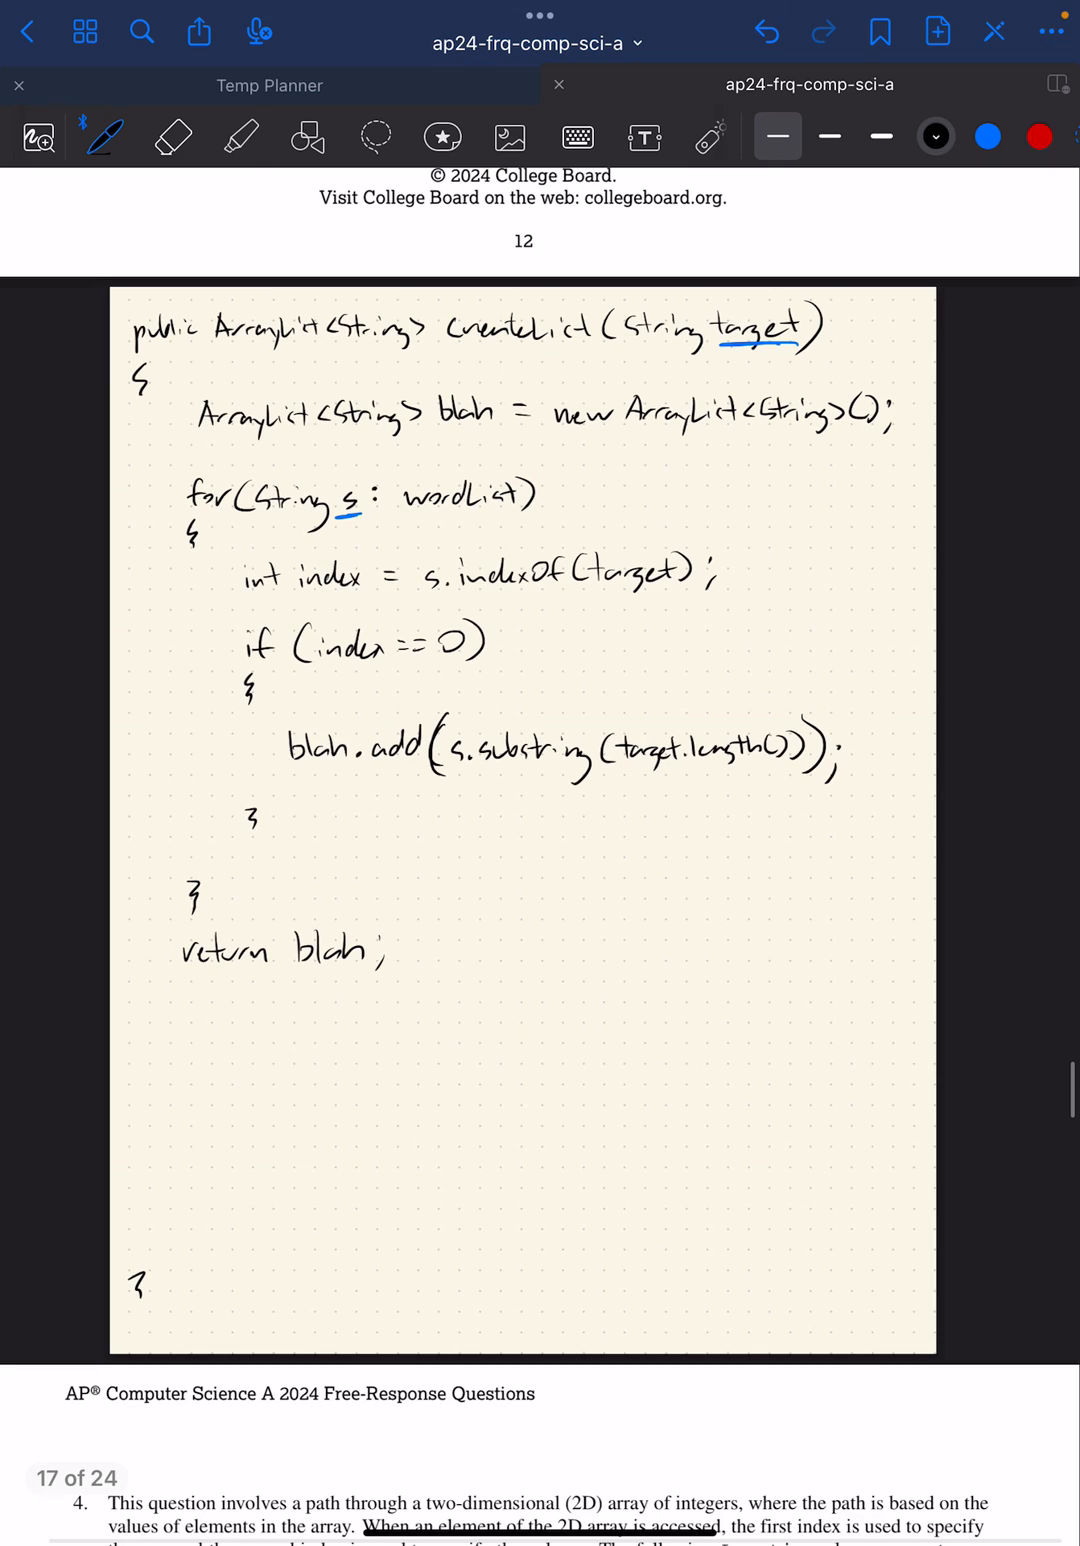